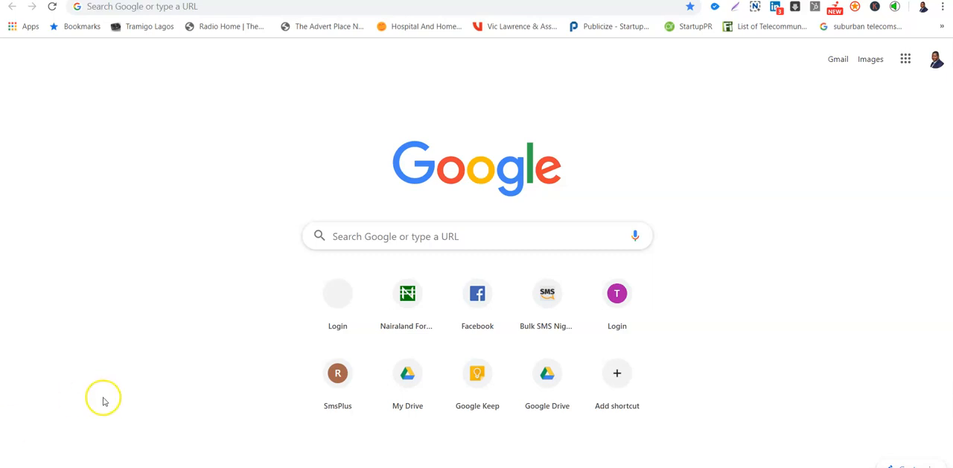
mouse_move(301, 192)
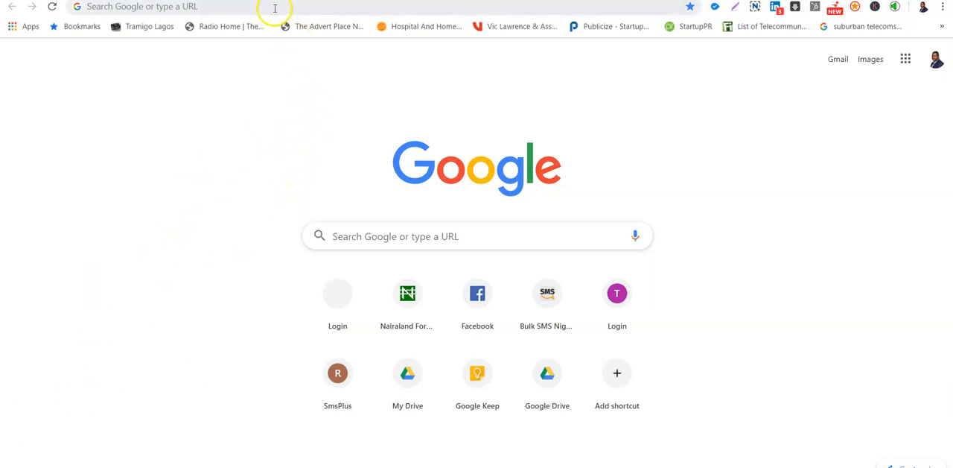
left_click(297, 7)
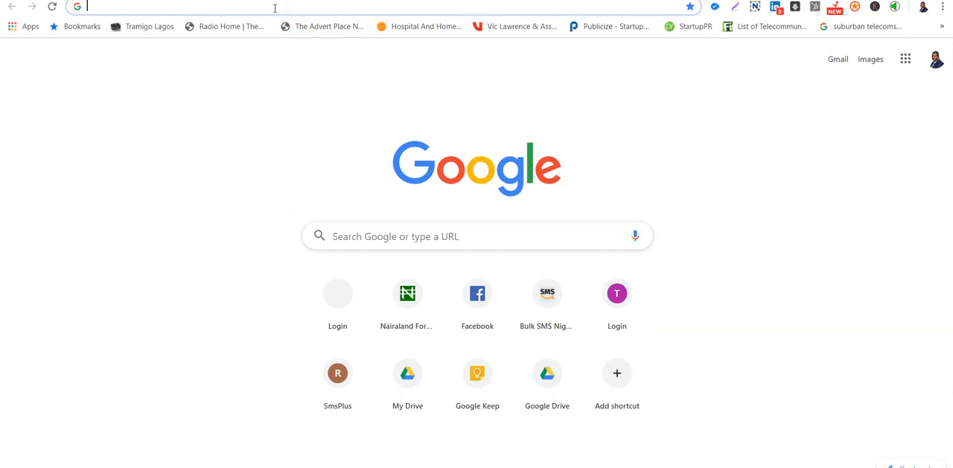
type("www.nairaland.com")
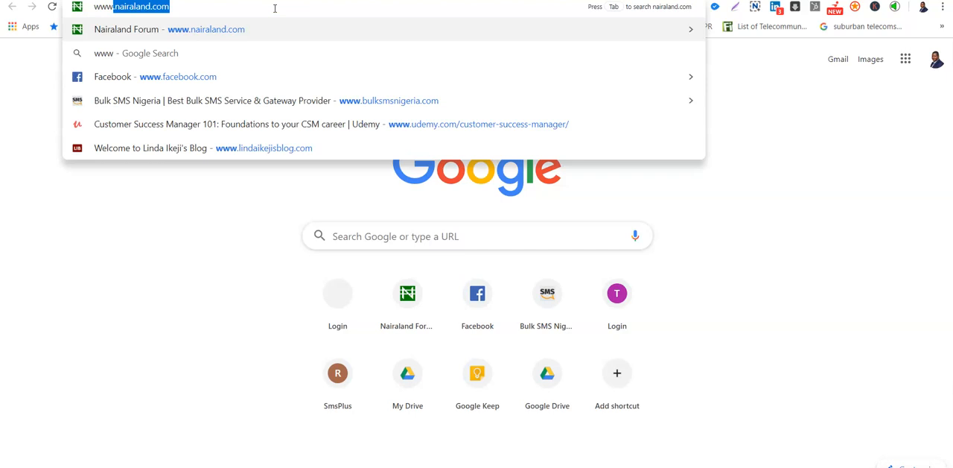
type("www.similarweb.com")
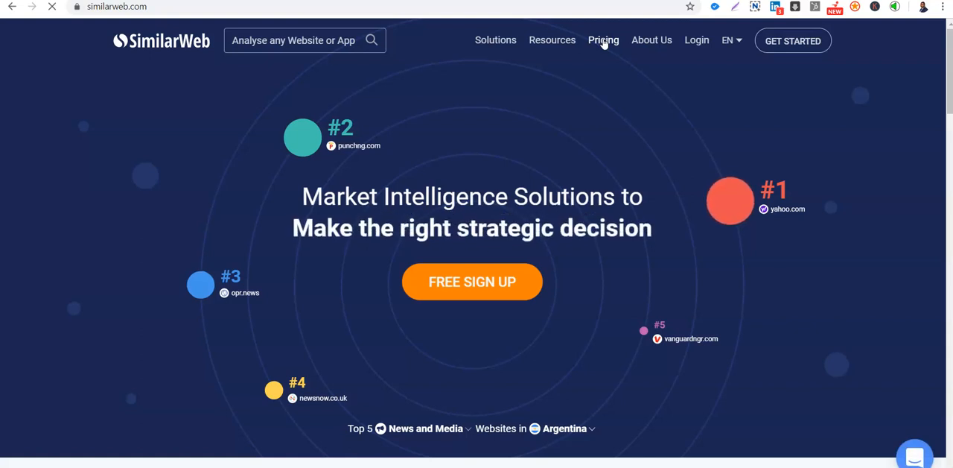
Step: Open the SimilarWeb Pricing page from the top navigation
left_click(603, 40)
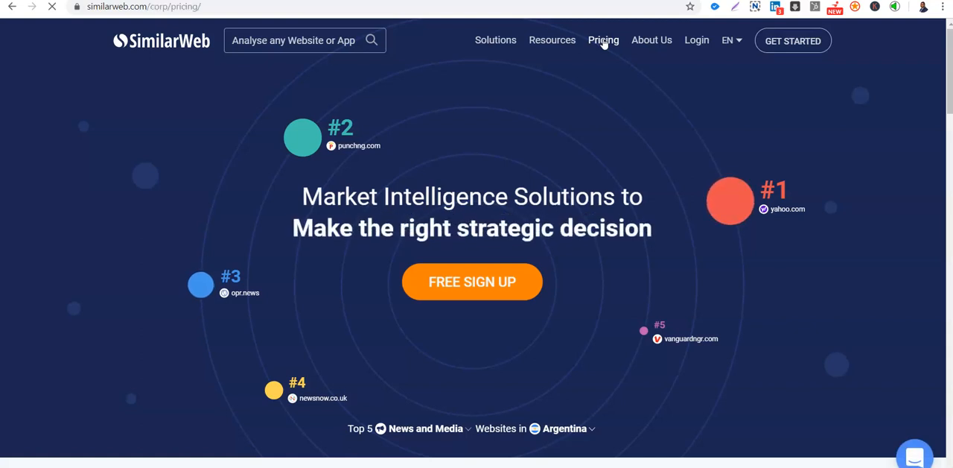
left_click(603, 40)
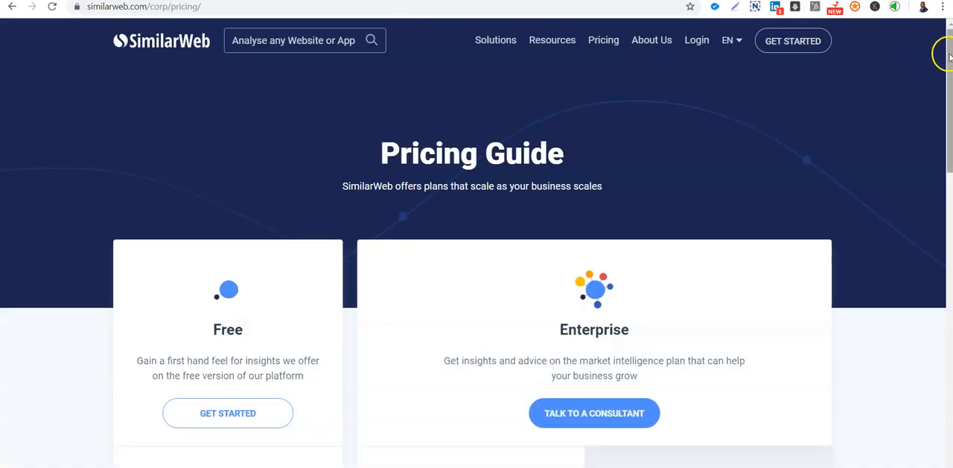
double_click(472, 153)
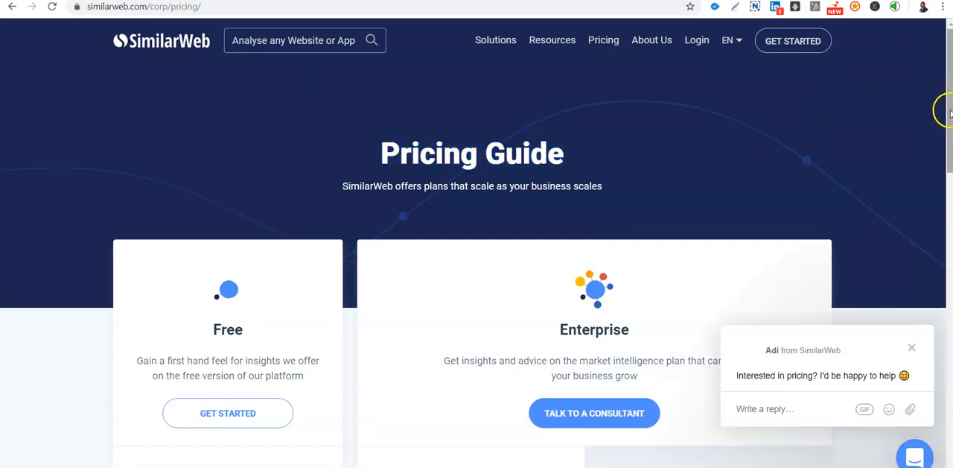
Step: Scroll through the Free and Enterprise plan features to the footer and back up
scroll("down", 3)
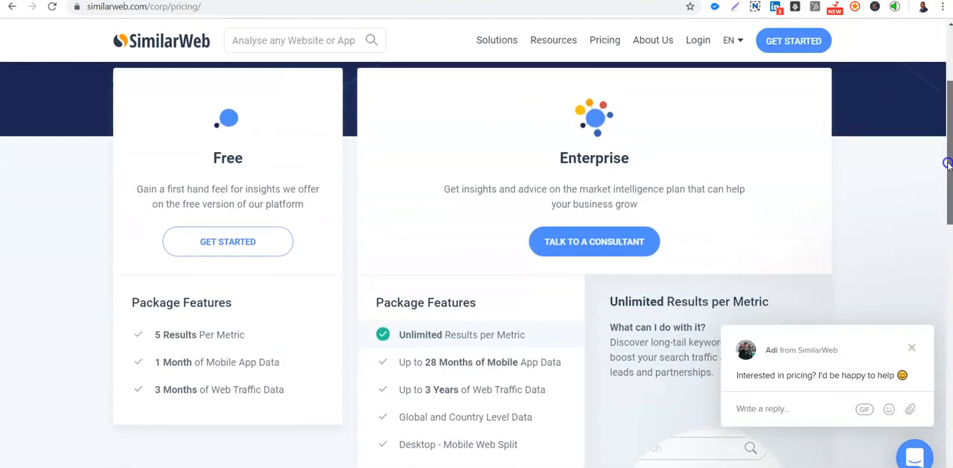
scroll("down", 3)
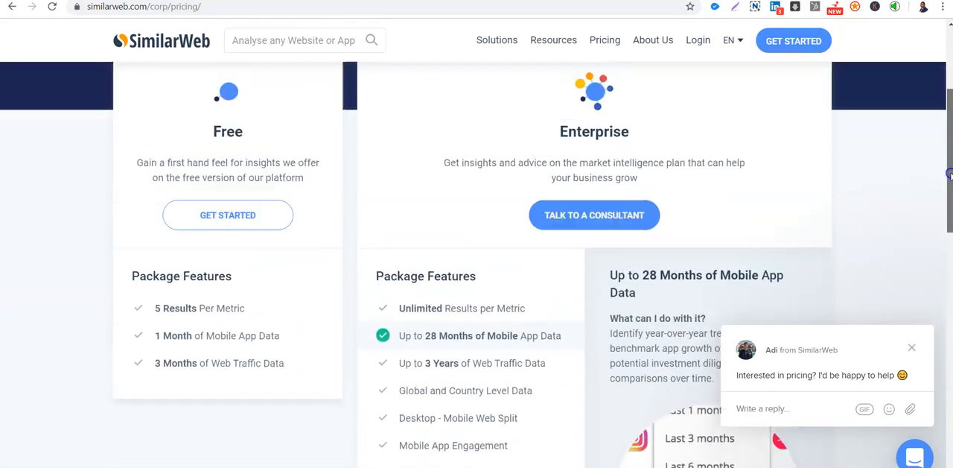
scroll("down", 3)
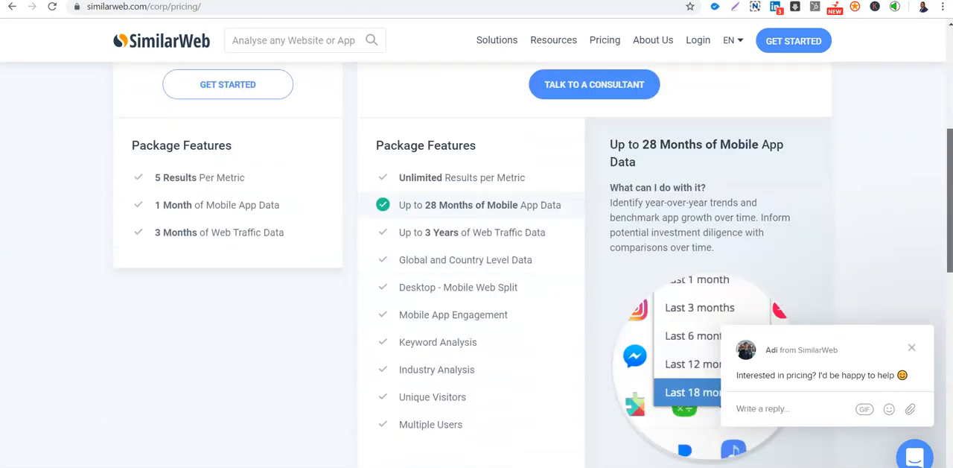
scroll("down", 3)
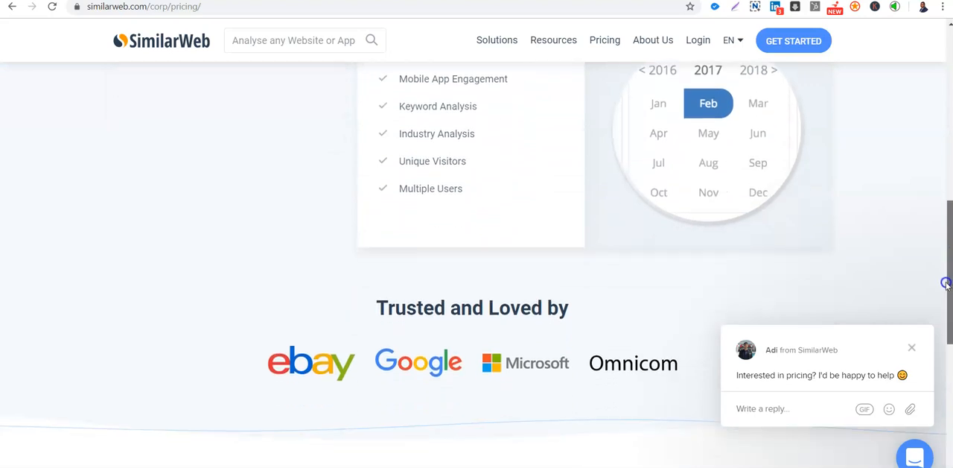
scroll("down", 3)
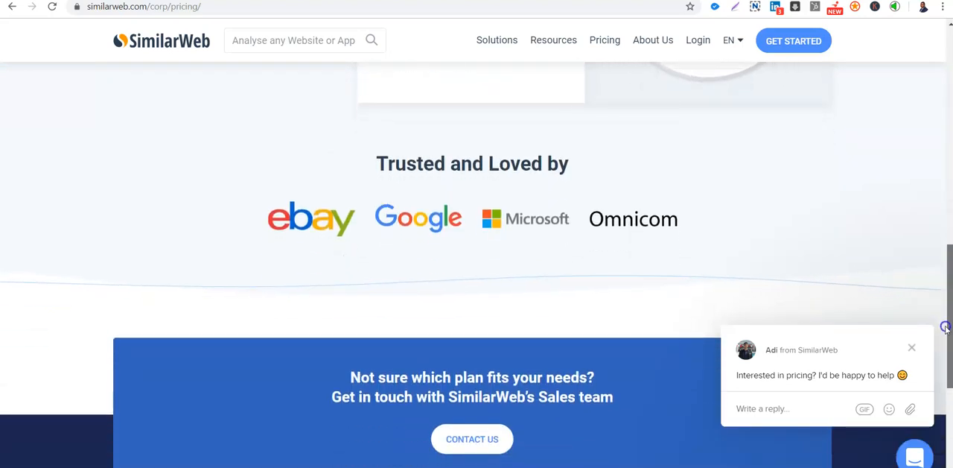
scroll("down", 3)
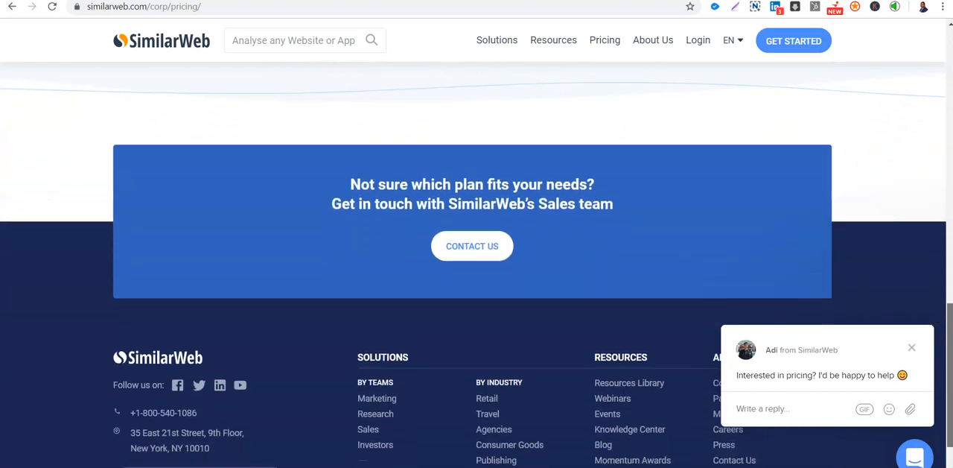
scroll("down", 3)
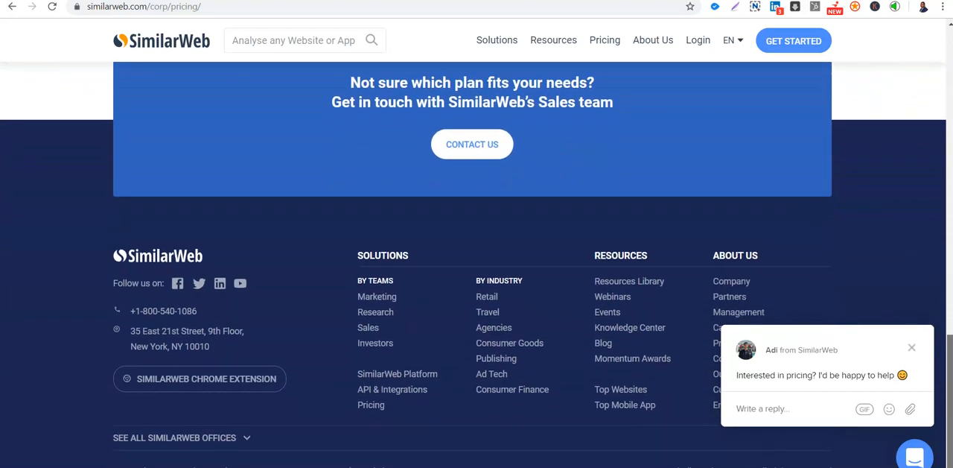
scroll("up", 3)
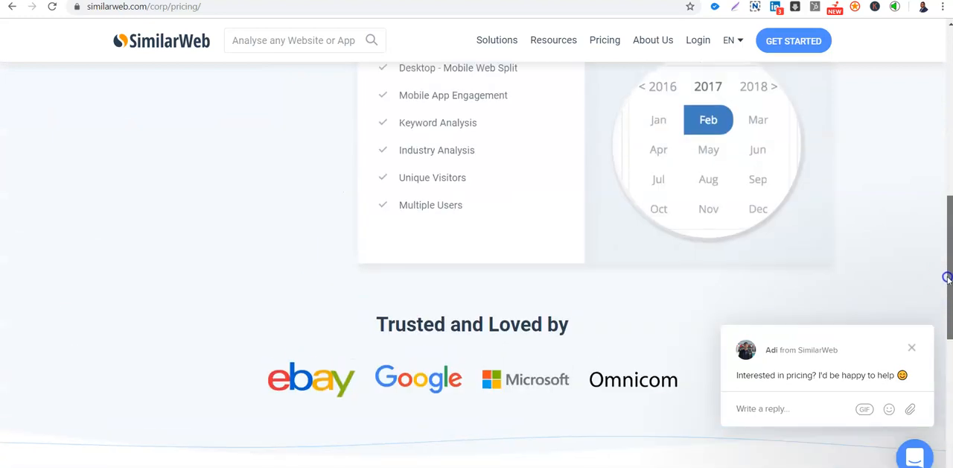
scroll("up", 3)
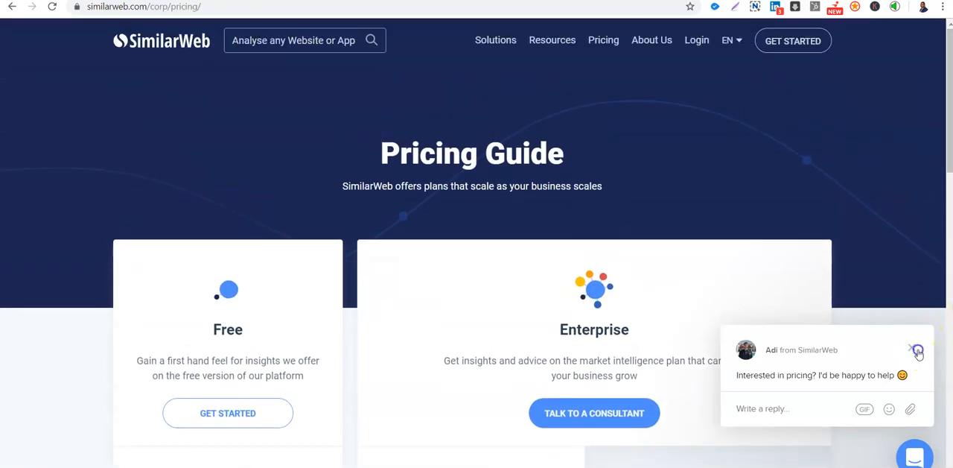
Step: Close the sales chat popup and show the Solutions dropdown
left_click(919, 350)
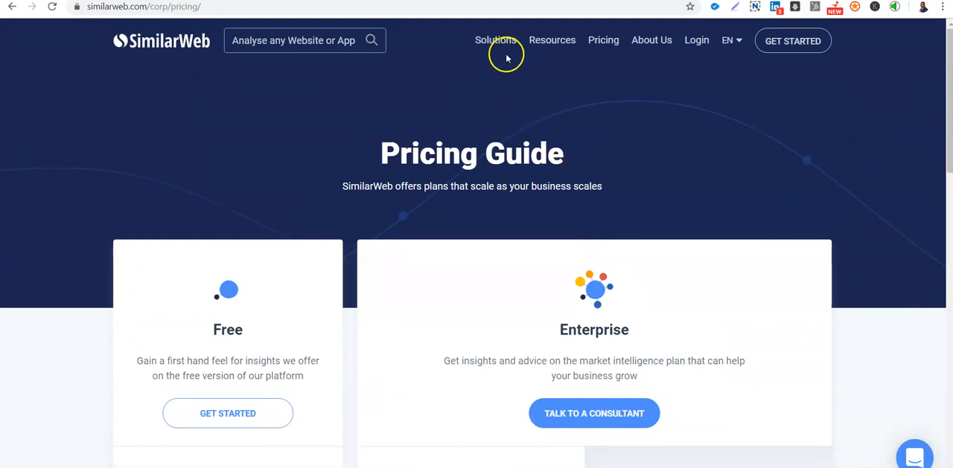
left_click(496, 40)
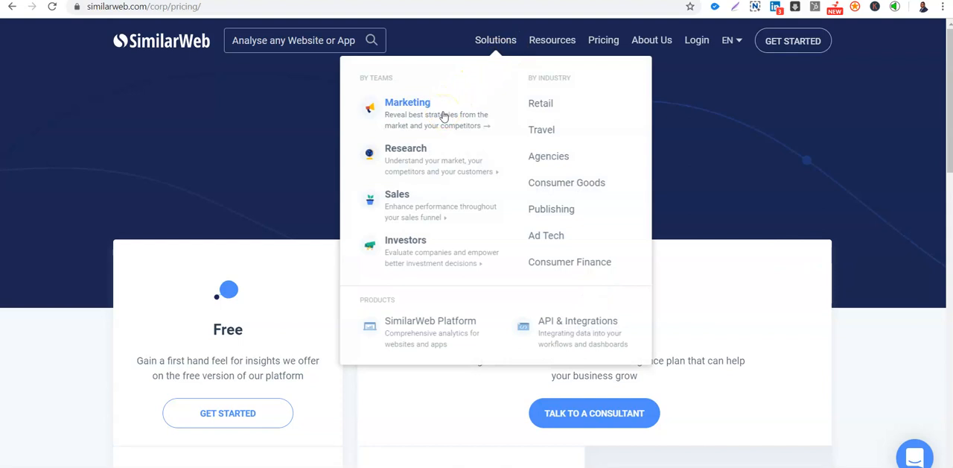
mouse_move(409, 195)
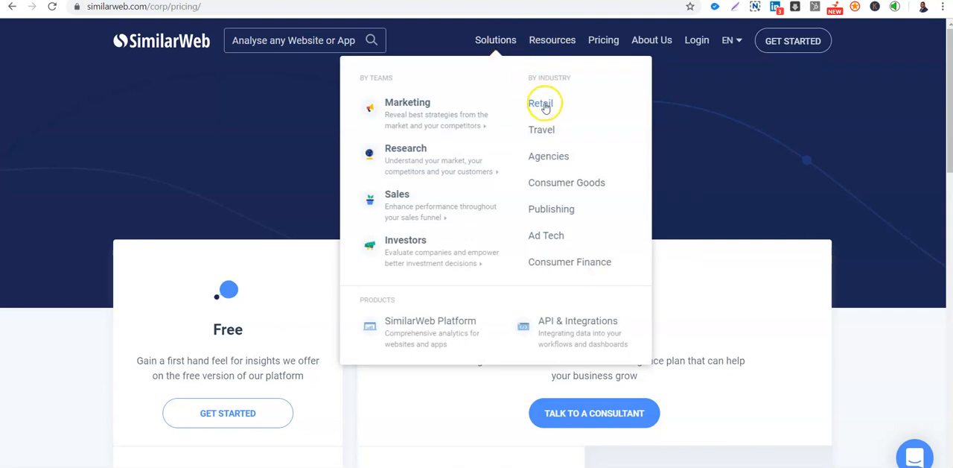
mouse_move(543, 125)
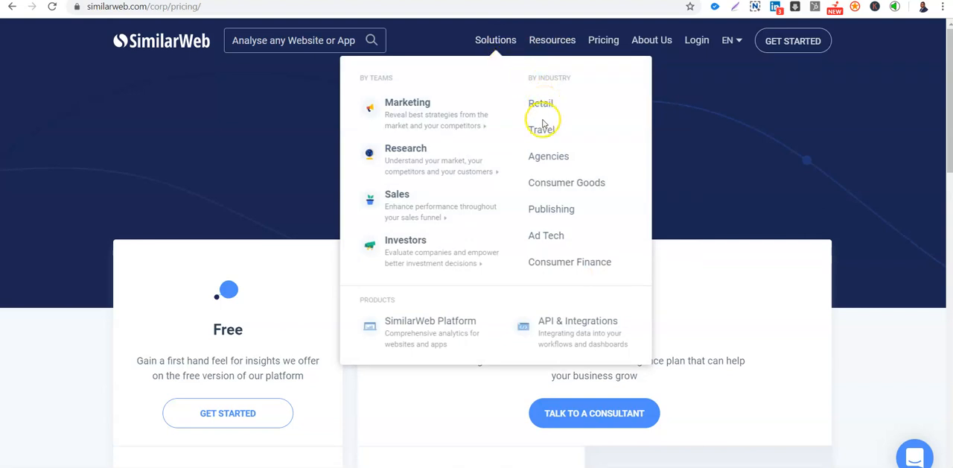
mouse_move(578, 332)
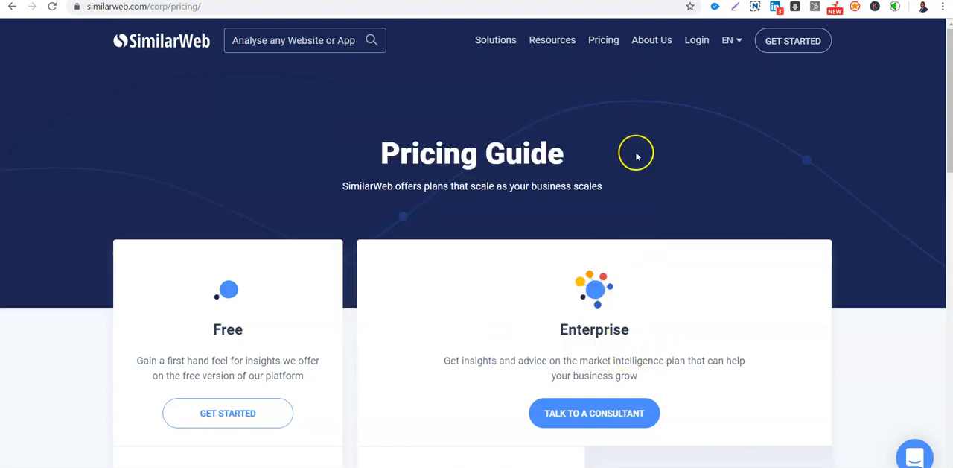
mouse_move(242, 146)
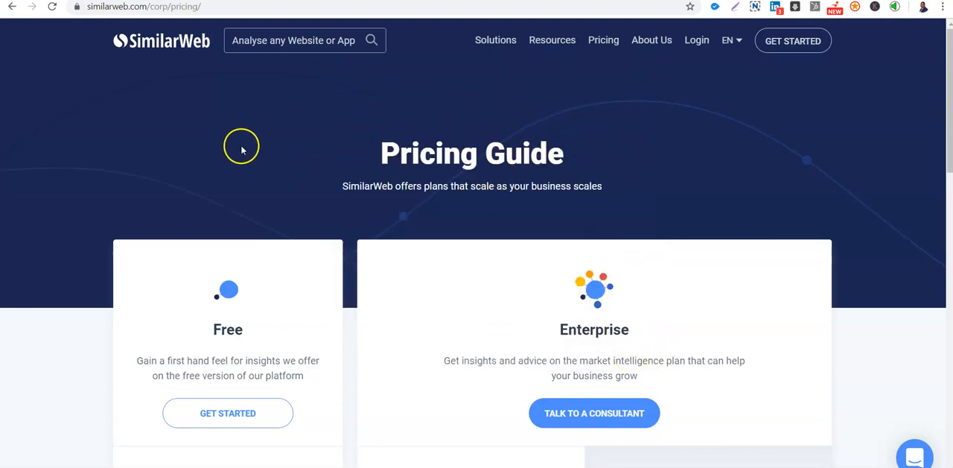
mouse_move(430, 82)
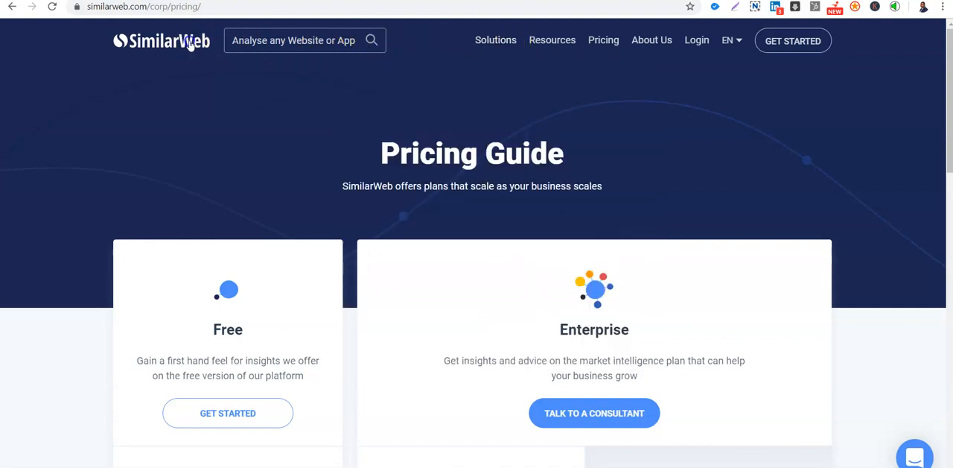
Step: Return to the SimilarWeb homepage via the top-left logo
left_click(161, 41)
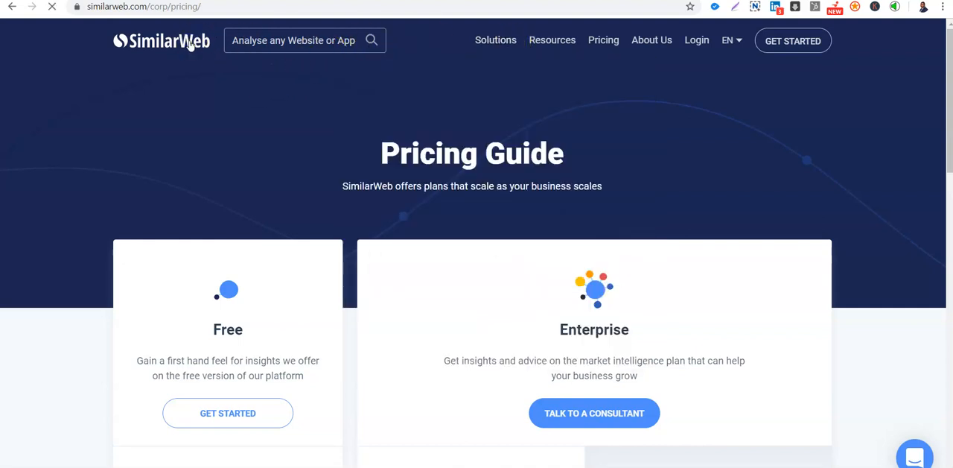
left_click(161, 41)
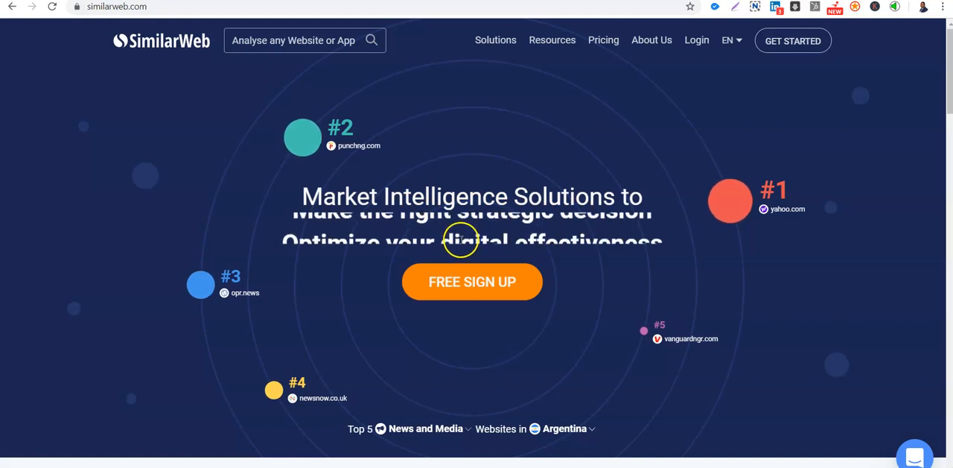
mouse_move(401, 78)
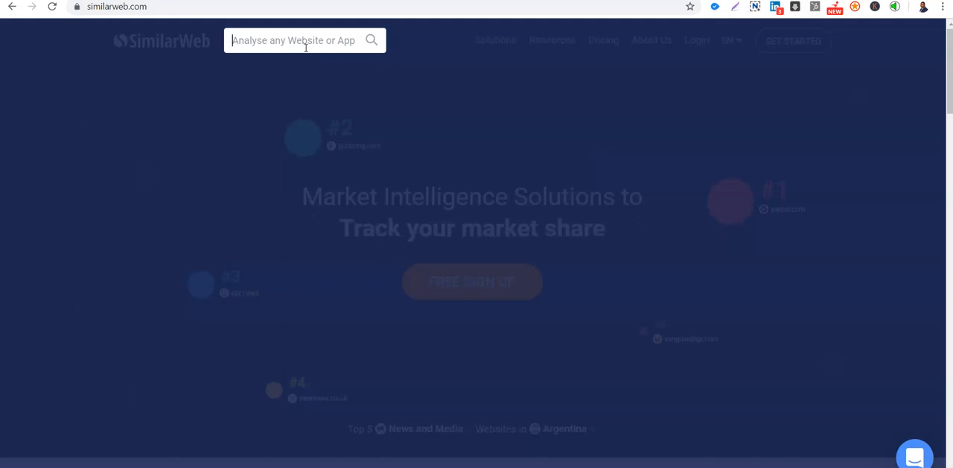
Step: Enter jumia.com.ng in the 'Analyse any Website or App' search box
type("ju")
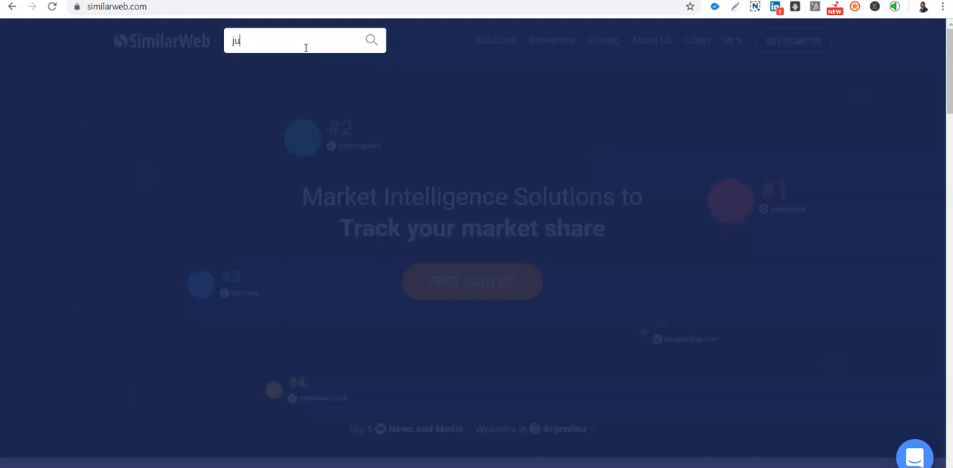
type("mia")
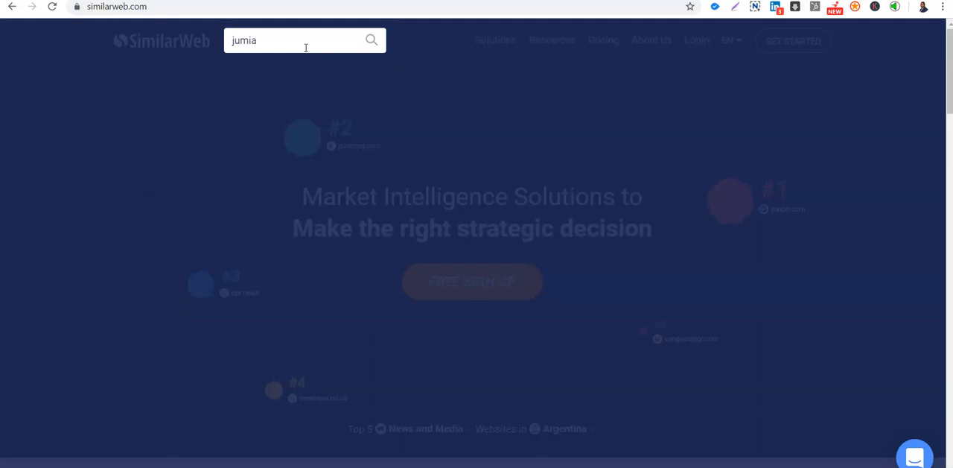
type(".com")
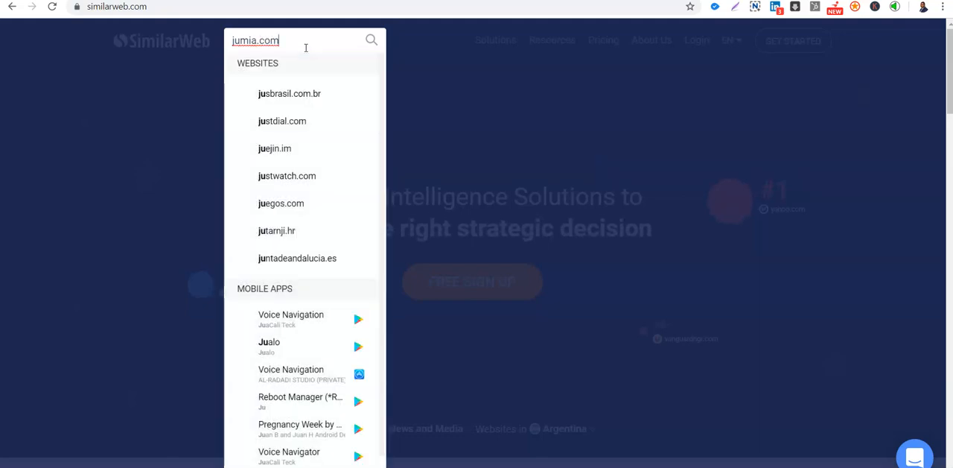
type(".ng")
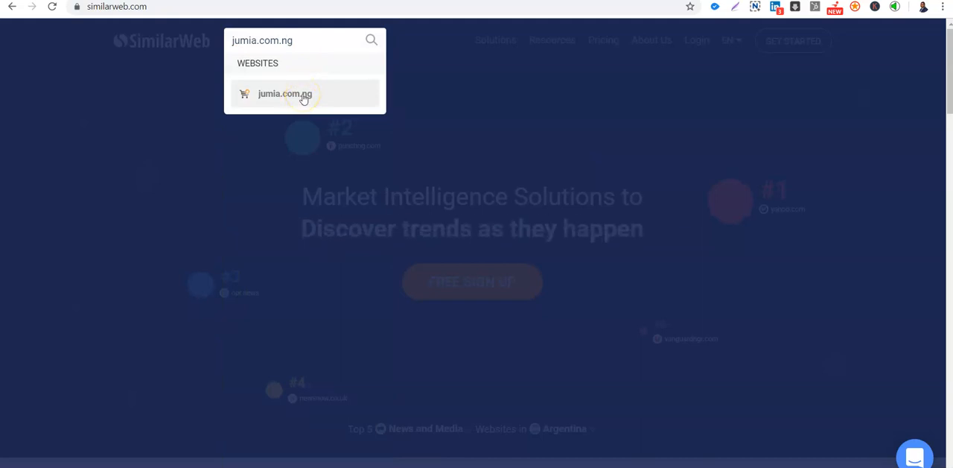
Step: Pick the jumia.com.ng website suggestion to open its overview
left_click(285, 93)
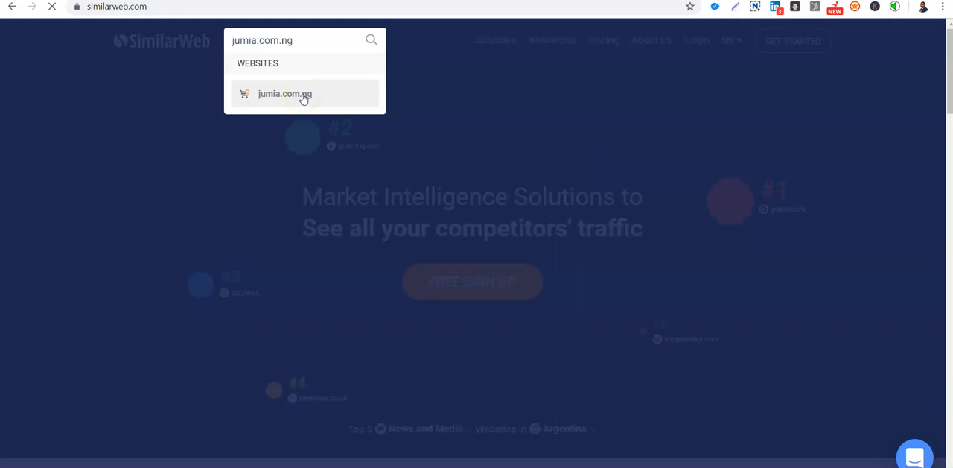
left_click(285, 93)
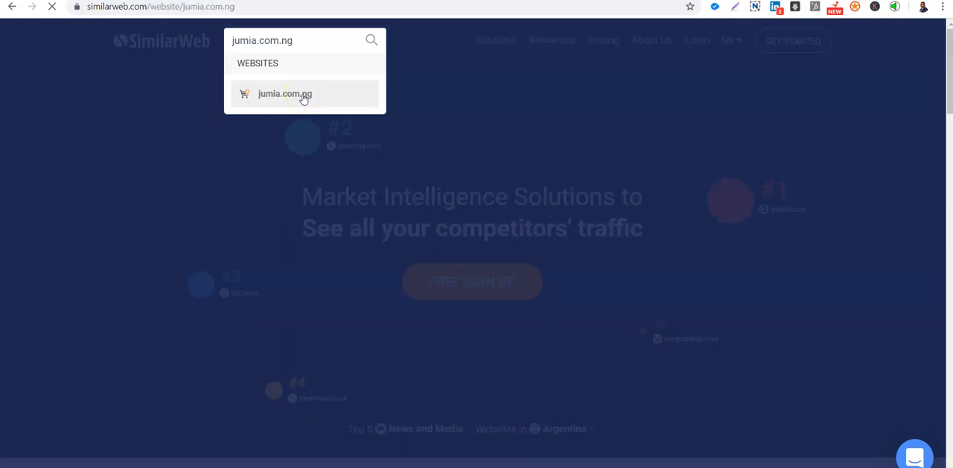
left_click(284, 93)
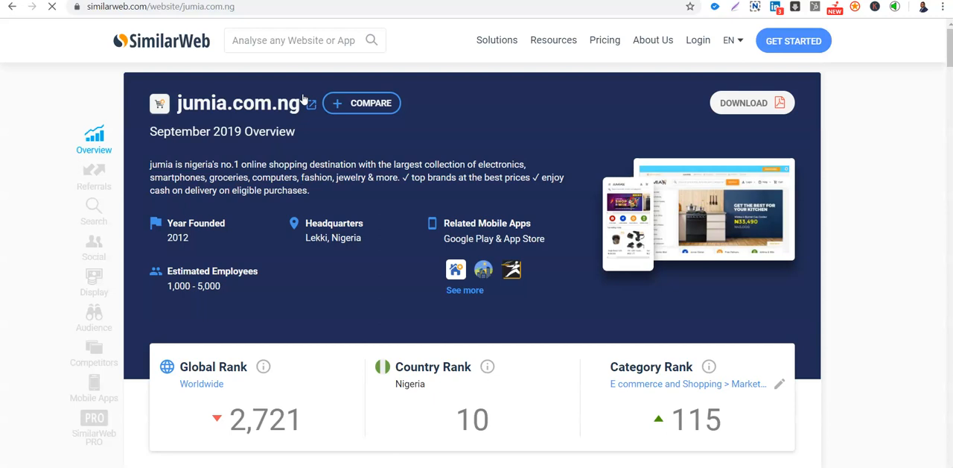
mouse_move(946, 56)
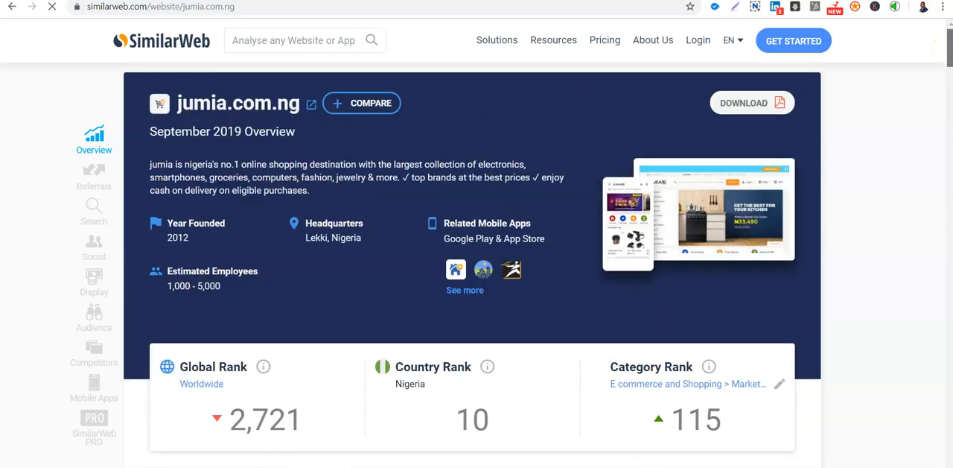
mouse_move(246, 142)
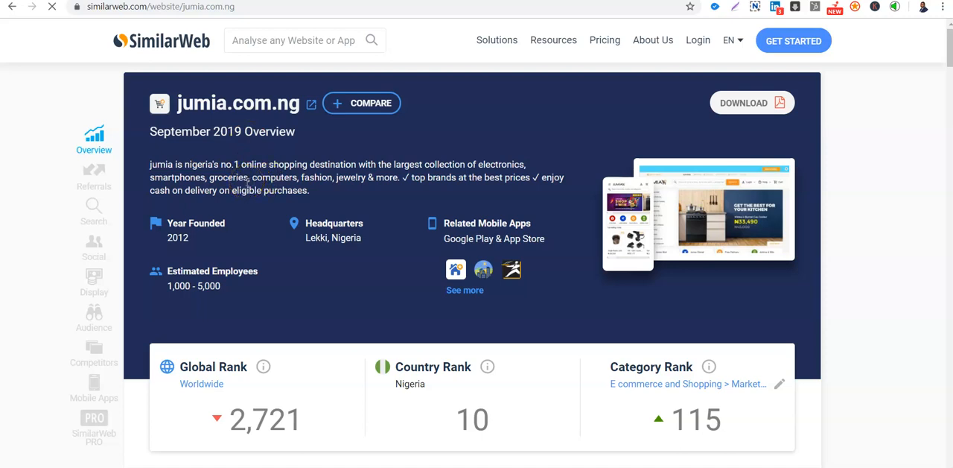
mouse_move(185, 237)
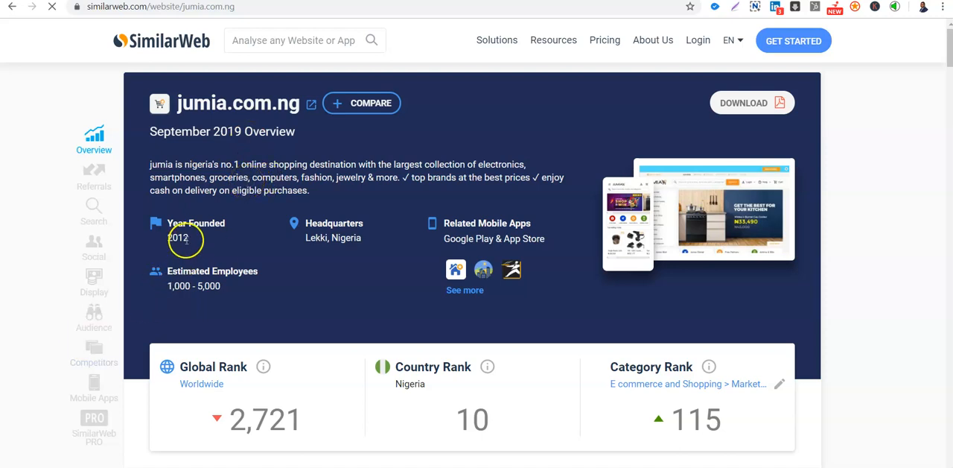
mouse_move(347, 237)
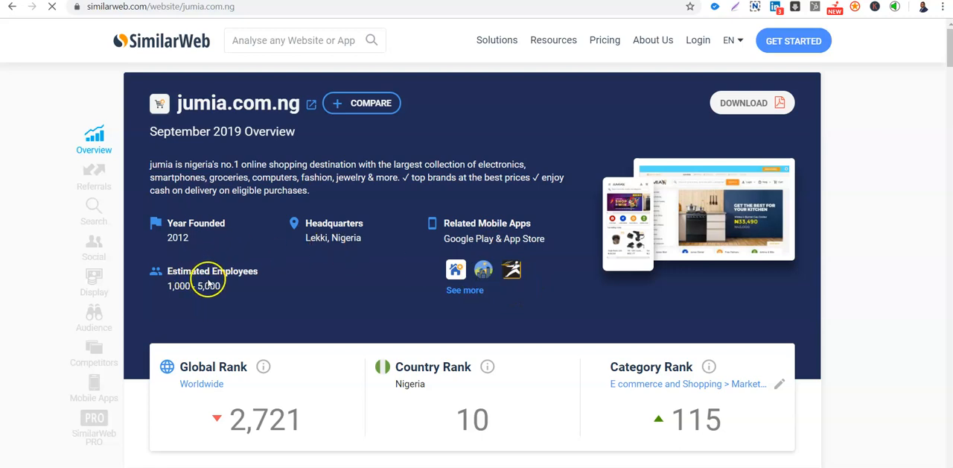
mouse_move(471, 312)
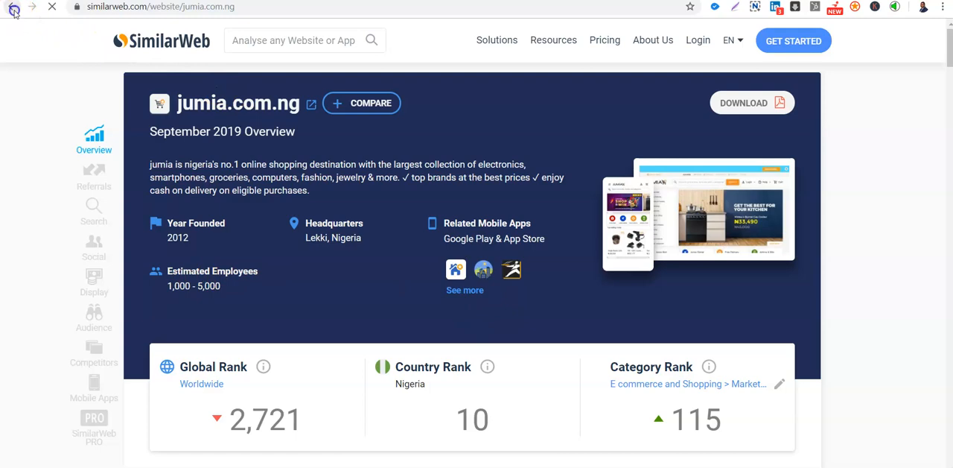
left_click(13, 7)
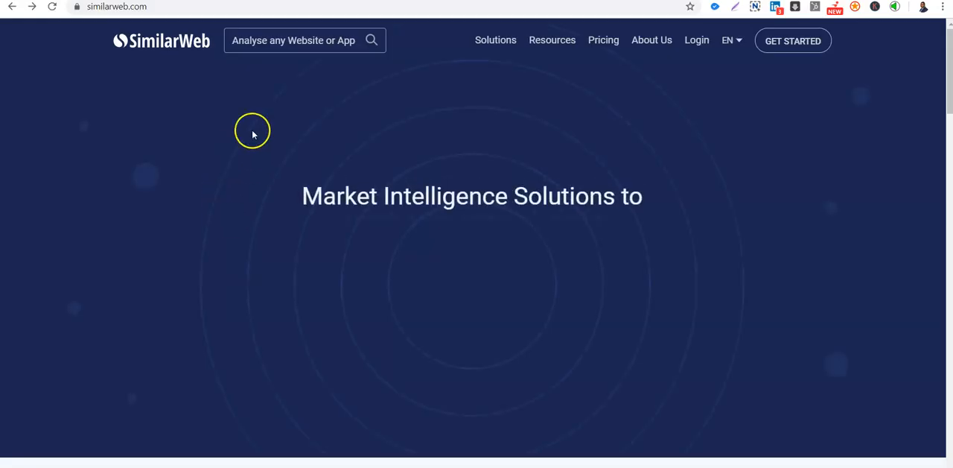
type("jumia.com")
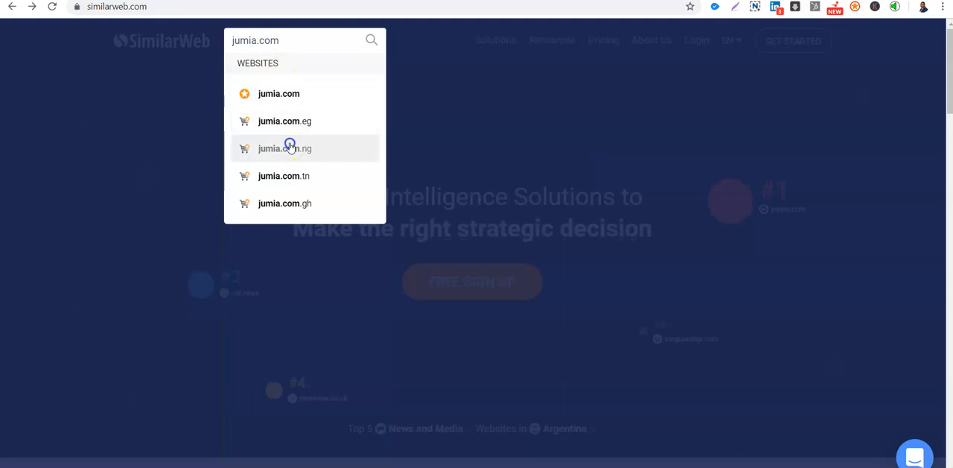
left_click(285, 148)
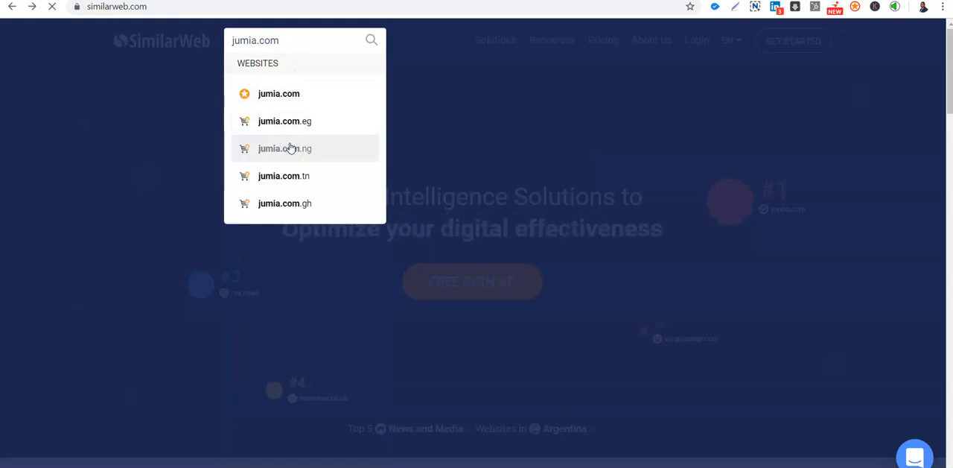
left_click(284, 148)
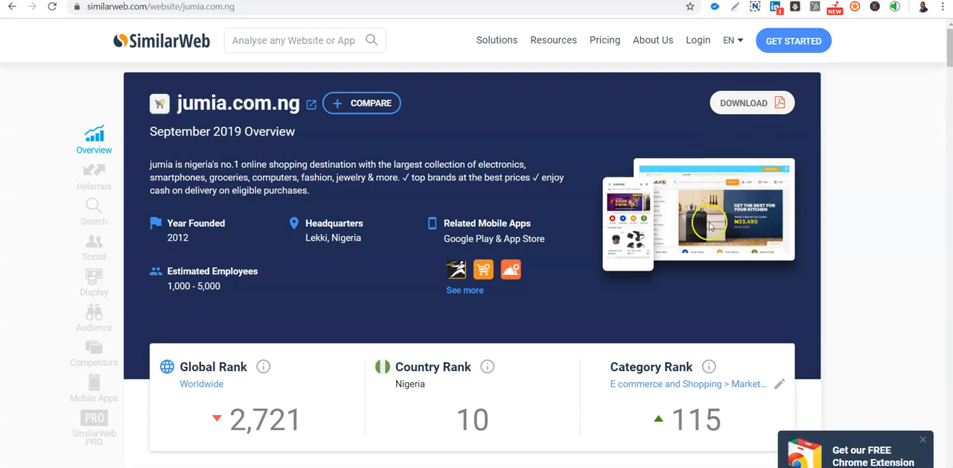
mouse_move(803, 222)
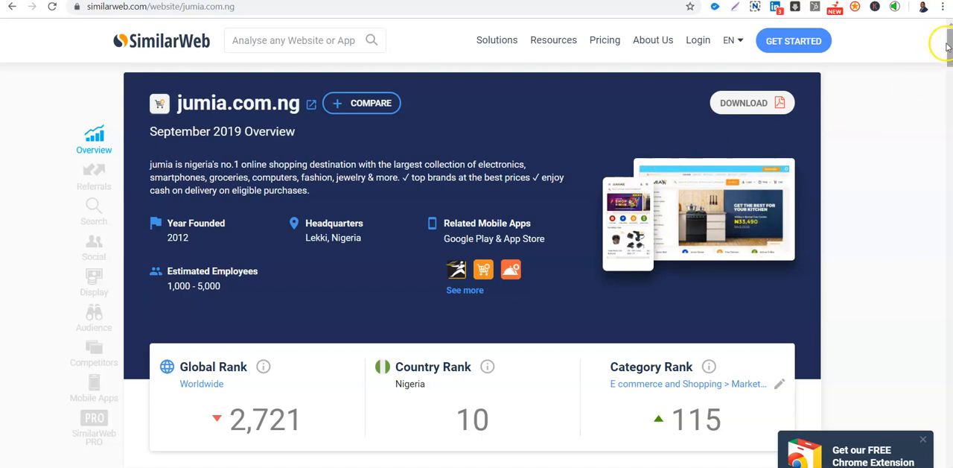
Step: Scroll the jumia.com.ng overview down past the company details toward the rank cards
scroll("down", 3)
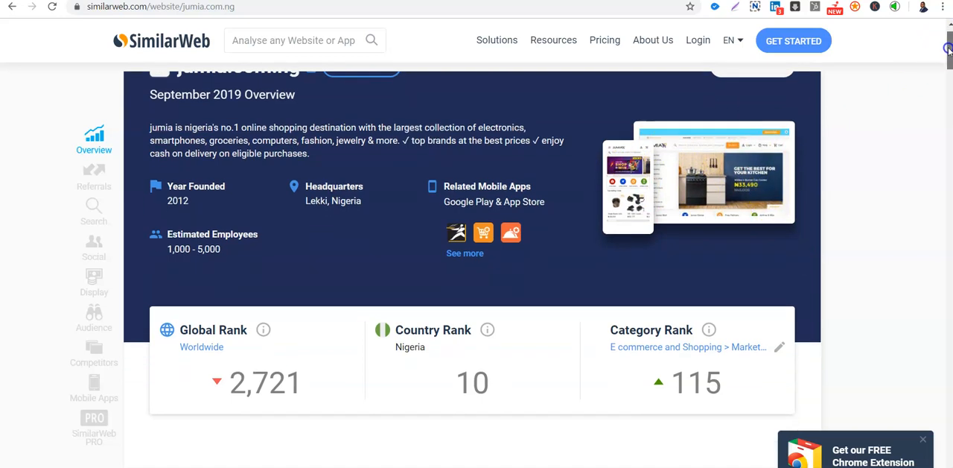
mouse_move(385, 410)
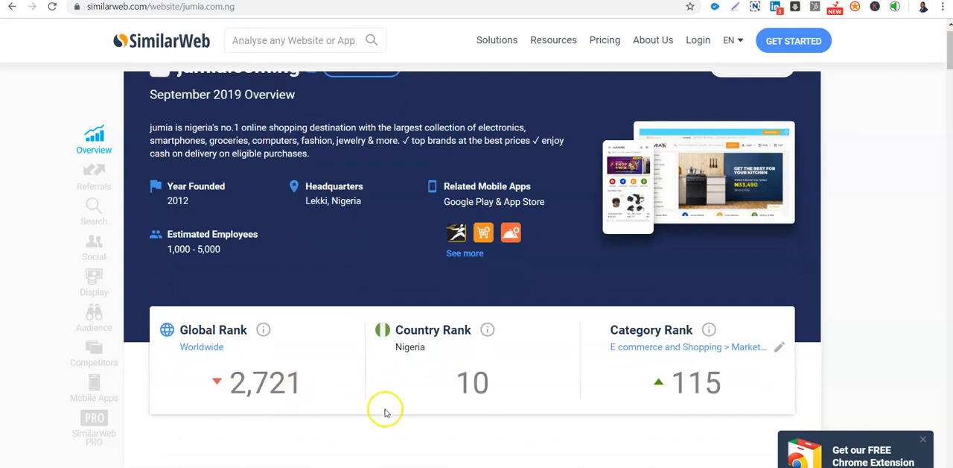
mouse_move(447, 388)
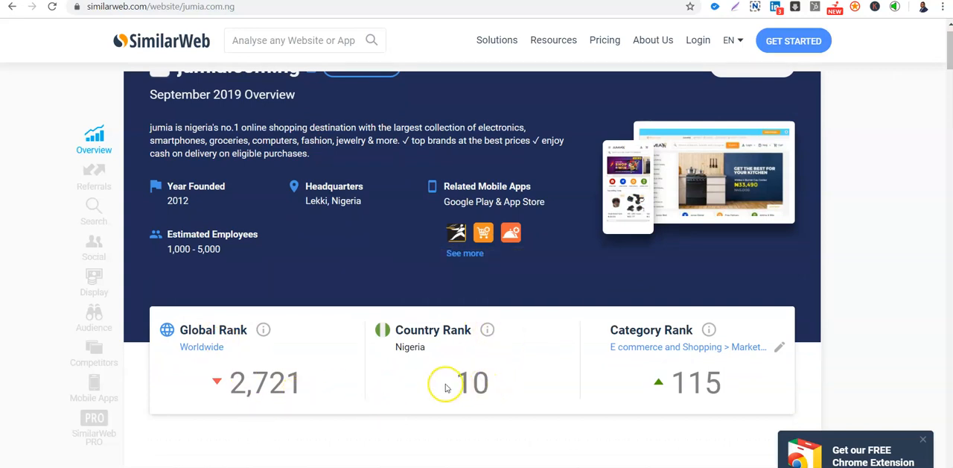
mouse_move(478, 399)
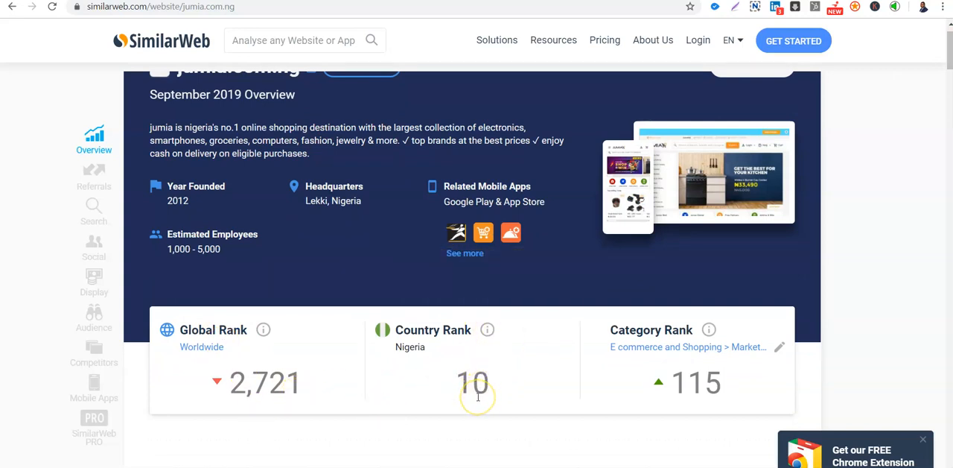
mouse_move(767, 350)
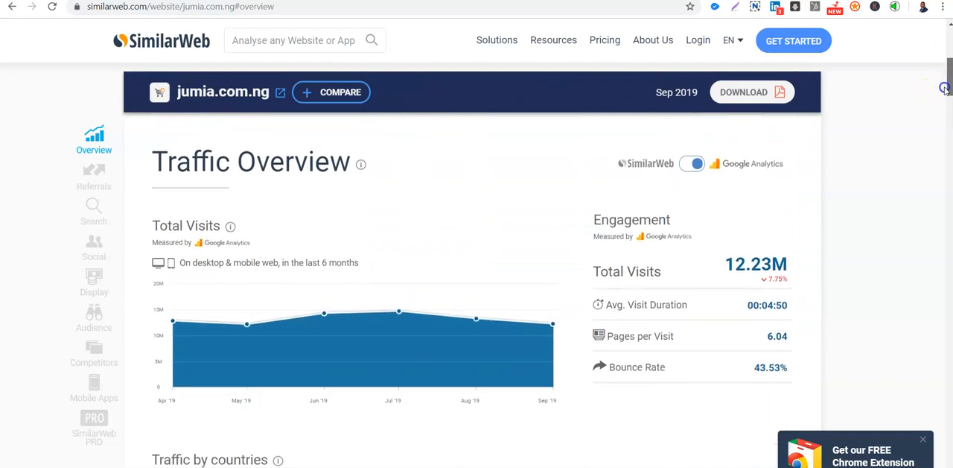
left_click(497, 40)
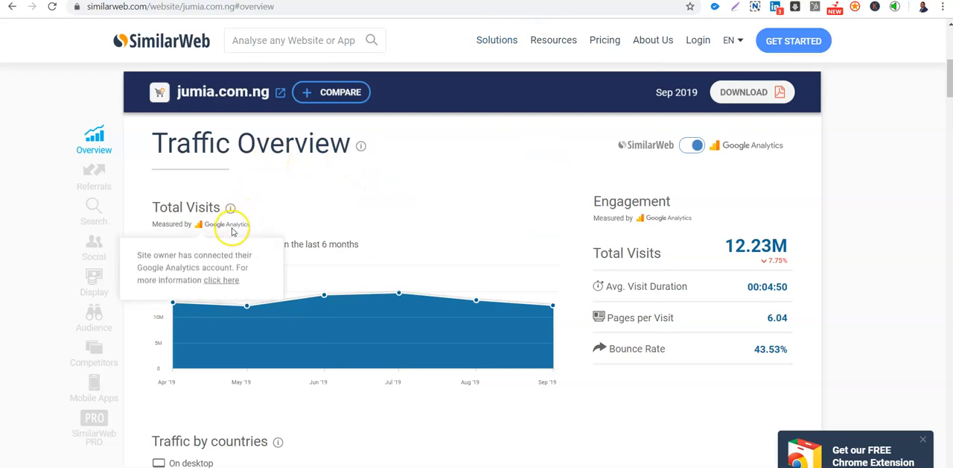
mouse_move(415, 208)
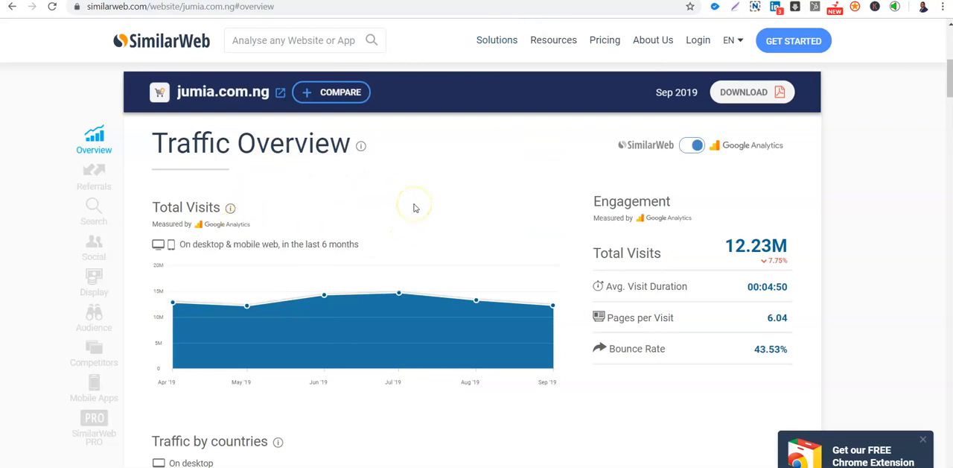
mouse_move(316, 215)
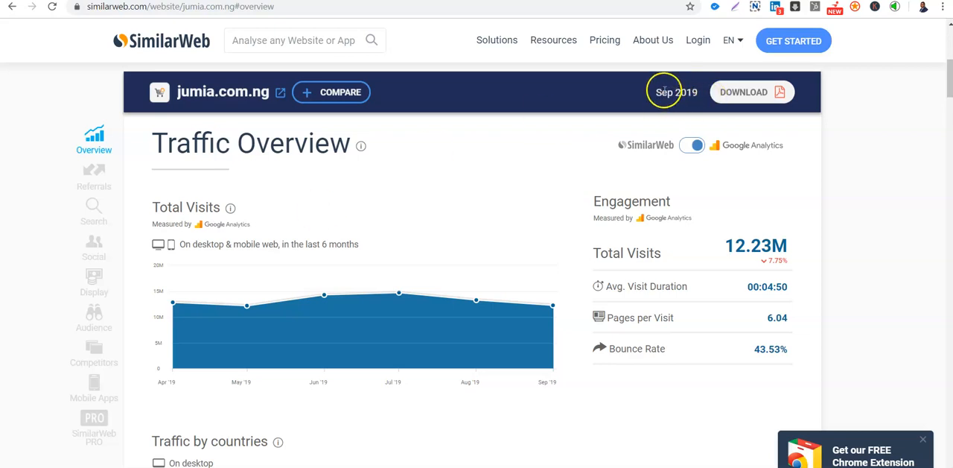
mouse_move(455, 166)
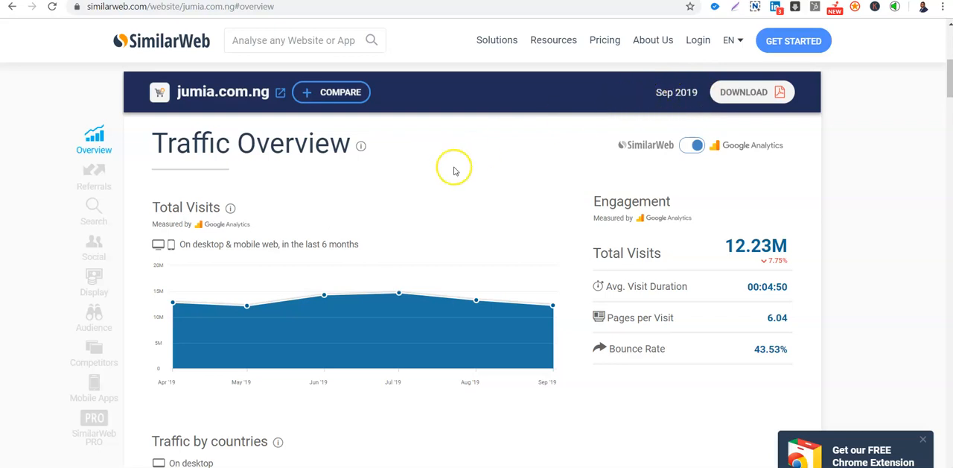
mouse_move(771, 202)
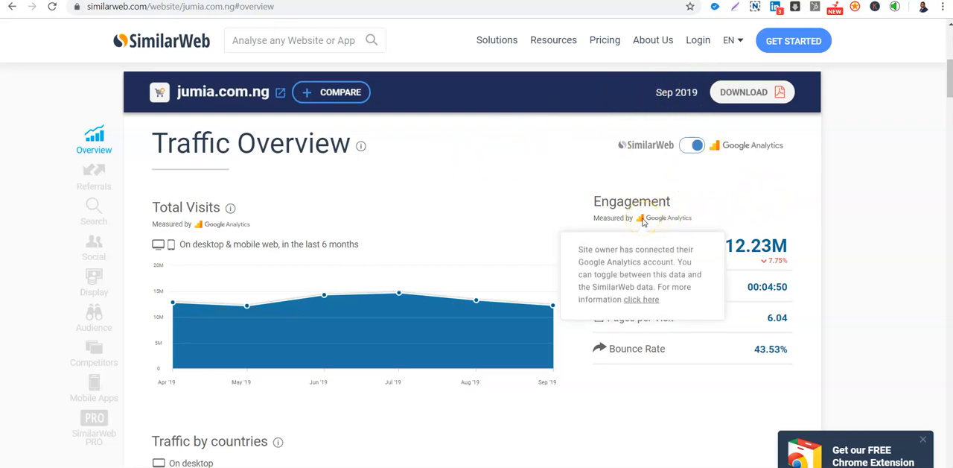
mouse_move(655, 223)
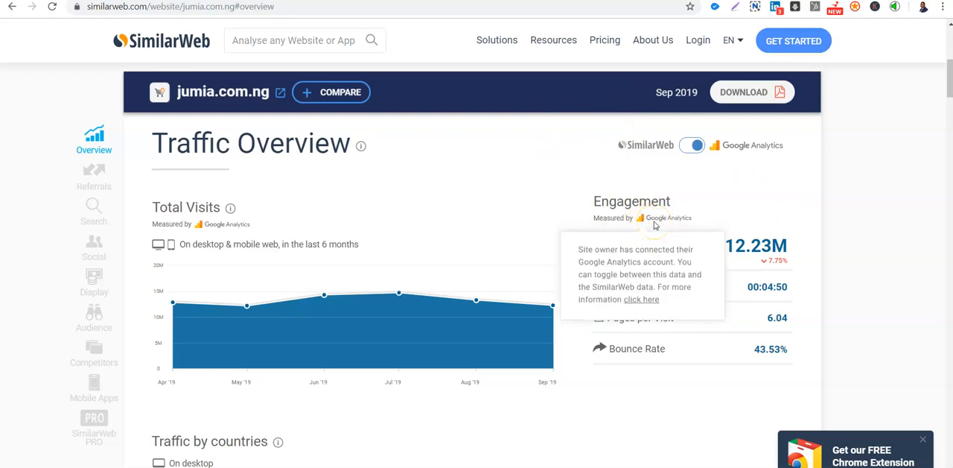
mouse_move(667, 216)
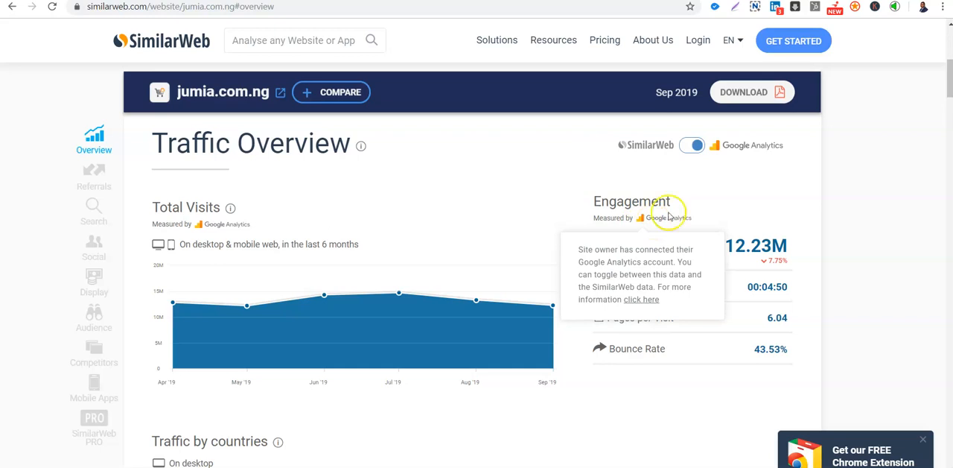
mouse_move(808, 128)
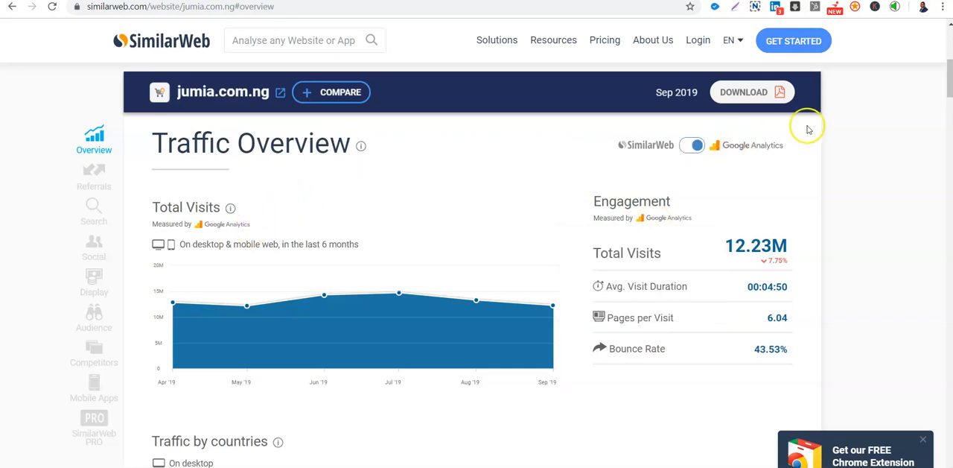
mouse_move(742, 150)
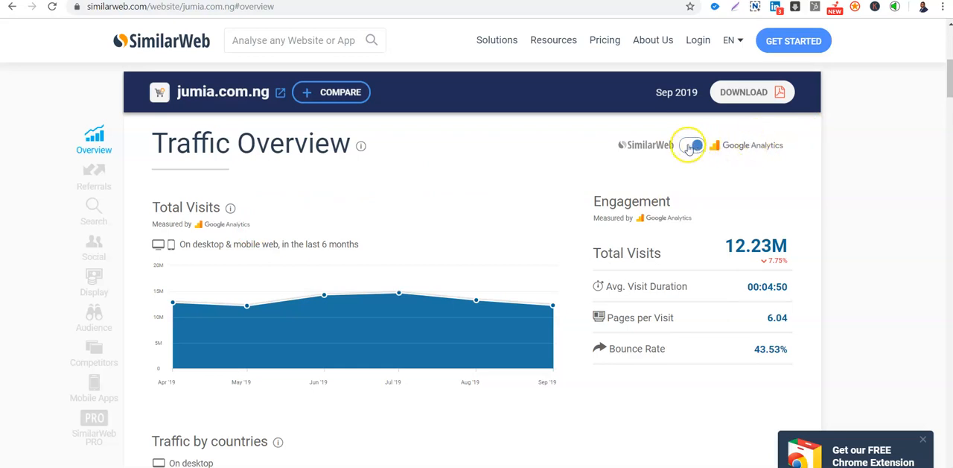
left_click(691, 144)
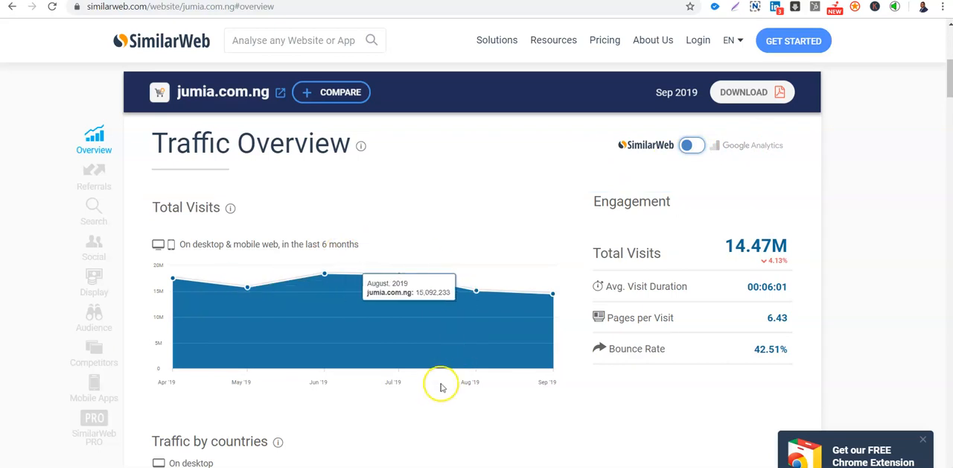
mouse_move(439, 385)
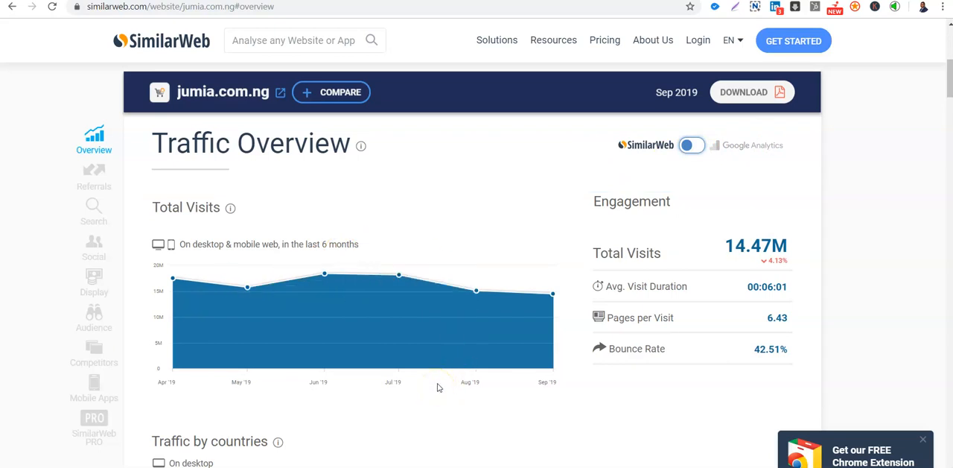
mouse_move(514, 322)
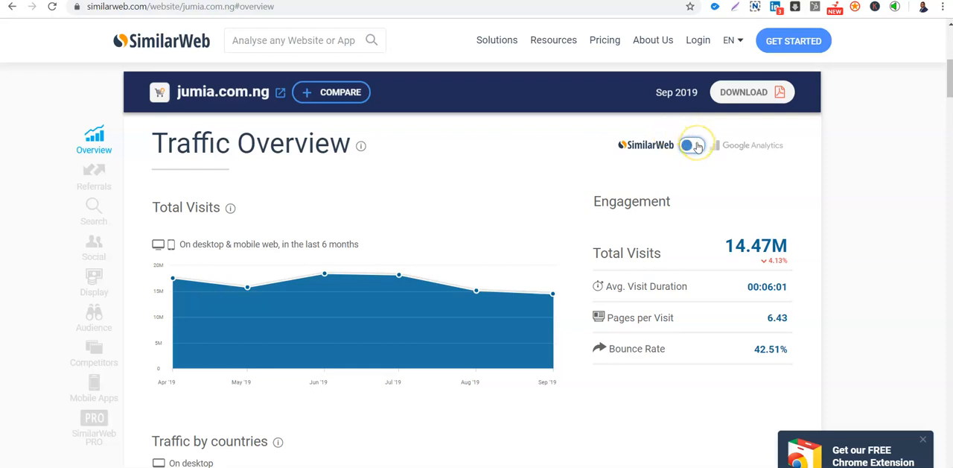
left_click(693, 145)
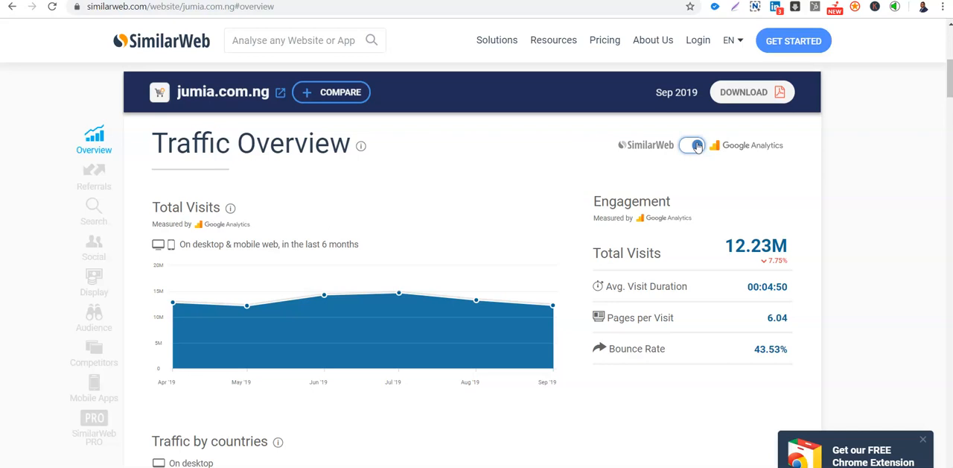
left_click(691, 145)
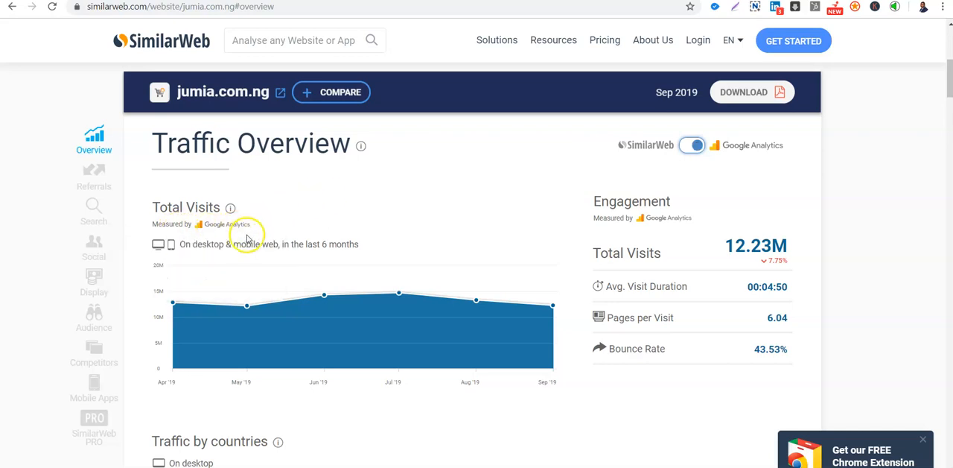
mouse_move(281, 228)
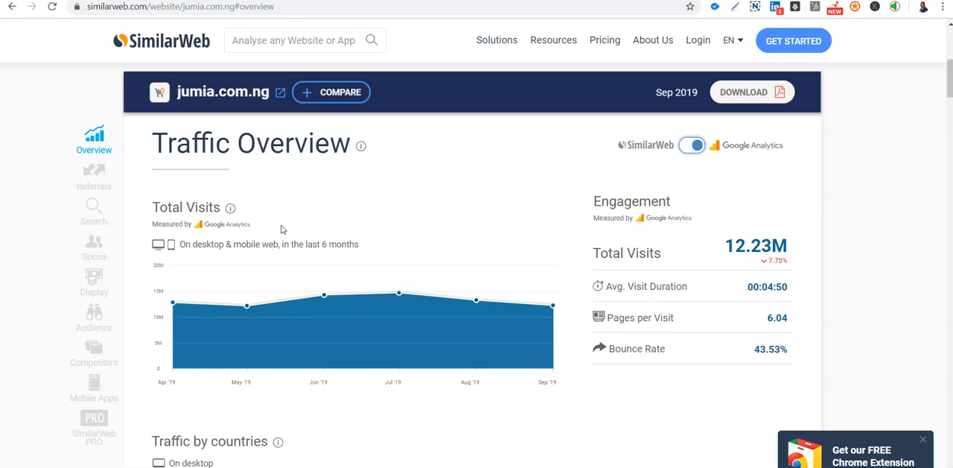
mouse_move(225, 304)
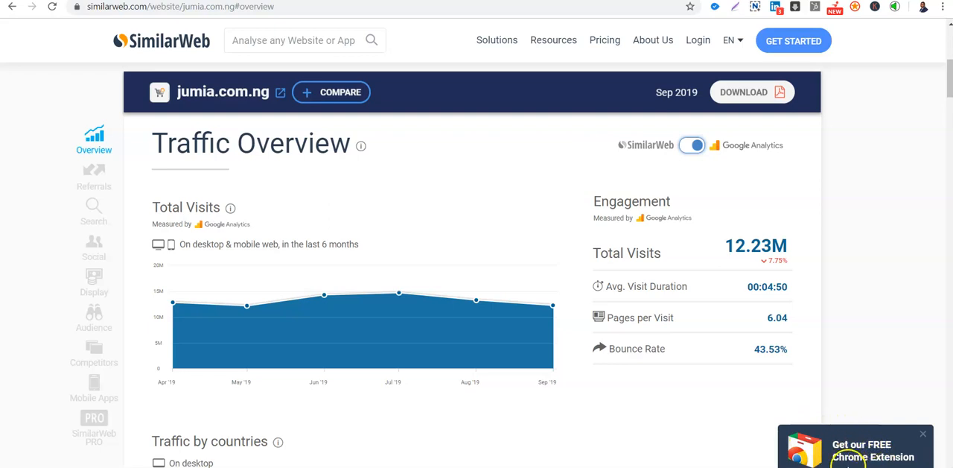
mouse_move(882, 236)
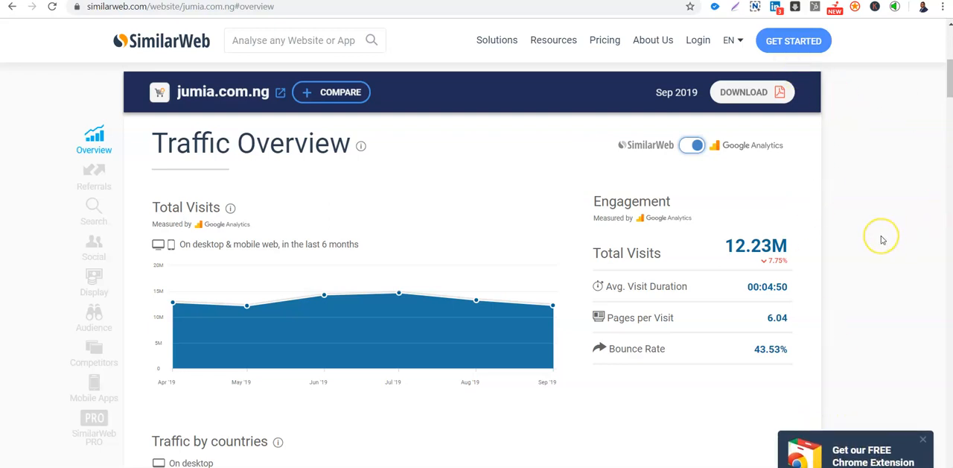
mouse_move(804, 195)
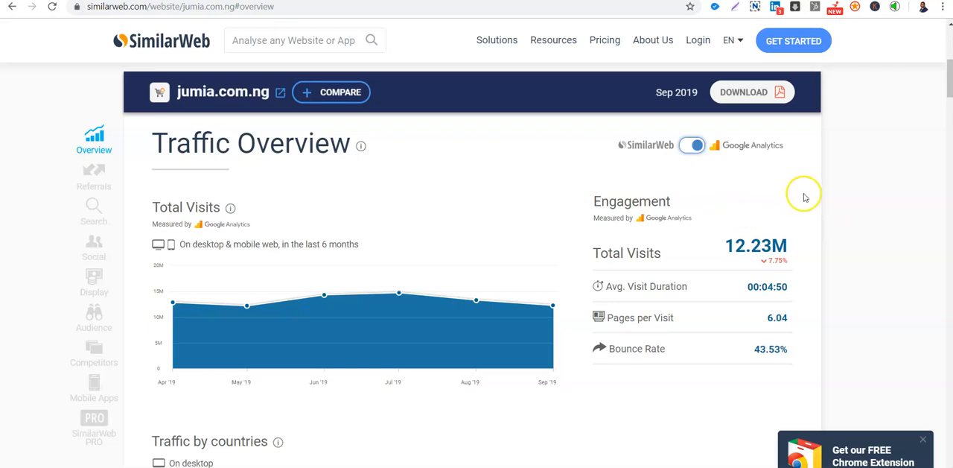
mouse_move(799, 214)
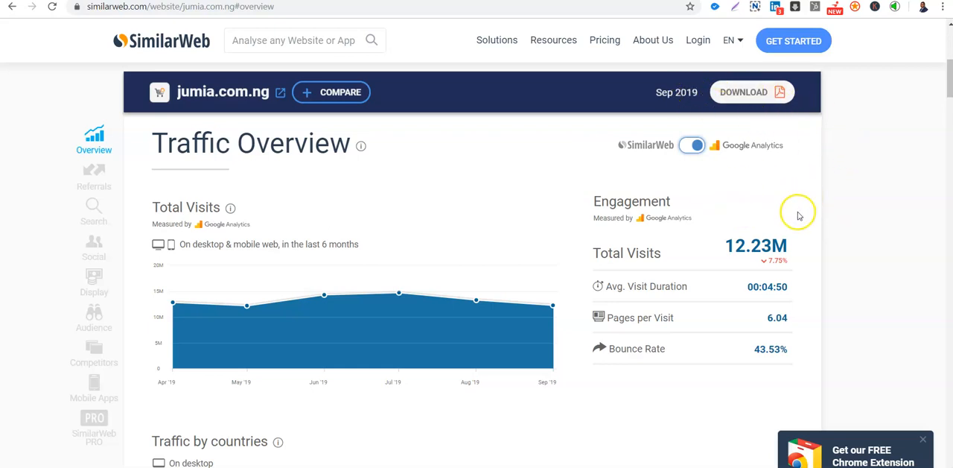
mouse_move(622, 257)
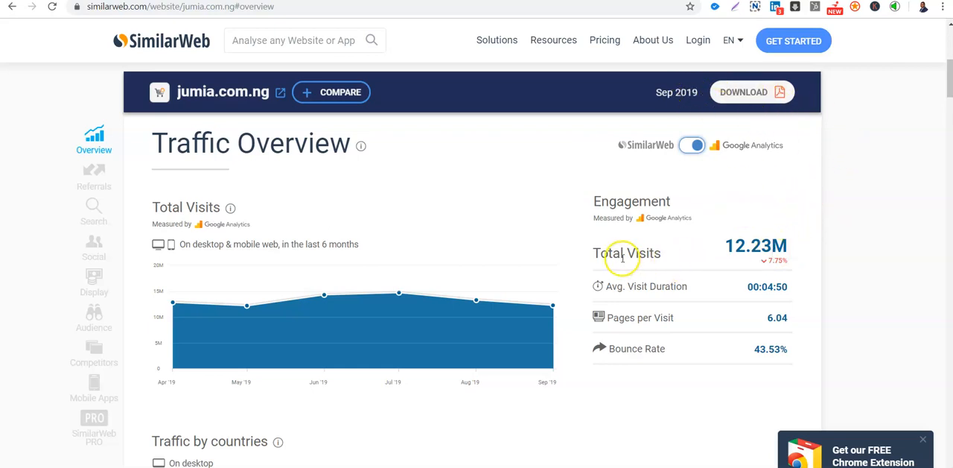
mouse_move(790, 257)
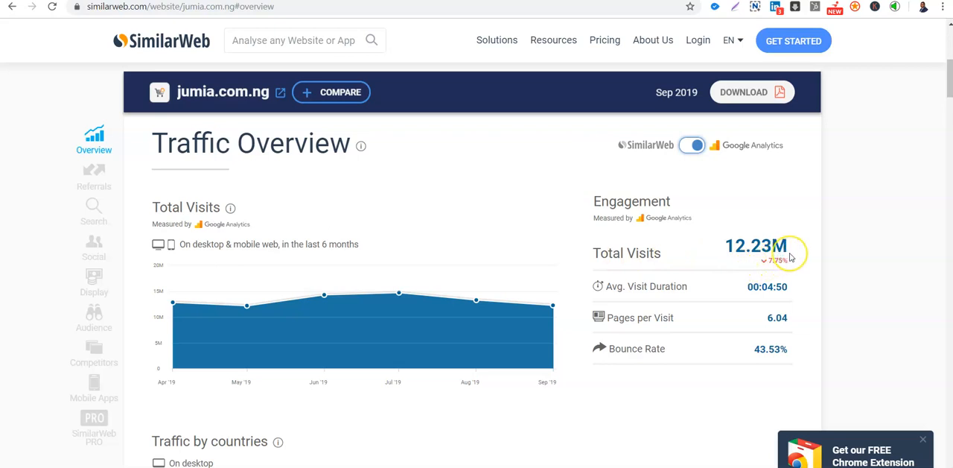
mouse_move(676, 272)
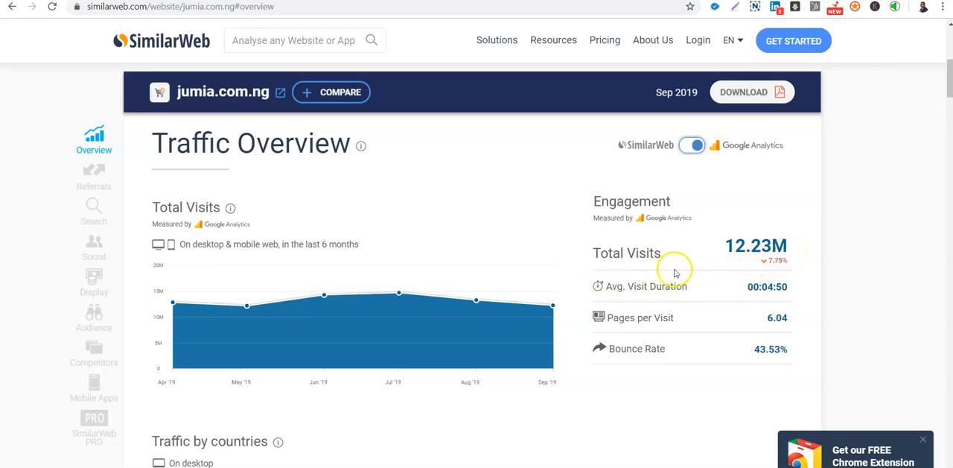
mouse_move(185, 361)
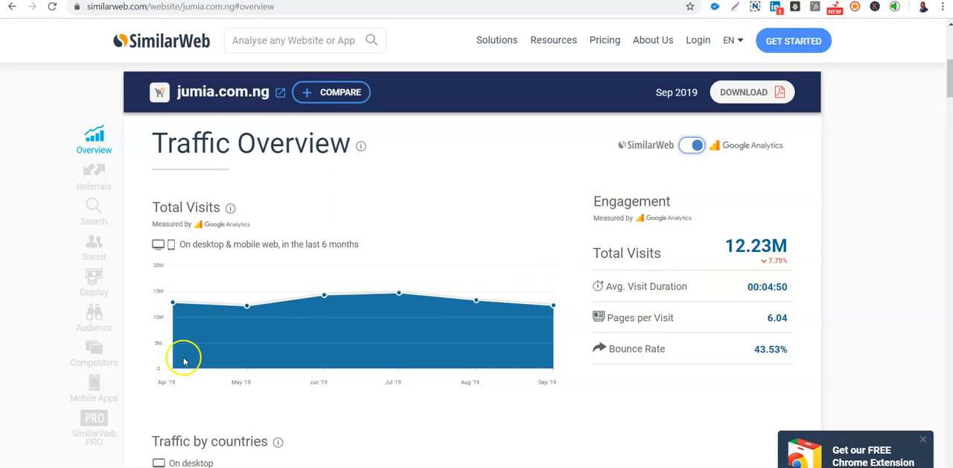
mouse_move(172, 305)
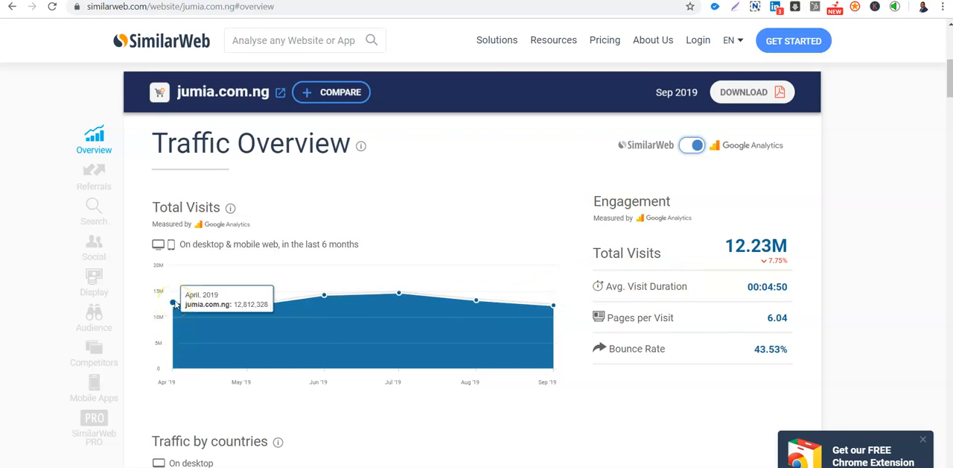
mouse_move(248, 307)
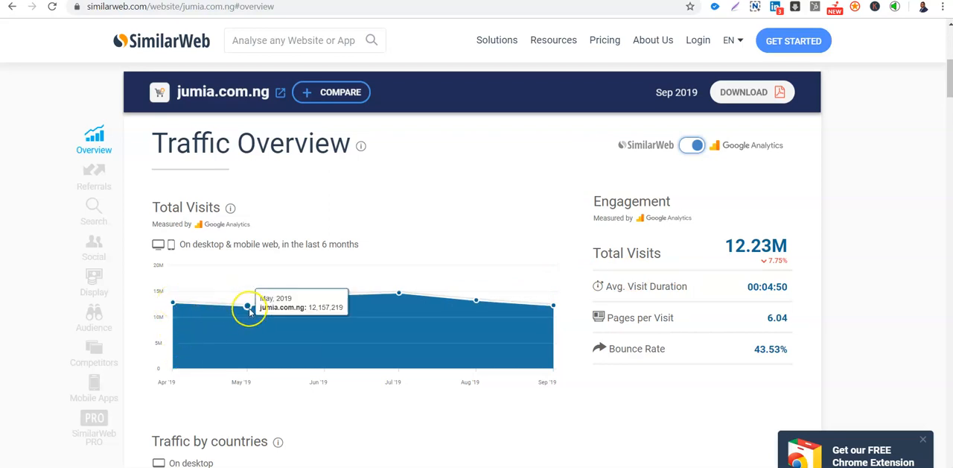
mouse_move(322, 293)
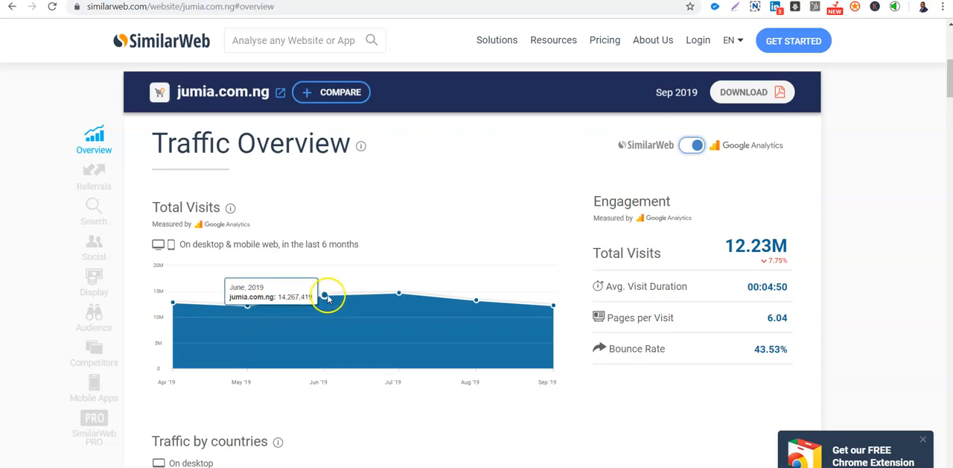
mouse_move(466, 296)
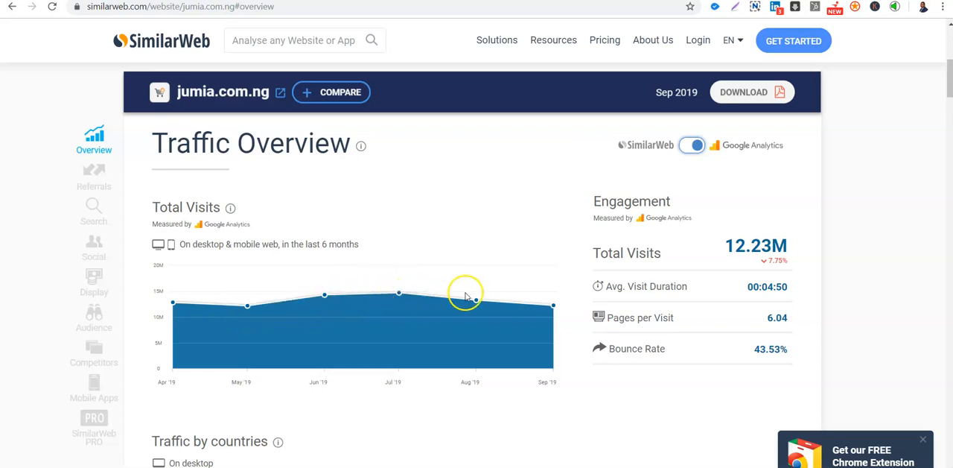
mouse_move(731, 261)
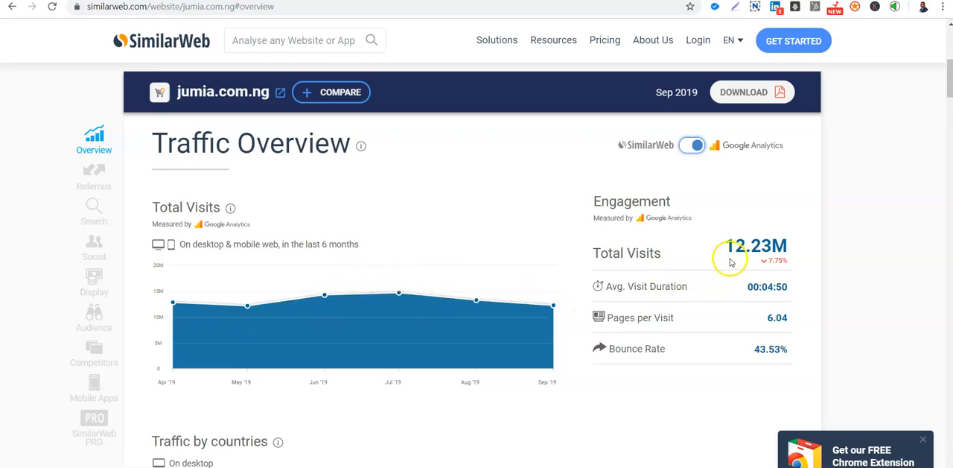
mouse_move(777, 262)
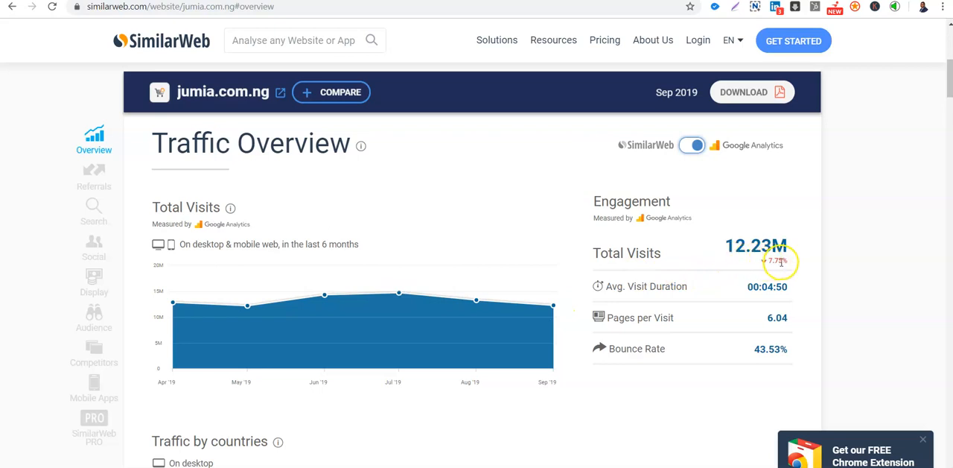
mouse_move(553, 305)
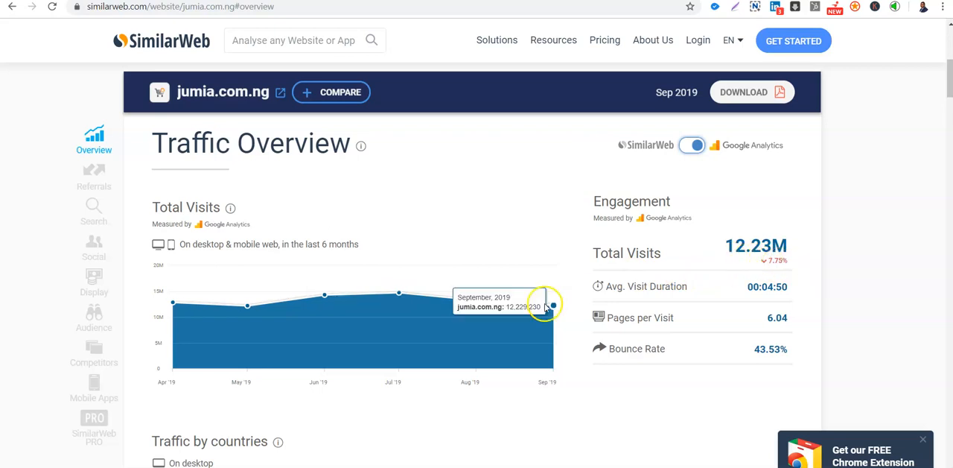
mouse_move(775, 261)
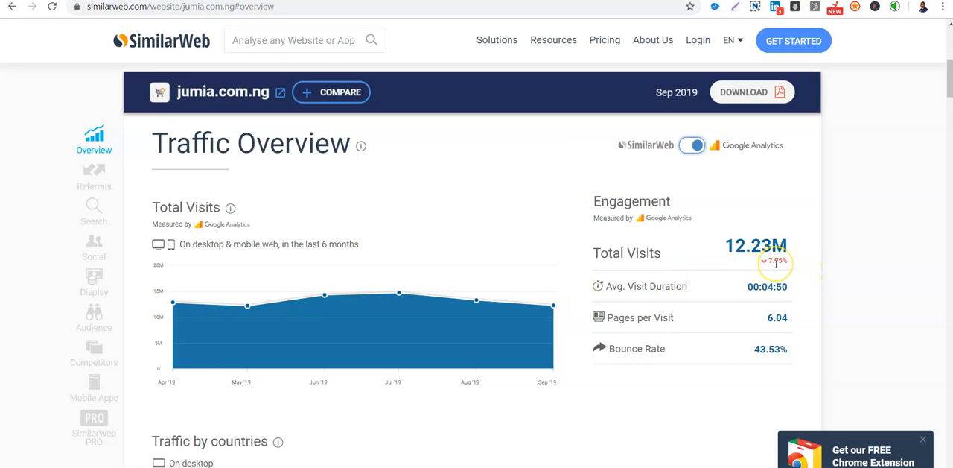
mouse_move(689, 290)
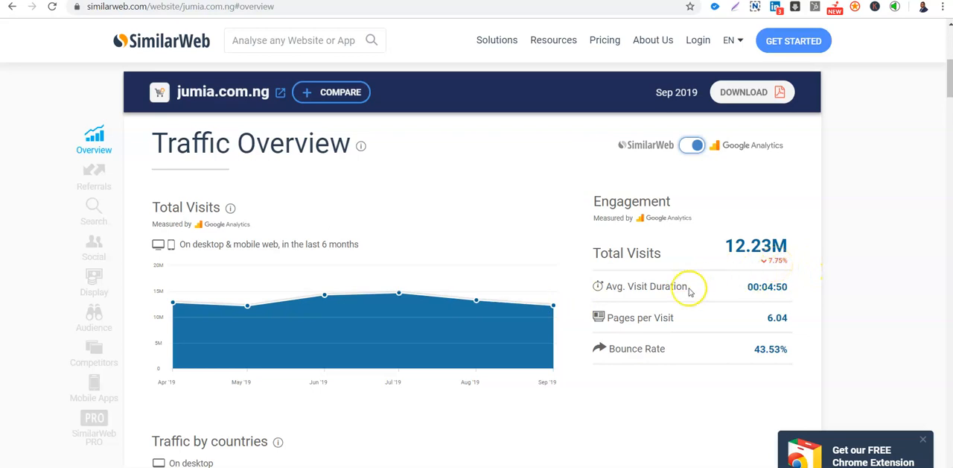
mouse_move(774, 289)
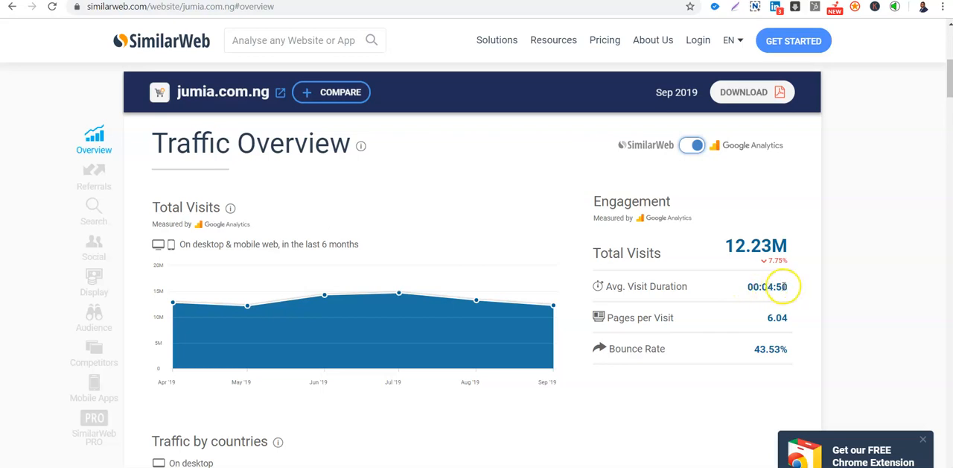
mouse_move(767, 286)
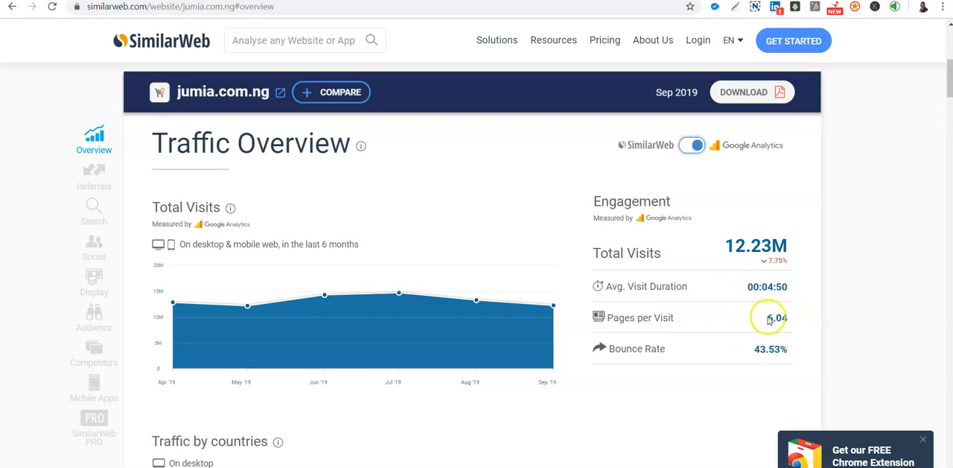
mouse_move(783, 365)
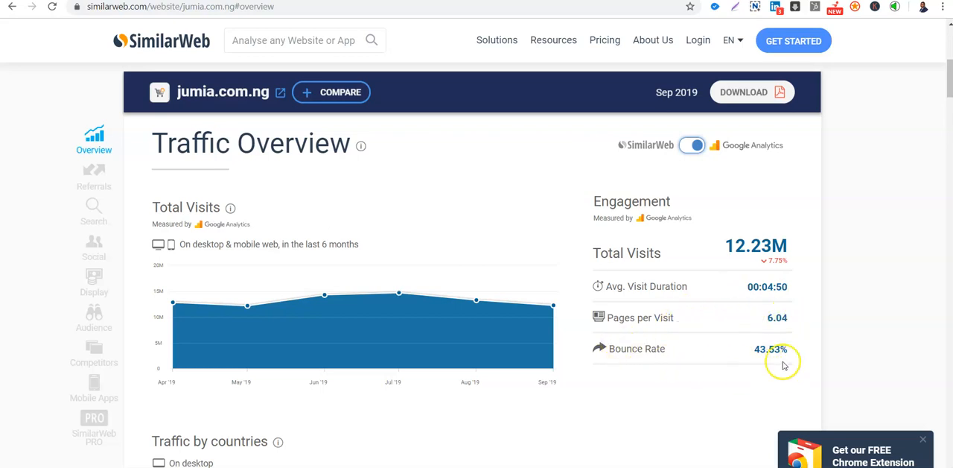
mouse_move(805, 350)
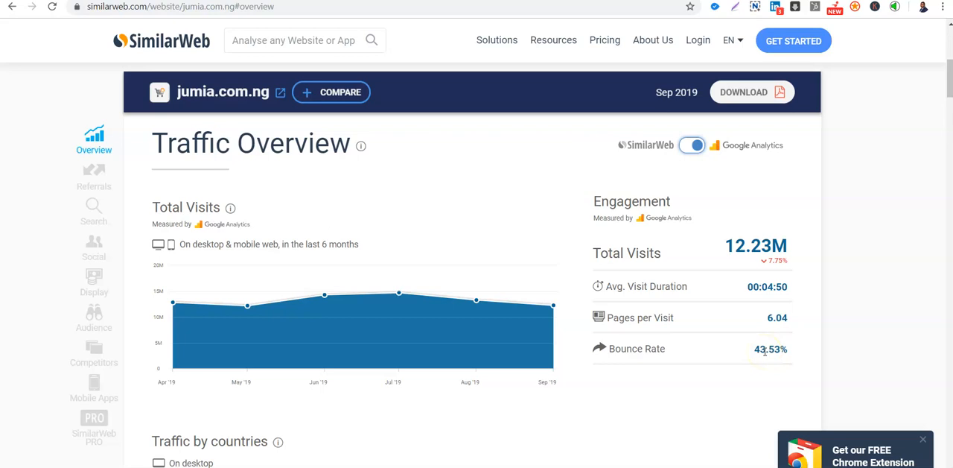
mouse_move(808, 355)
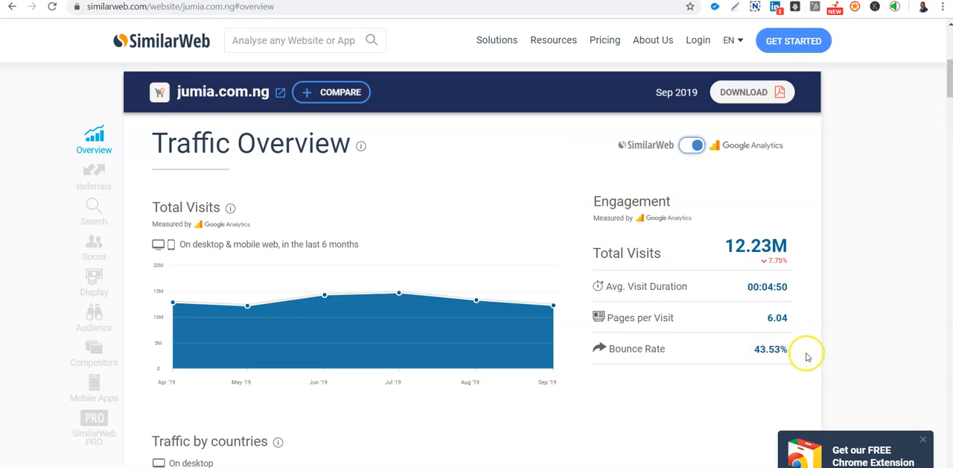
mouse_move(769, 348)
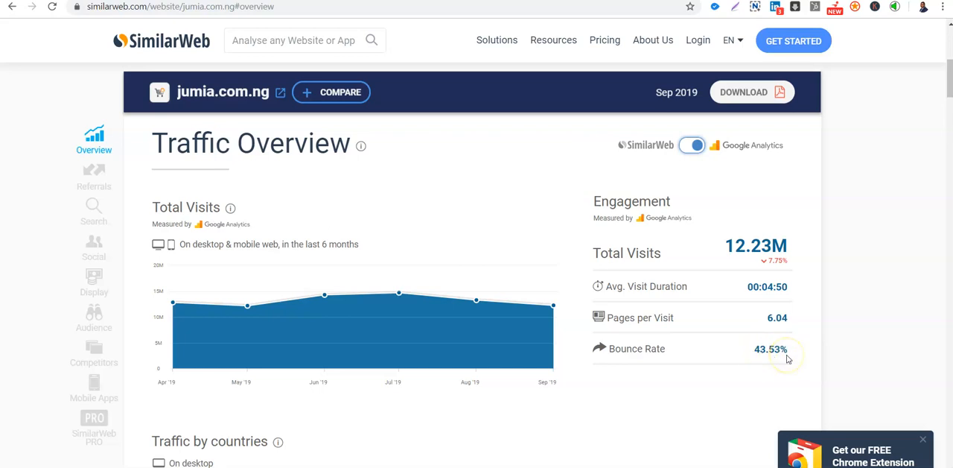
mouse_move(758, 347)
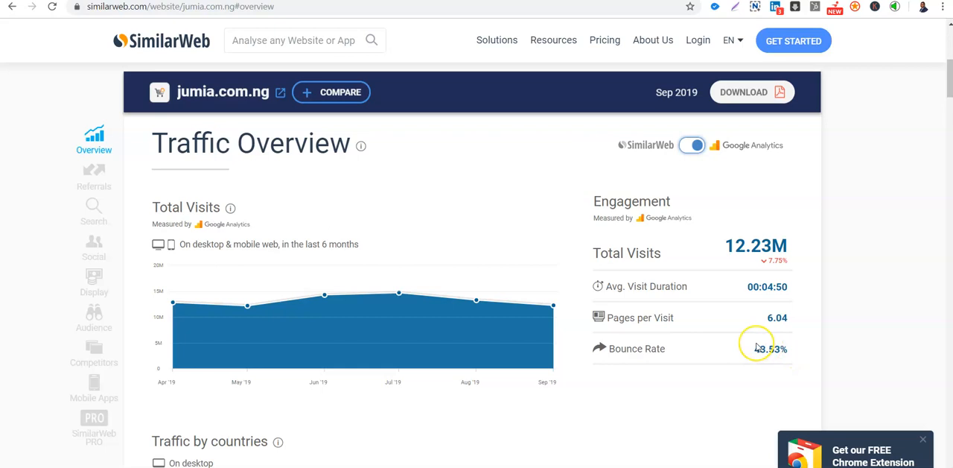
mouse_move(771, 357)
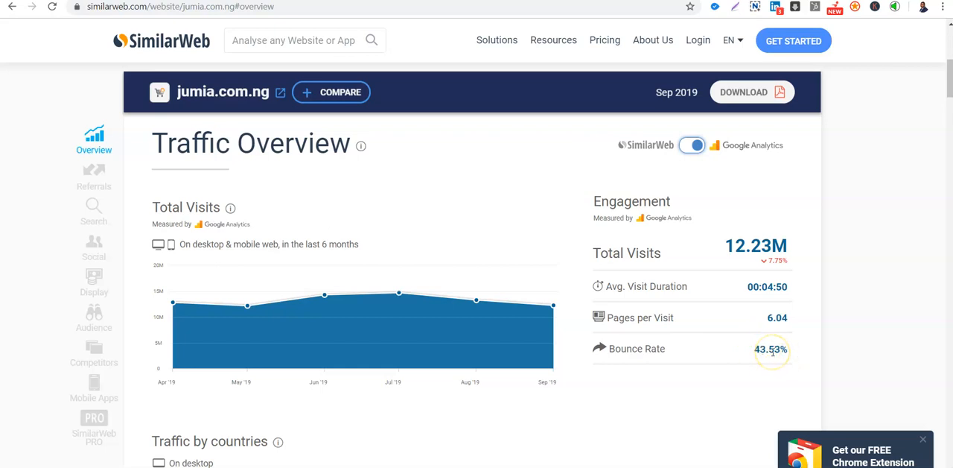
mouse_move(828, 352)
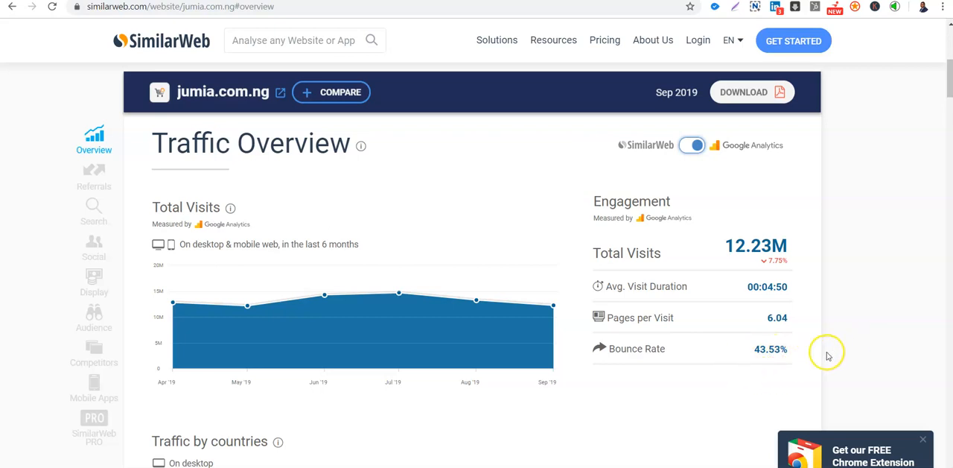
mouse_move(751, 357)
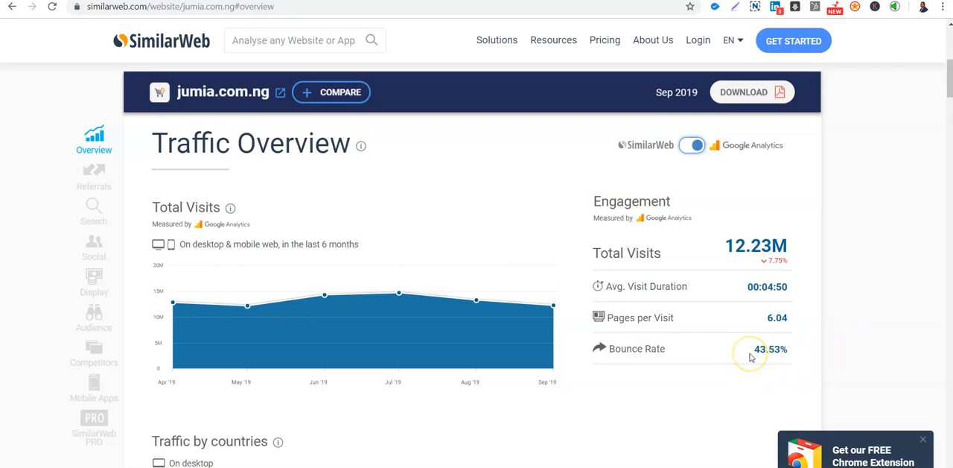
mouse_move(751, 356)
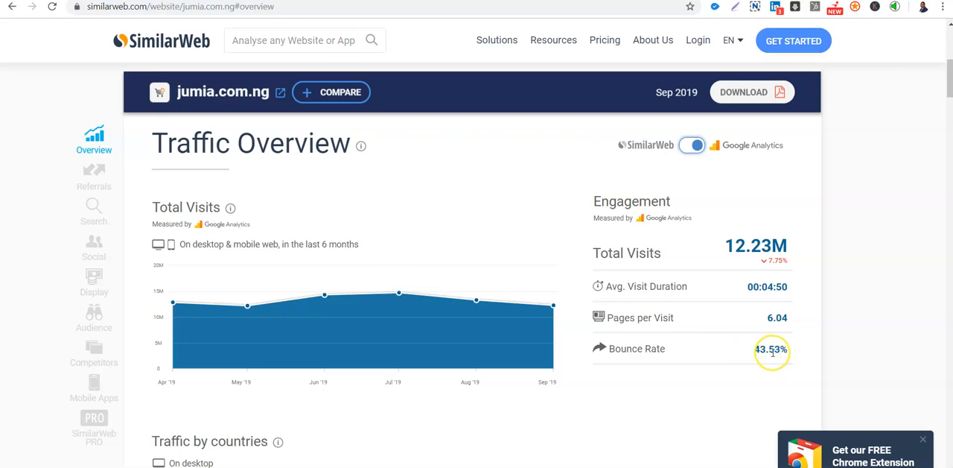
mouse_move(771, 349)
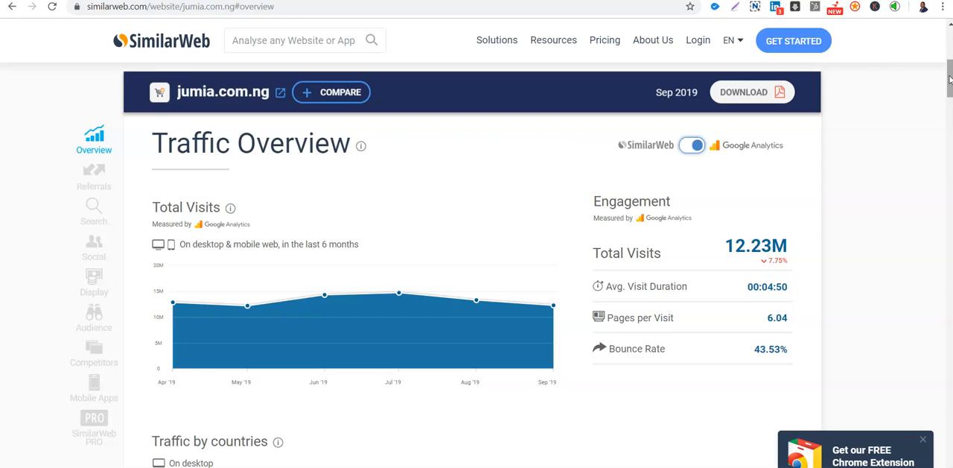
Step: Scroll past the engagement figures to Traffic by countries, led by Nigeria at 86.86%
scroll("down", 3)
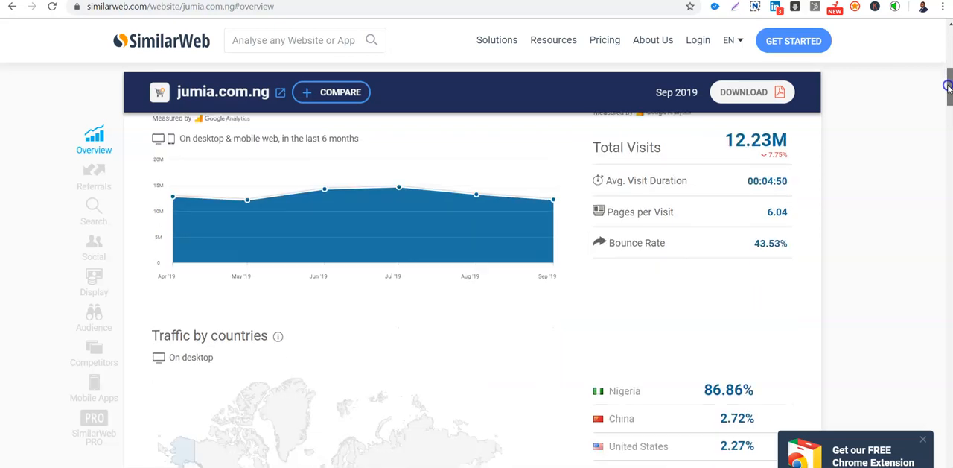
scroll("down", 3)
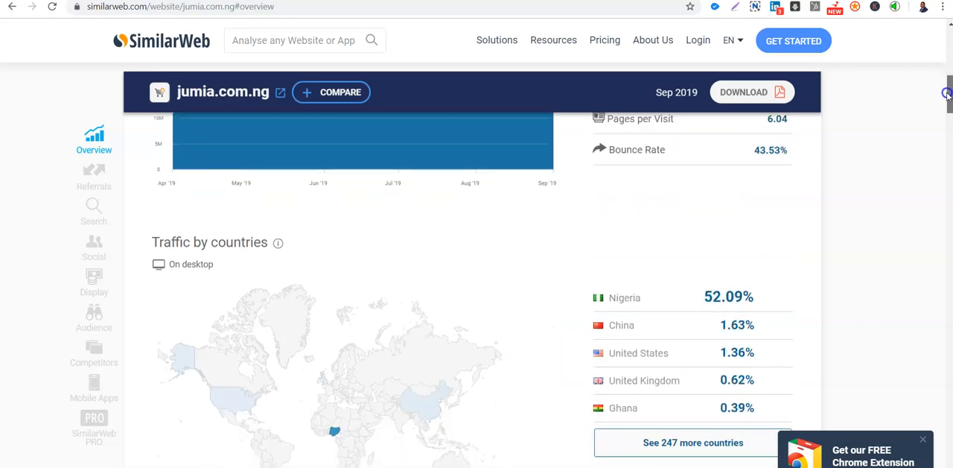
scroll("down", 3)
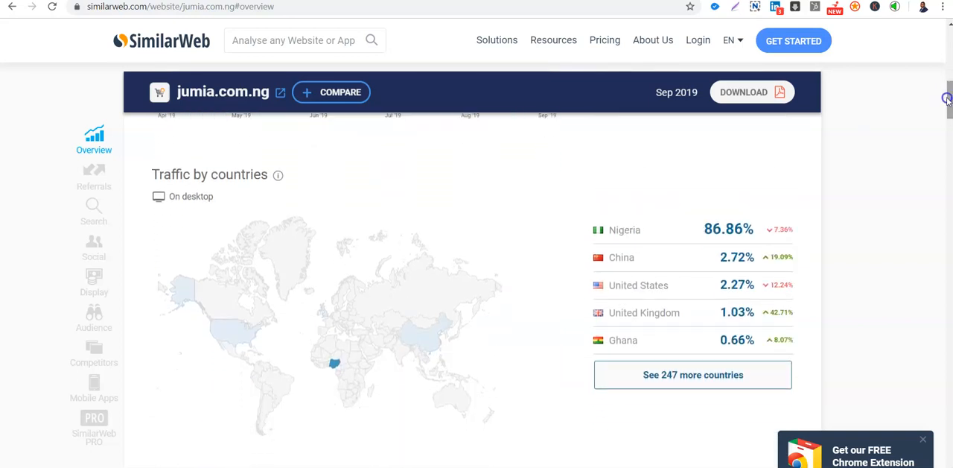
mouse_move(672, 112)
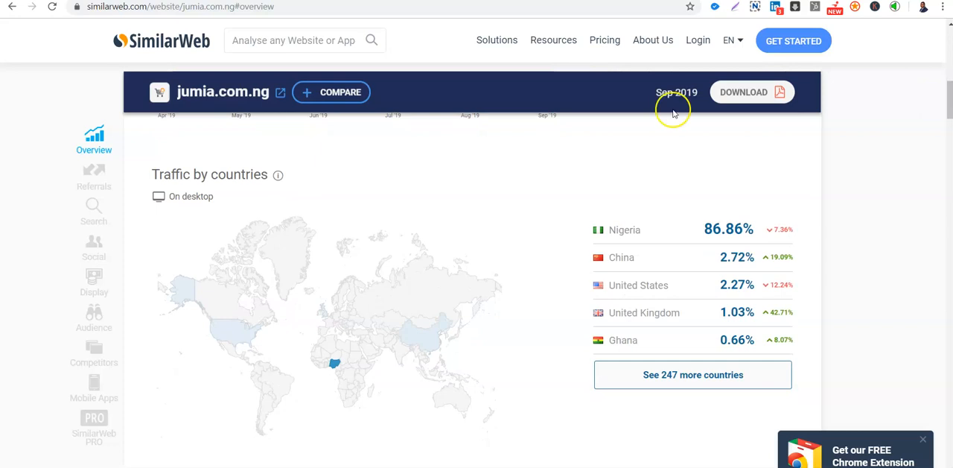
mouse_move(654, 308)
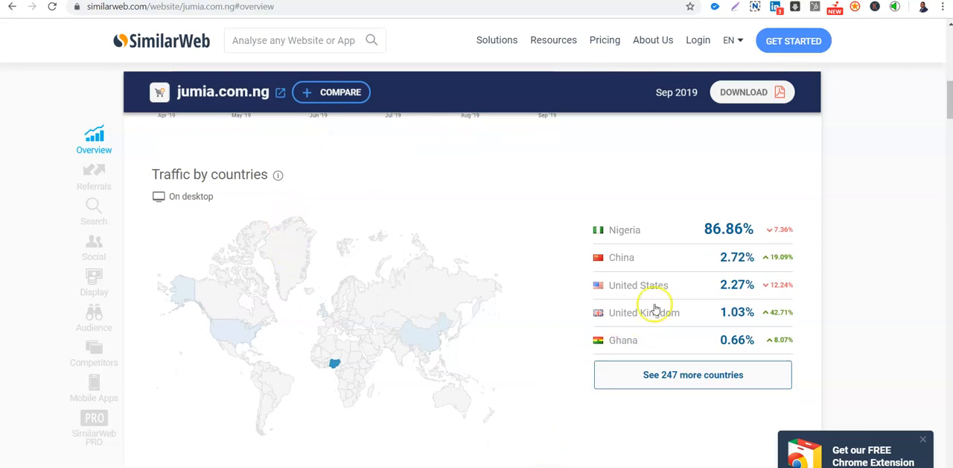
mouse_move(491, 208)
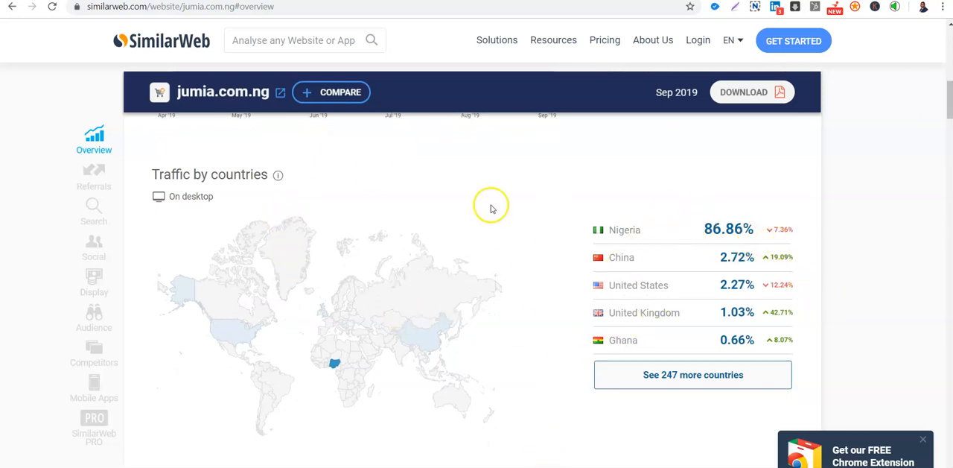
mouse_move(728, 228)
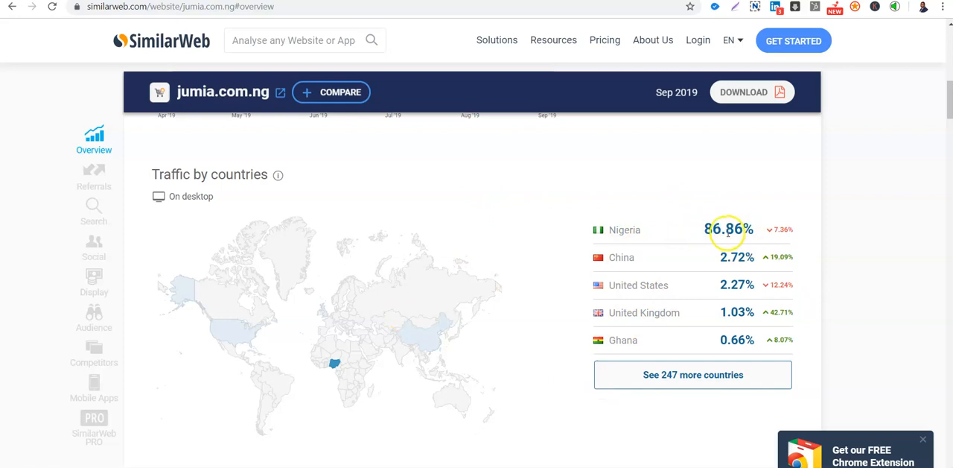
mouse_move(785, 235)
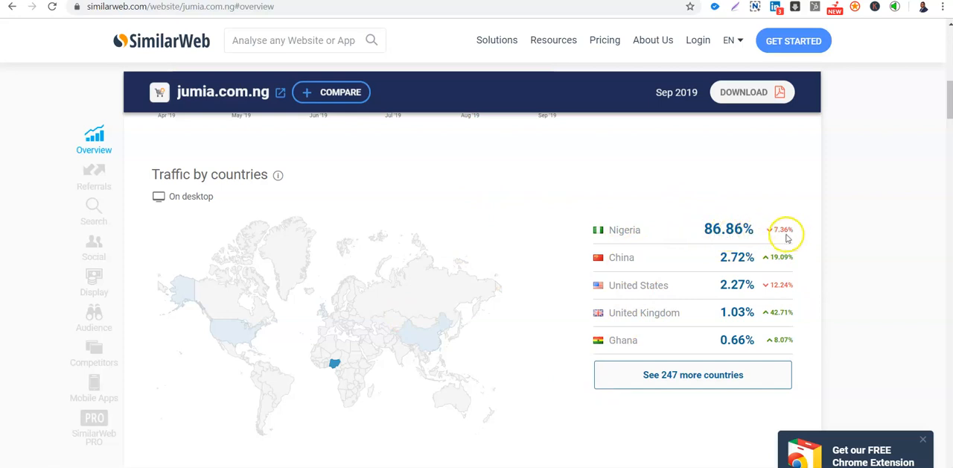
mouse_move(657, 257)
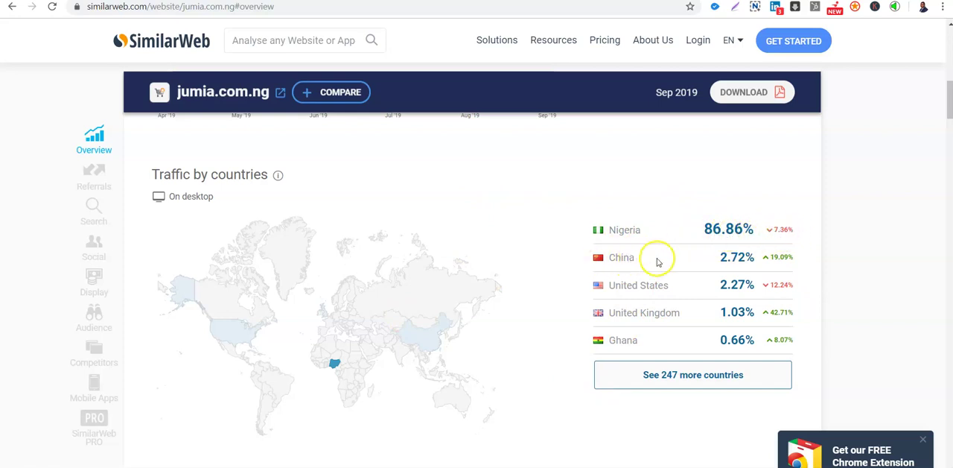
mouse_move(775, 263)
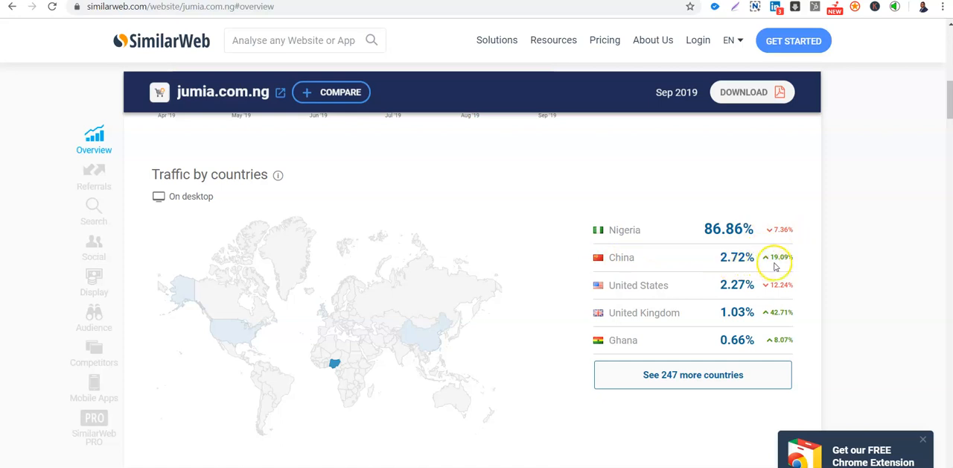
mouse_move(665, 257)
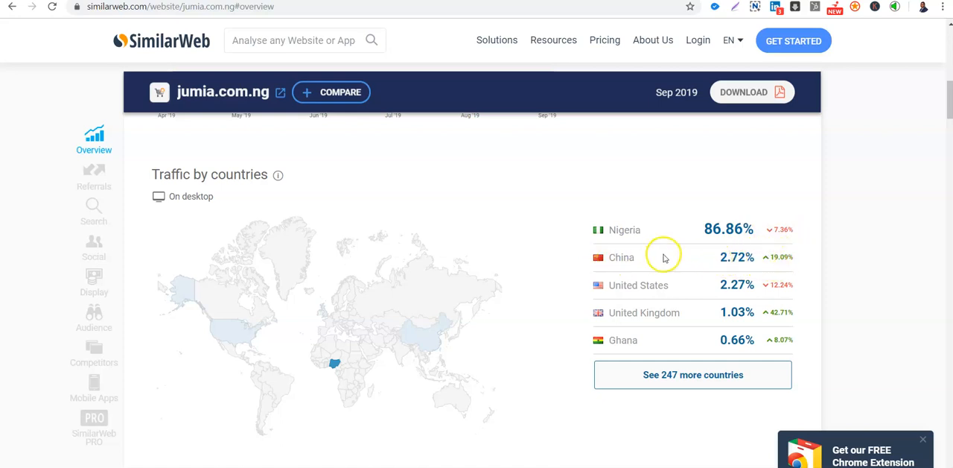
mouse_move(678, 257)
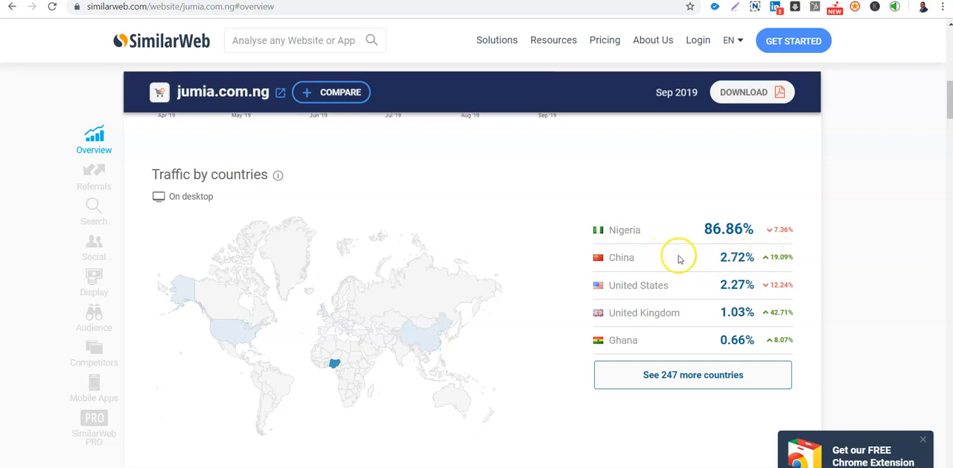
mouse_move(745, 256)
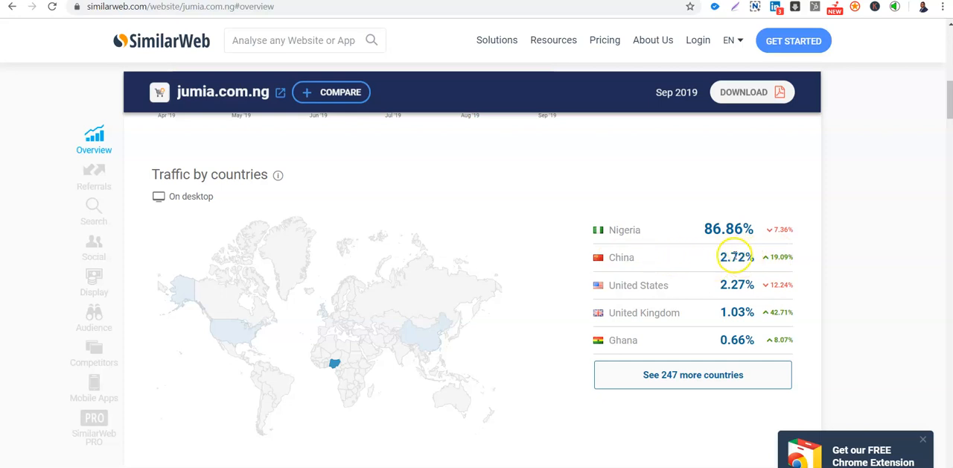
mouse_move(778, 260)
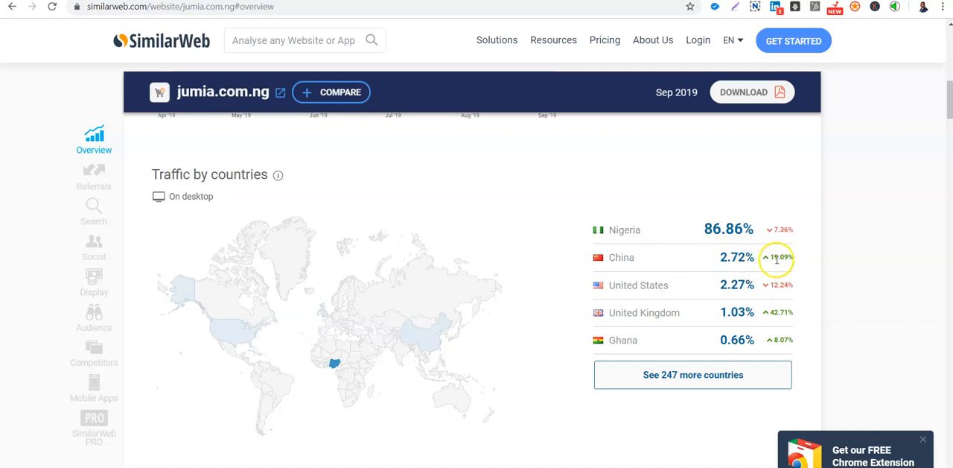
mouse_move(715, 289)
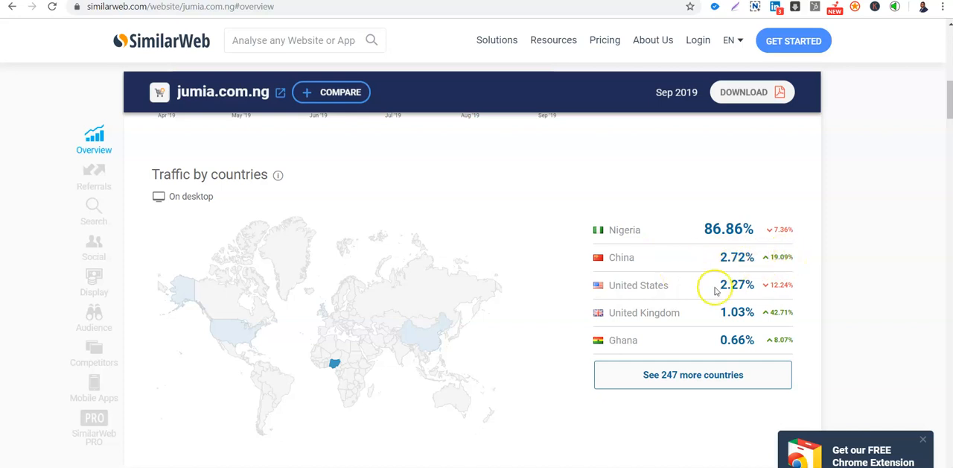
mouse_move(734, 287)
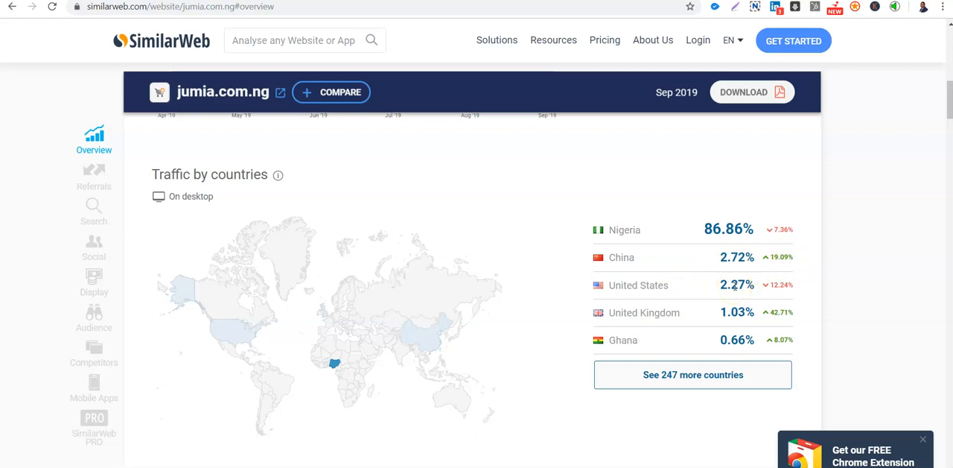
mouse_move(756, 284)
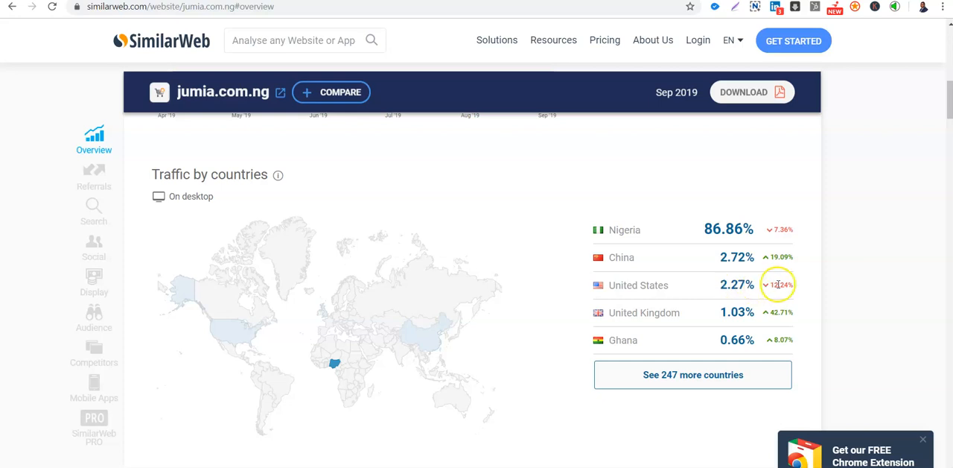
mouse_move(737, 312)
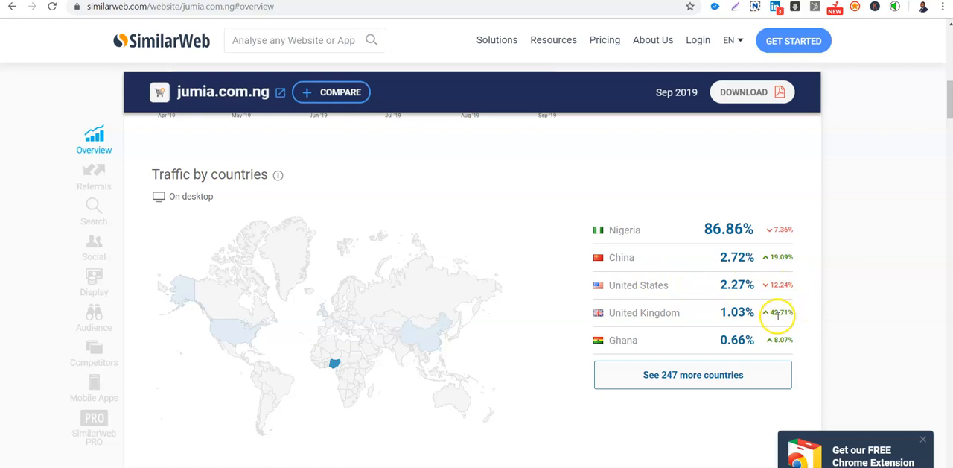
mouse_move(779, 340)
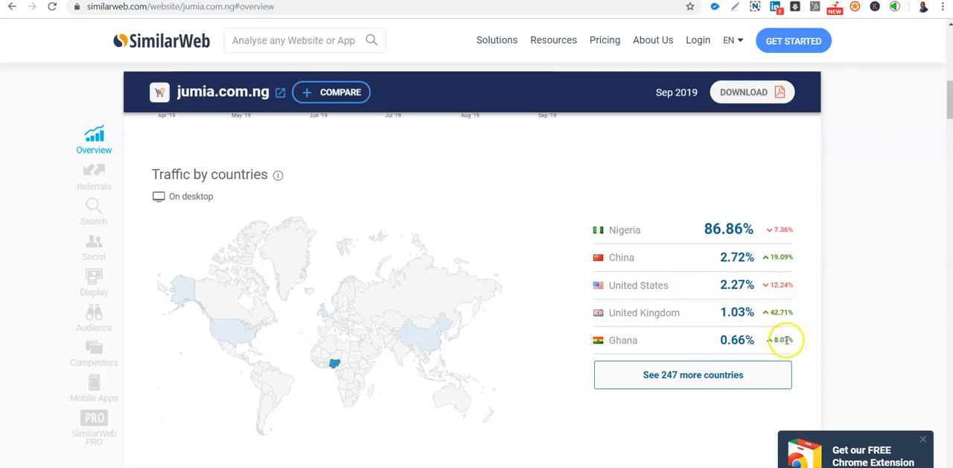
mouse_move(751, 407)
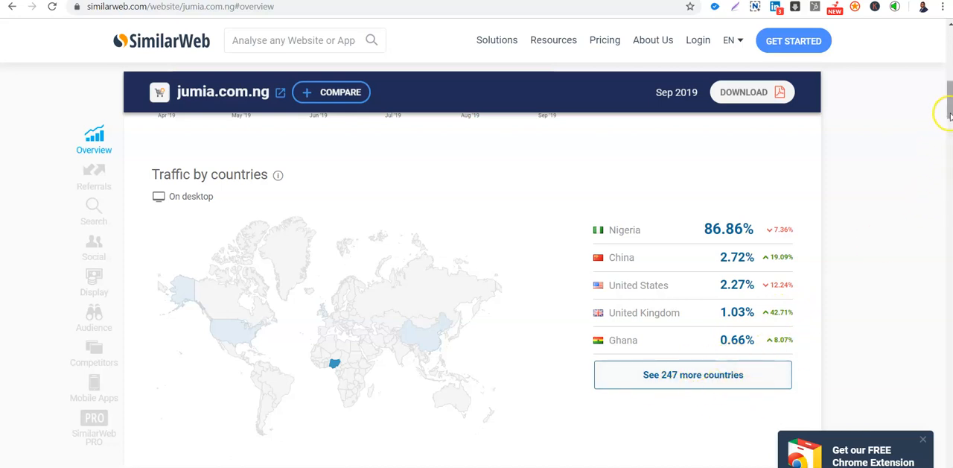
scroll("down", 3)
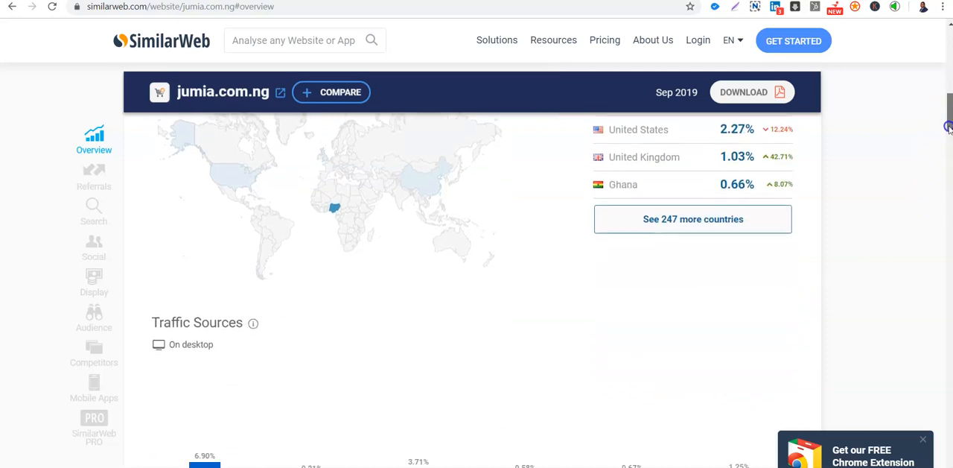
scroll("down", 3)
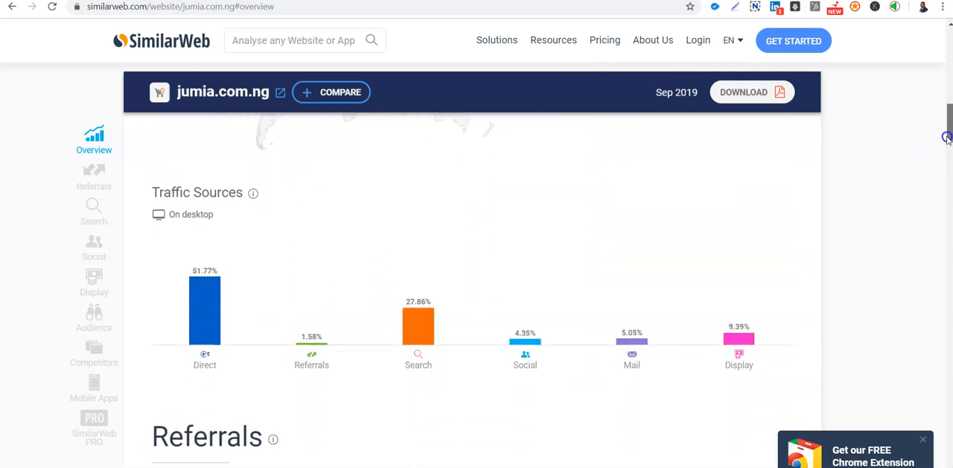
scroll("up", 3)
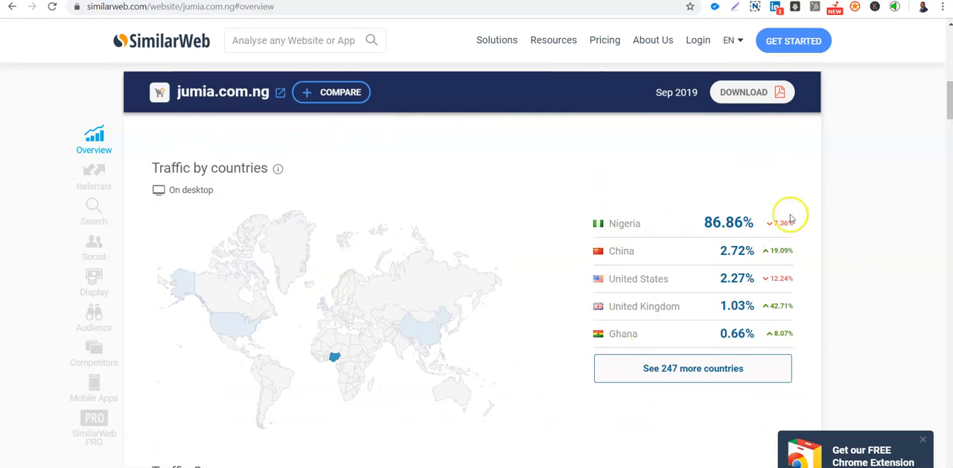
mouse_move(733, 250)
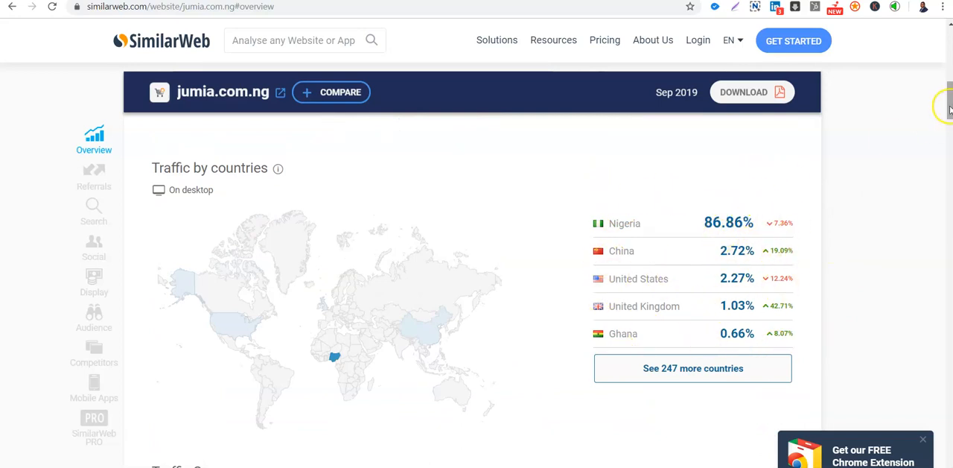
Step: Scroll down to the Traffic Sources chart showing Direct 51.77% and Search 27.86%
scroll("down", 3)
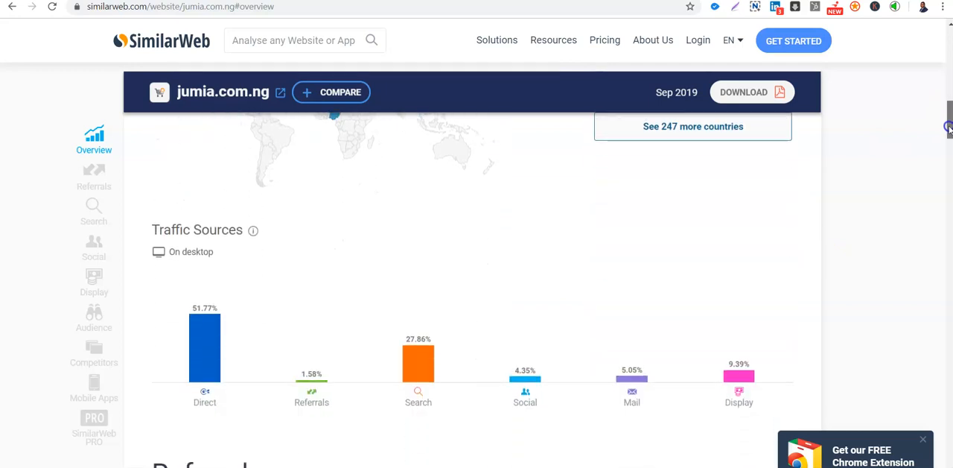
scroll("down", 3)
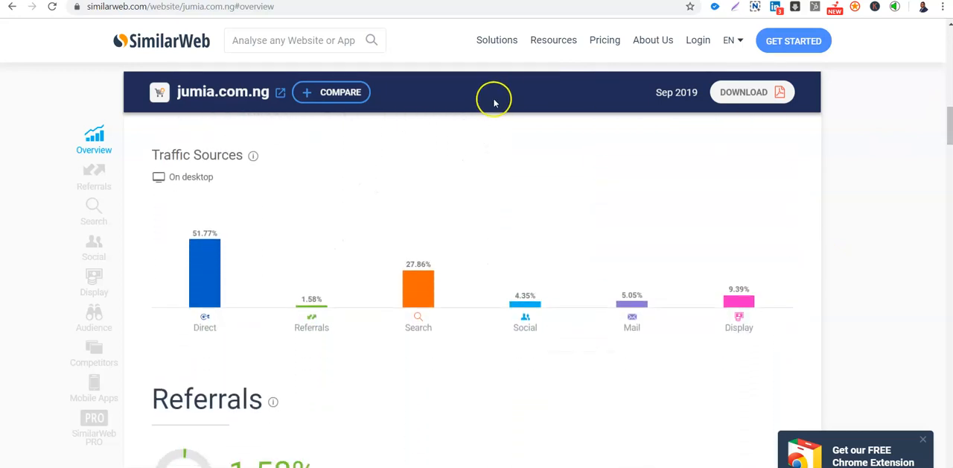
mouse_move(299, 166)
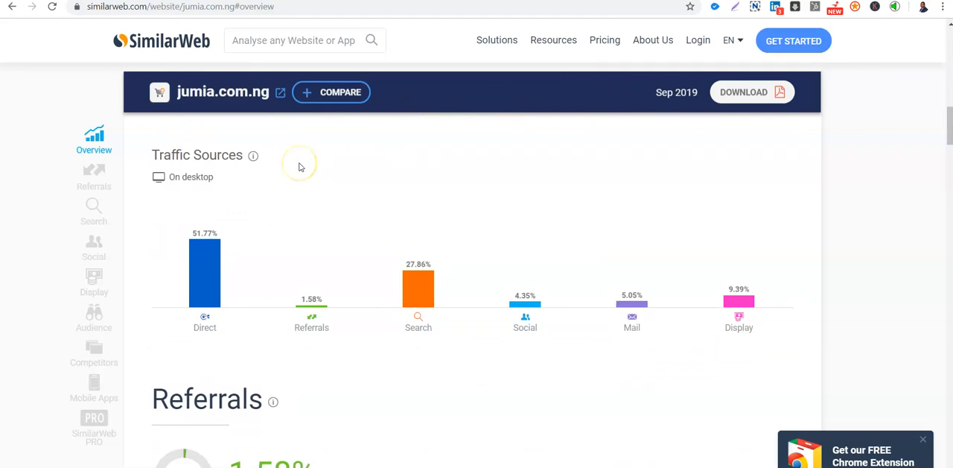
mouse_move(300, 165)
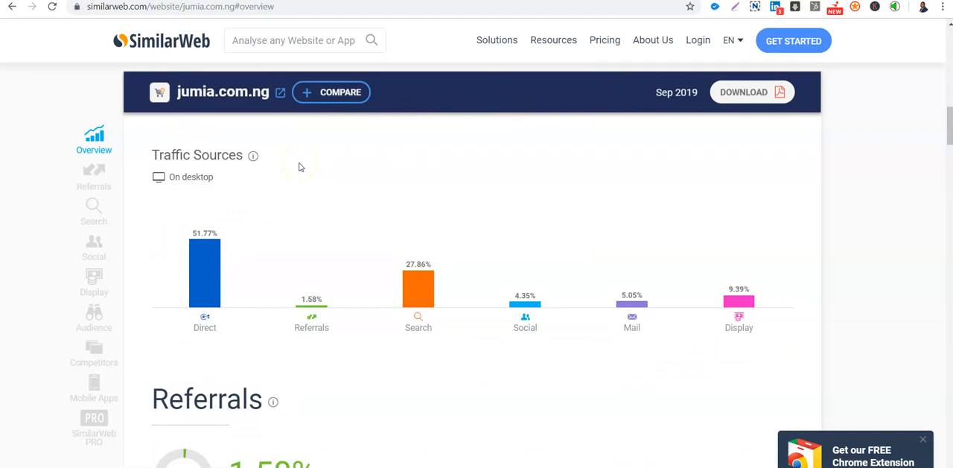
mouse_move(58, 438)
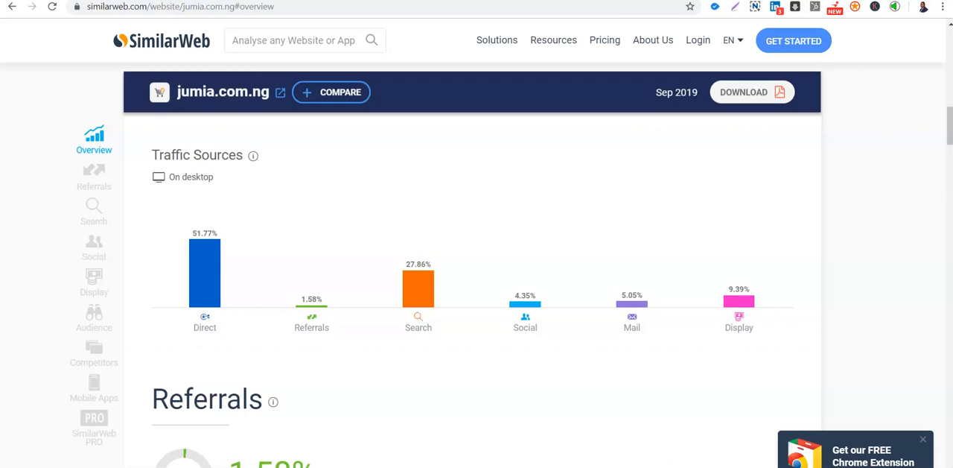
mouse_move(208, 236)
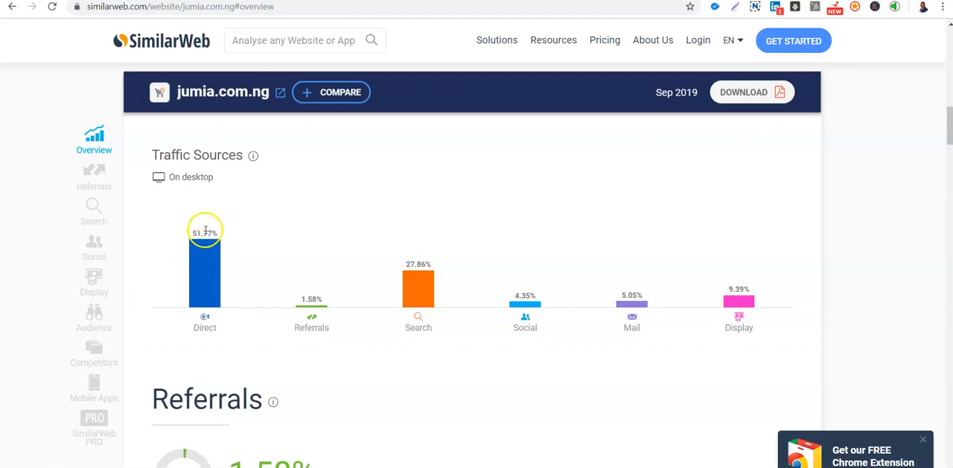
mouse_move(263, 219)
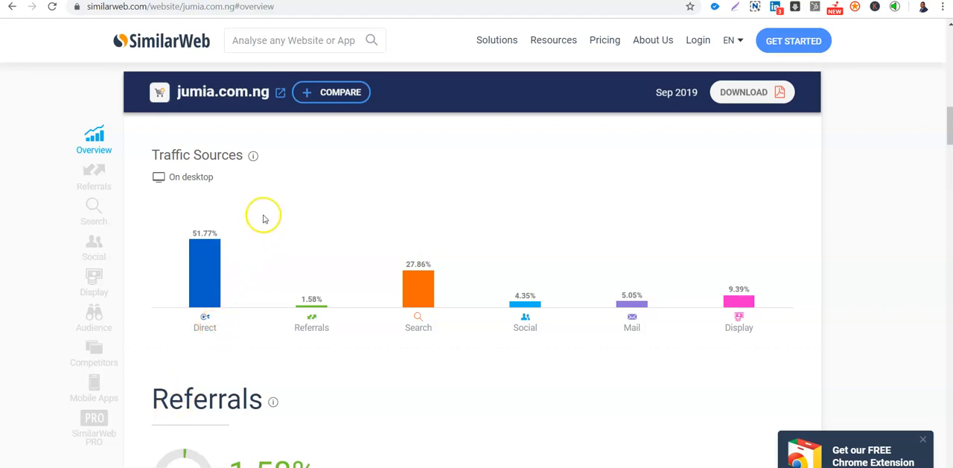
mouse_move(316, 273)
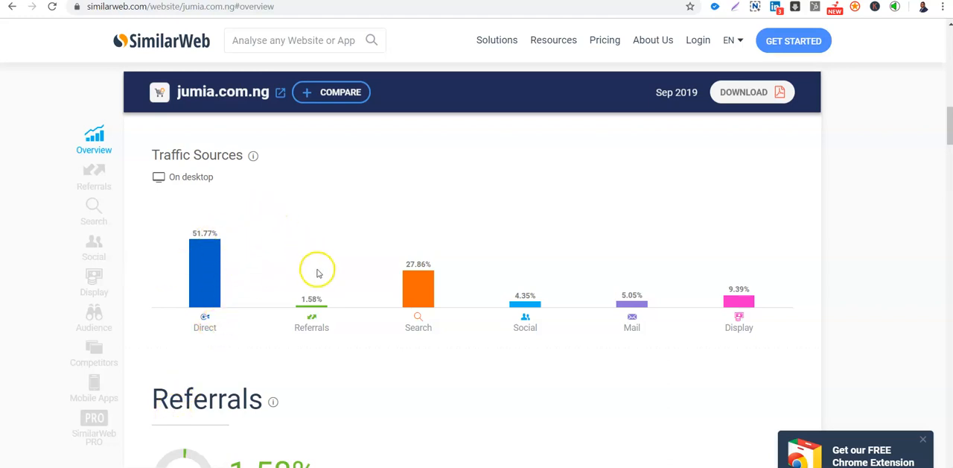
mouse_move(336, 226)
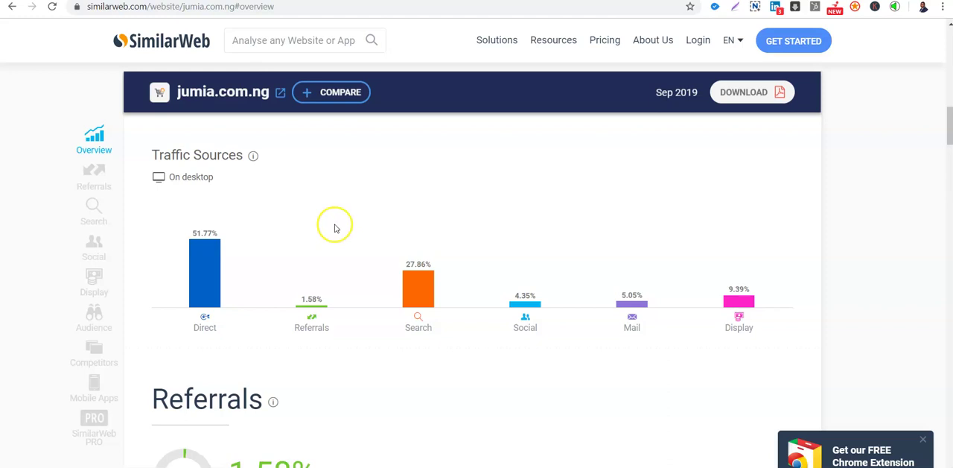
mouse_move(335, 228)
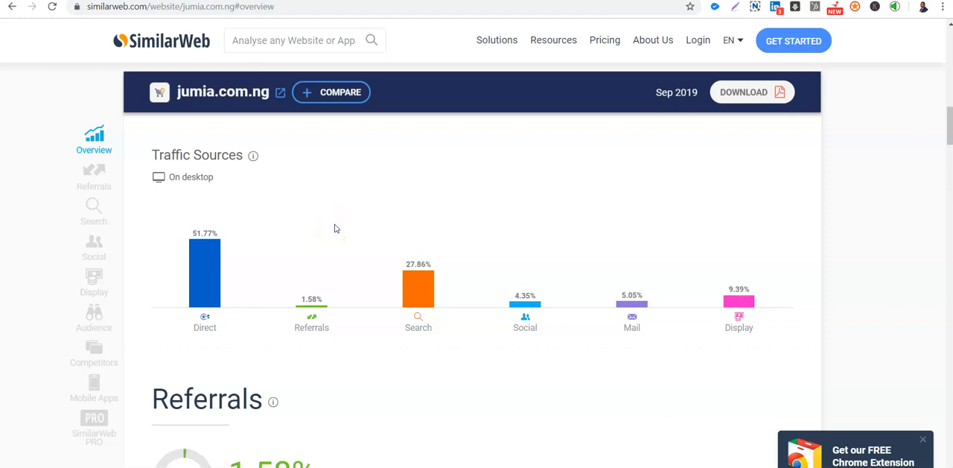
mouse_move(311, 315)
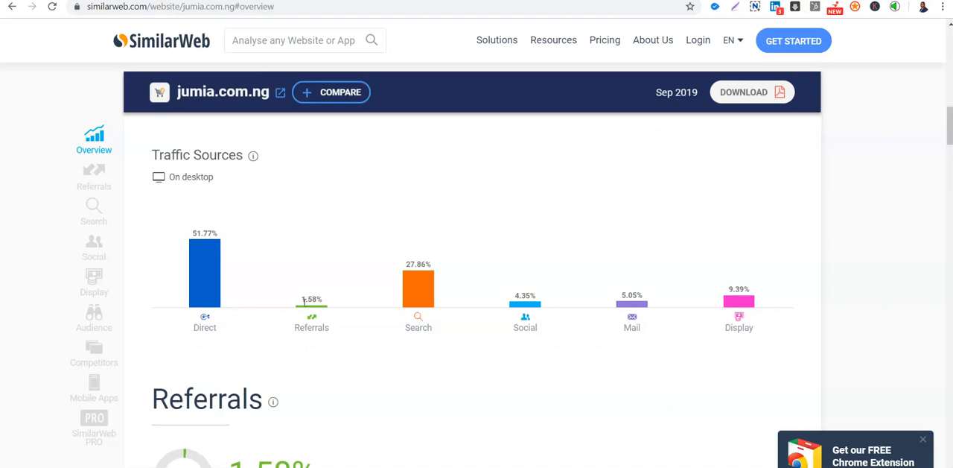
mouse_move(311, 302)
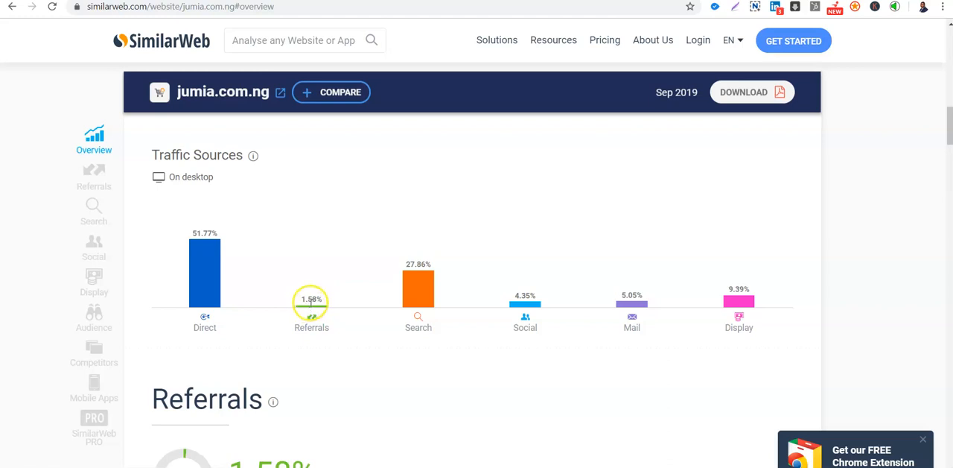
mouse_move(342, 322)
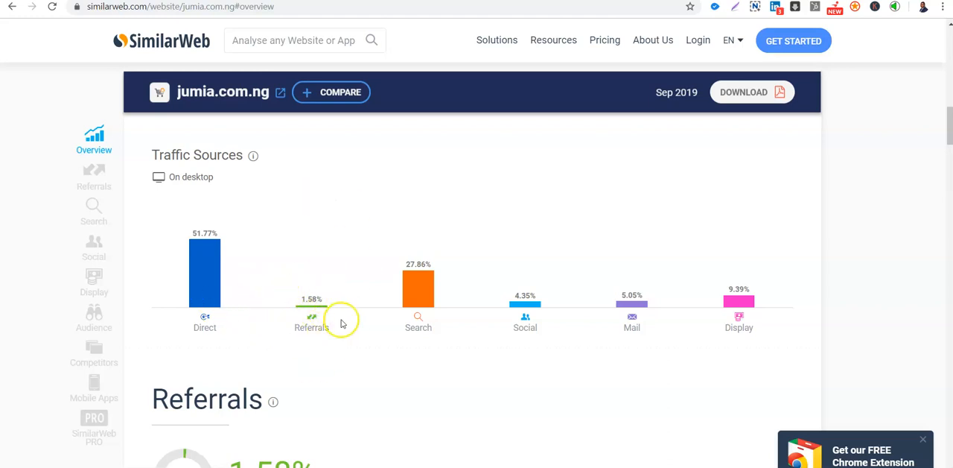
mouse_move(340, 348)
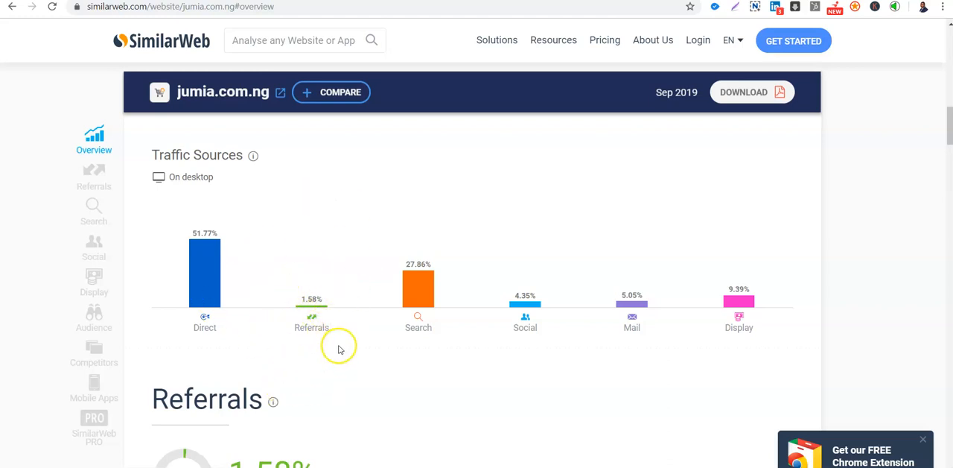
mouse_move(430, 282)
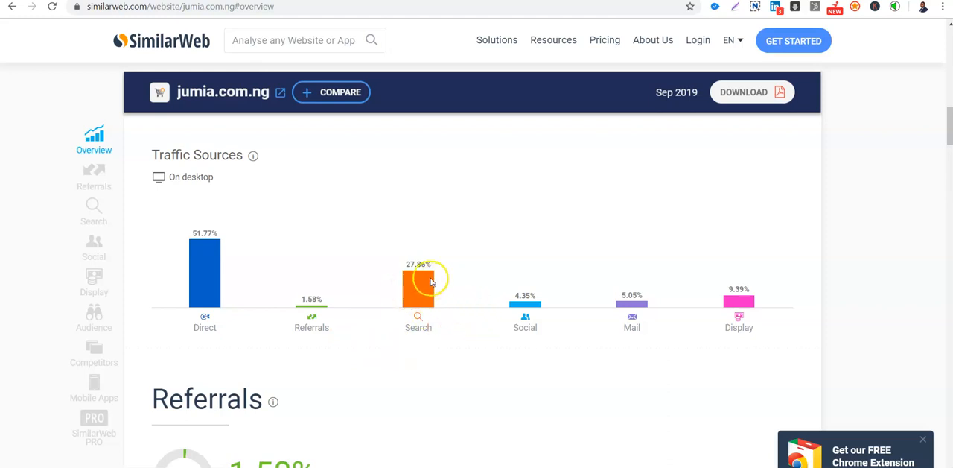
mouse_move(383, 374)
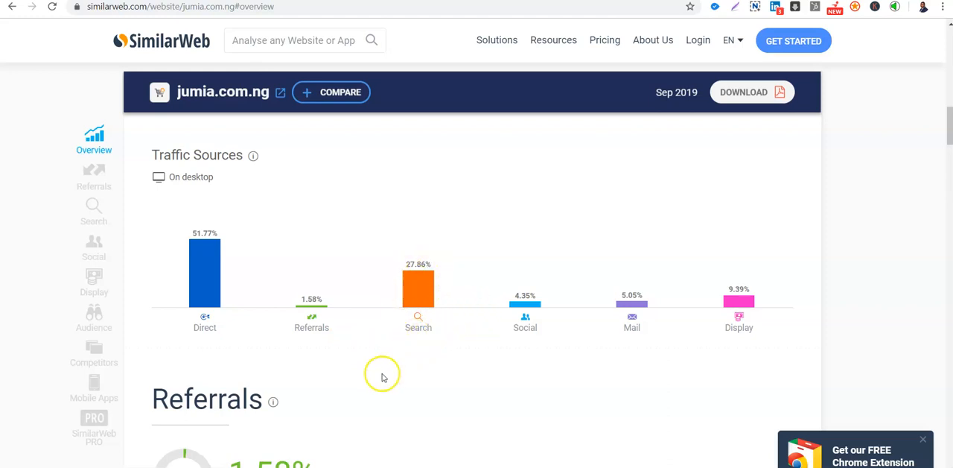
mouse_move(418, 320)
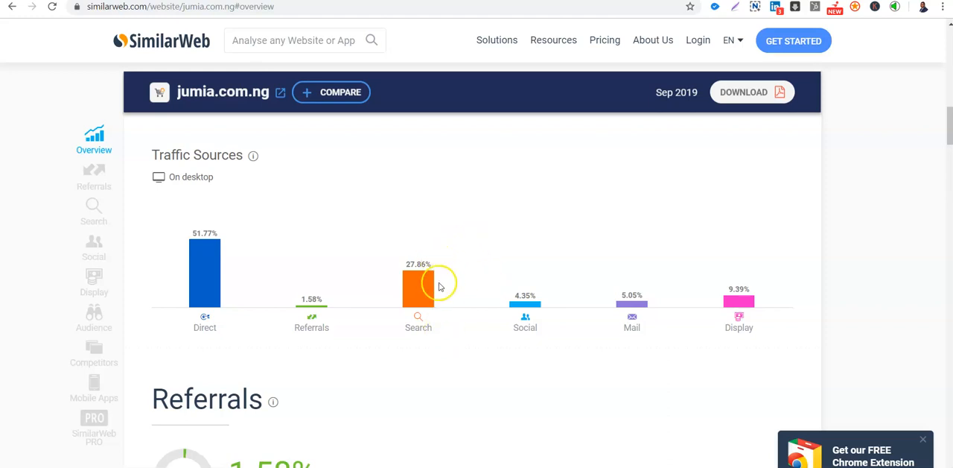
mouse_move(418, 251)
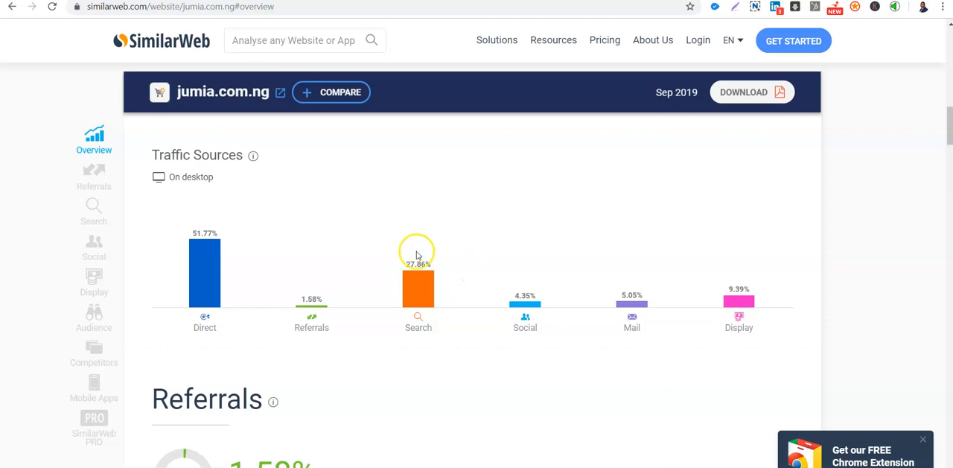
mouse_move(436, 307)
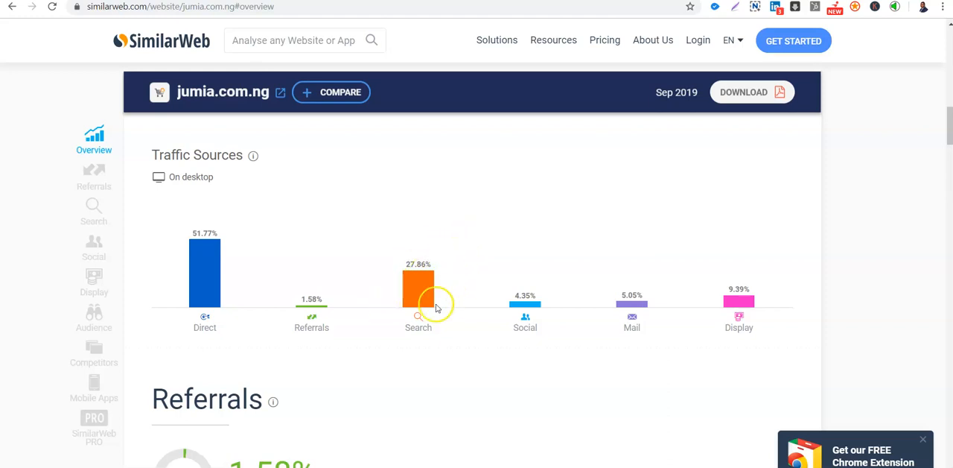
mouse_move(455, 253)
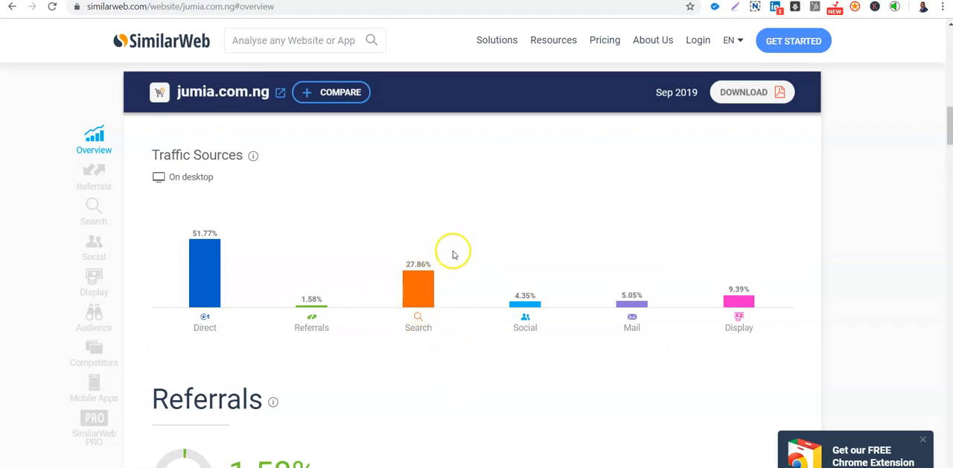
mouse_move(415, 289)
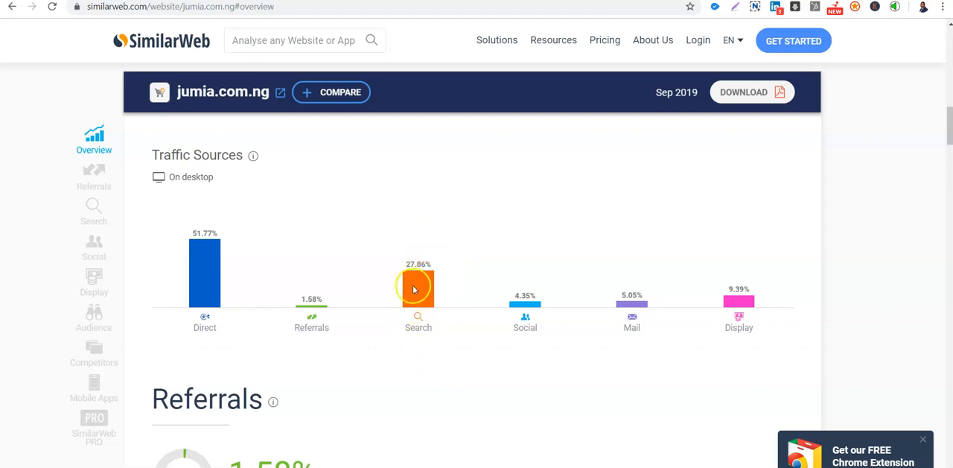
mouse_move(525, 293)
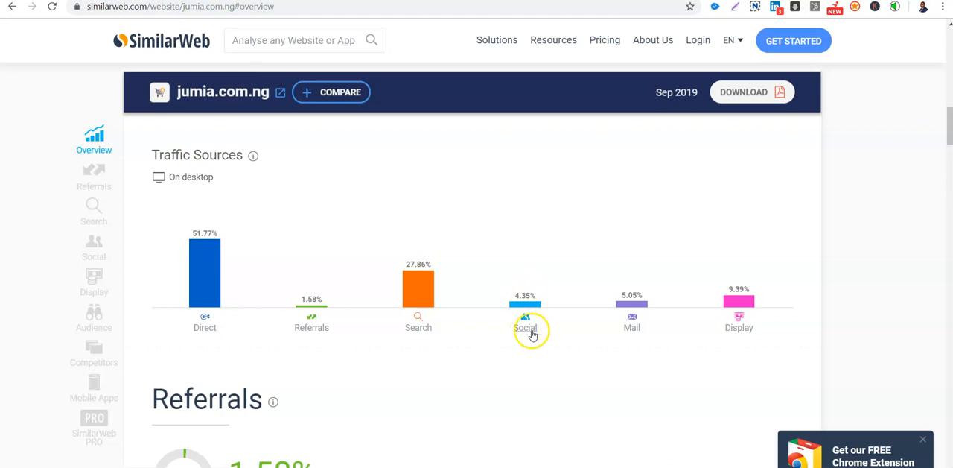
mouse_move(546, 298)
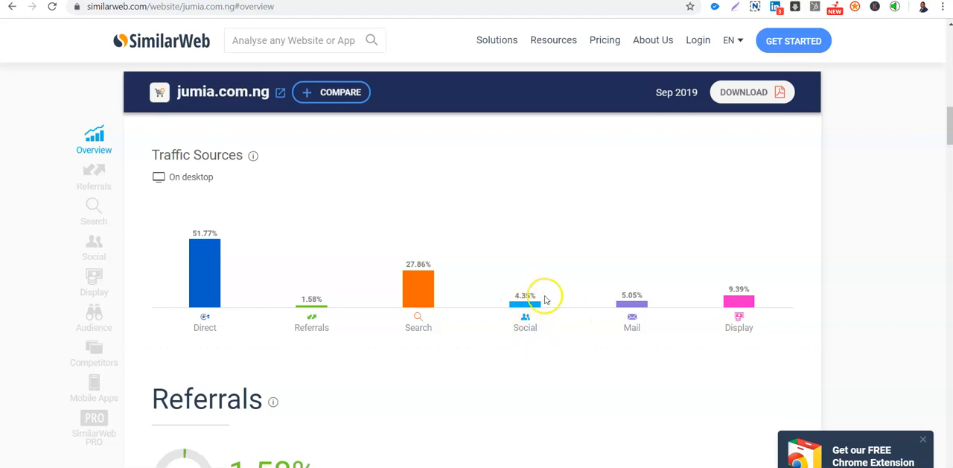
mouse_move(520, 312)
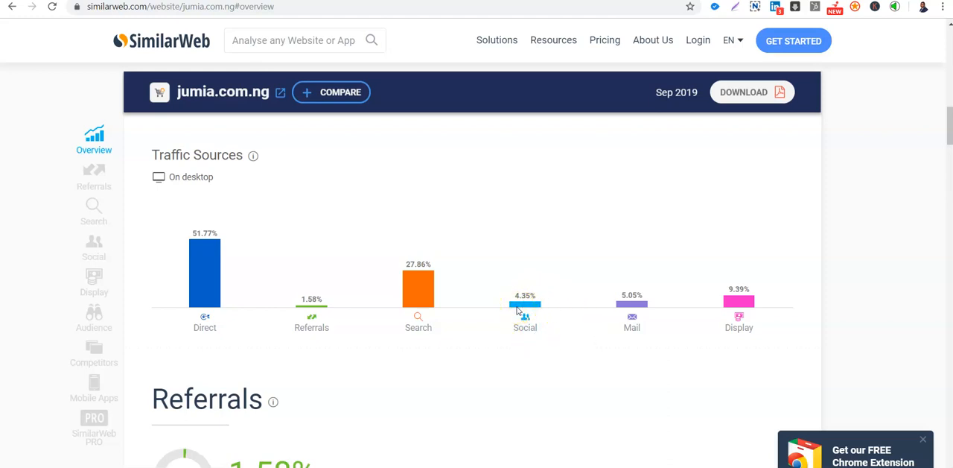
mouse_move(633, 319)
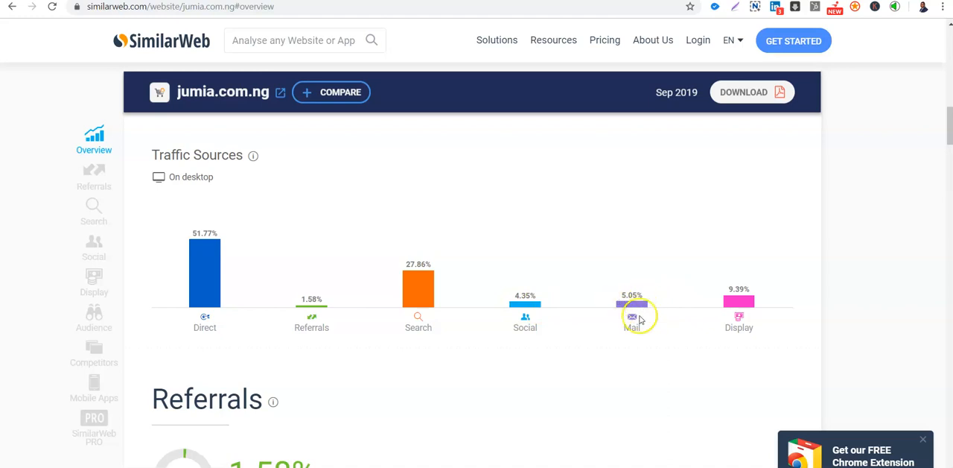
mouse_move(646, 337)
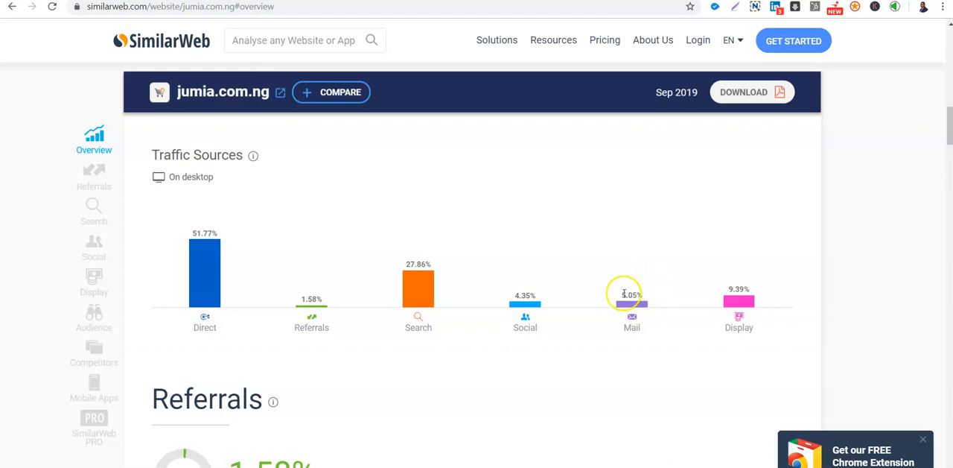
mouse_move(639, 330)
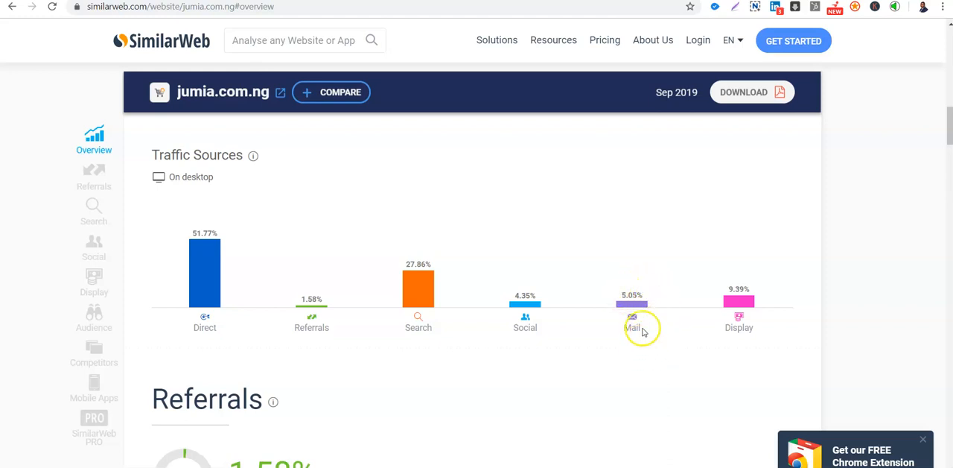
mouse_move(637, 304)
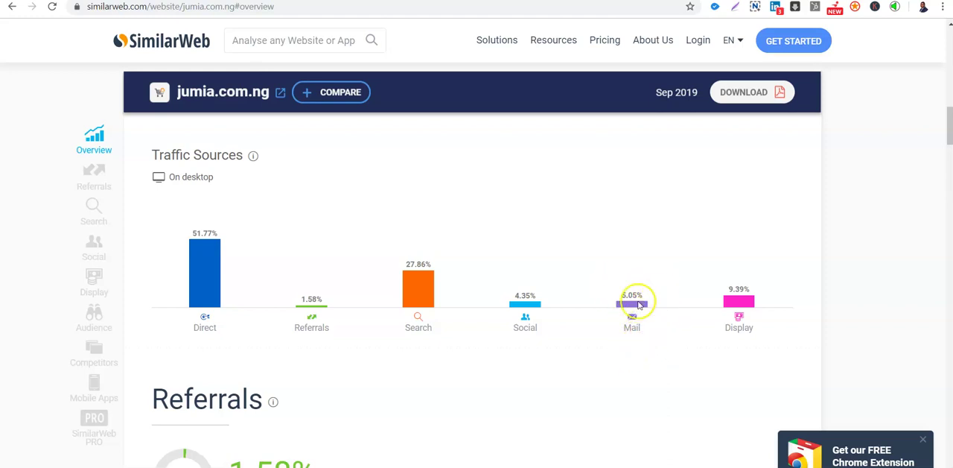
mouse_move(616, 263)
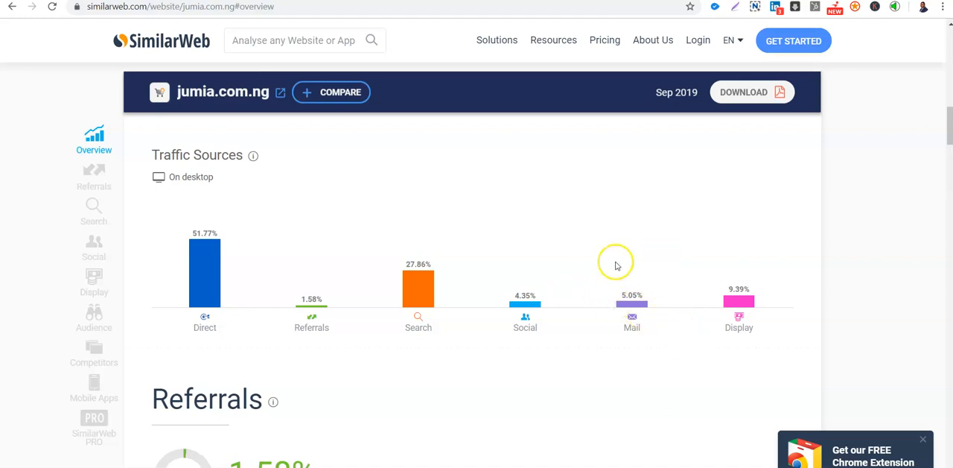
mouse_move(671, 289)
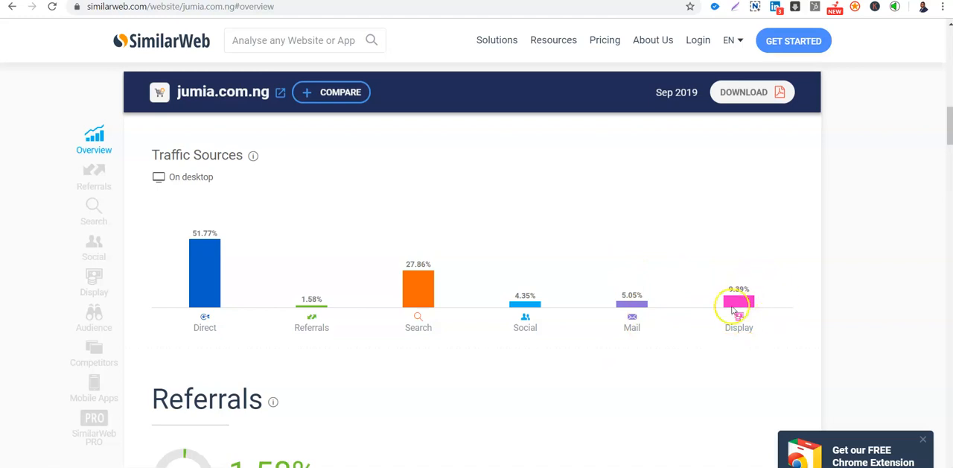
mouse_move(776, 297)
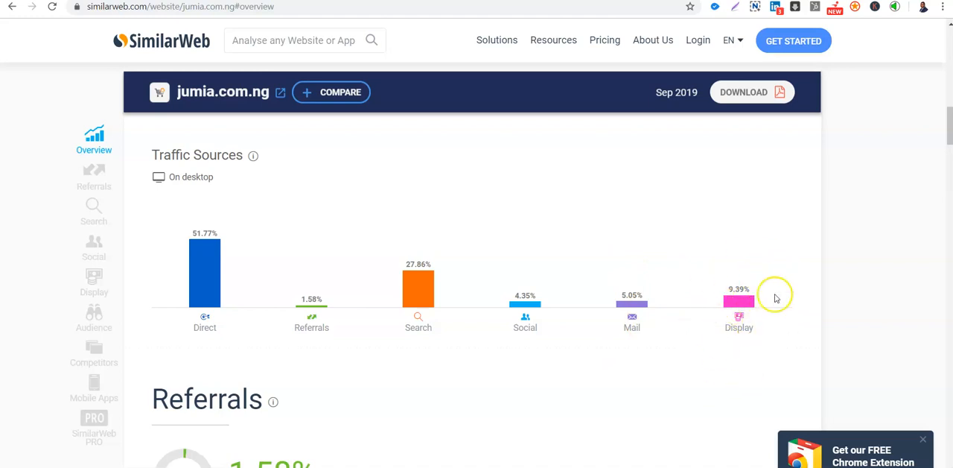
mouse_move(777, 328)
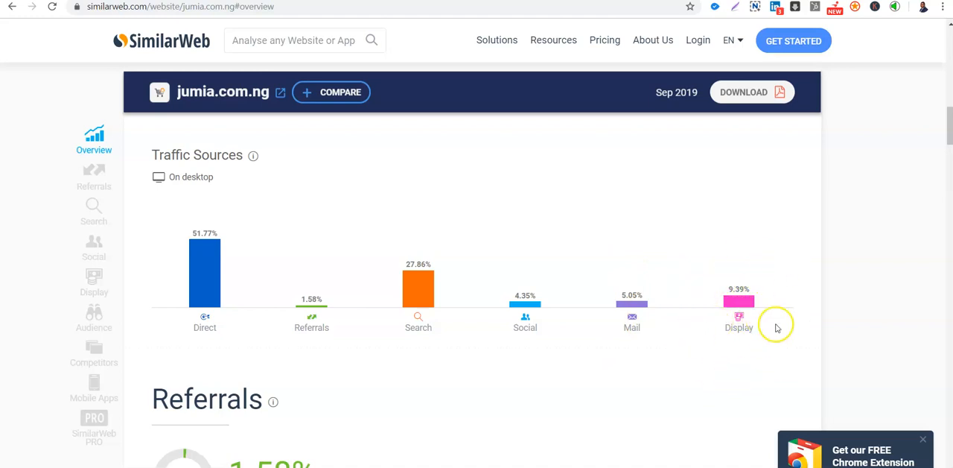
mouse_move(702, 305)
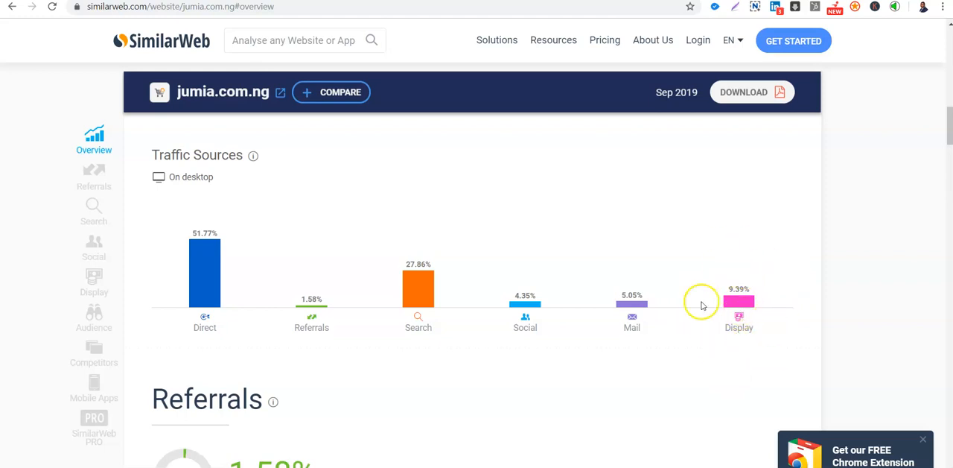
mouse_move(747, 283)
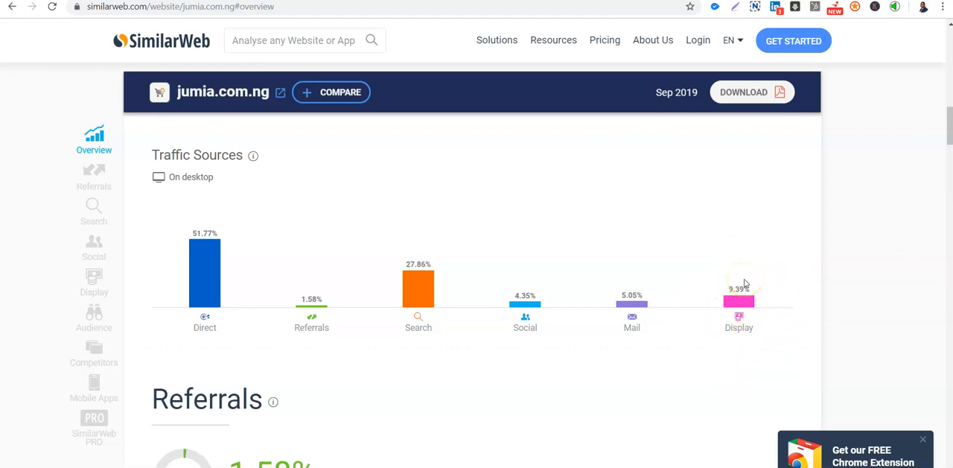
mouse_move(872, 263)
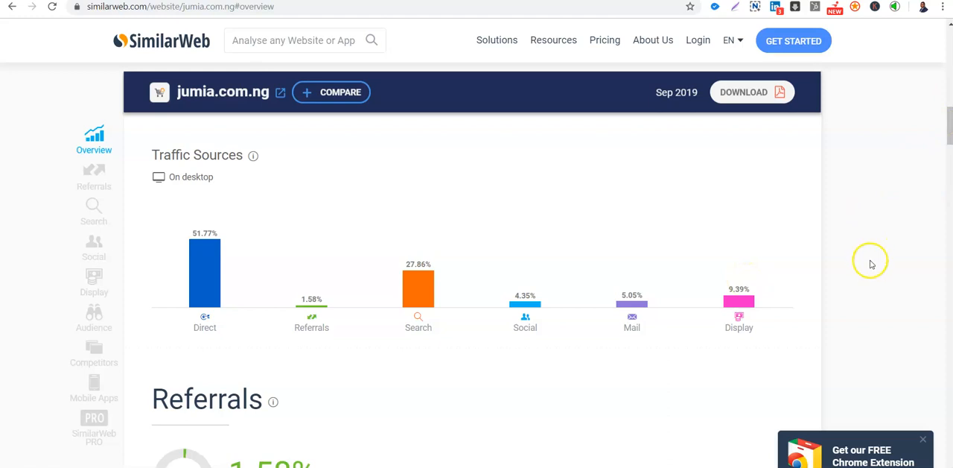
mouse_move(867, 284)
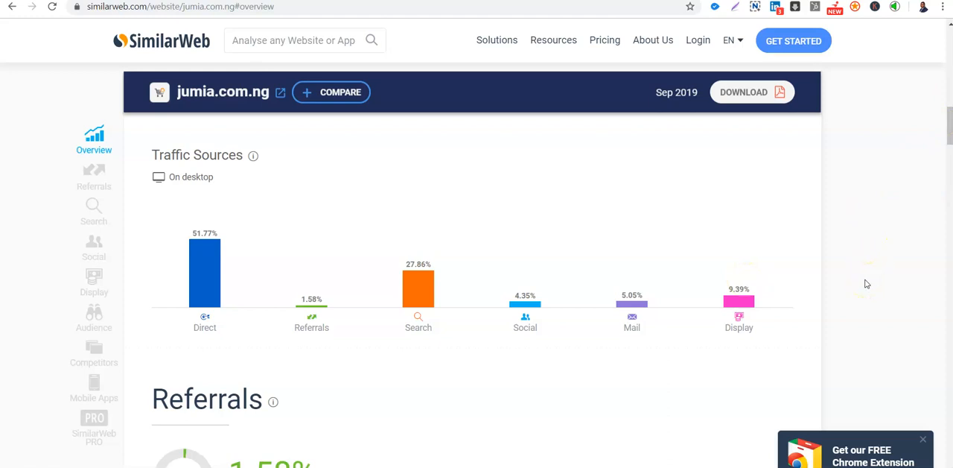
mouse_move(775, 249)
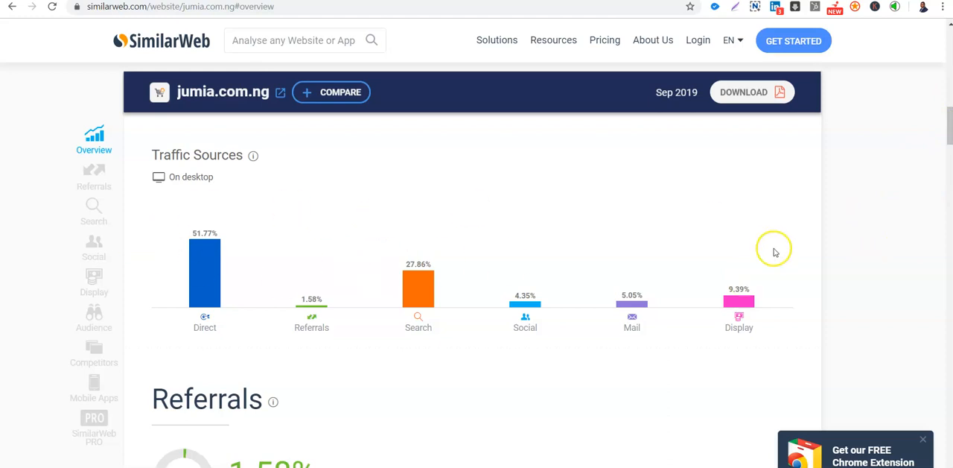
mouse_move(720, 258)
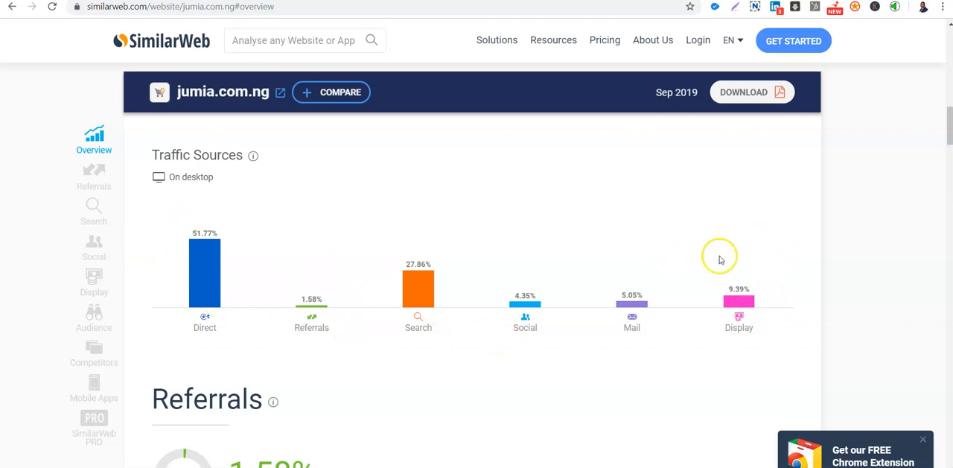
mouse_move(211, 208)
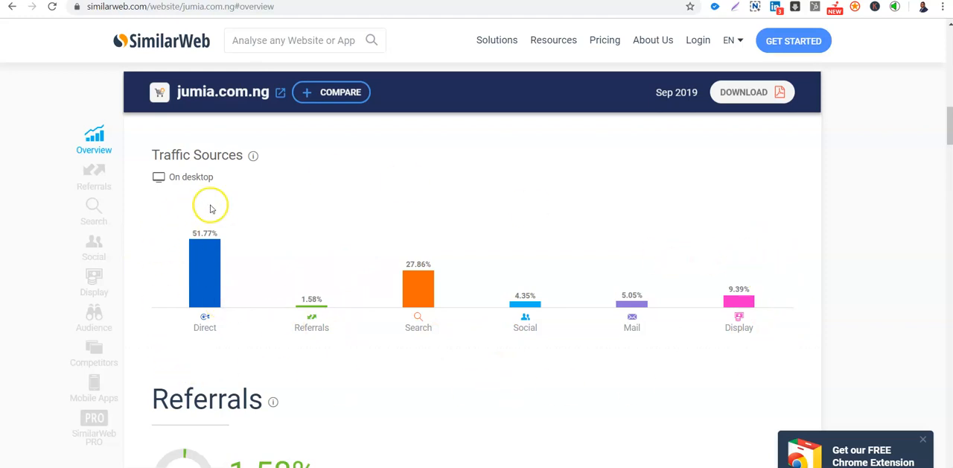
mouse_move(201, 355)
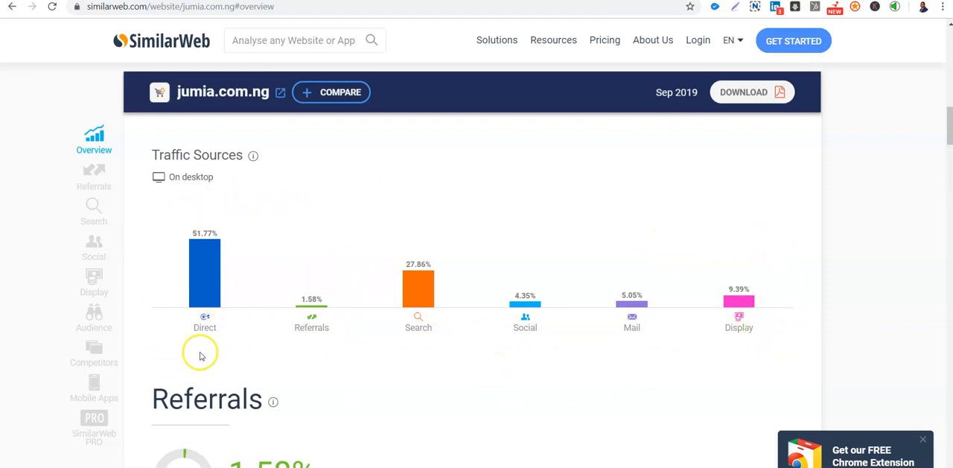
mouse_move(203, 264)
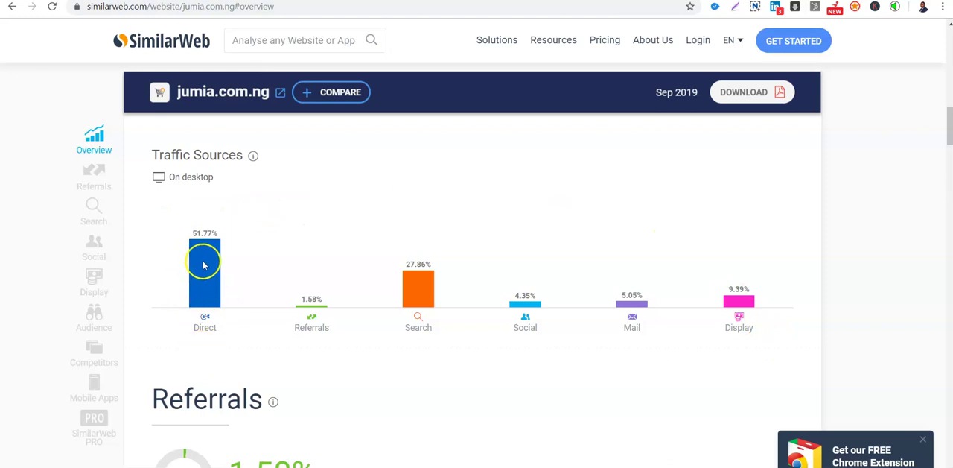
mouse_move(243, 274)
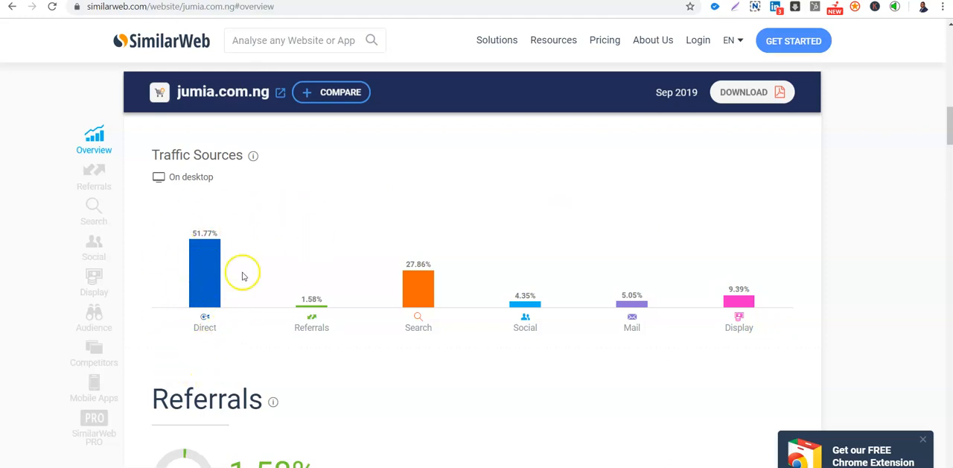
mouse_move(158, 257)
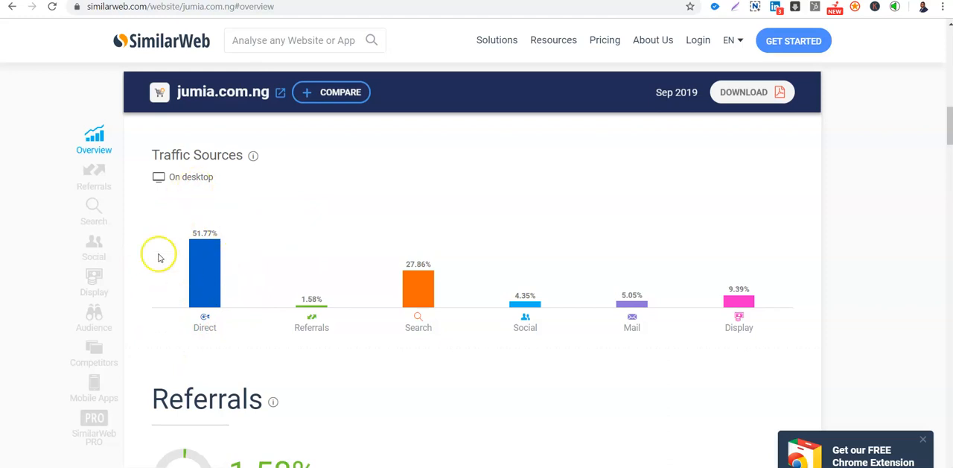
mouse_move(199, 314)
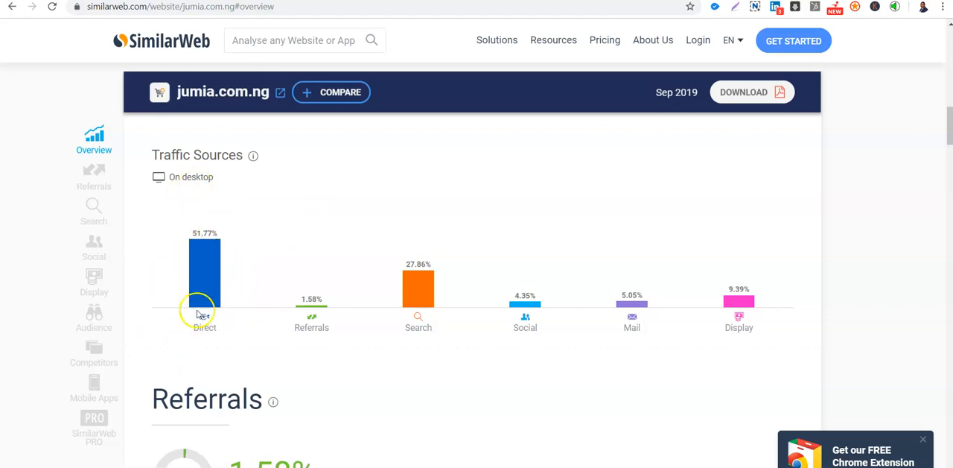
mouse_move(201, 266)
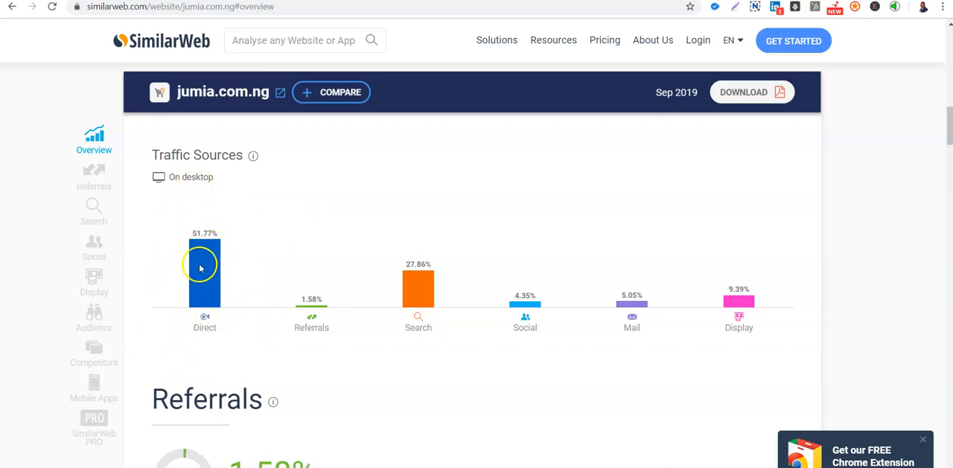
mouse_move(271, 332)
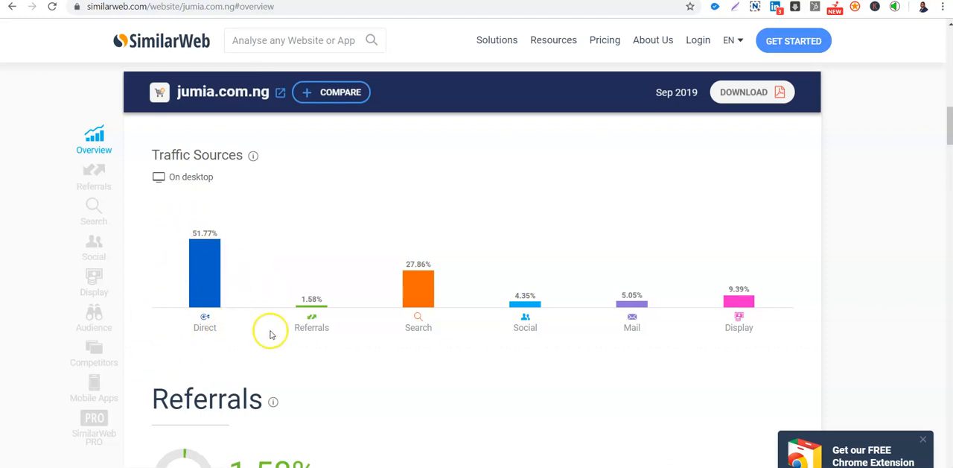
mouse_move(436, 301)
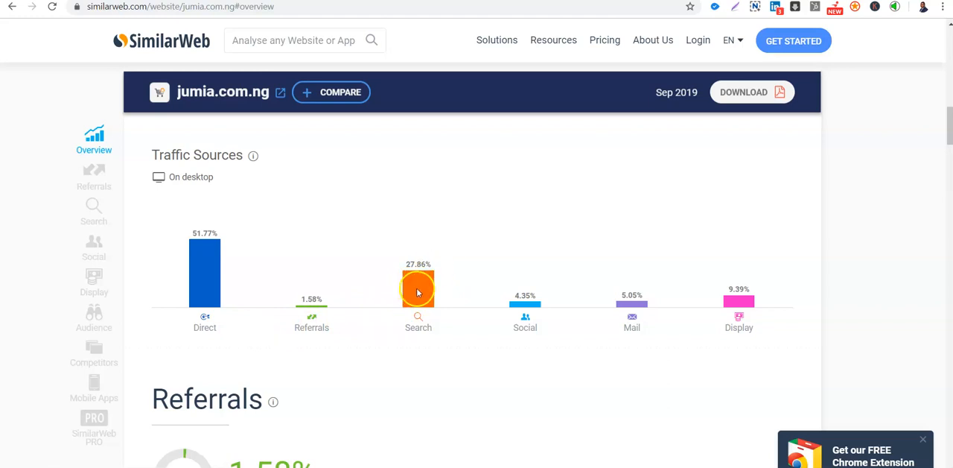
mouse_move(484, 266)
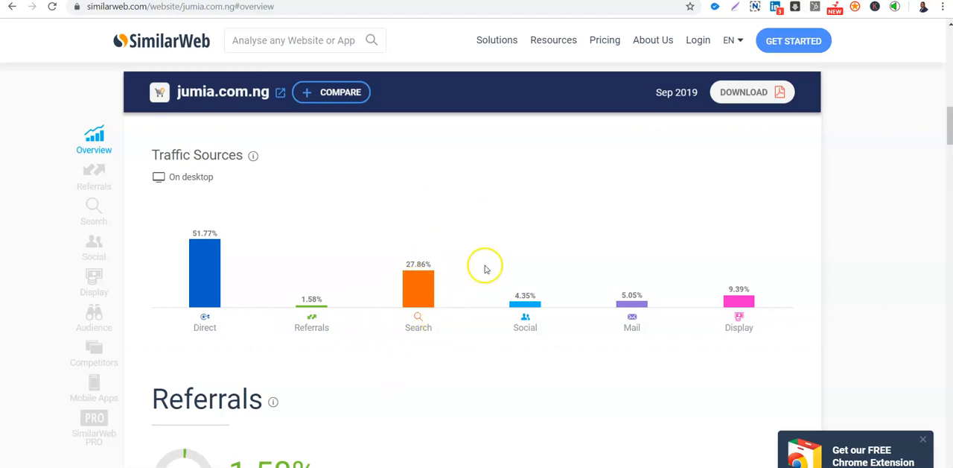
mouse_move(743, 288)
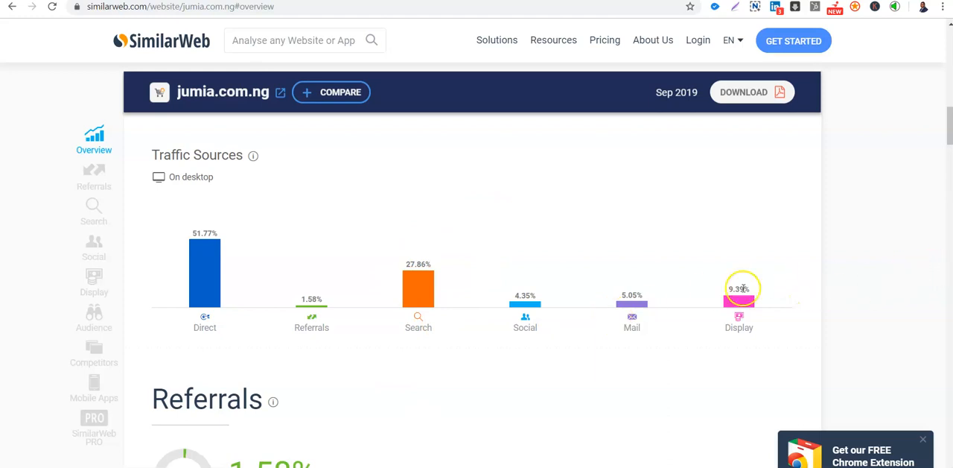
mouse_move(679, 285)
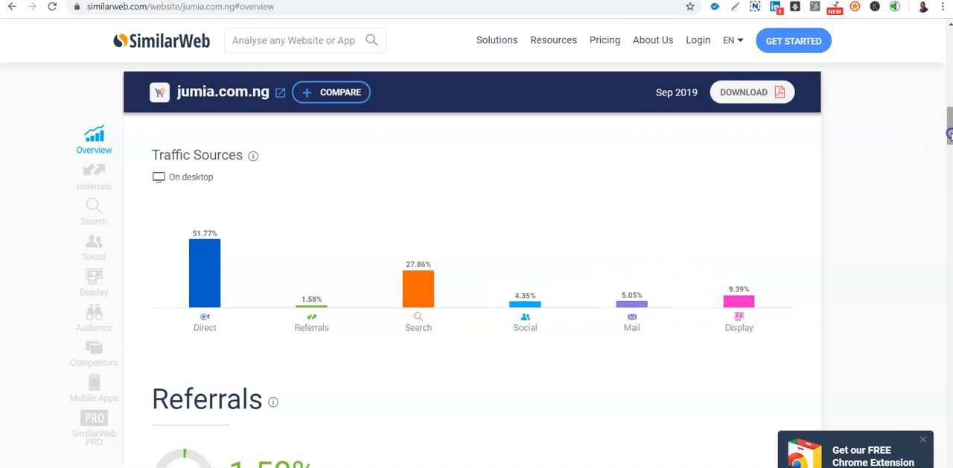
Step: Jump down to the Referrals section showing 1.58% referral traffic
left_click(94, 176)
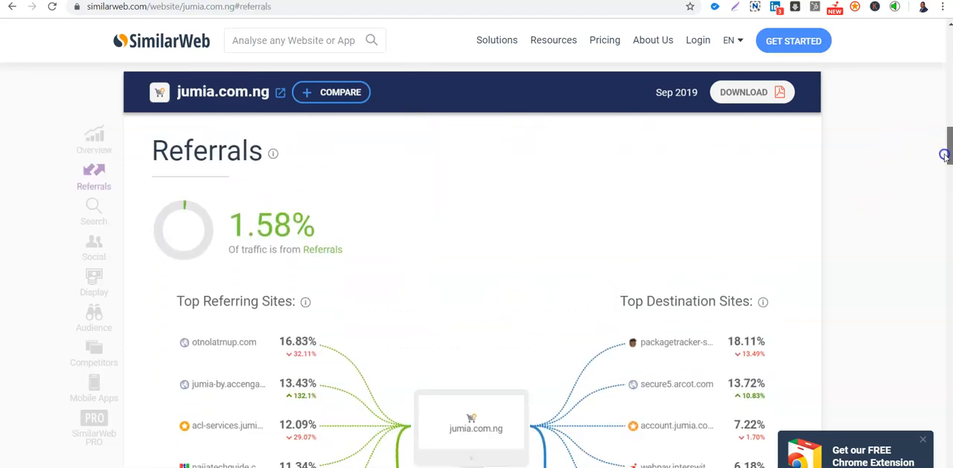
scroll("down", 3)
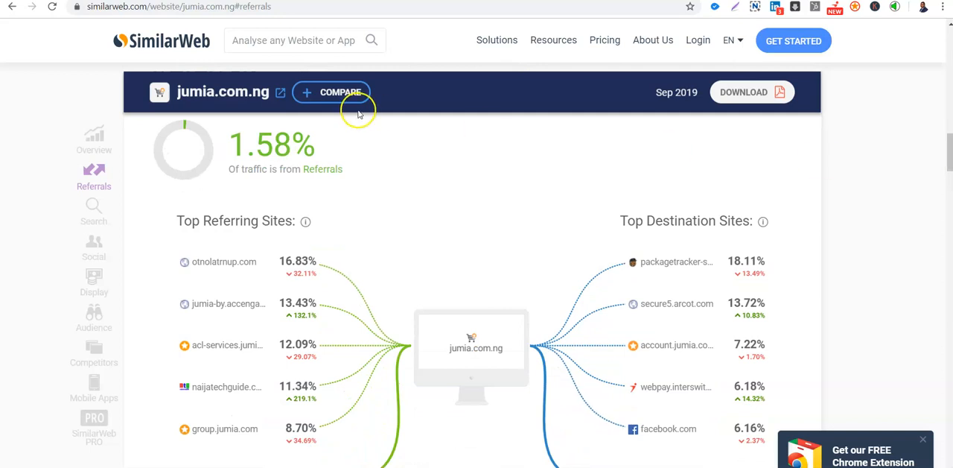
mouse_move(356, 172)
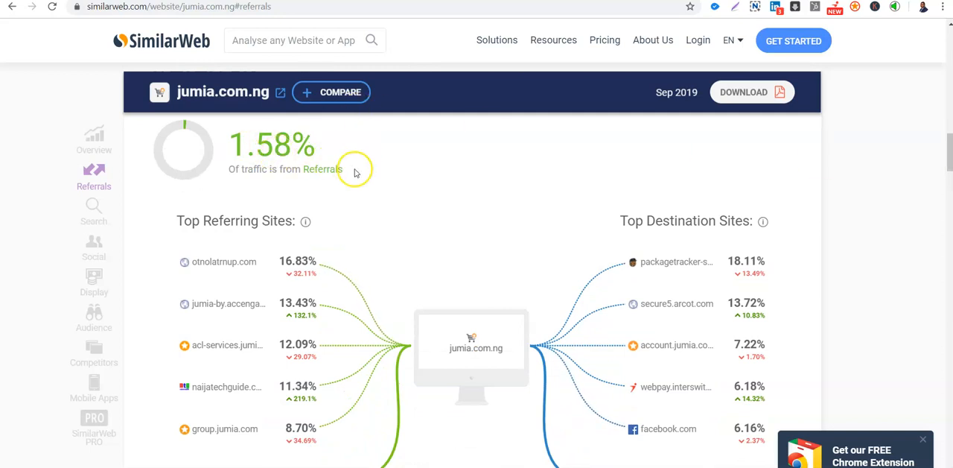
mouse_move(297, 261)
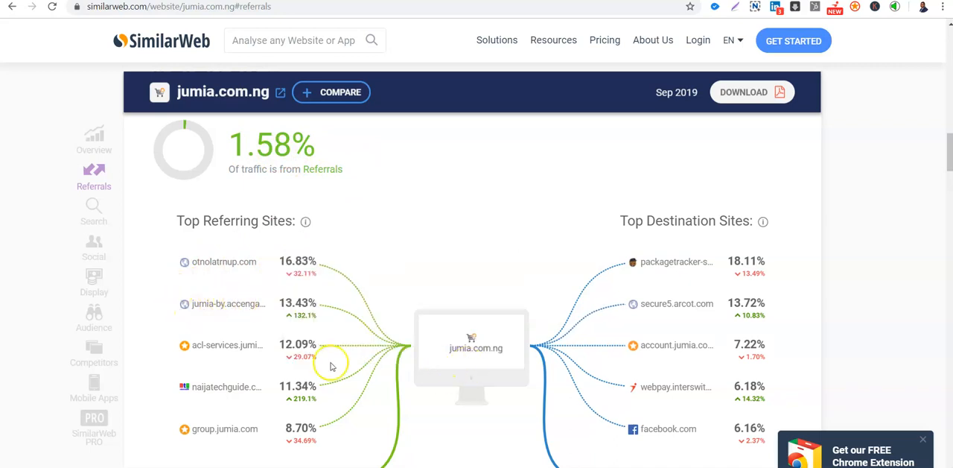
mouse_move(223, 385)
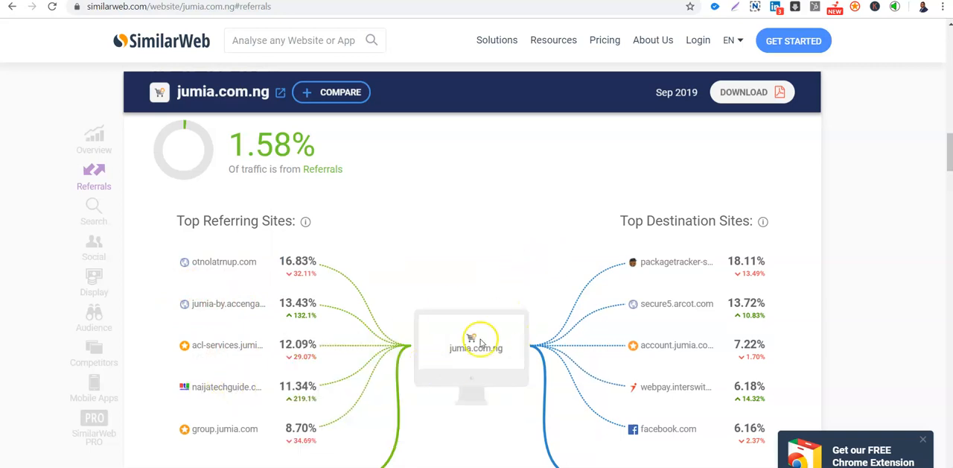
mouse_move(946, 148)
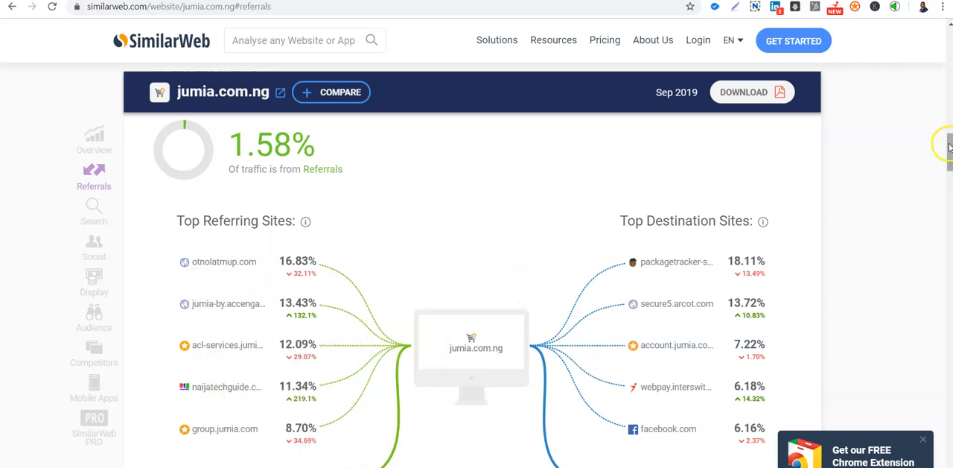
Step: Review referring and destination sites, then scroll to the Search section at 27.86%
scroll("down", 3)
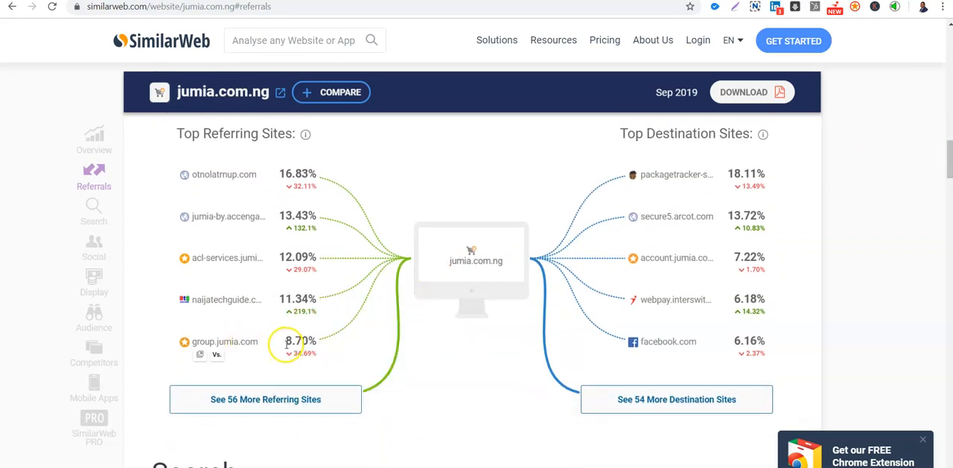
mouse_move(443, 382)
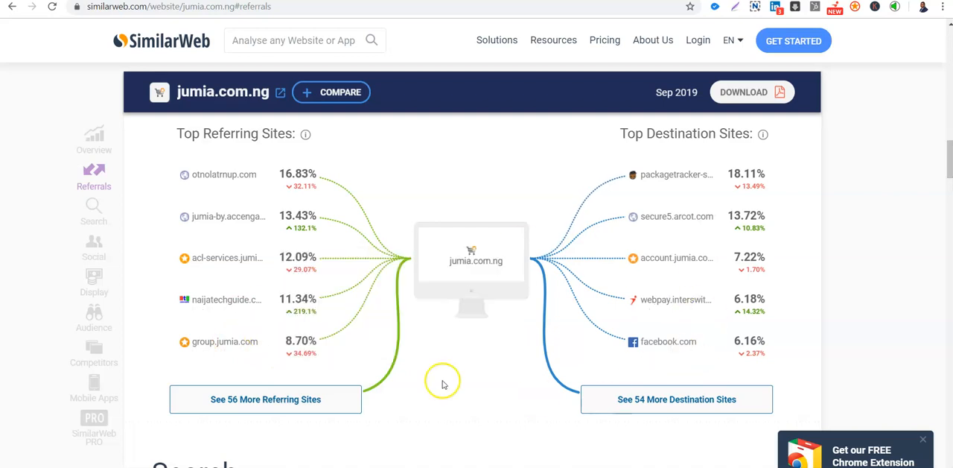
mouse_move(730, 164)
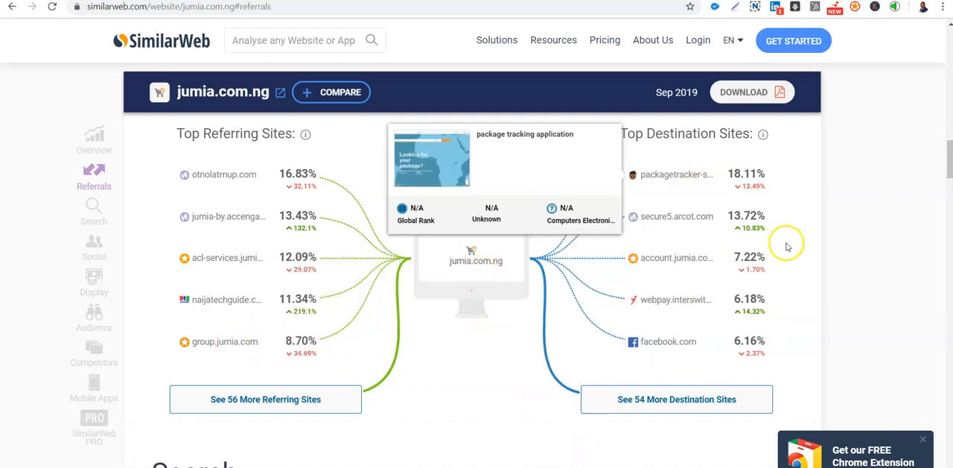
mouse_move(481, 268)
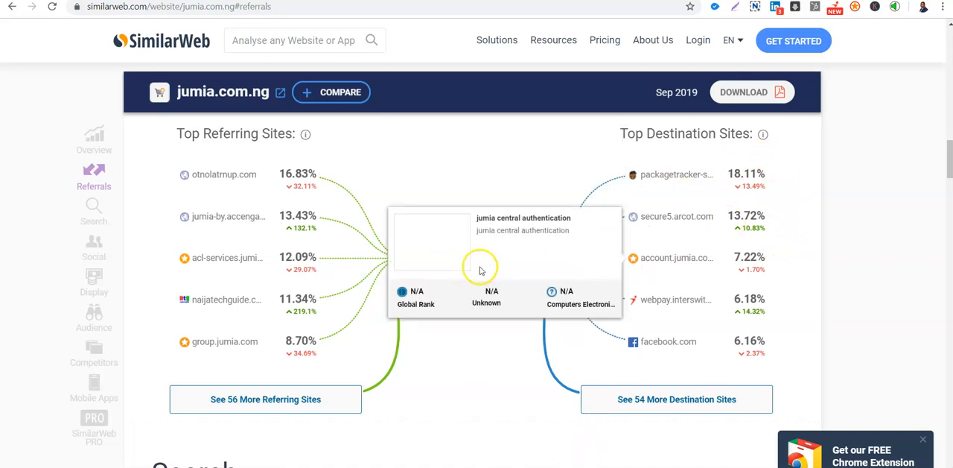
mouse_move(676, 174)
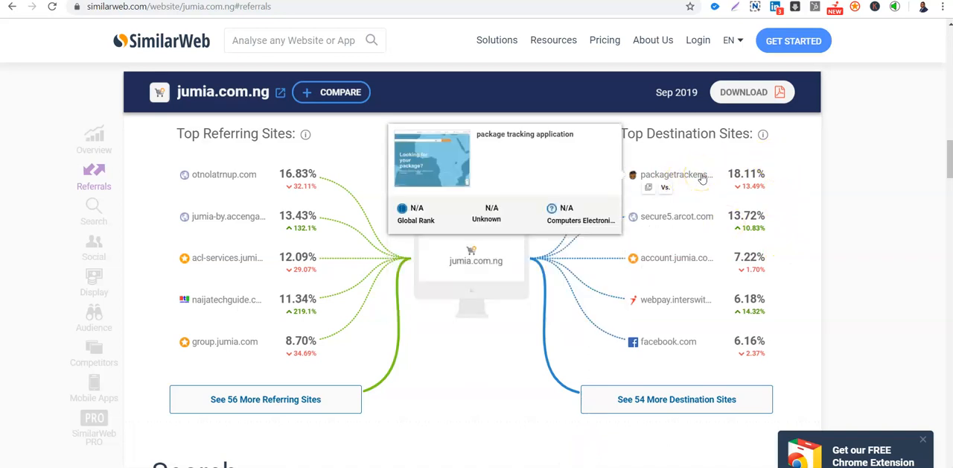
mouse_move(676, 216)
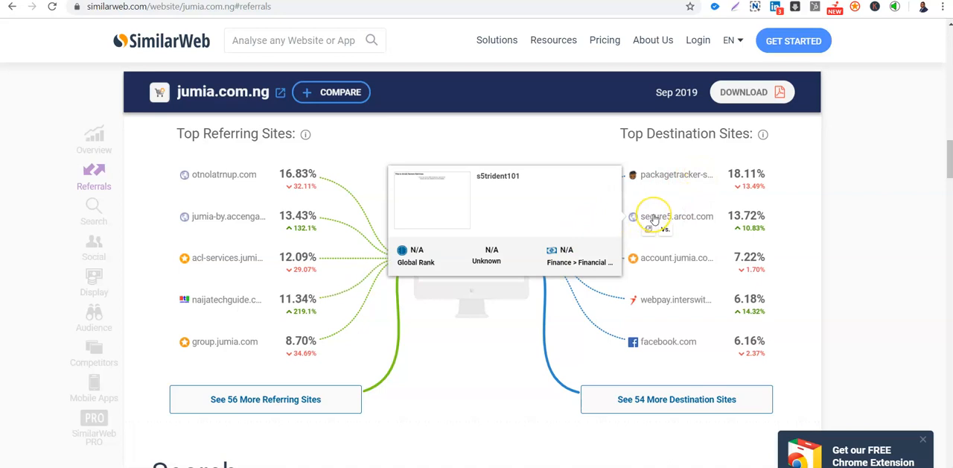
mouse_move(676, 258)
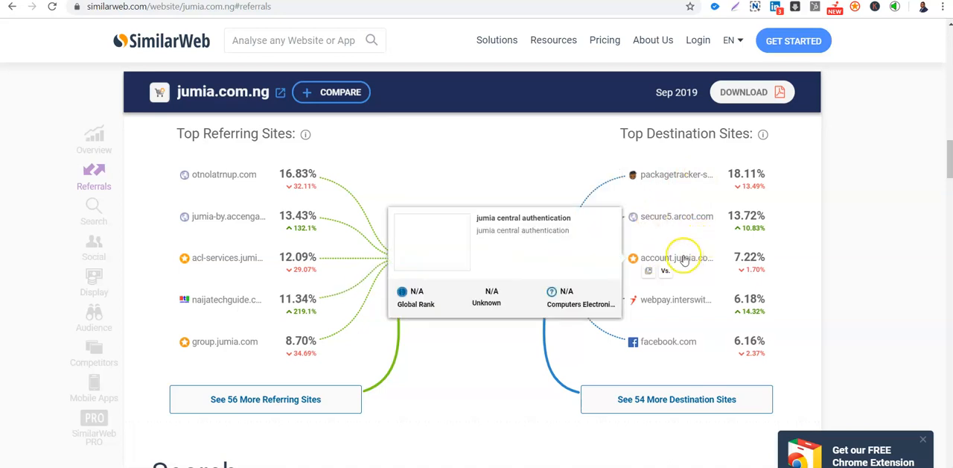
mouse_move(664, 312)
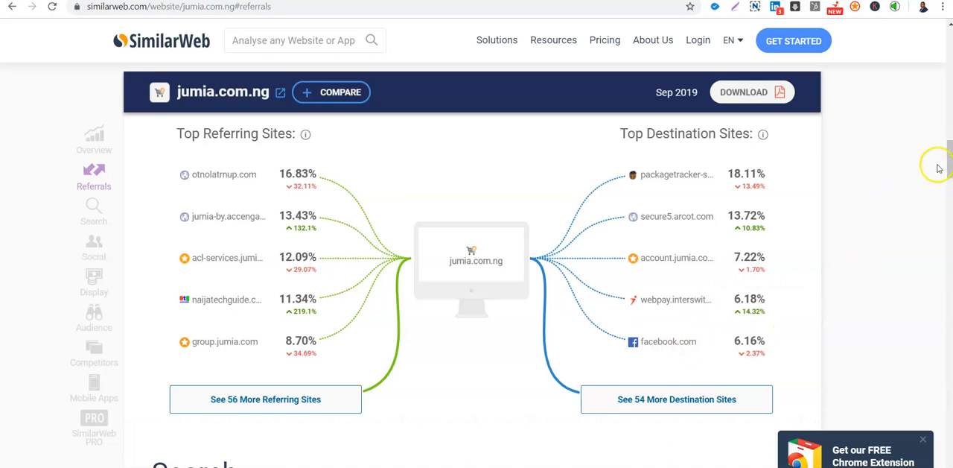
mouse_move(658, 371)
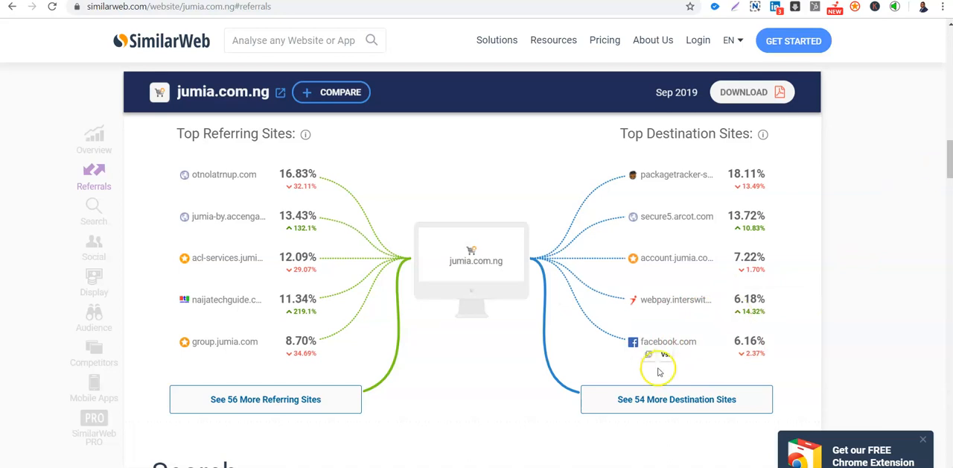
mouse_move(334, 380)
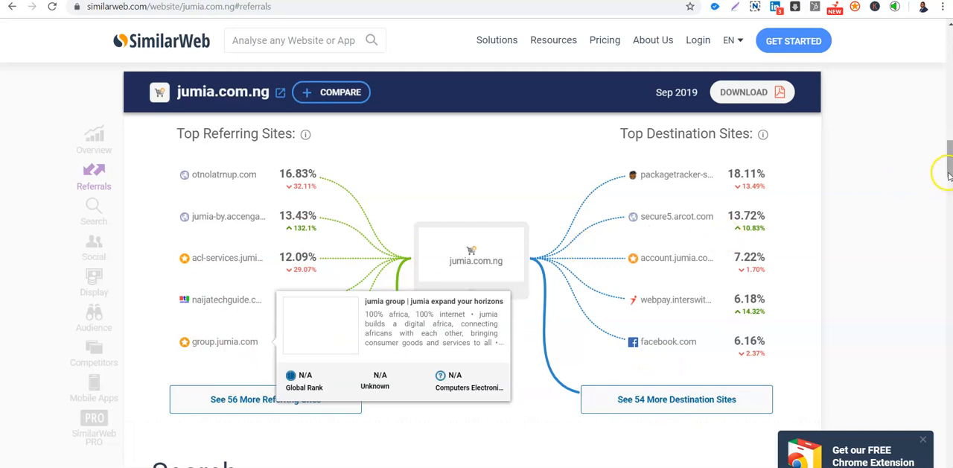
scroll("down", 3)
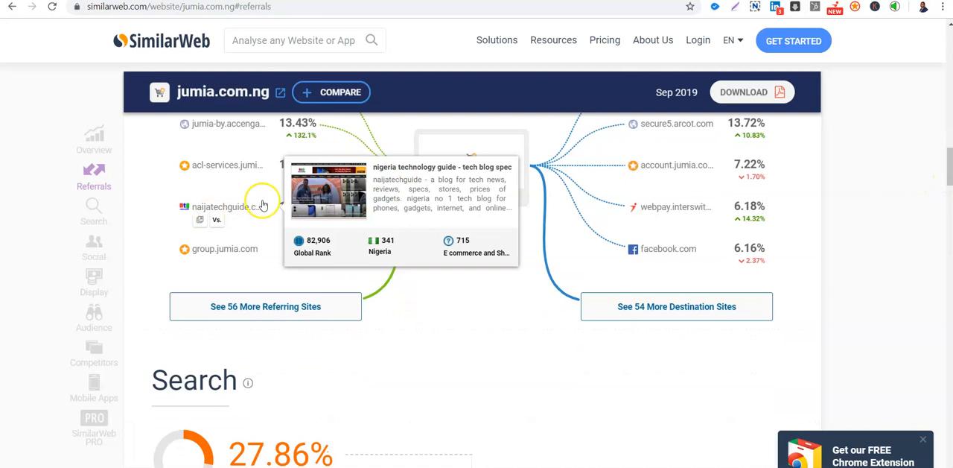
mouse_move(342, 223)
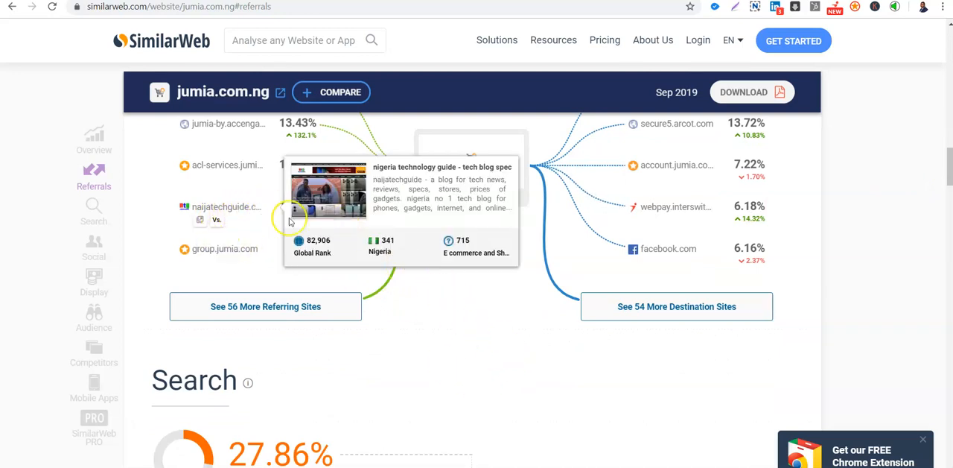
mouse_move(946, 183)
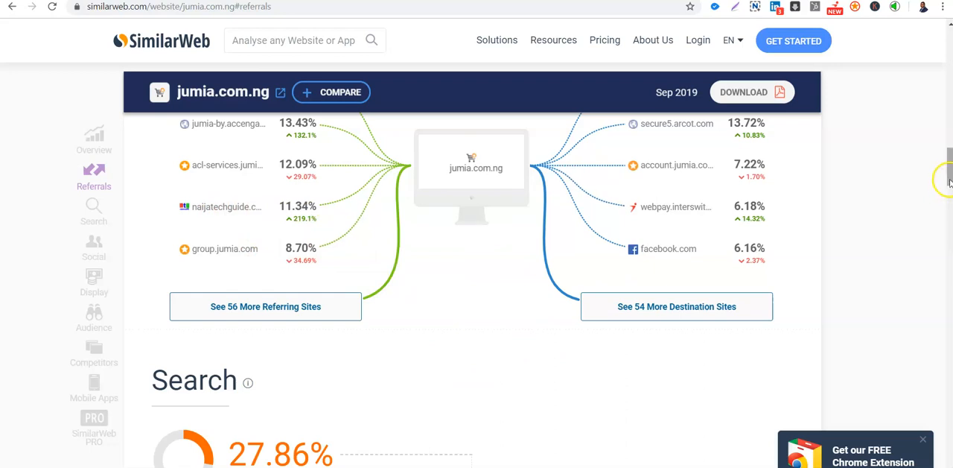
scroll("down", 3)
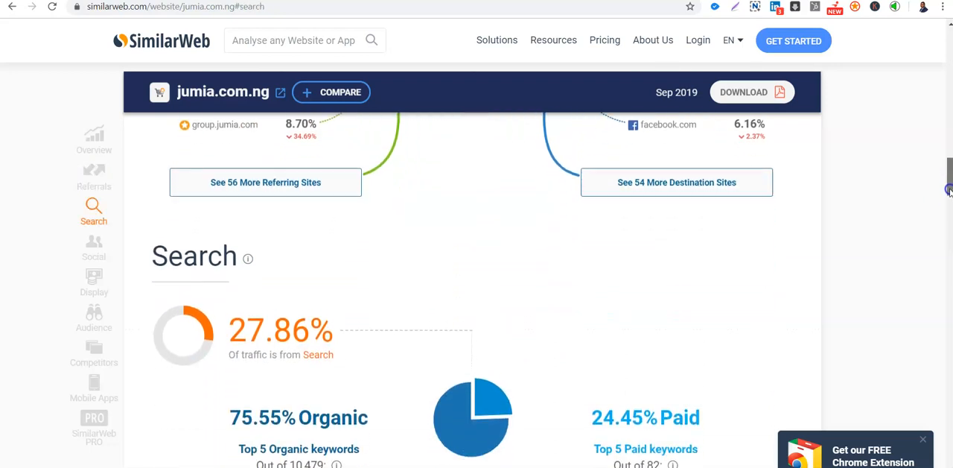
scroll("up", 3)
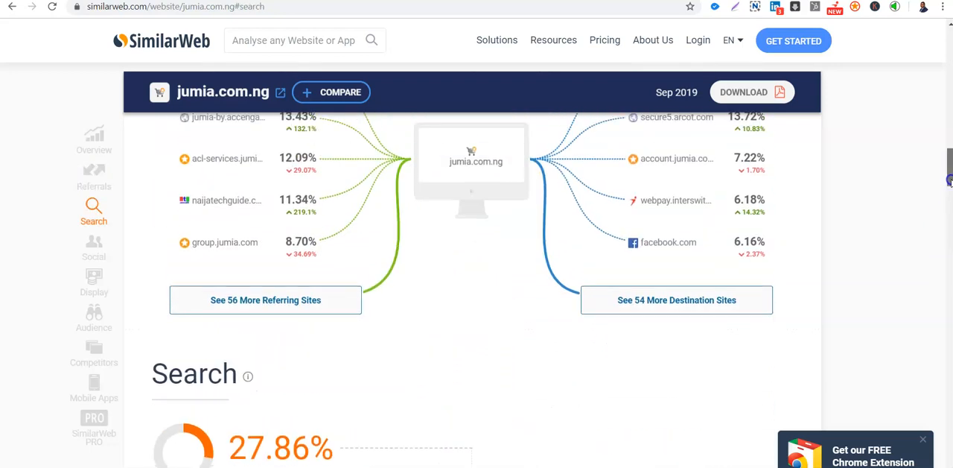
left_click(94, 176)
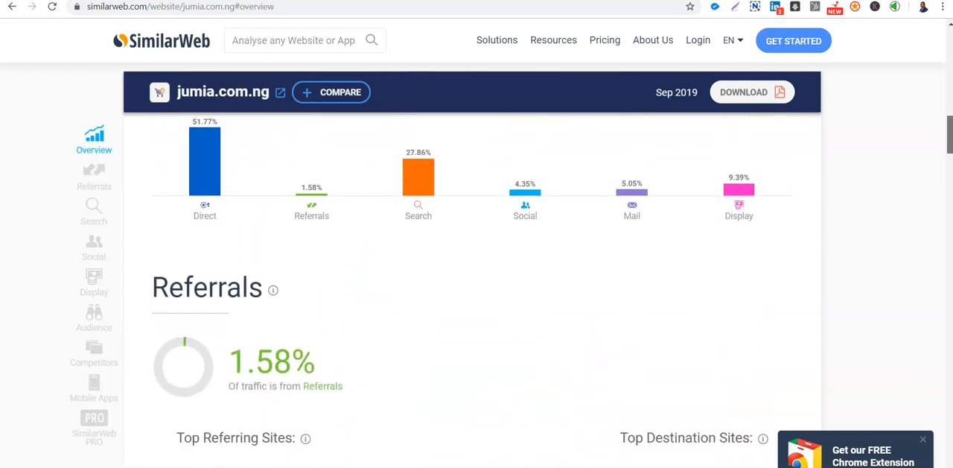
scroll("down", 3)
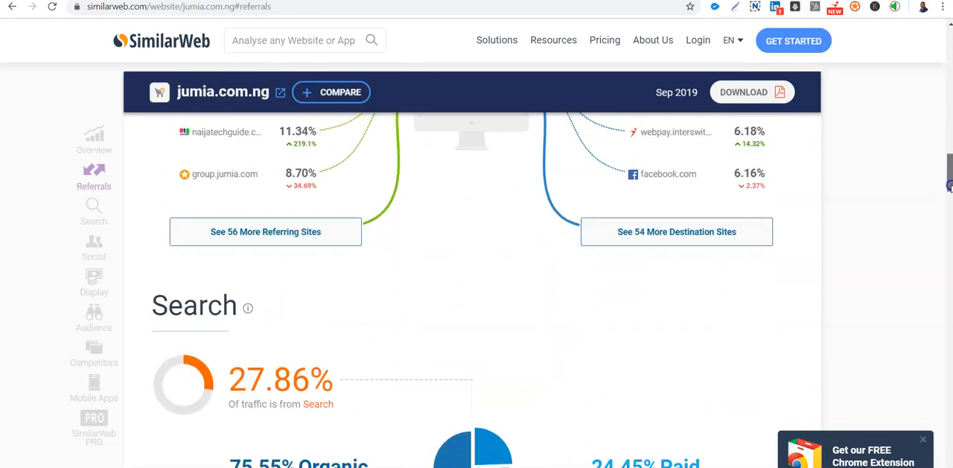
scroll("down", 3)
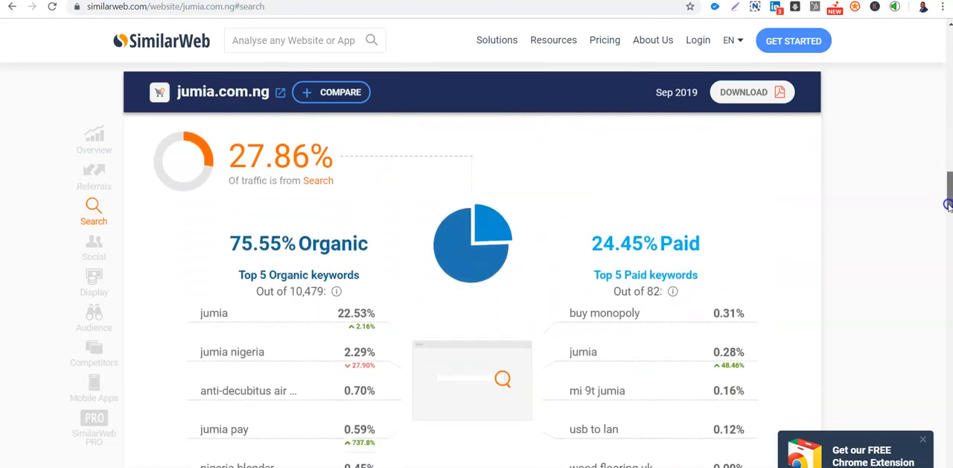
scroll("down", 3)
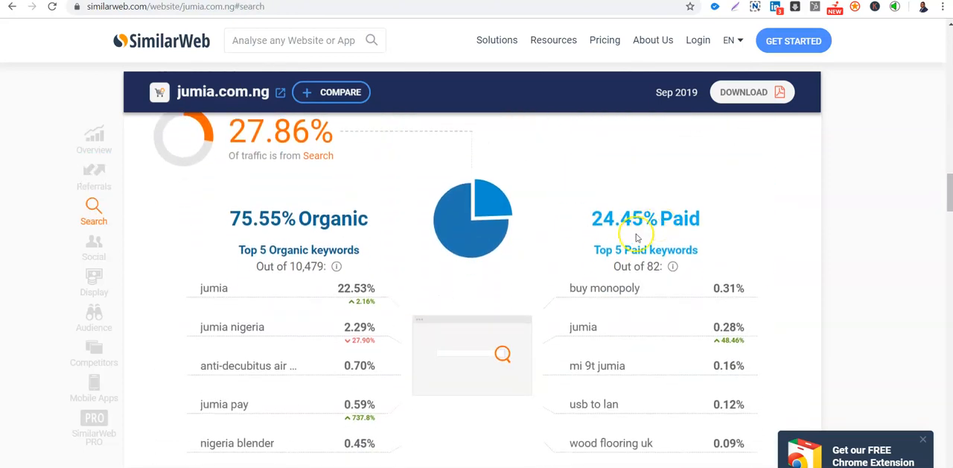
mouse_move(289, 231)
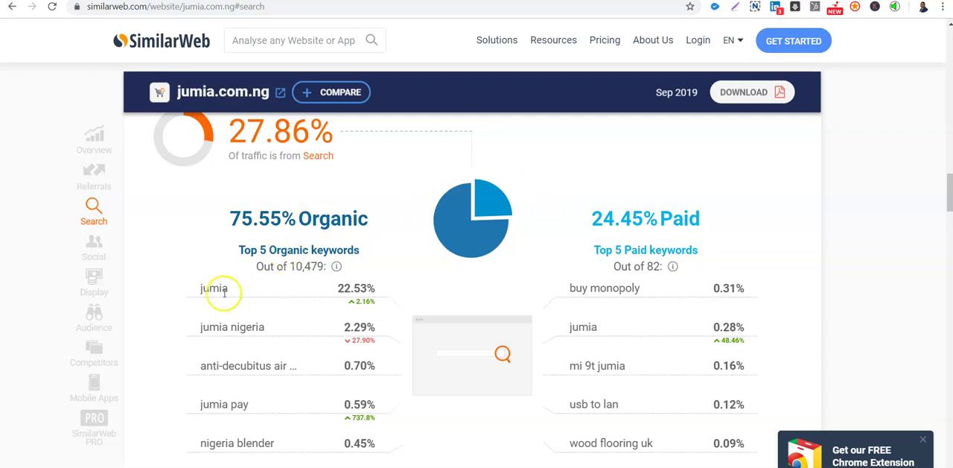
mouse_move(295, 284)
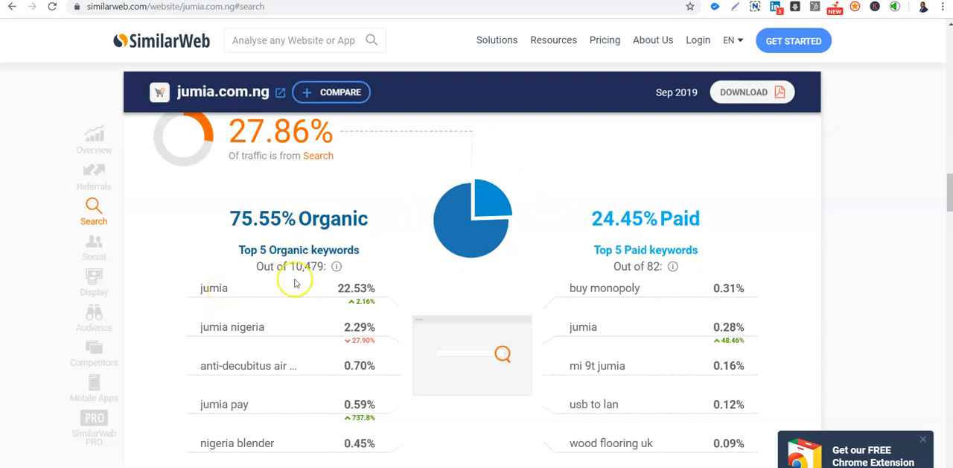
mouse_move(287, 244)
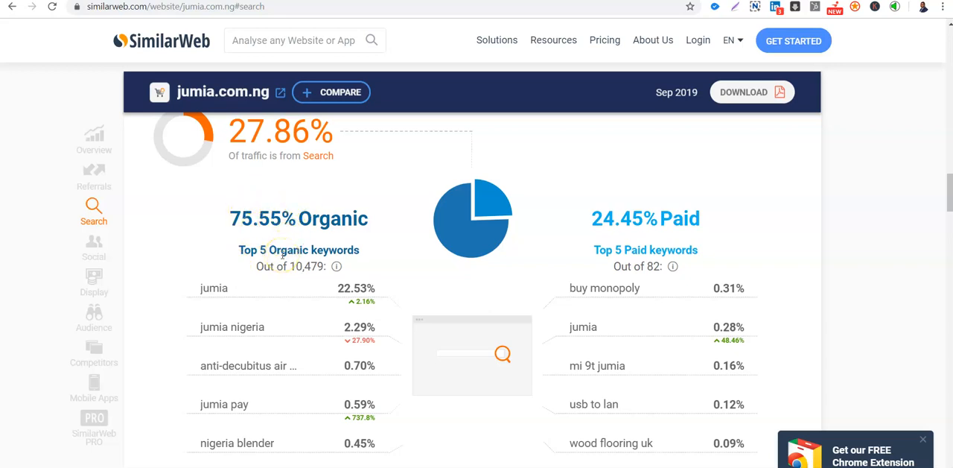
mouse_move(920, 230)
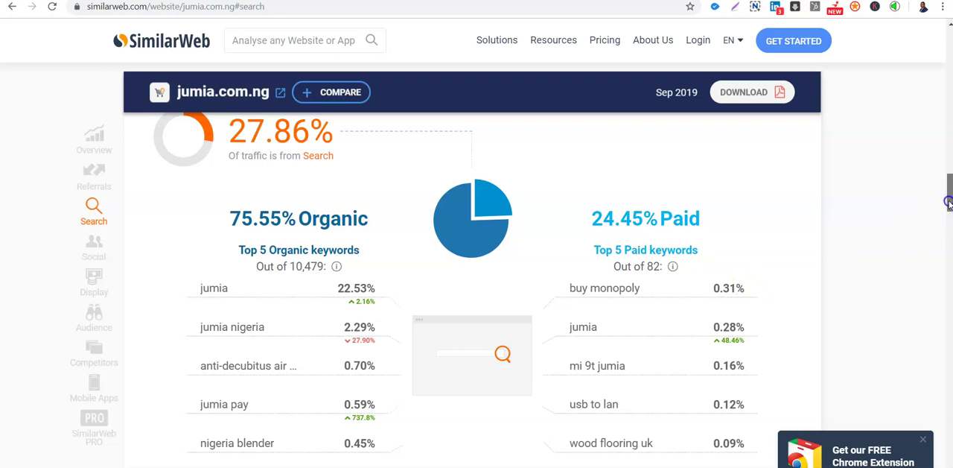
scroll("down", 3)
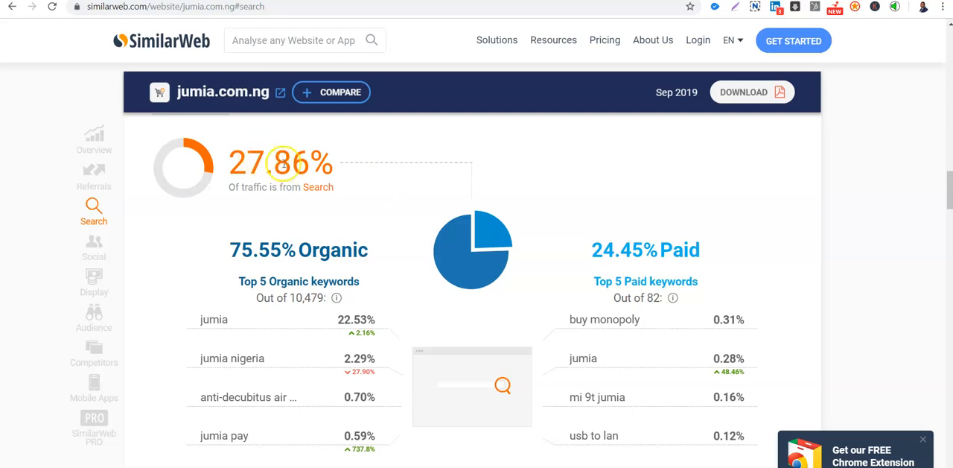
mouse_move(365, 177)
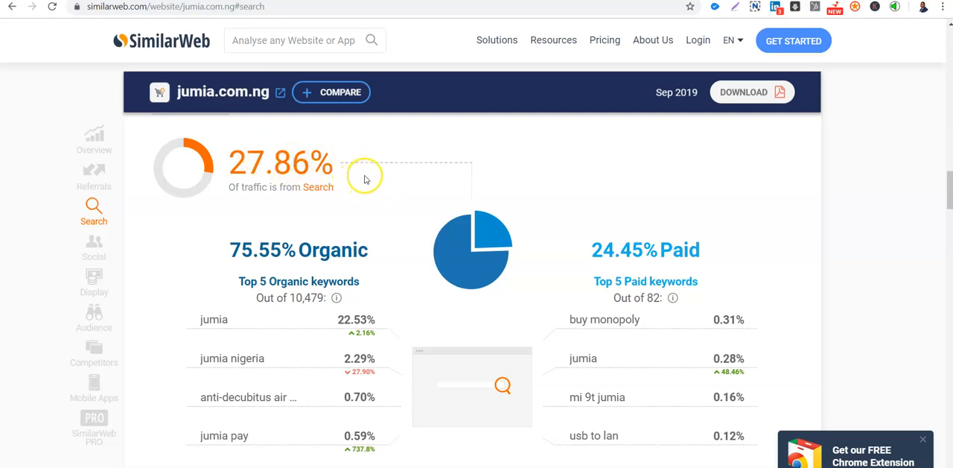
mouse_move(242, 229)
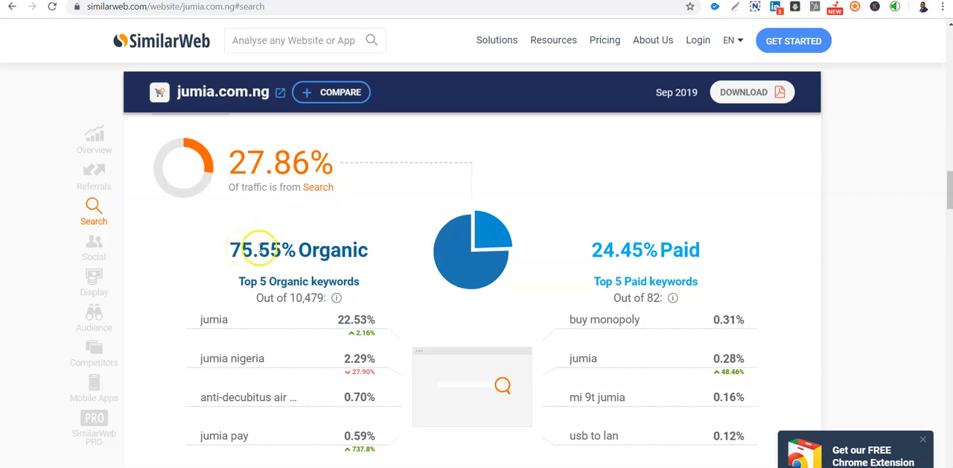
mouse_move(338, 249)
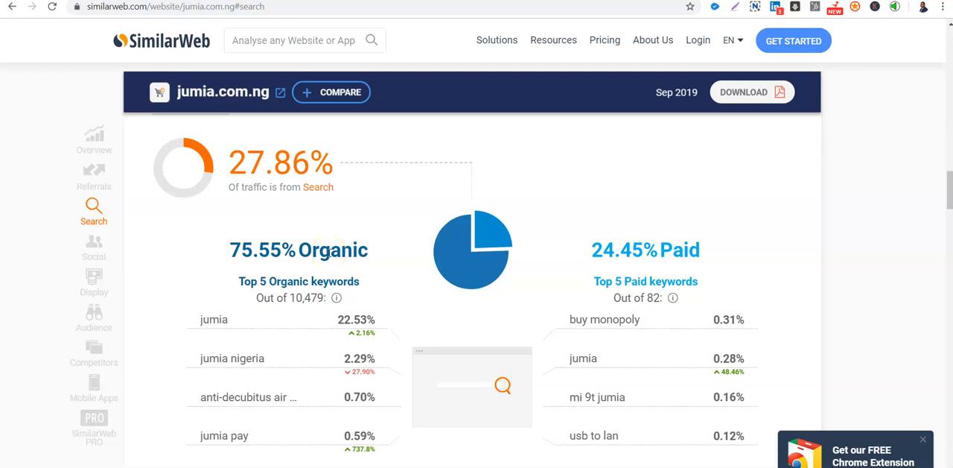
mouse_move(631, 259)
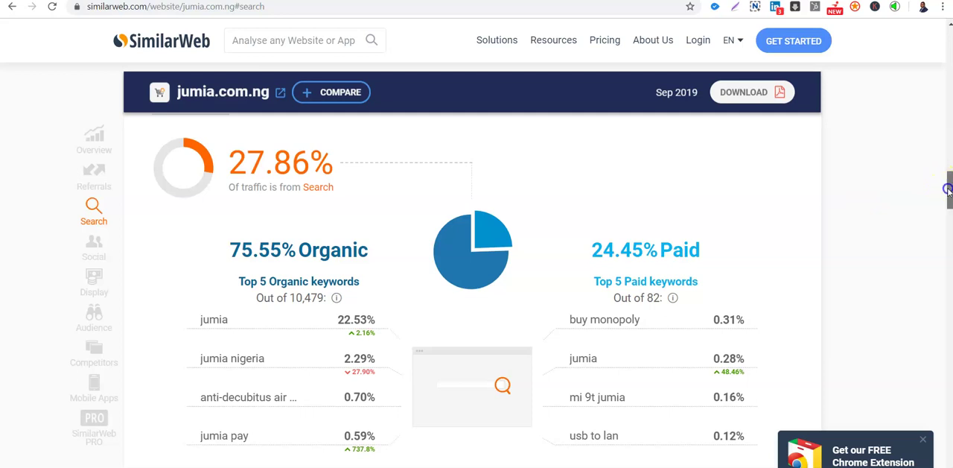
scroll("down", 3)
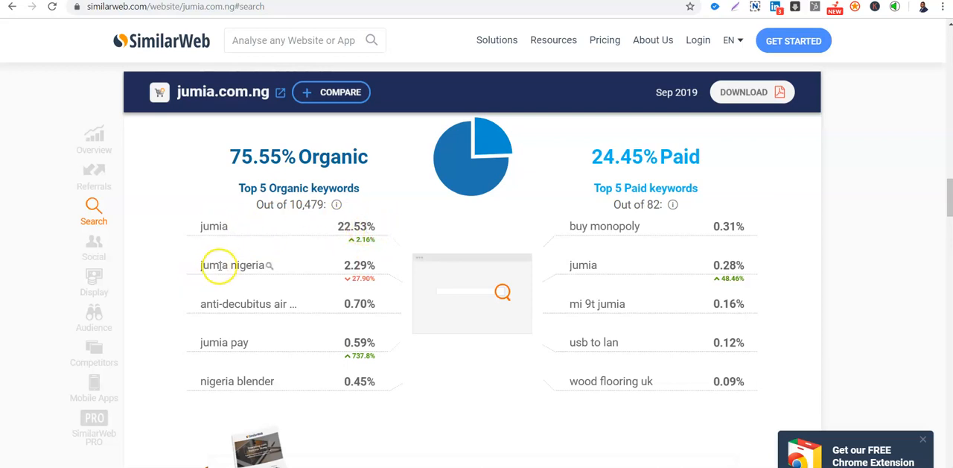
mouse_move(253, 303)
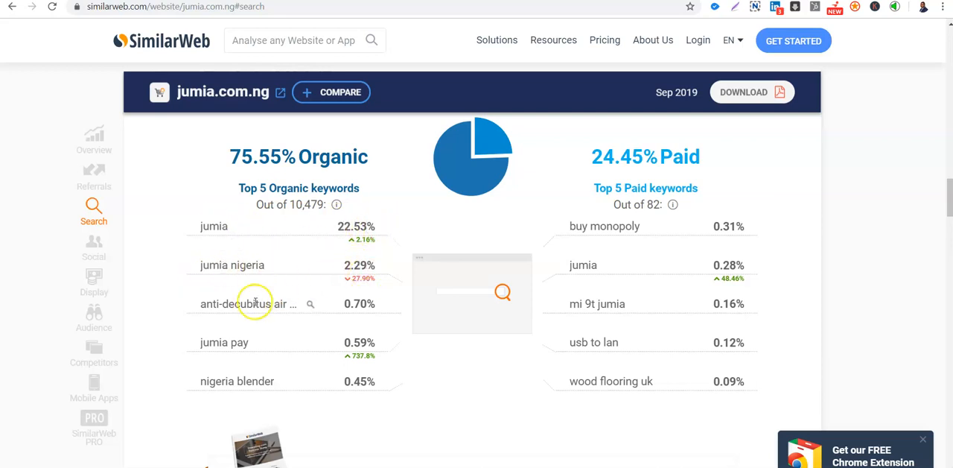
mouse_move(248, 303)
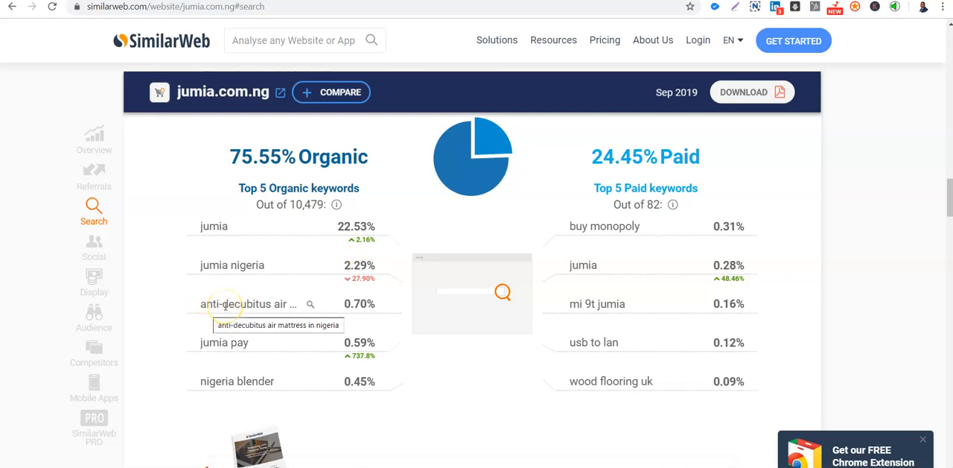
mouse_move(194, 358)
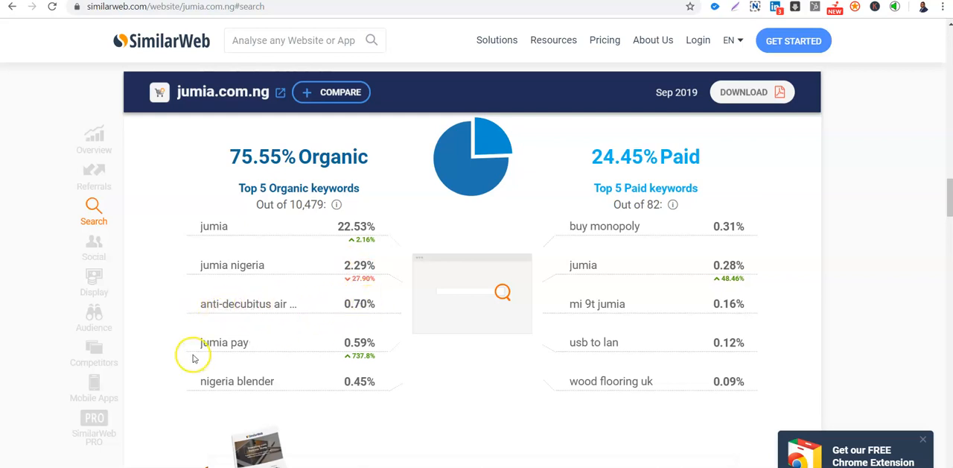
mouse_move(246, 381)
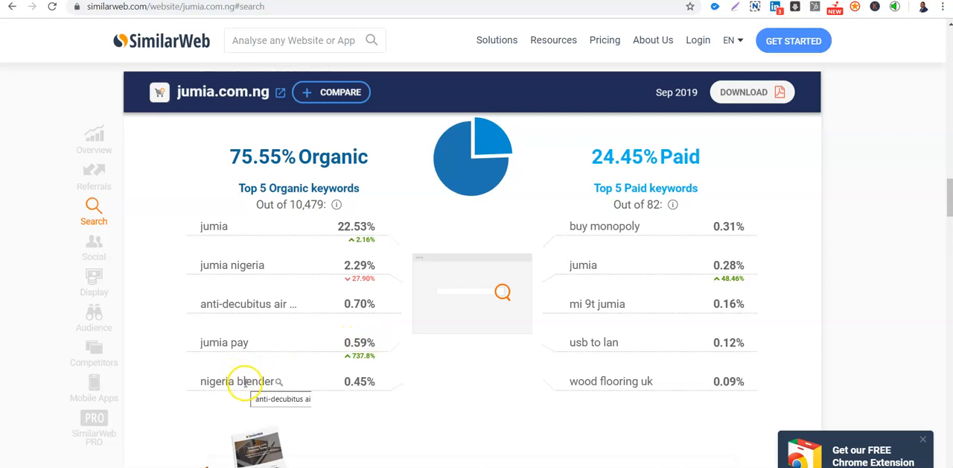
mouse_move(600, 222)
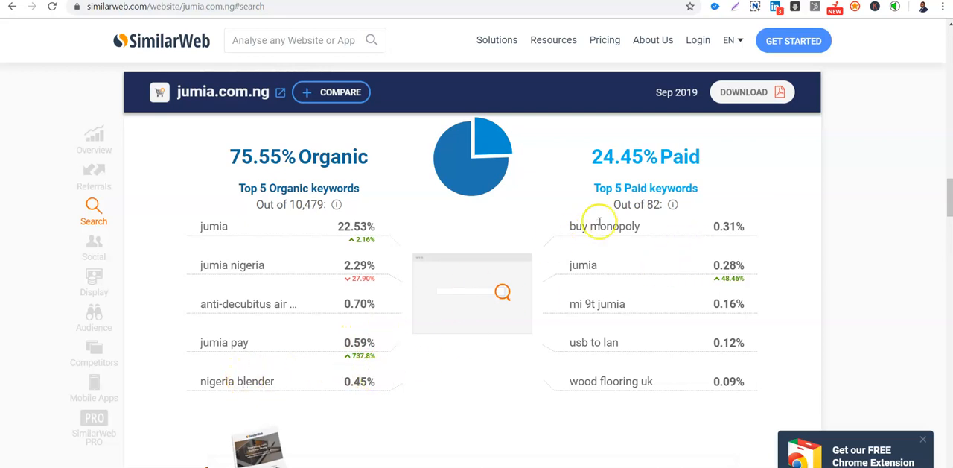
mouse_move(297, 209)
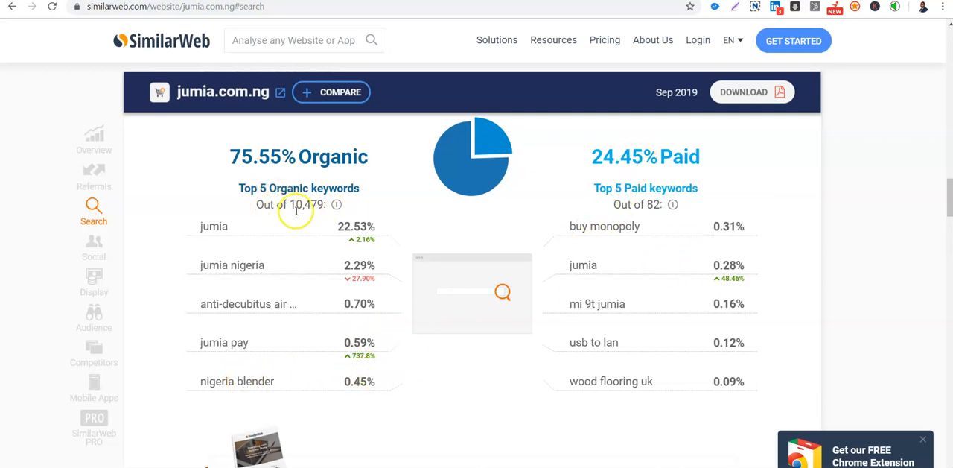
mouse_move(312, 214)
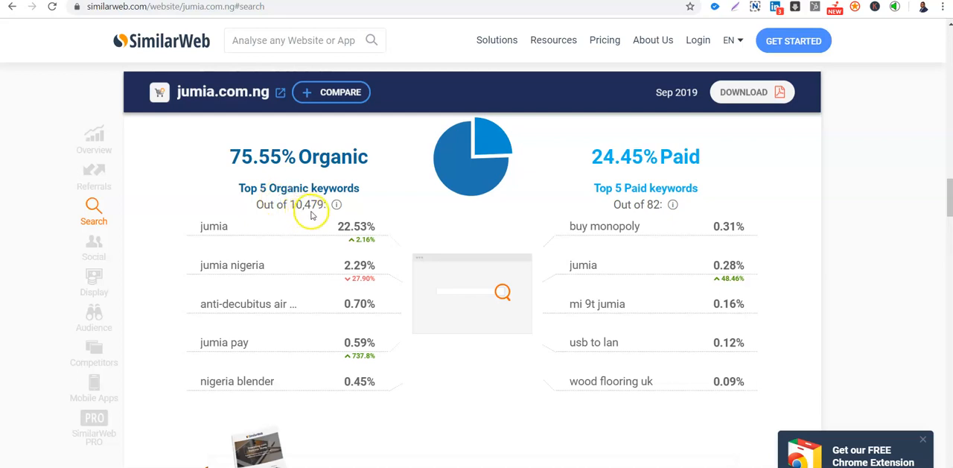
mouse_move(252, 201)
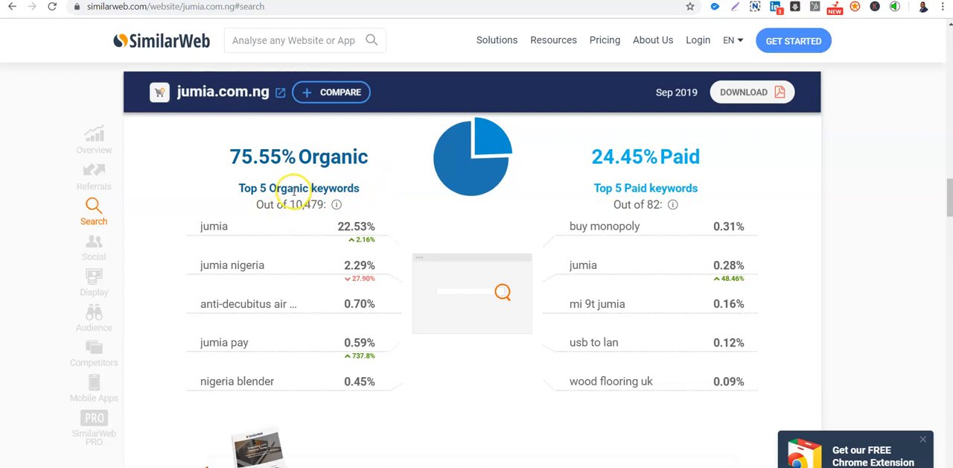
mouse_move(557, 204)
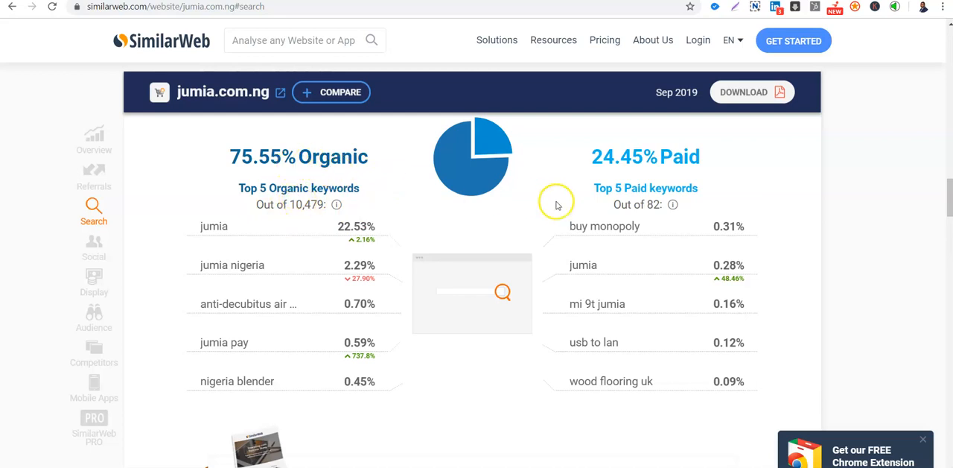
mouse_move(466, 186)
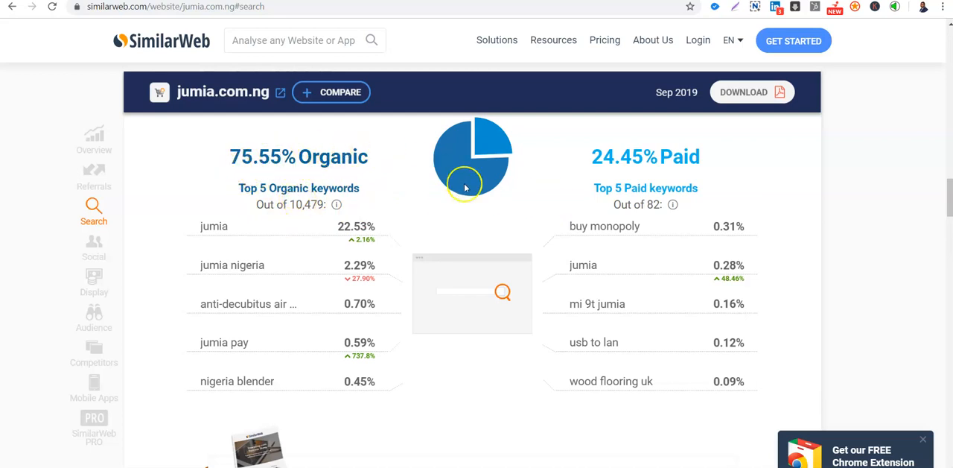
mouse_move(487, 135)
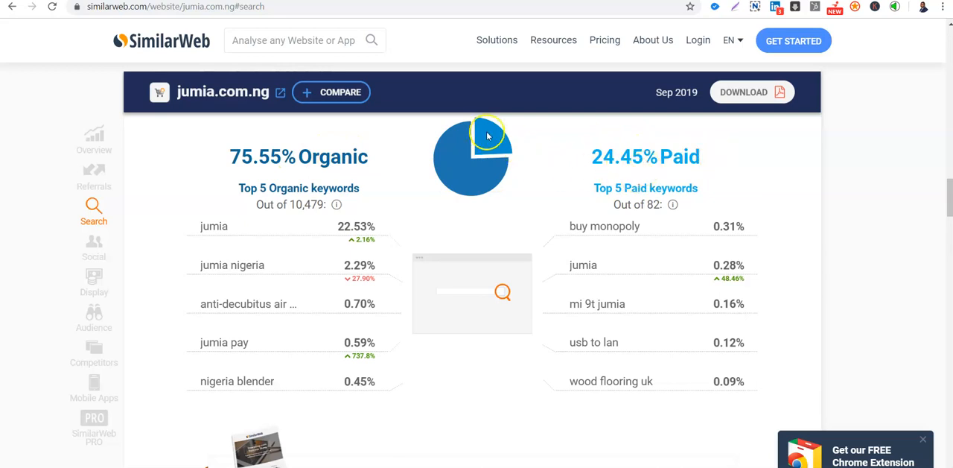
mouse_move(666, 173)
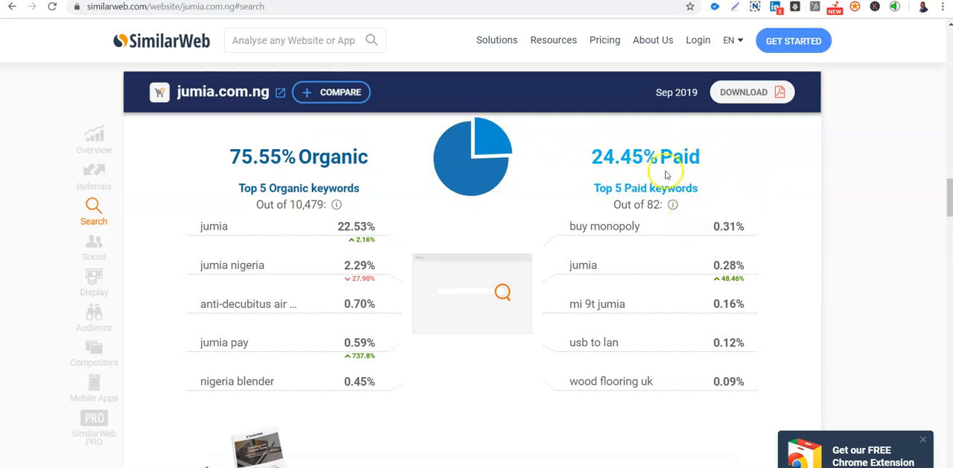
mouse_move(674, 207)
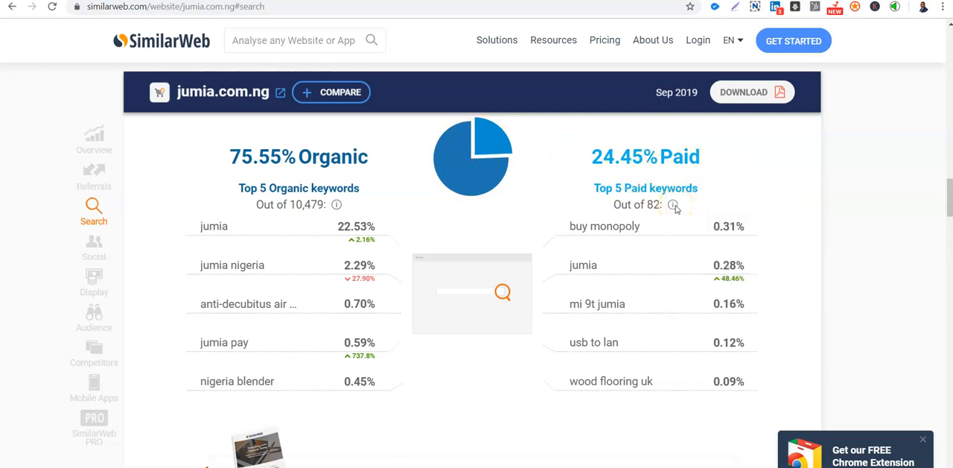
mouse_move(731, 198)
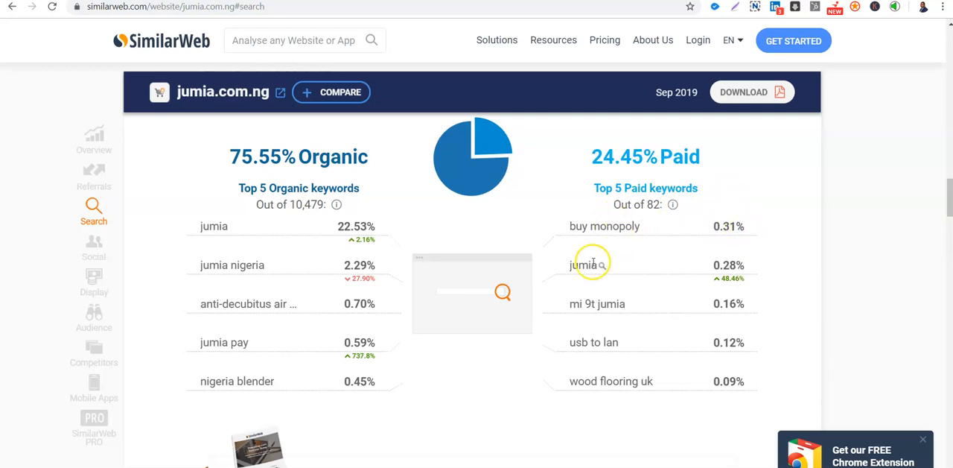
mouse_move(600, 304)
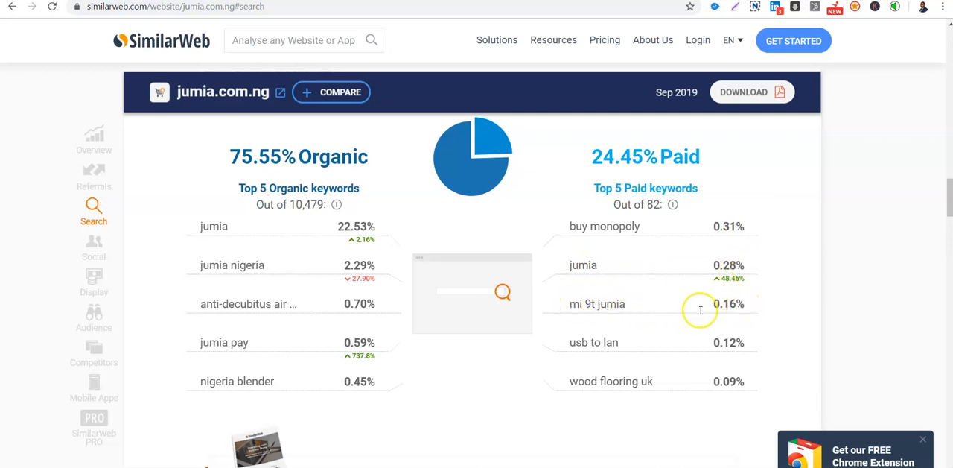
mouse_move(611, 342)
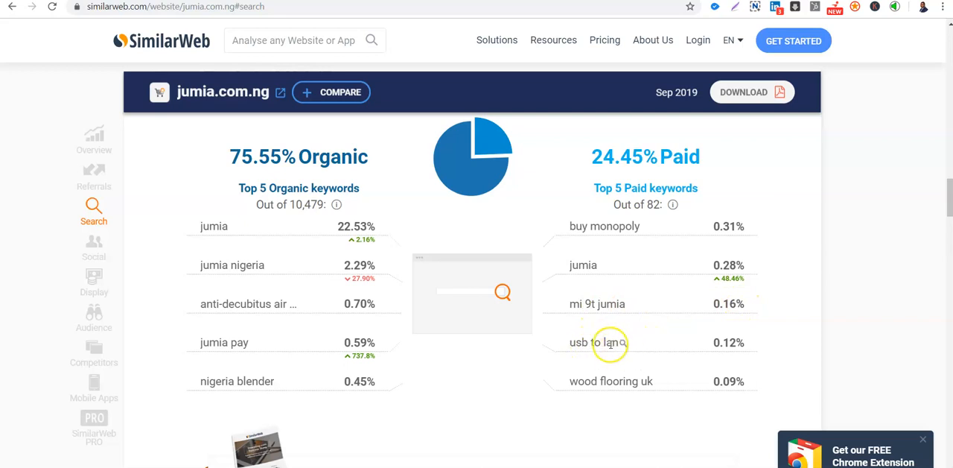
mouse_move(698, 346)
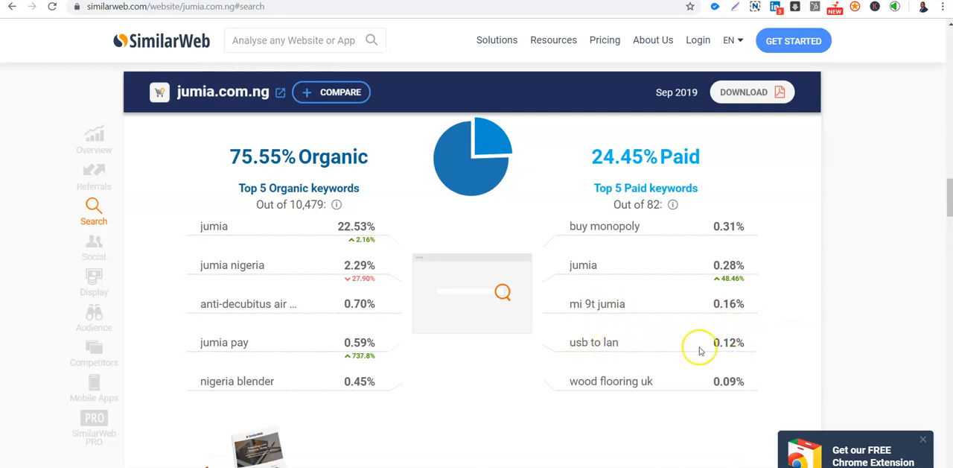
mouse_move(914, 210)
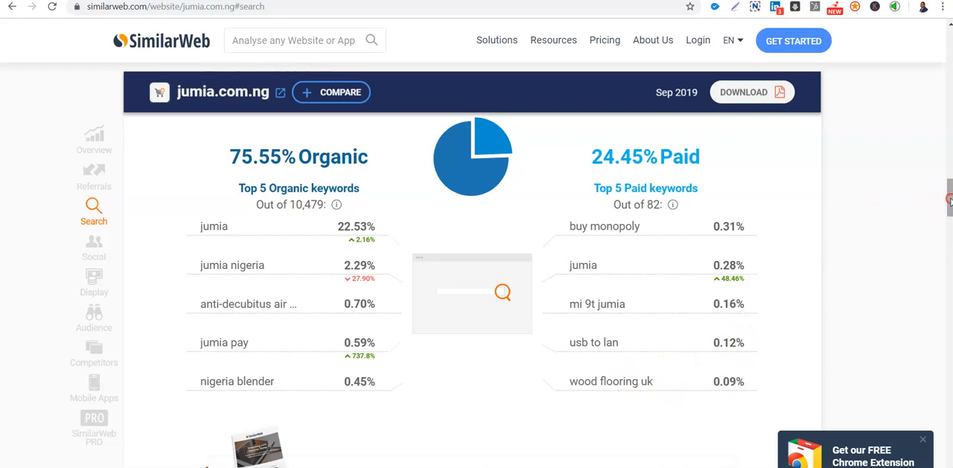
right_click(778, 184)
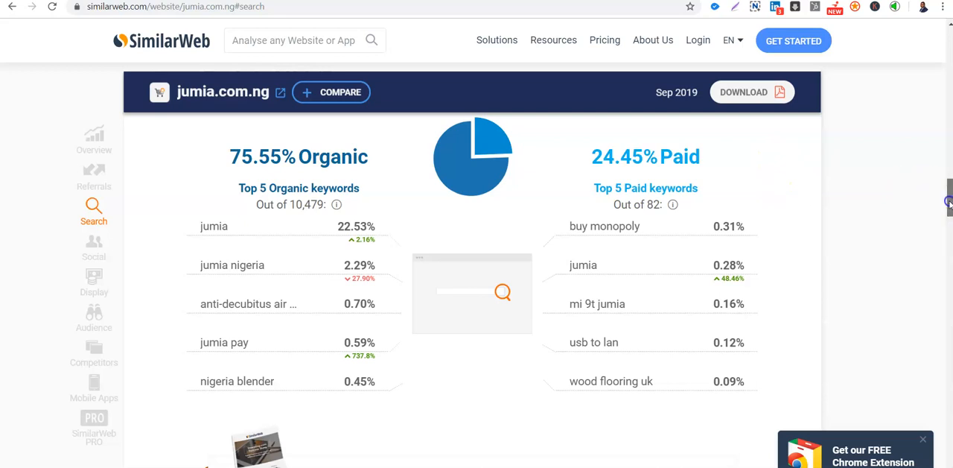
scroll("down", 3)
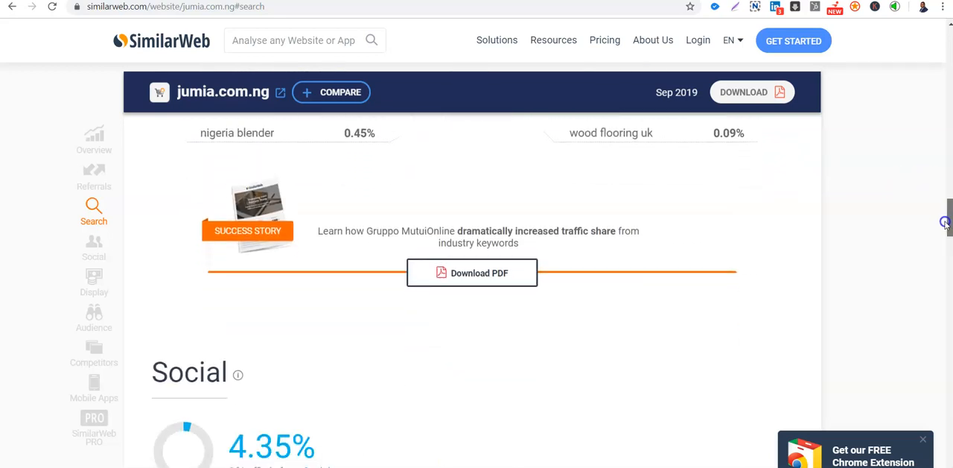
scroll("down", 3)
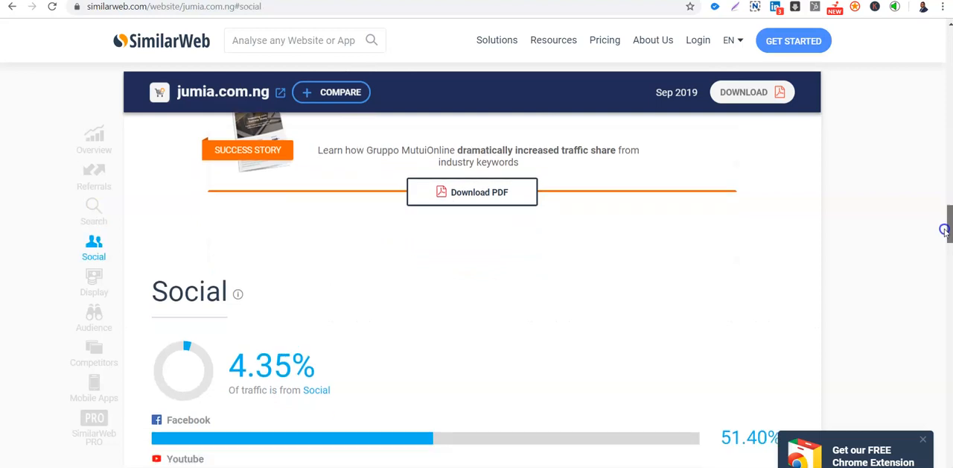
scroll("down", 3)
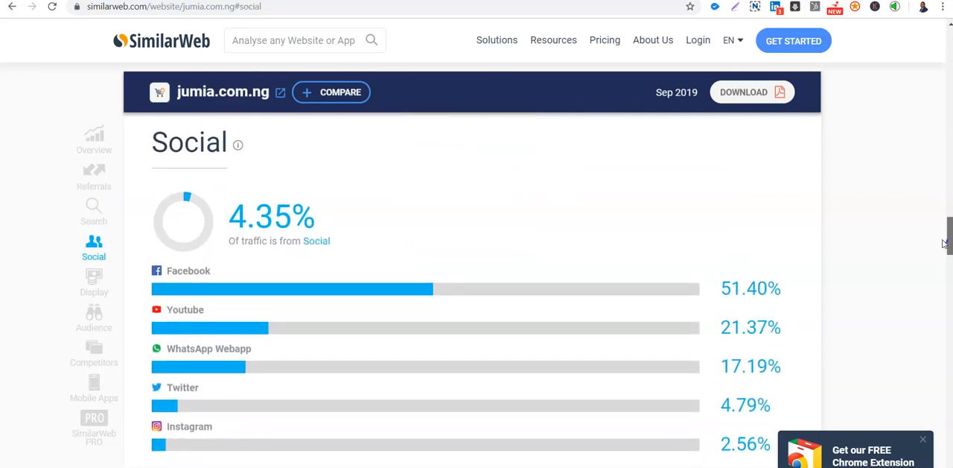
scroll("down", 3)
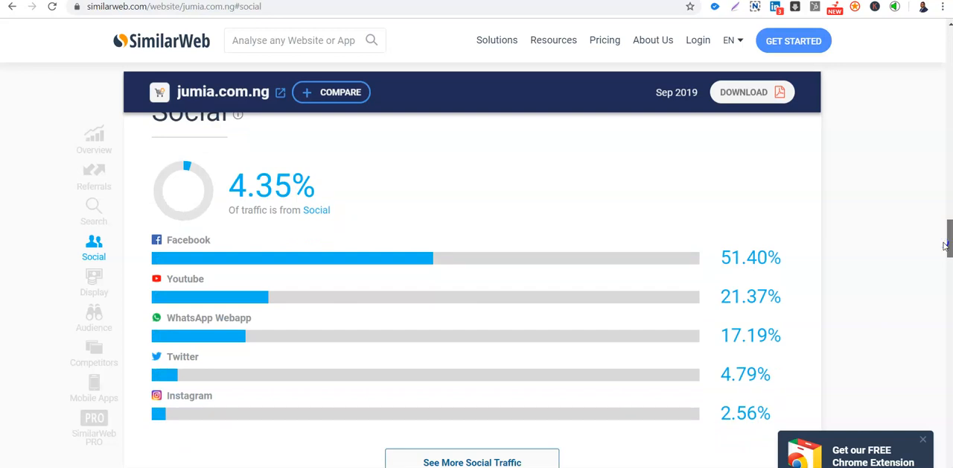
scroll("down", 3)
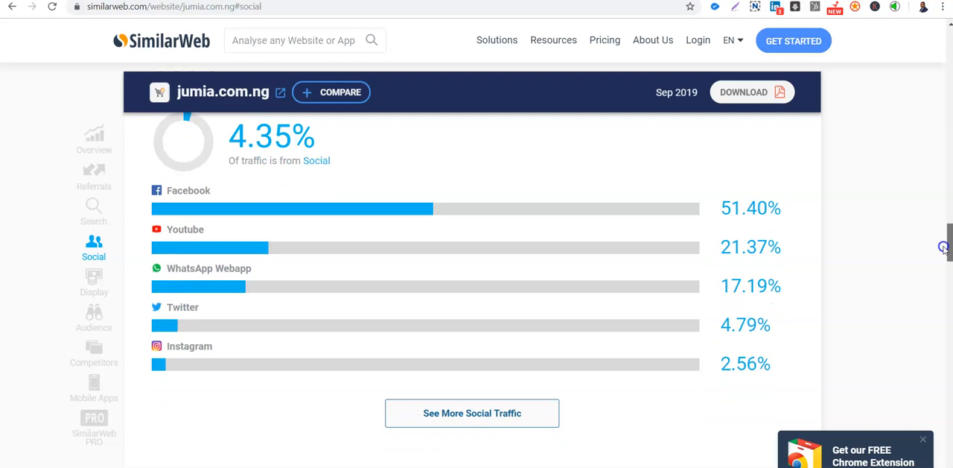
mouse_move(942, 247)
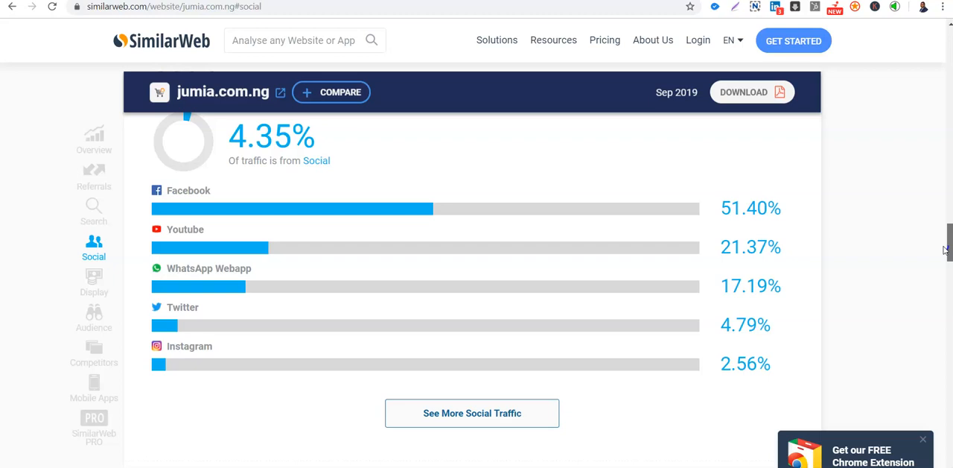
Step: Scroll to jumia.com.ng's Display Advertising: 9.39% share, mail.yahoo.com top publisher, Criteo among networks
scroll("down", 3)
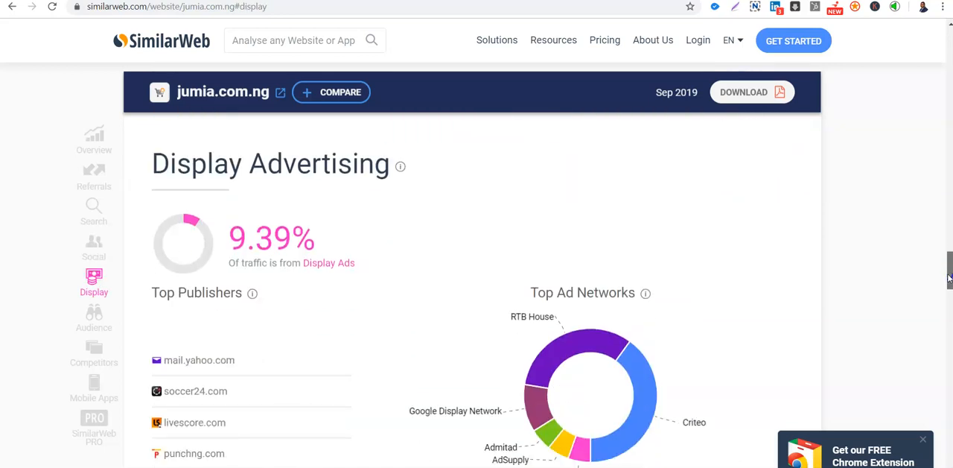
scroll("down", 3)
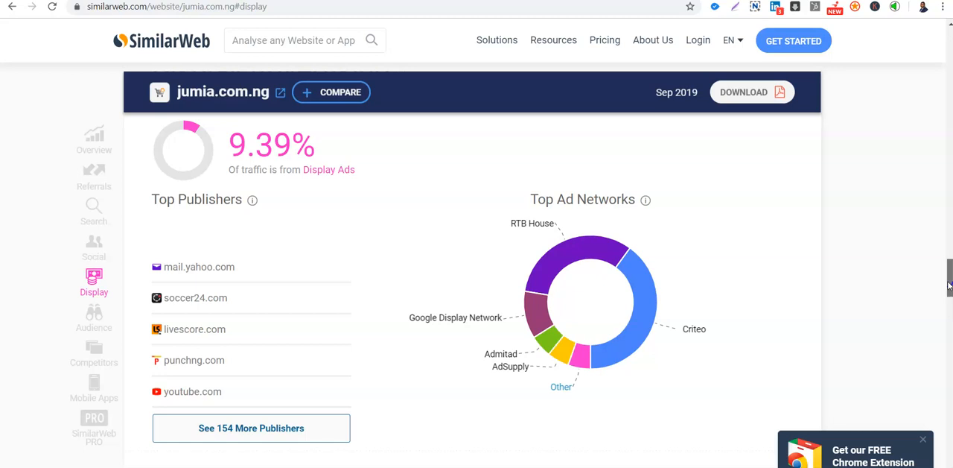
mouse_move(642, 329)
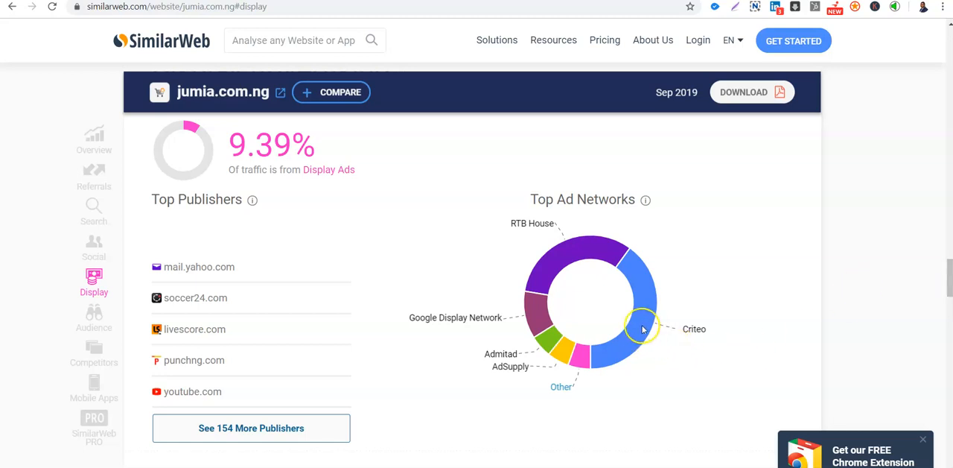
mouse_move(701, 329)
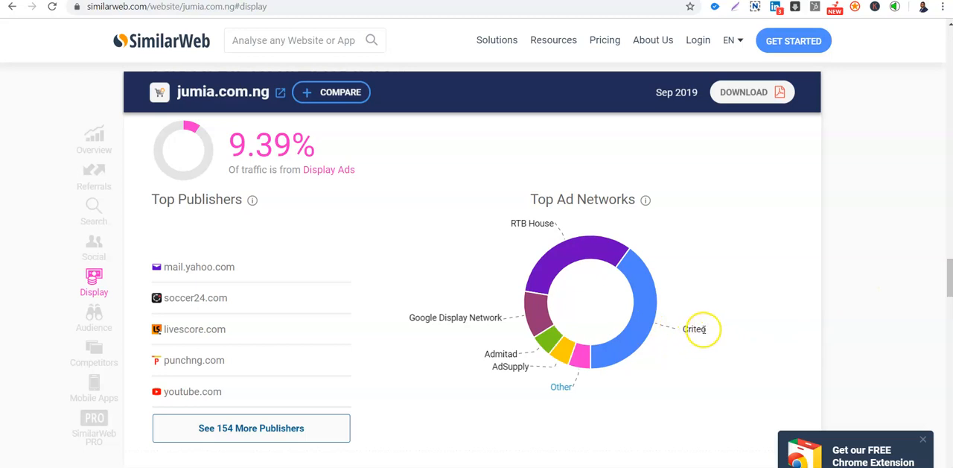
mouse_move(674, 332)
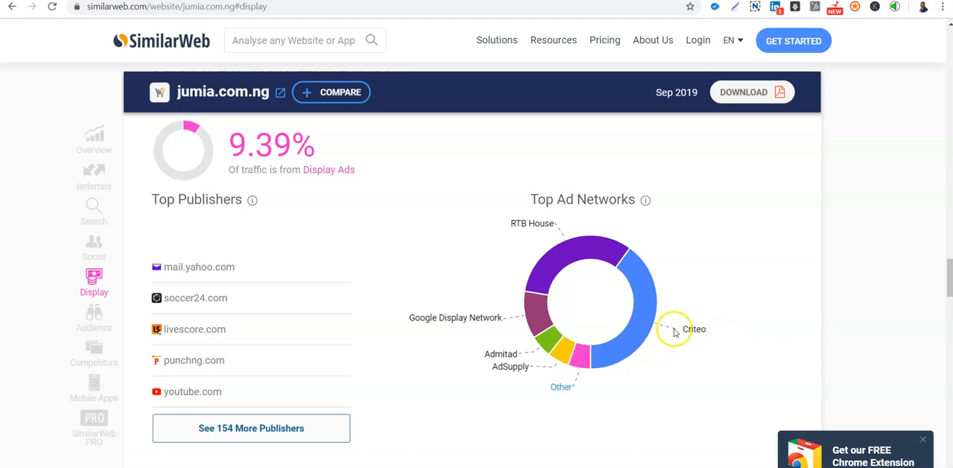
mouse_move(652, 332)
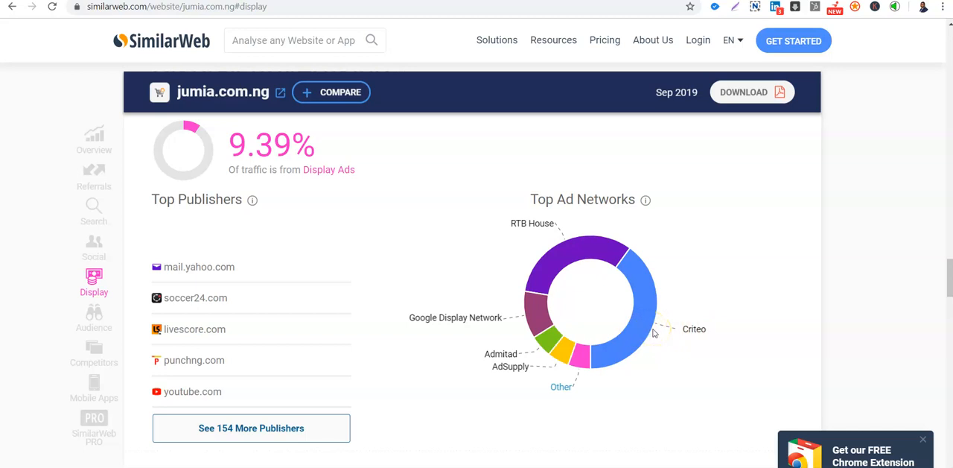
mouse_move(654, 333)
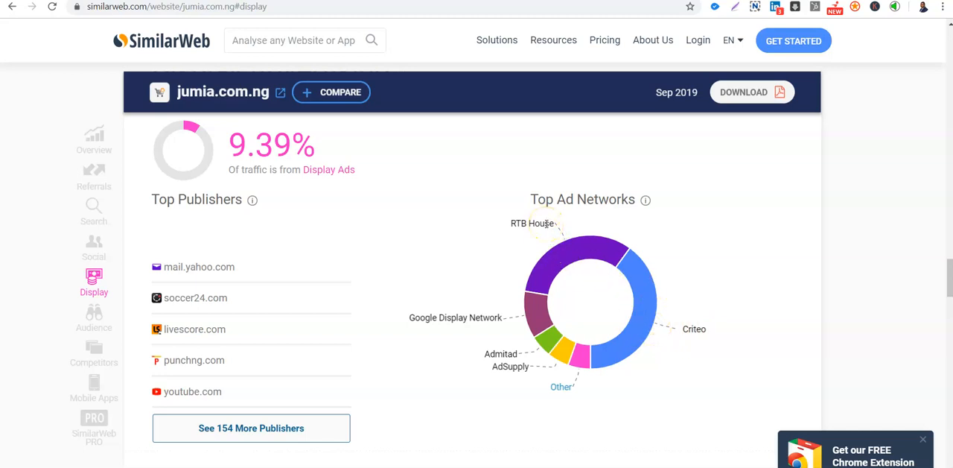
mouse_move(423, 326)
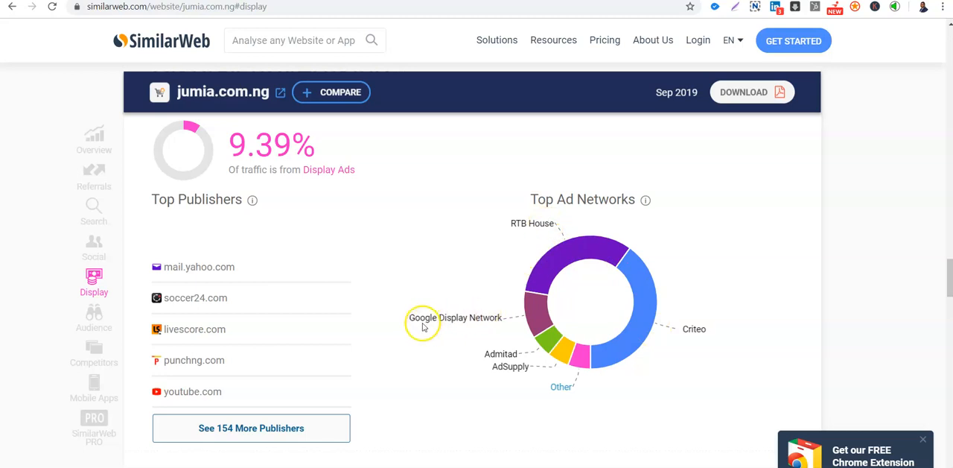
mouse_move(499, 359)
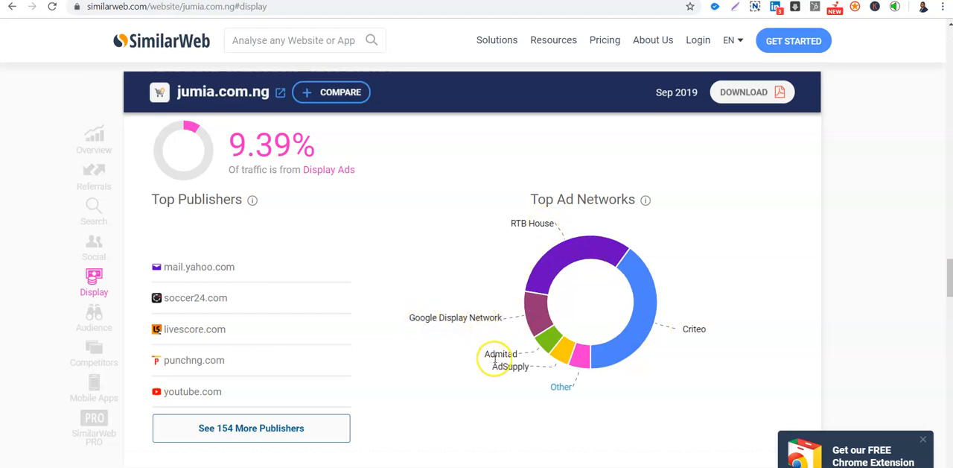
mouse_move(574, 374)
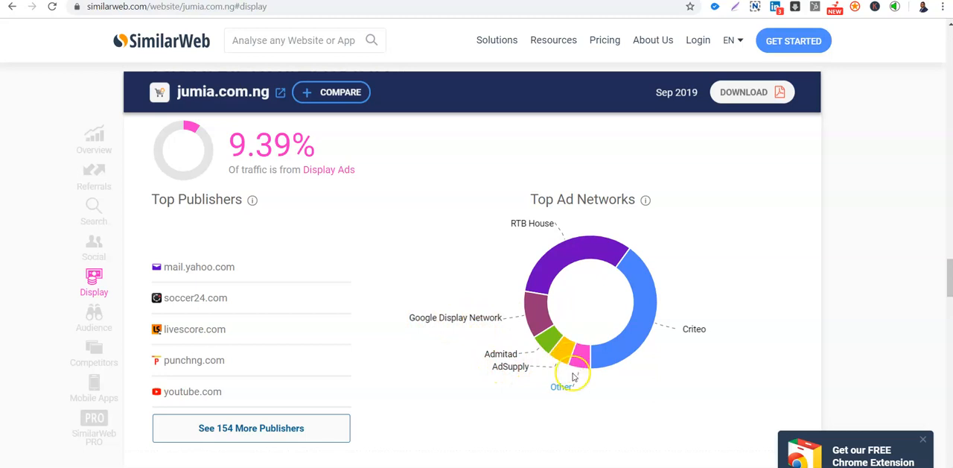
mouse_move(657, 229)
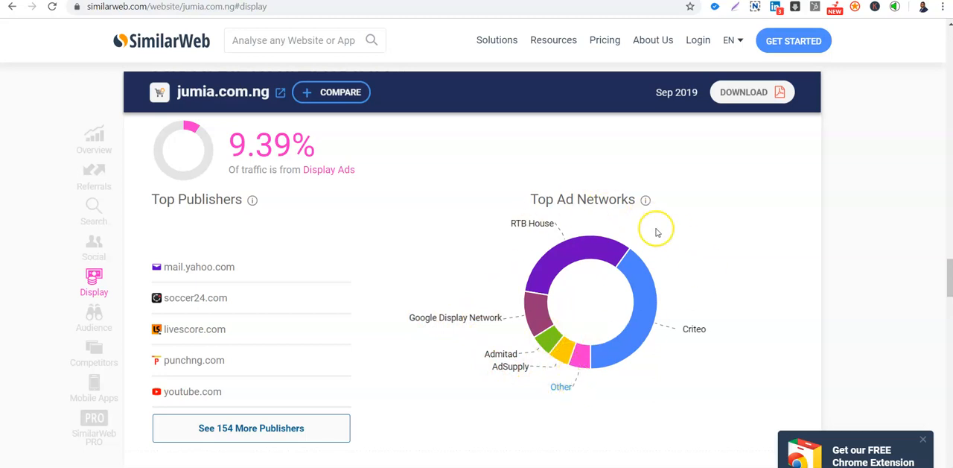
mouse_move(572, 356)
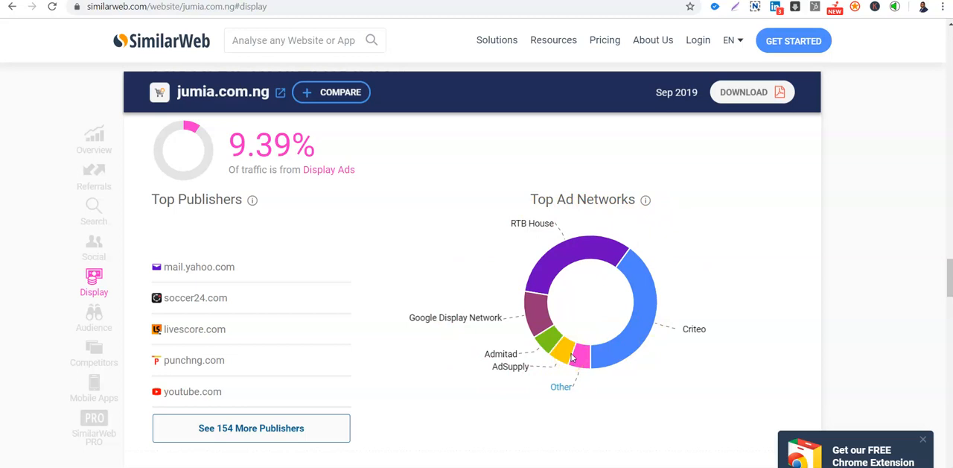
mouse_move(646, 367)
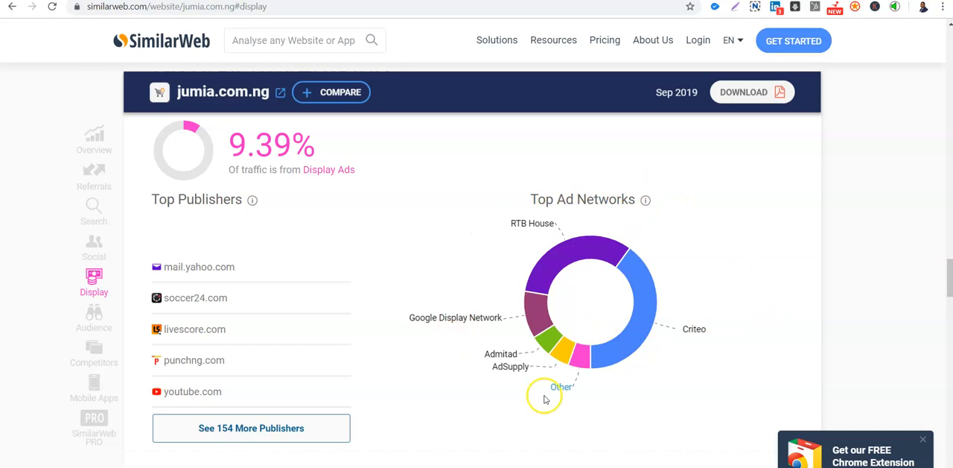
mouse_move(695, 318)
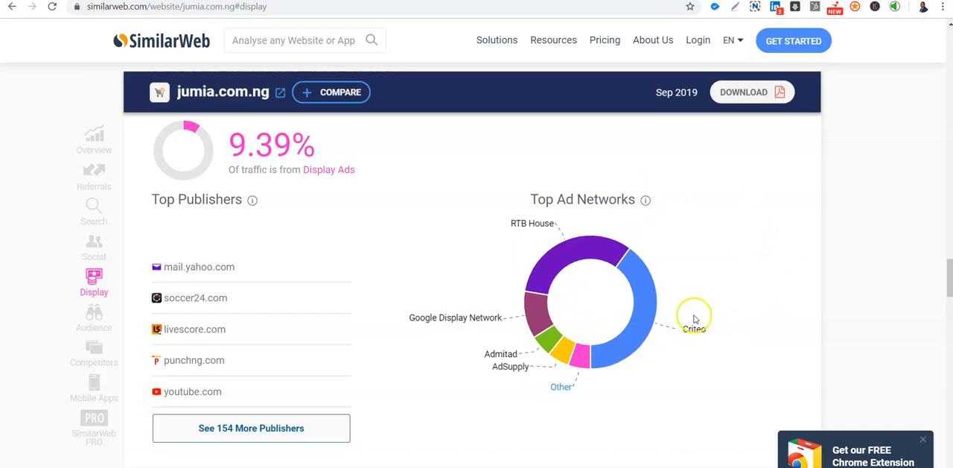
mouse_move(946, 285)
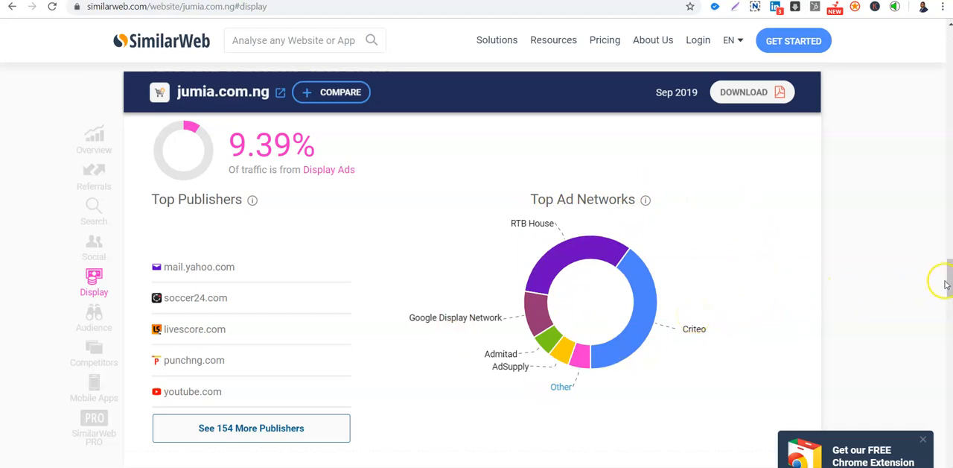
scroll("down", 3)
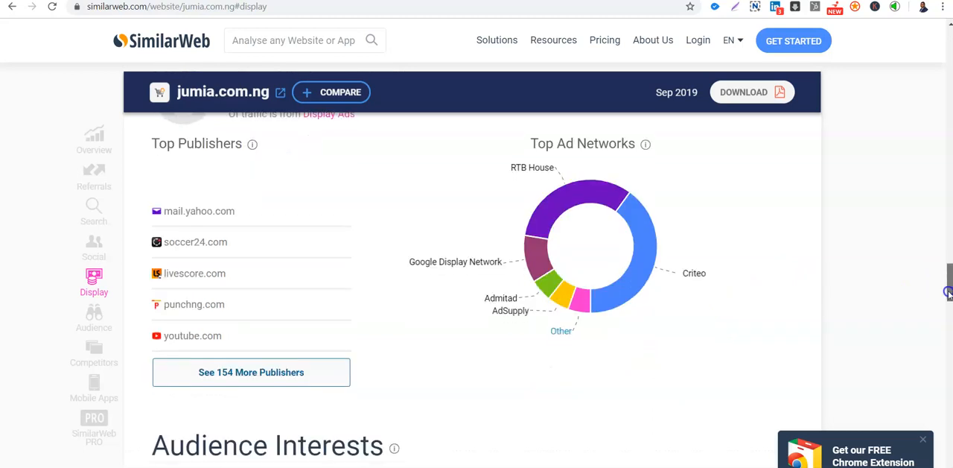
Step: Scroll to jumia.com.ng's Audience Interests: categories, topics and also-visited sites like konga.com
scroll("down", 3)
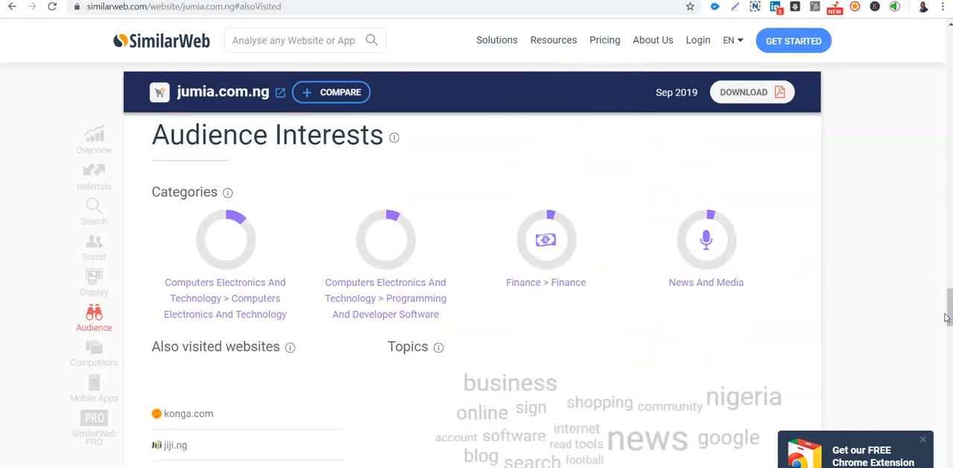
mouse_move(637, 319)
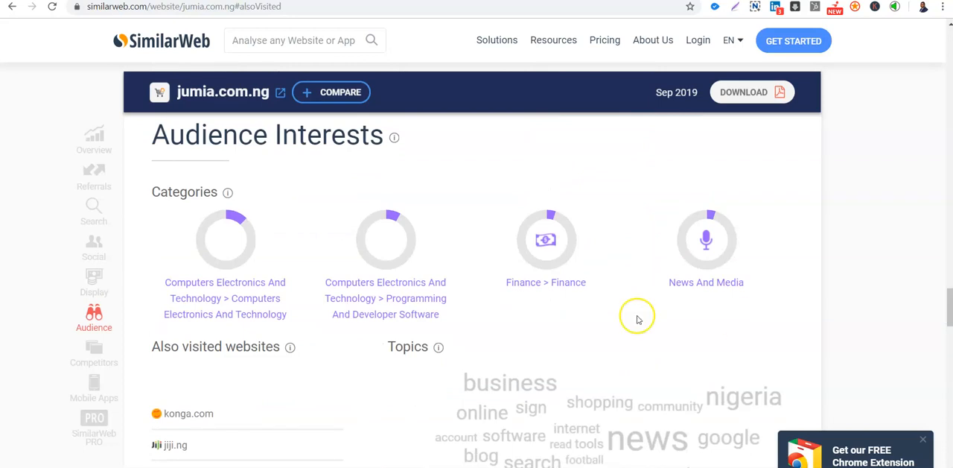
mouse_move(452, 203)
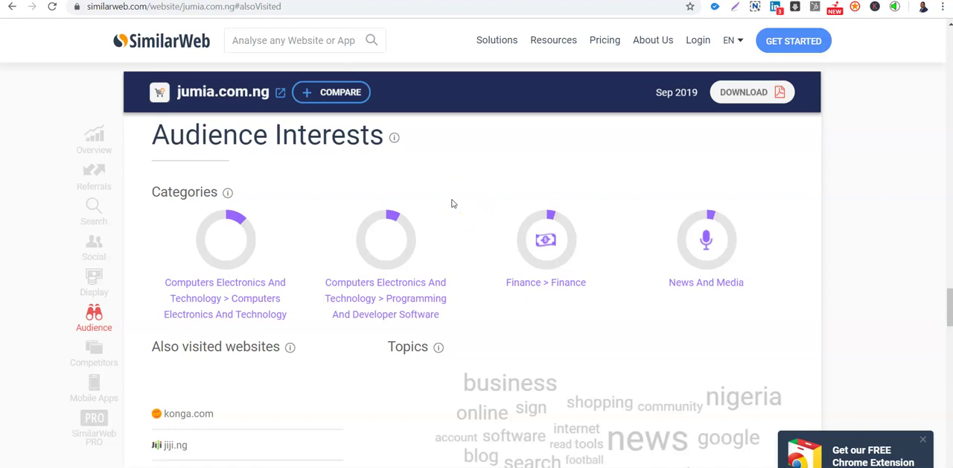
mouse_move(304, 169)
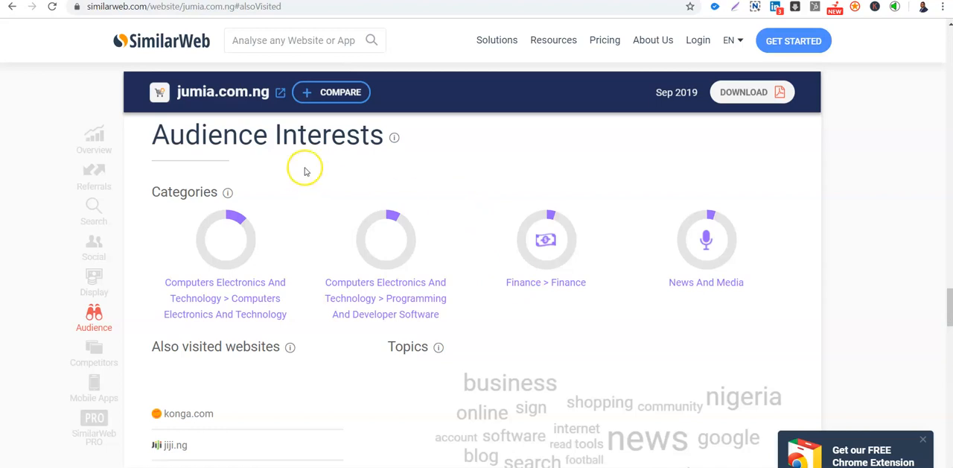
mouse_move(395, 138)
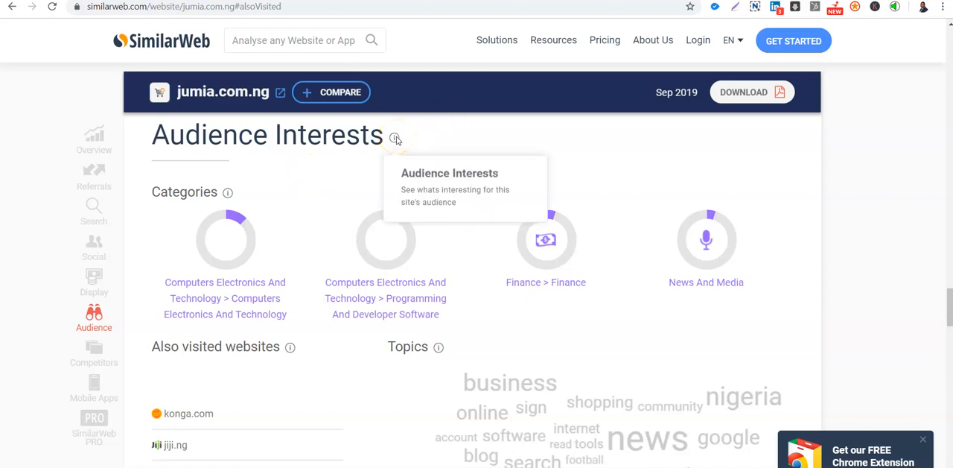
mouse_move(313, 328)
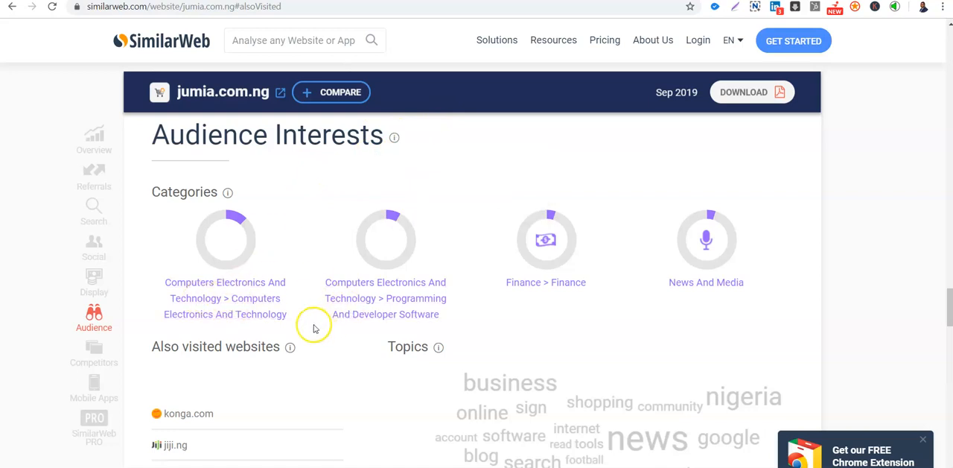
mouse_move(234, 317)
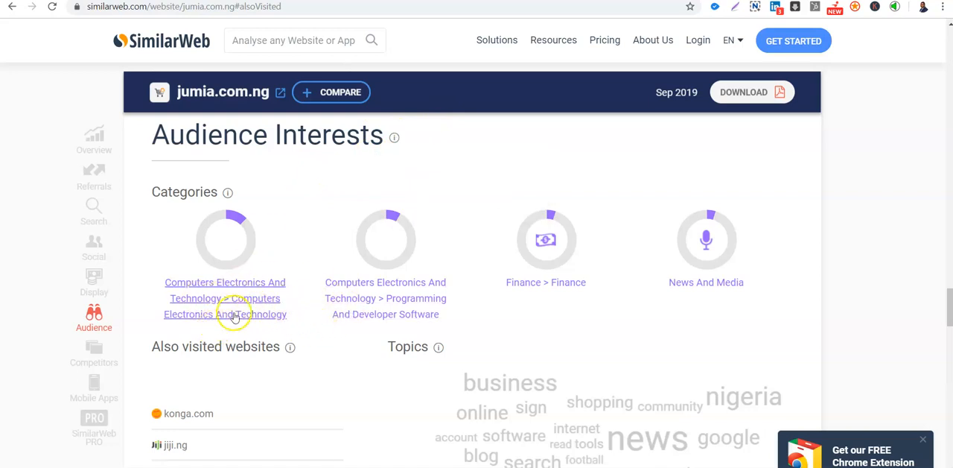
mouse_move(409, 306)
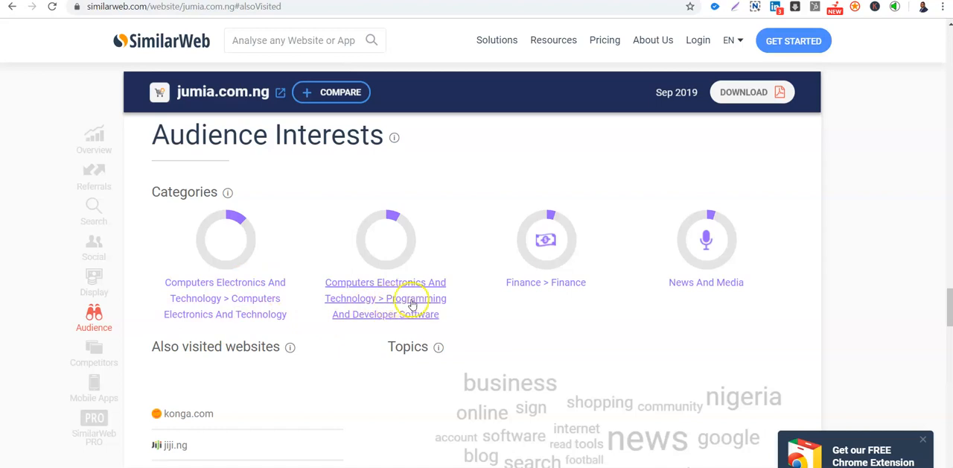
mouse_move(365, 325)
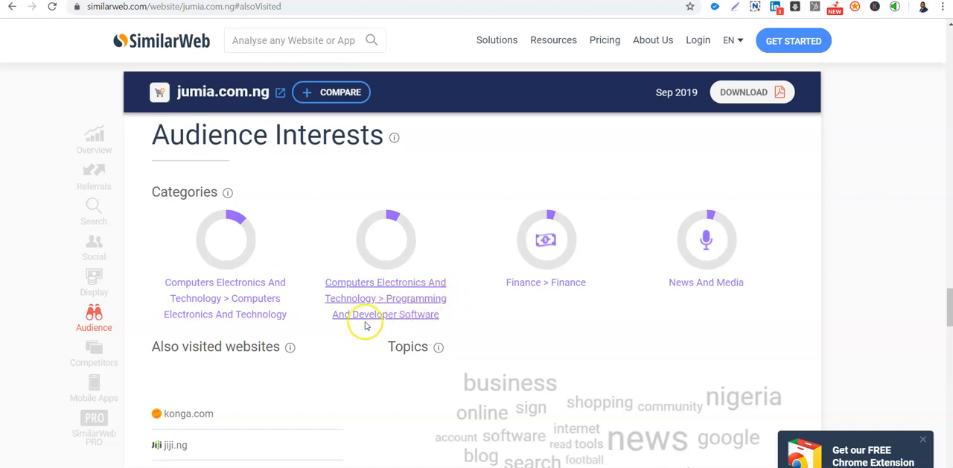
mouse_move(480, 282)
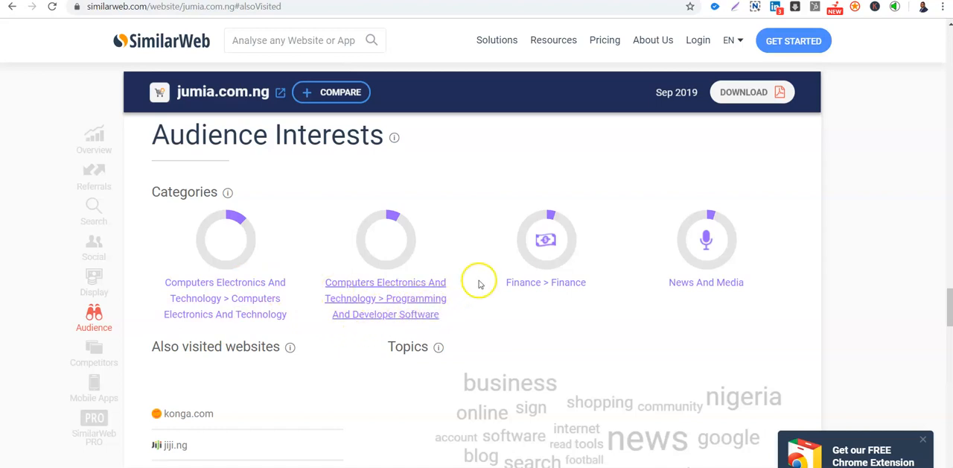
mouse_move(546, 282)
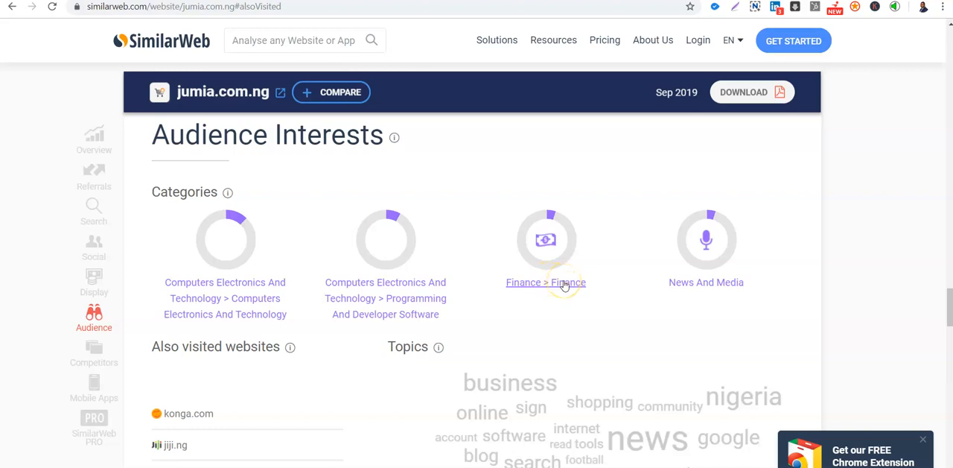
mouse_move(706, 282)
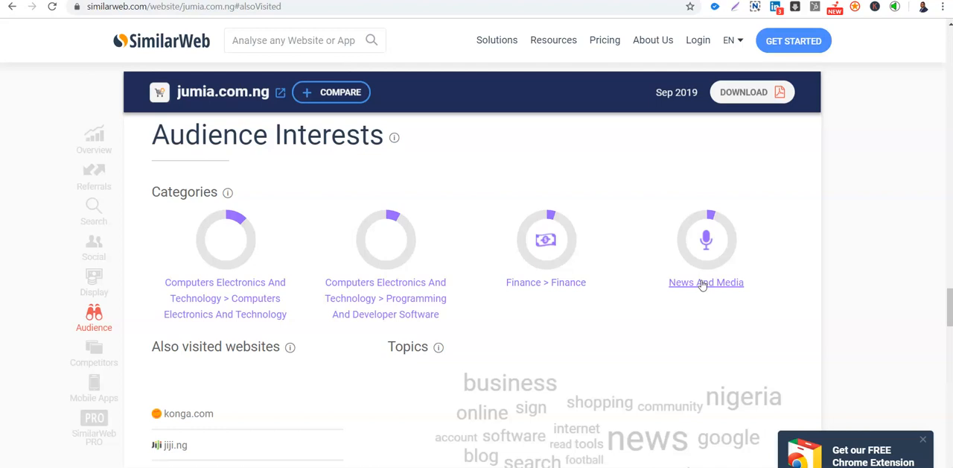
mouse_move(949, 310)
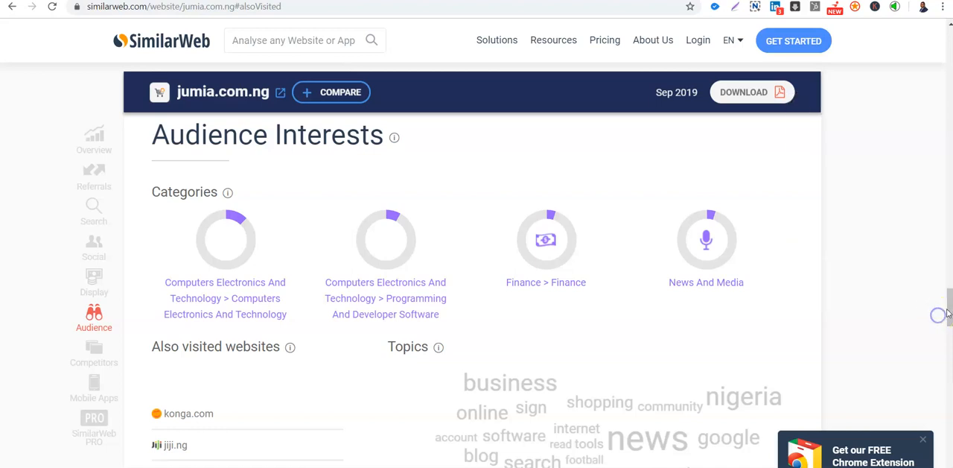
mouse_move(946, 308)
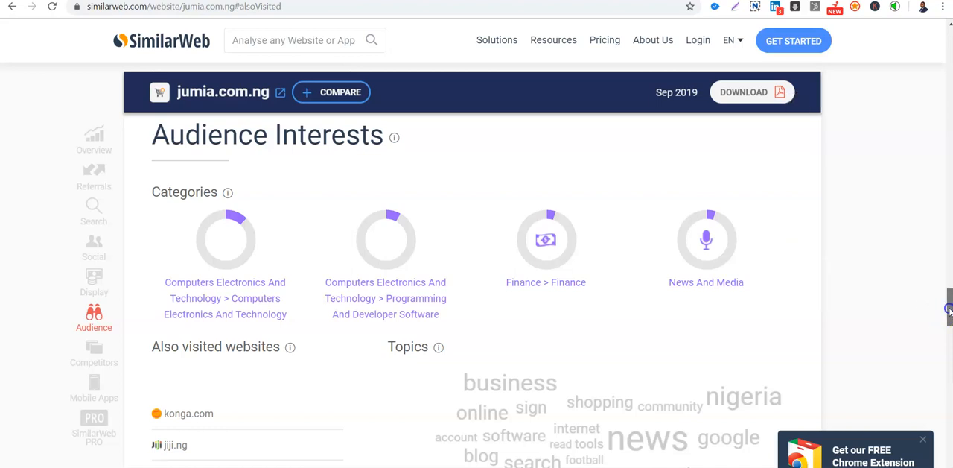
scroll("down", 3)
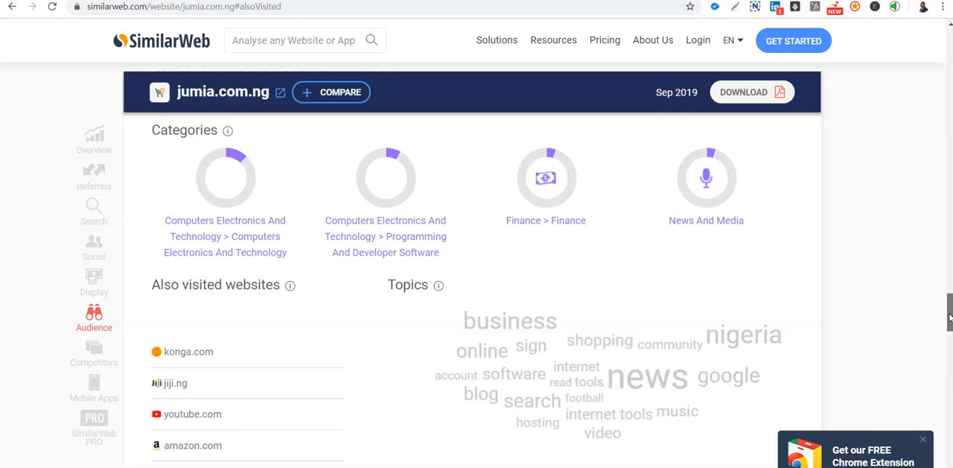
Step: Review similar sites (konga.com, jiji.ng, amazon.com), then jump to Related Mobile Apps
scroll("down", 3)
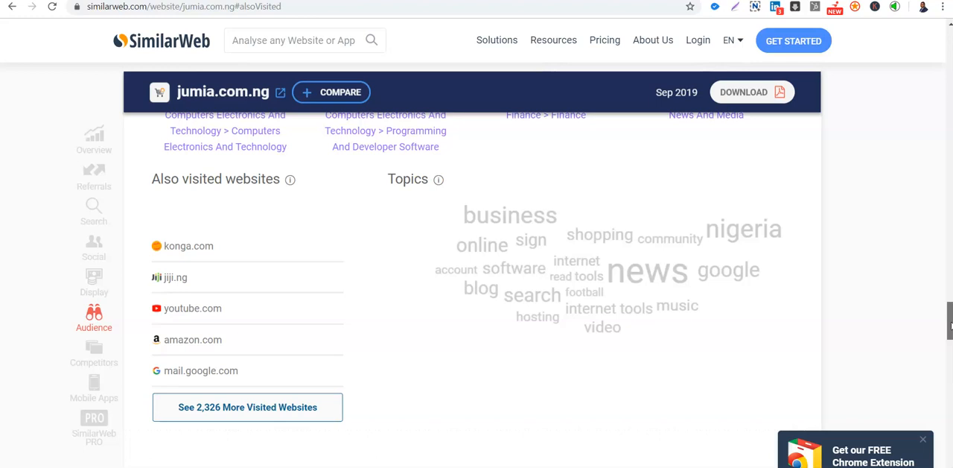
scroll("down", 3)
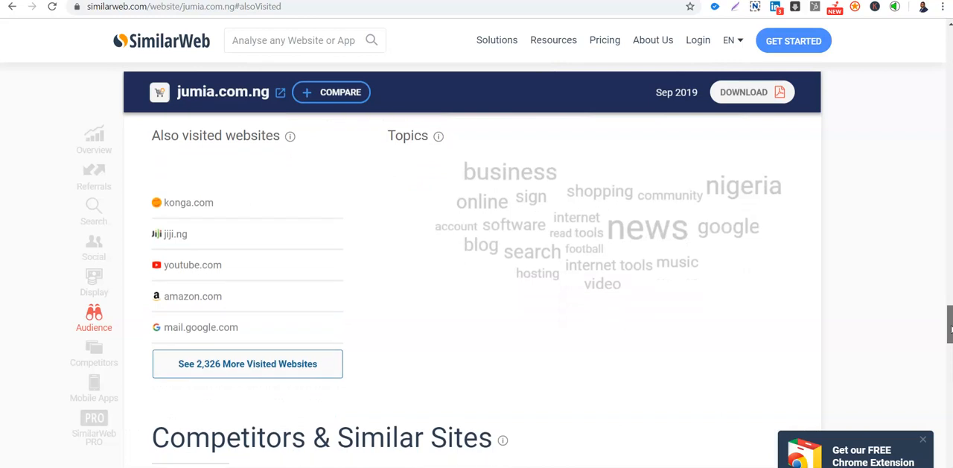
scroll("up", 3)
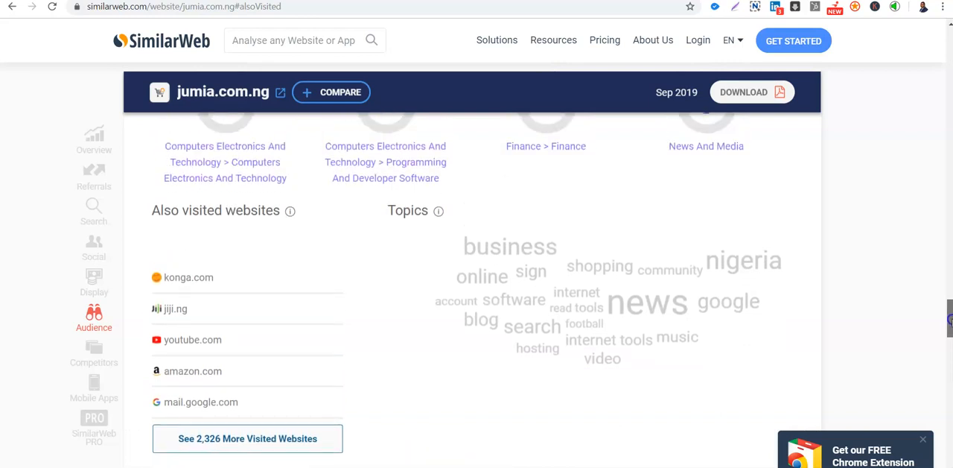
scroll("down", 3)
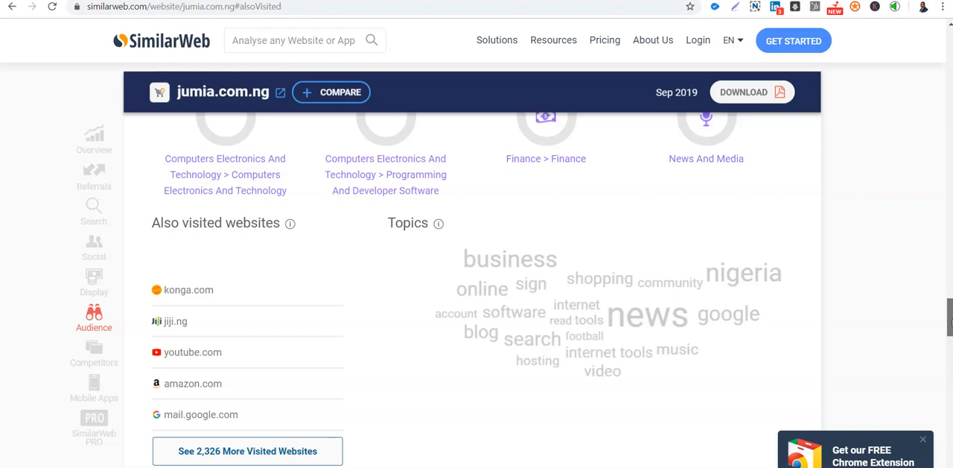
scroll("down", 3)
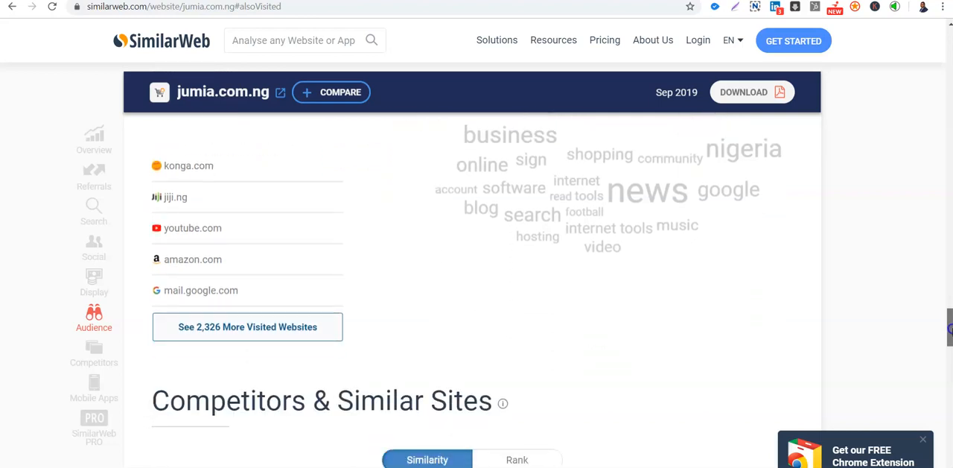
scroll("up", 3)
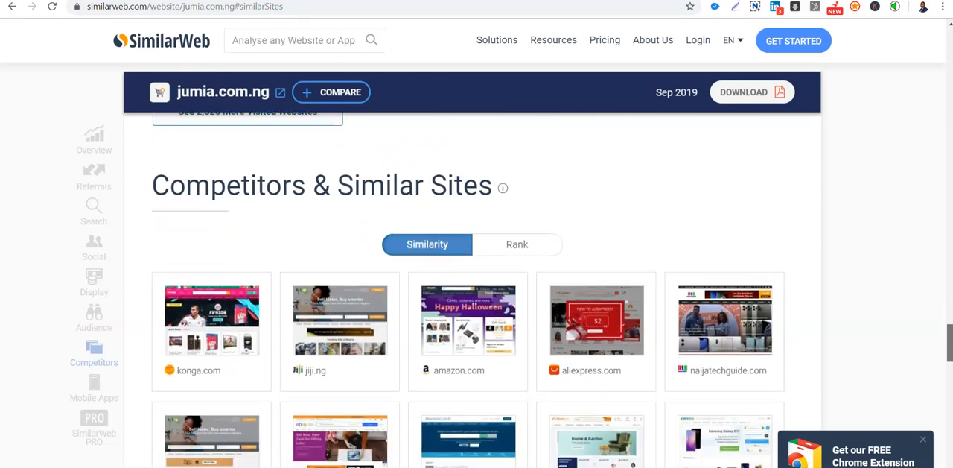
scroll("down", 3)
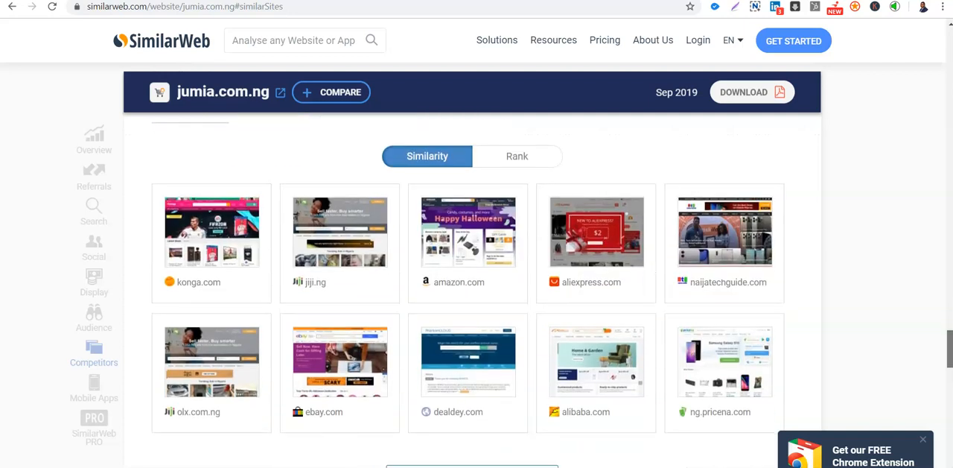
scroll("down", 3)
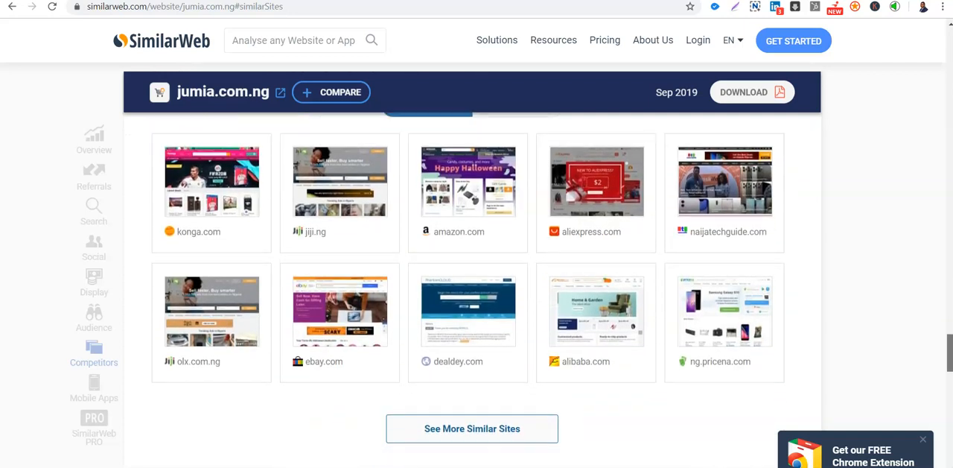
left_click(94, 397)
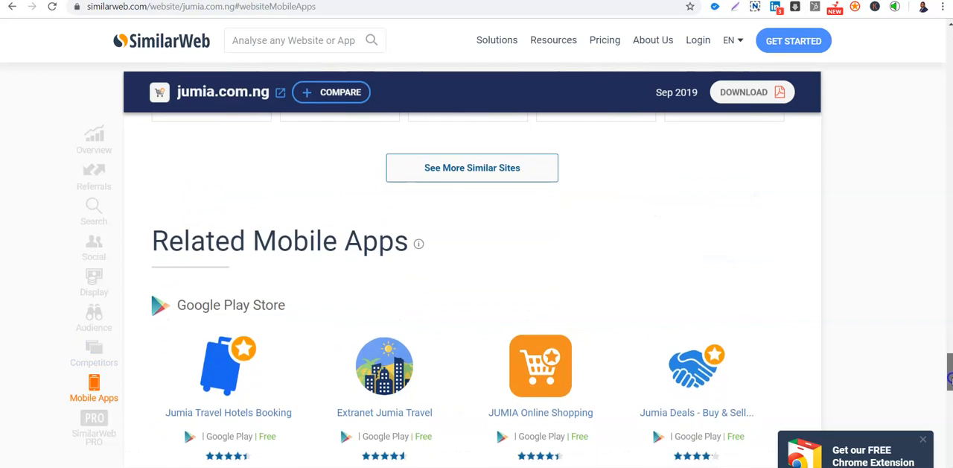
Step: Scroll through jumia.com.ng's related Google Play and App Store apps to the PRO promotion
scroll("down", 3)
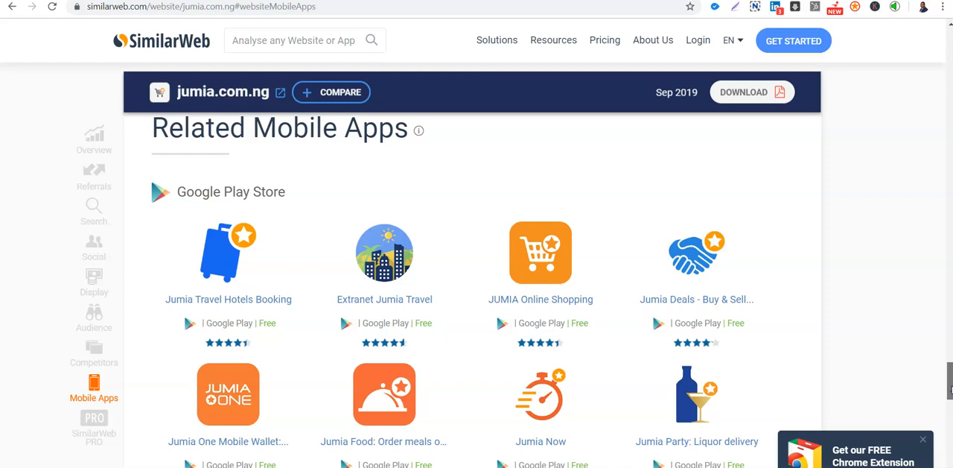
scroll("down", 3)
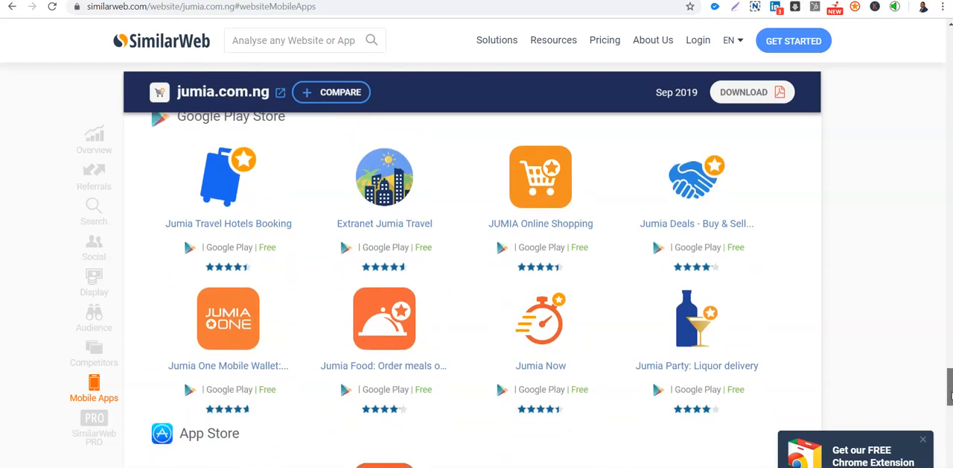
scroll("down", 3)
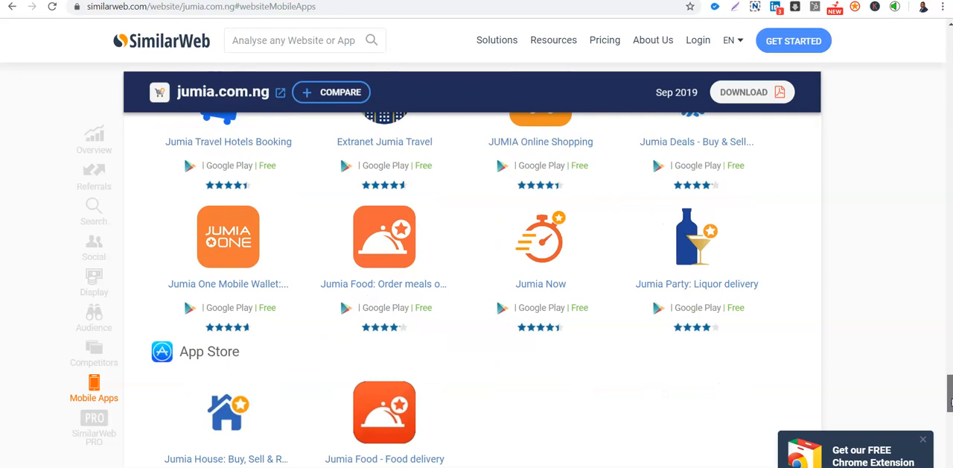
scroll("down", 3)
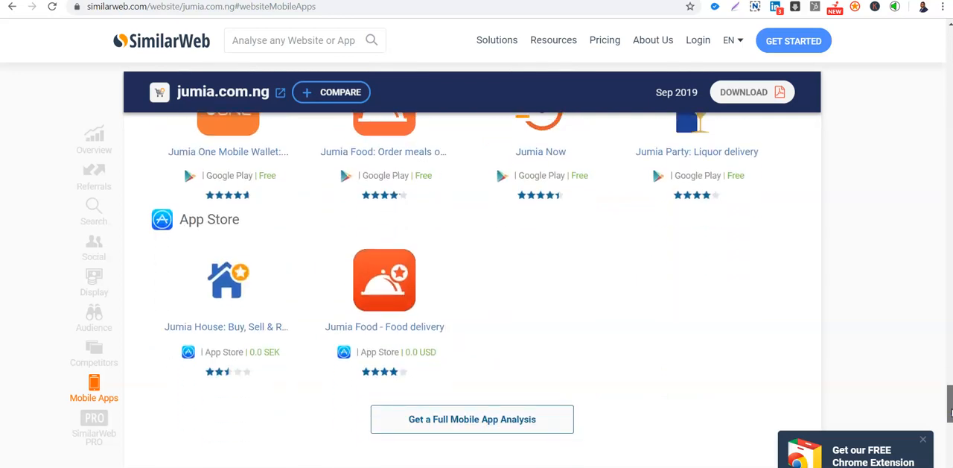
scroll("down", 3)
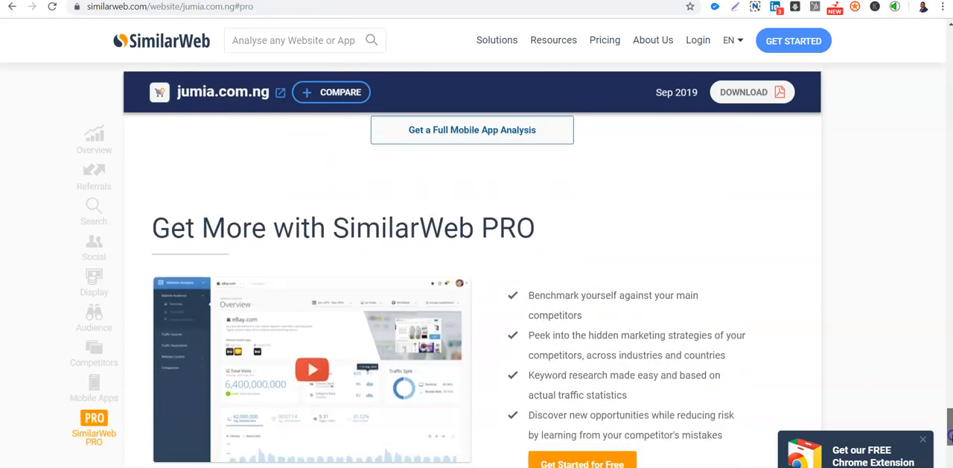
Step: Leave the PRO promotion and return to jumia.com.ng's Overview via the sidebar
scroll("down", 3)
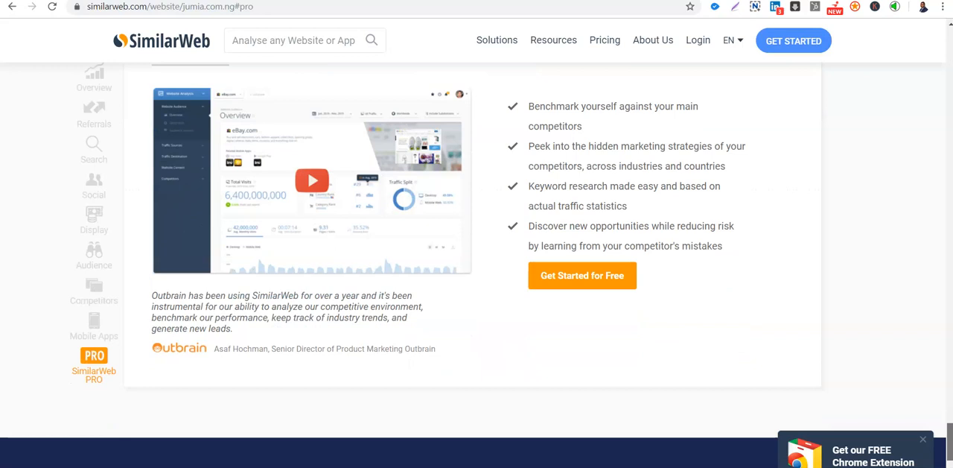
scroll("up", 3)
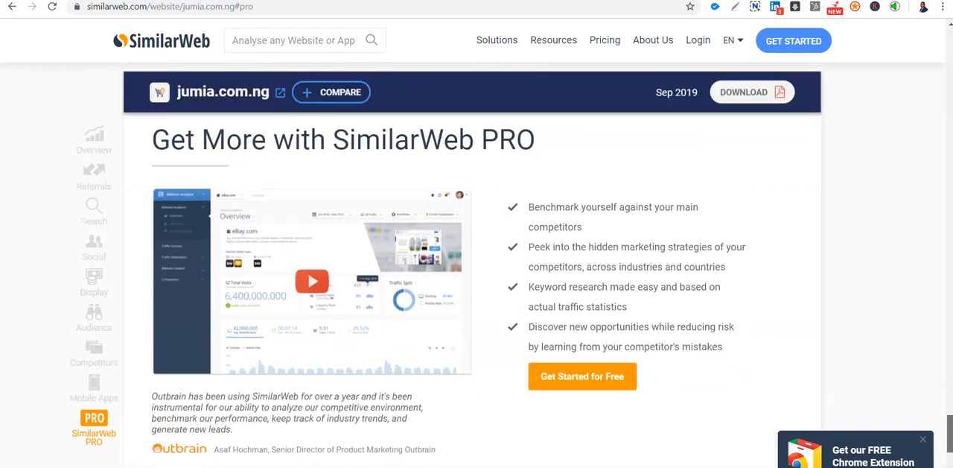
left_click(93, 354)
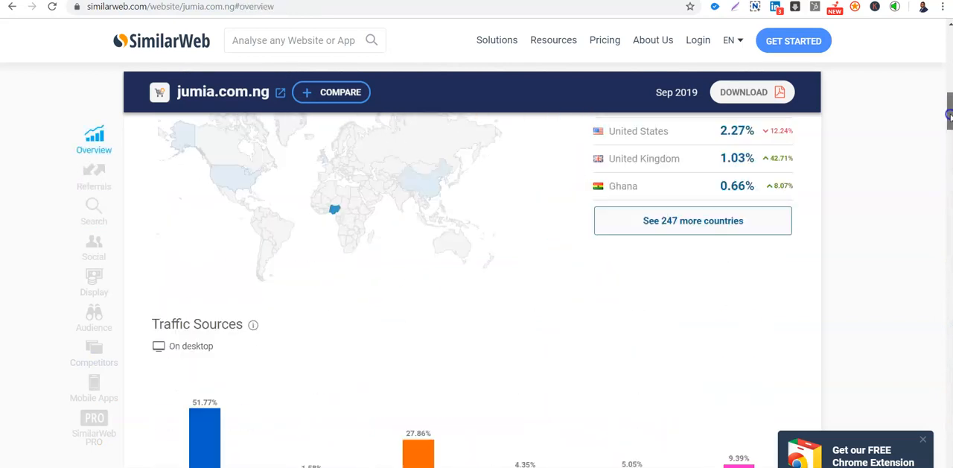
Step: Switch the overview figures from Google Analytics to SimilarWeb estimates, showing 14.47M visits
scroll("up", 3)
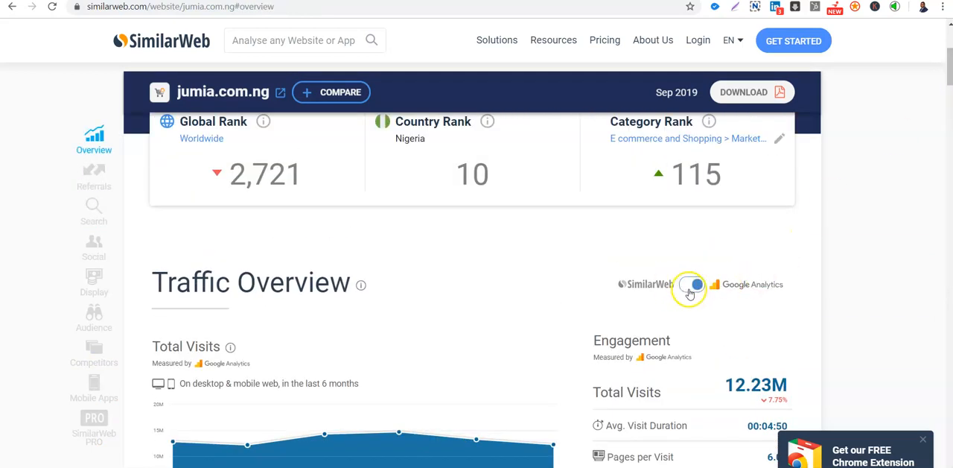
left_click(691, 284)
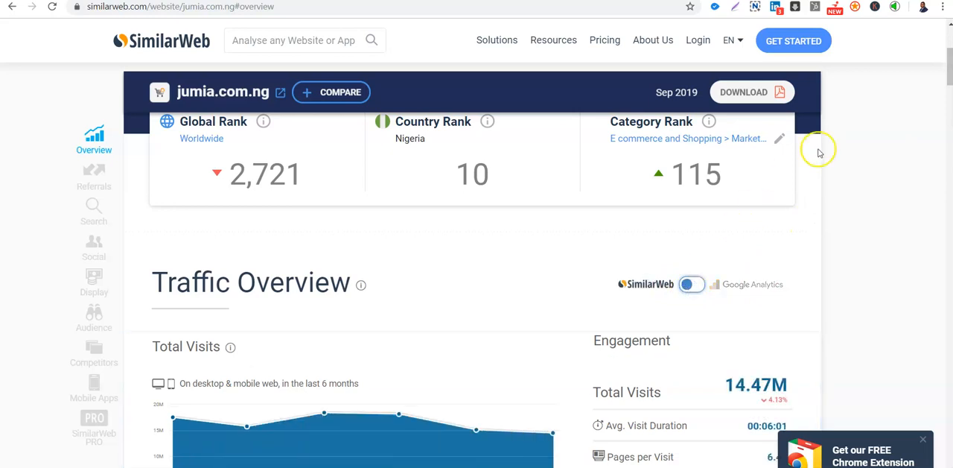
scroll("down", 3)
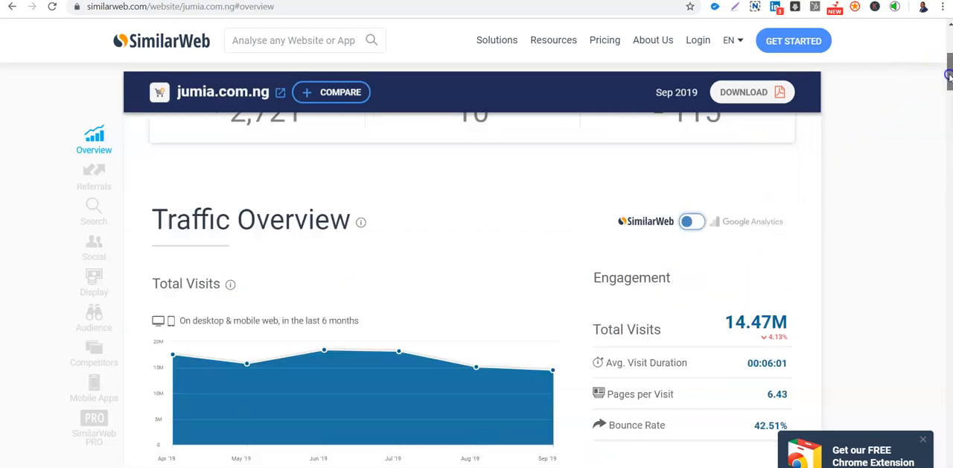
scroll("down", 3)
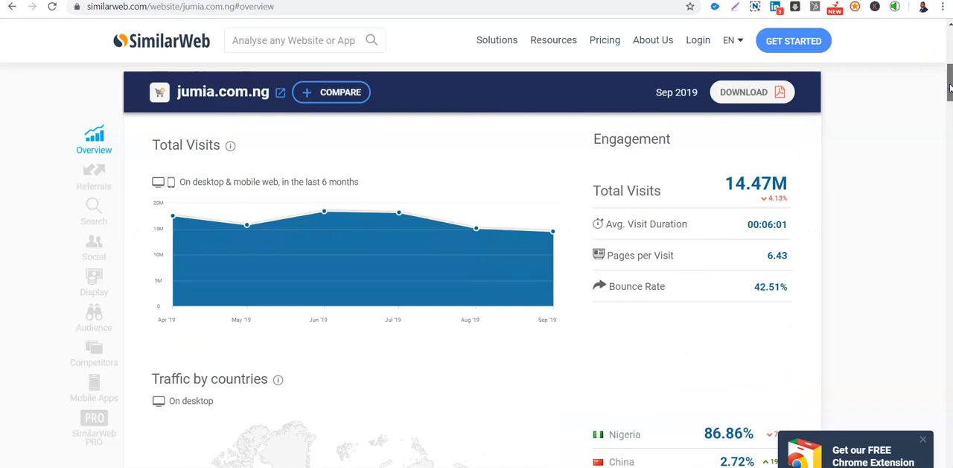
scroll("down", 3)
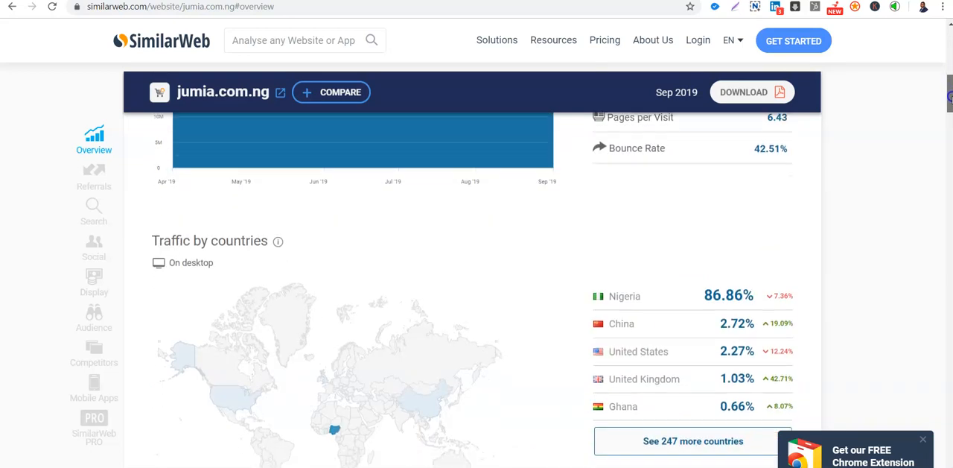
scroll("down", 3)
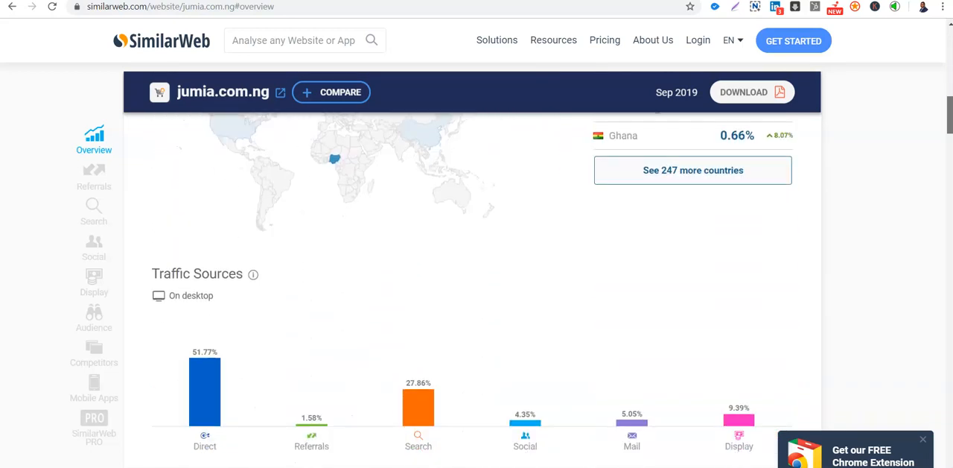
scroll("down", 3)
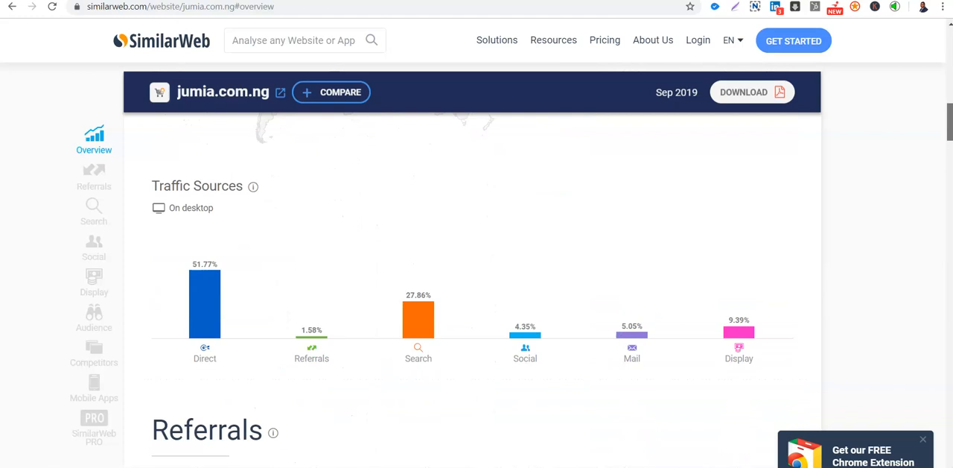
Step: Visit Referrals and Search, then return to the overview ranks (2,721 global, 10 Nigeria)
left_click(94, 177)
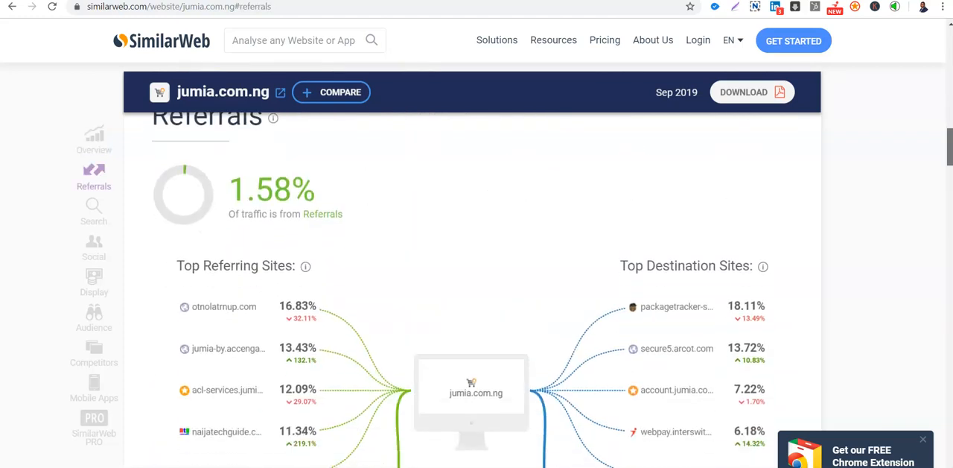
left_click(94, 213)
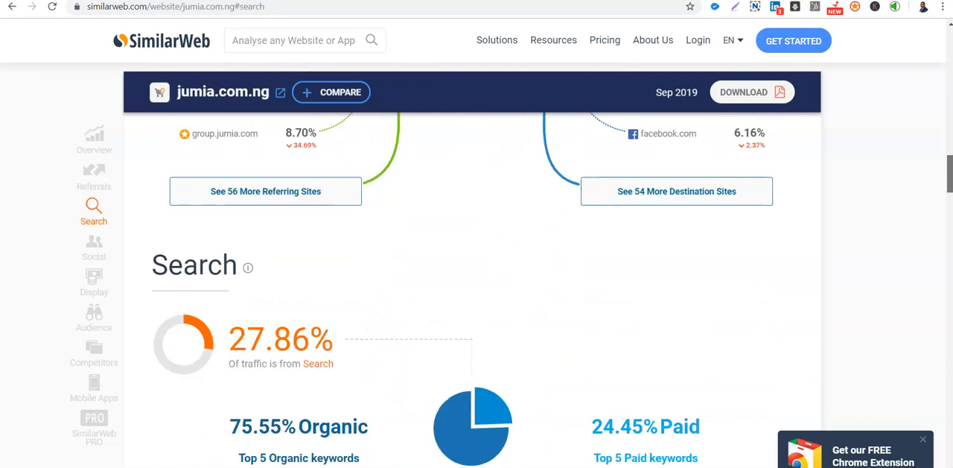
left_click(94, 140)
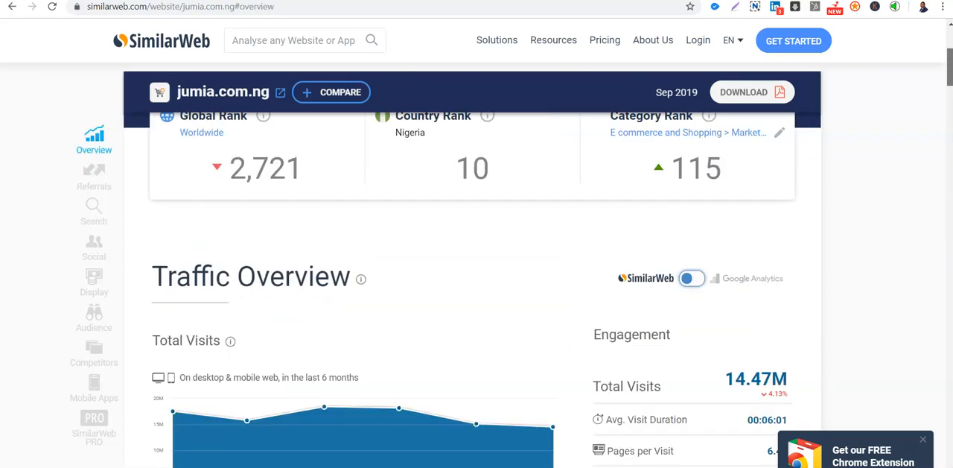
Step: Compare jumia.com.ng with konga.com, chosen from the suggested competitors list
scroll("up", 3)
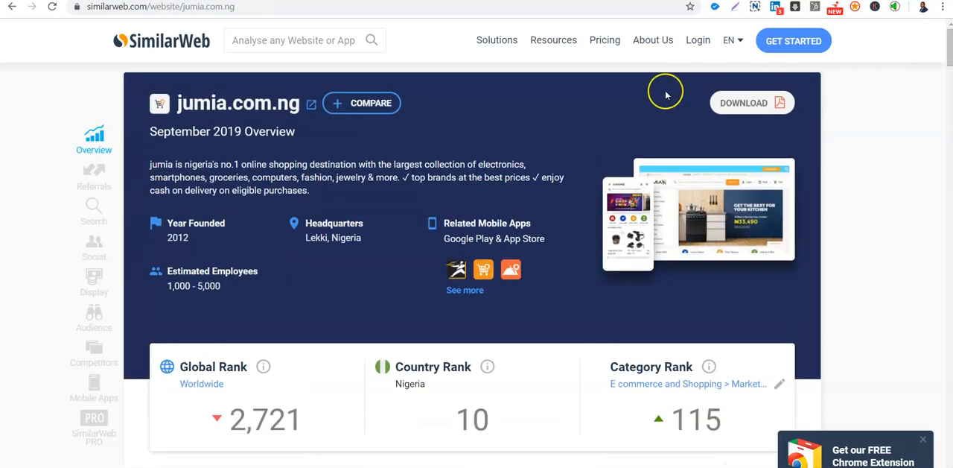
mouse_move(371, 103)
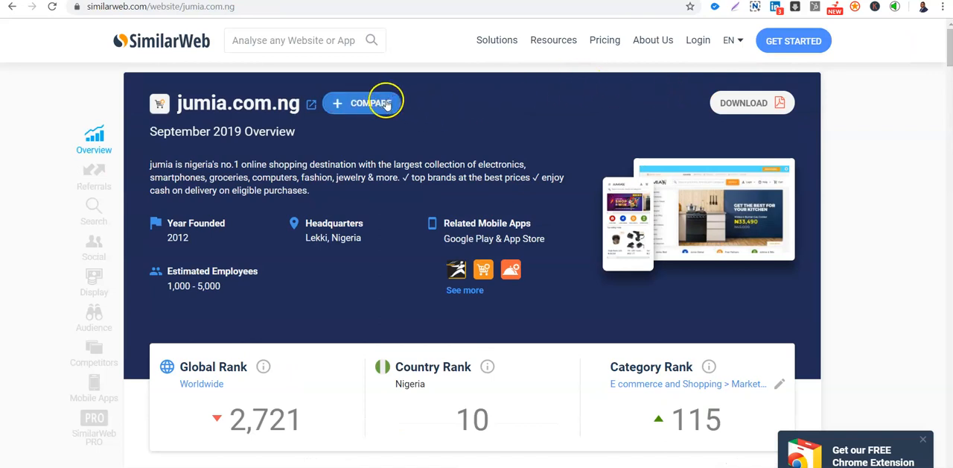
left_click(367, 103)
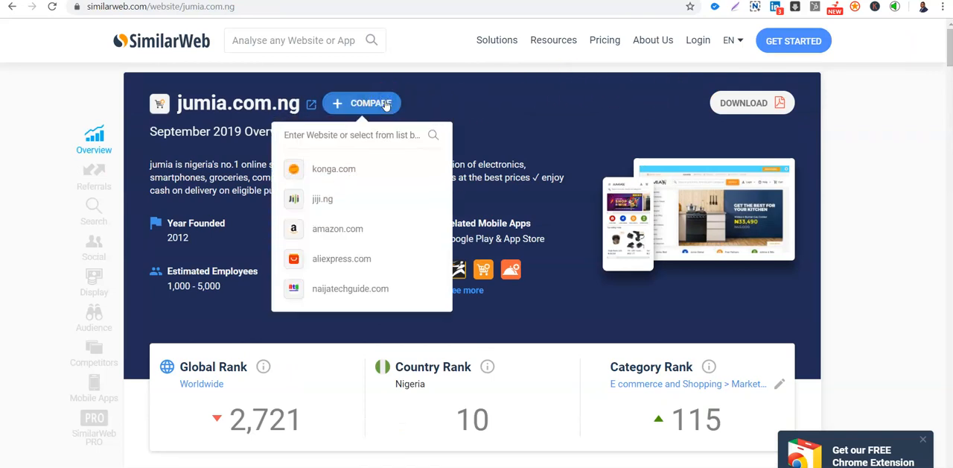
mouse_move(334, 169)
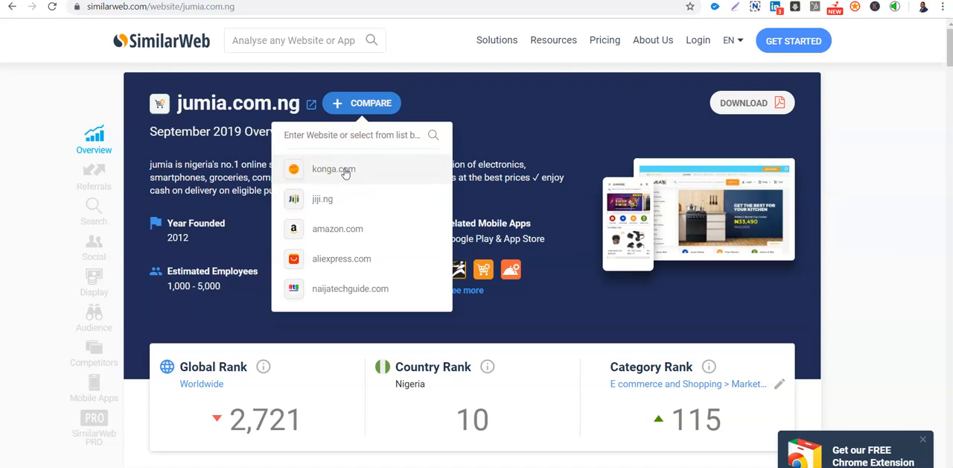
left_click(333, 169)
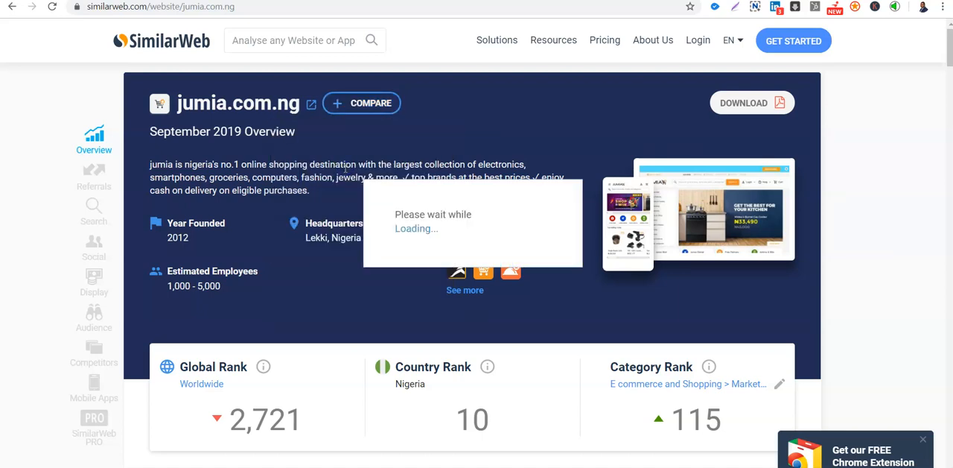
left_click(361, 103)
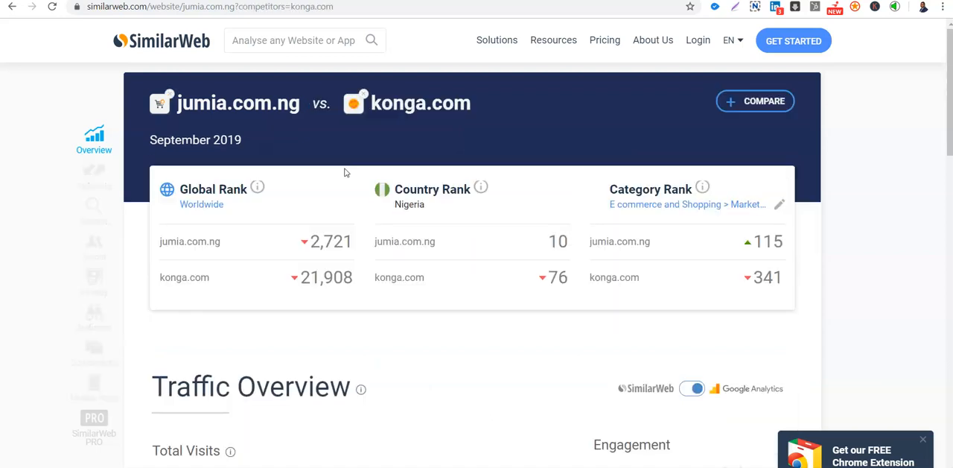
mouse_move(947, 119)
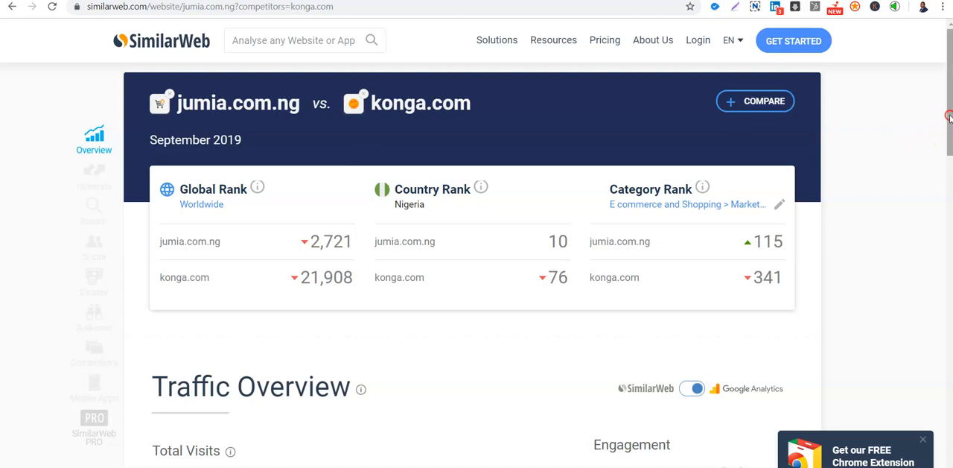
right_click(778, 168)
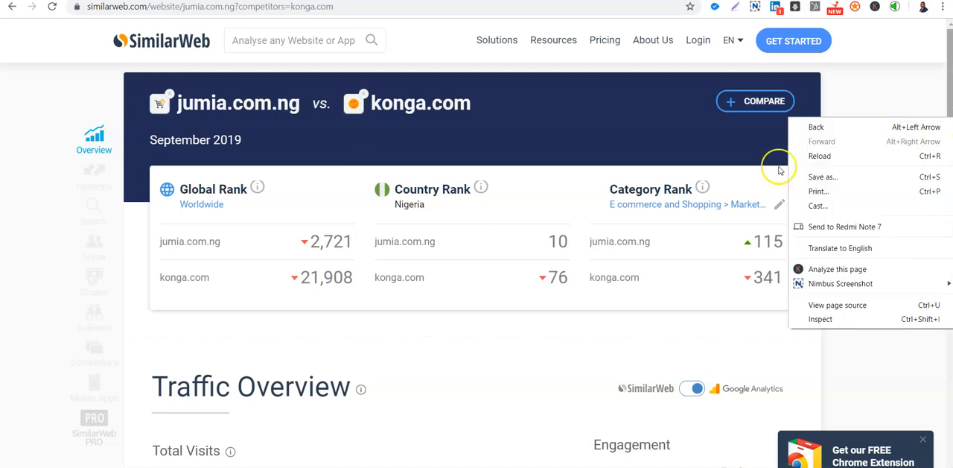
left_click(711, 328)
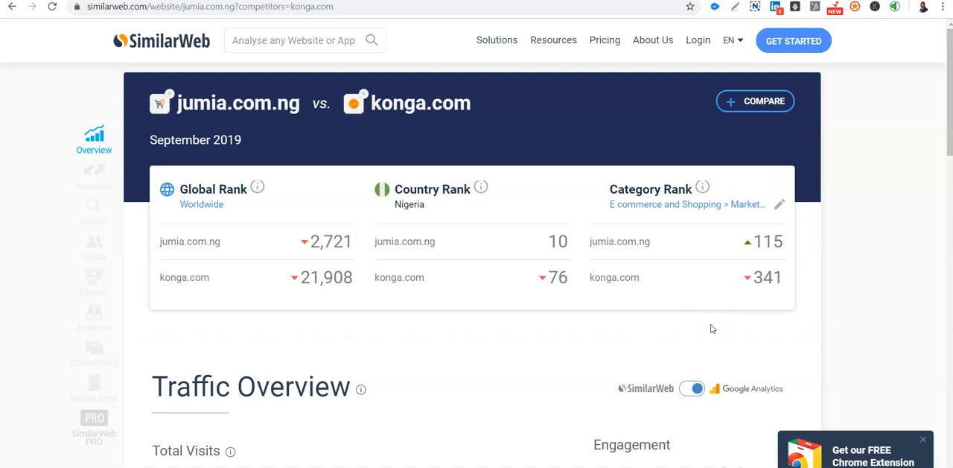
mouse_move(500, 219)
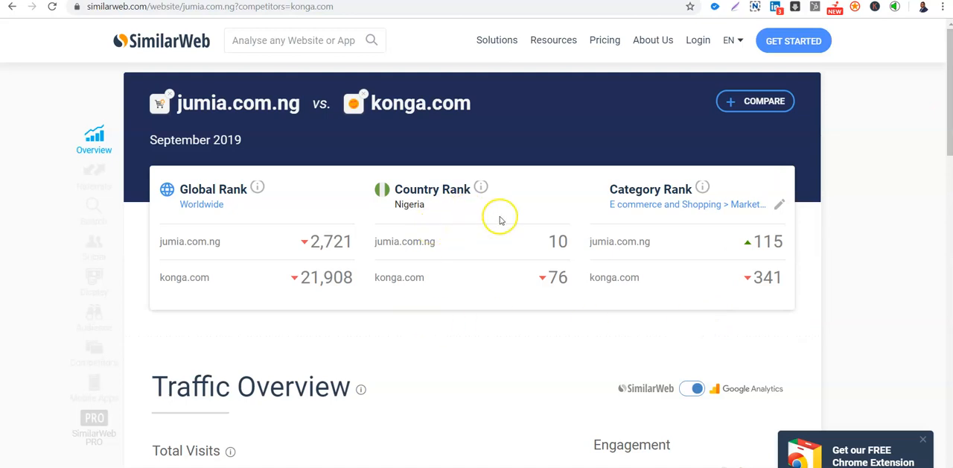
mouse_move(557, 247)
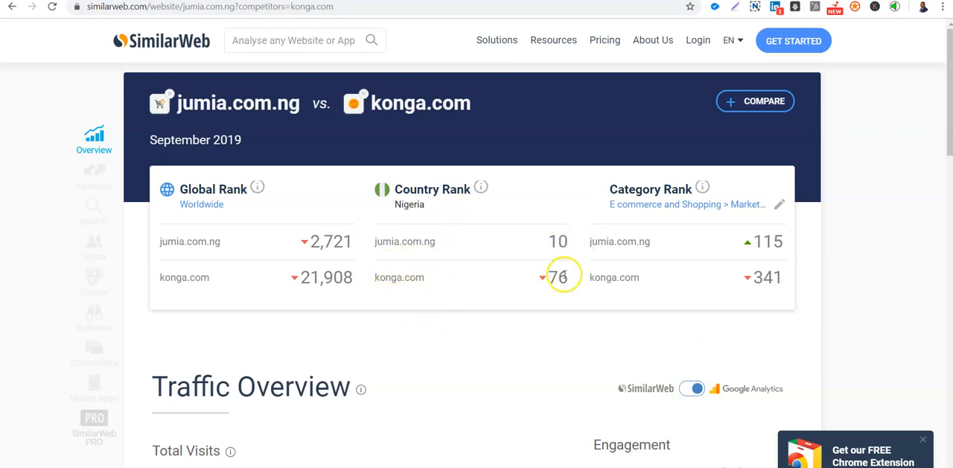
mouse_move(778, 253)
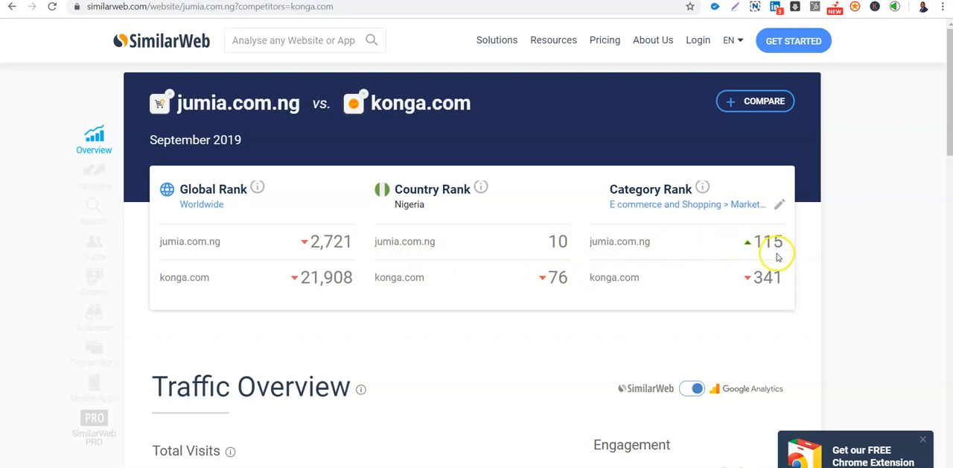
mouse_move(763, 277)
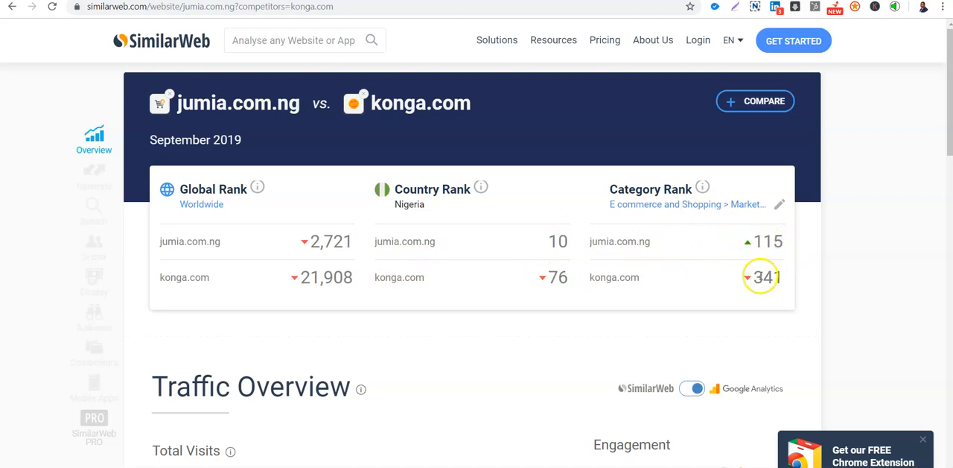
mouse_move(887, 234)
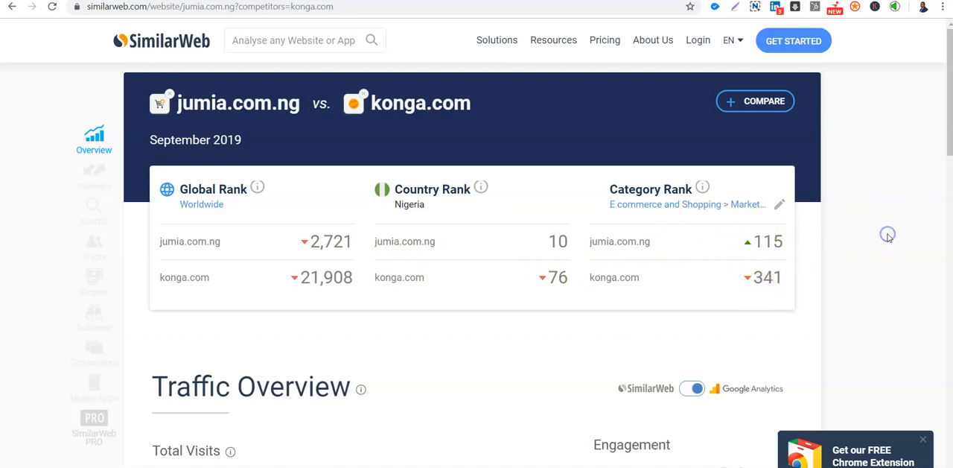
Step: Scroll to the Traffic Overview comparison: 12.23M visits for jumia versus 2.42M for konga
scroll("down", 3)
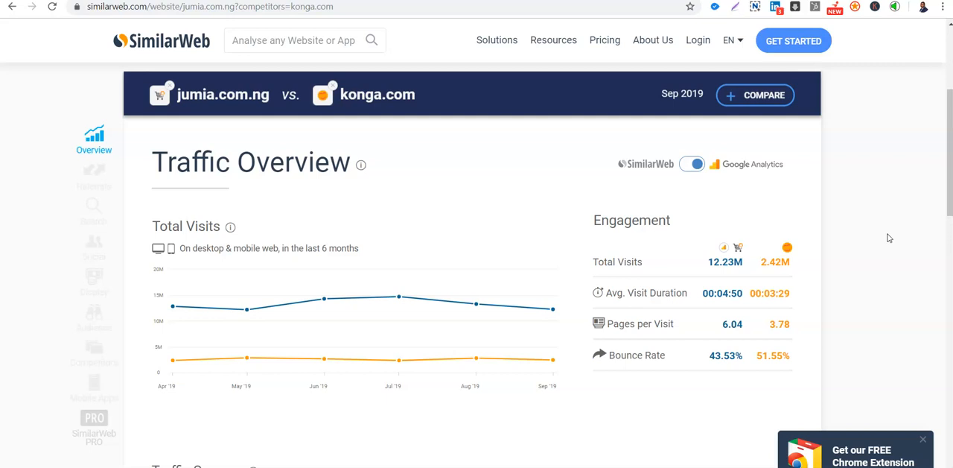
mouse_move(937, 214)
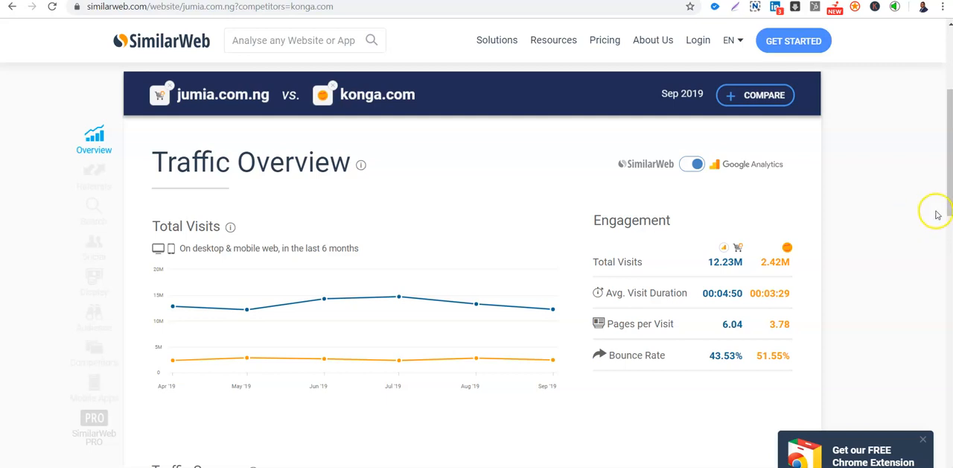
mouse_move(931, 254)
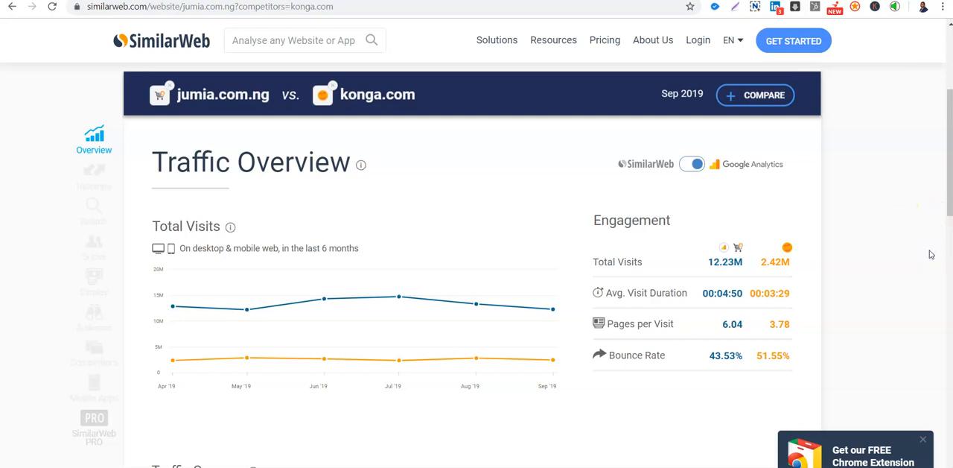
scroll("down", 3)
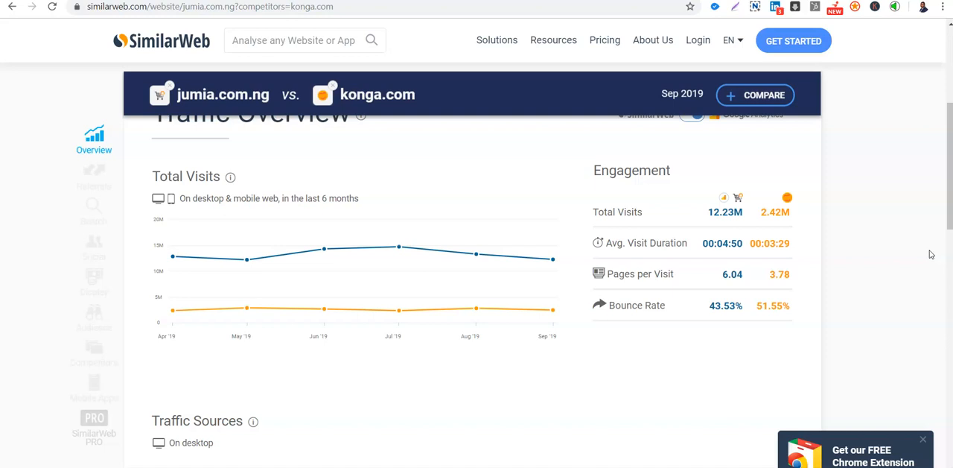
Step: Scroll to desktop Traffic Sources, where Search is 27.86% for jumia versus 38.00% for konga
scroll("down", 3)
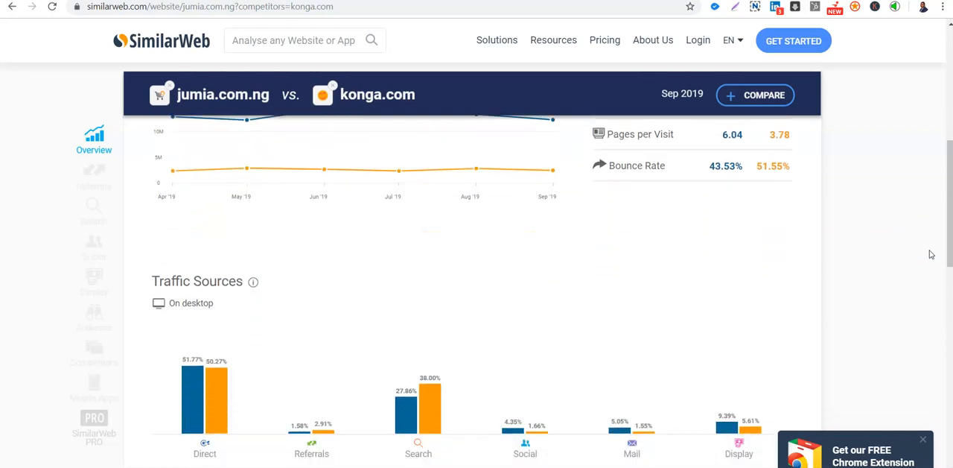
scroll("down", 3)
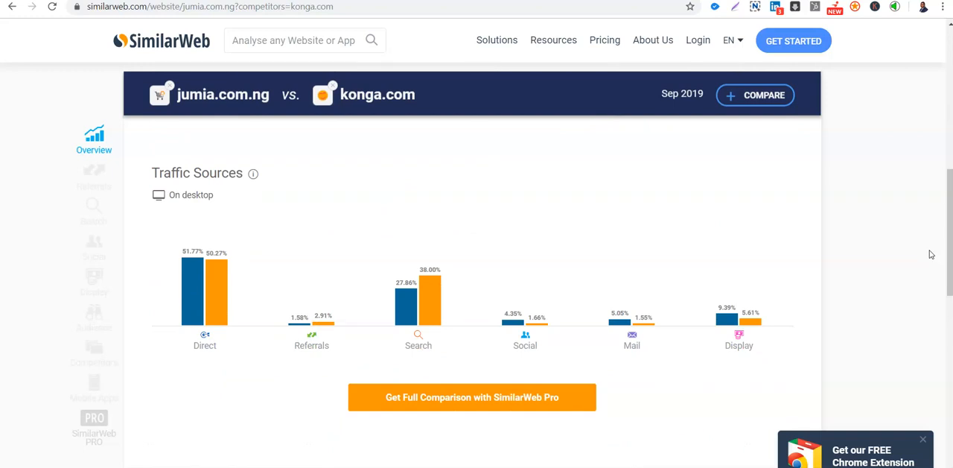
scroll("up", 3)
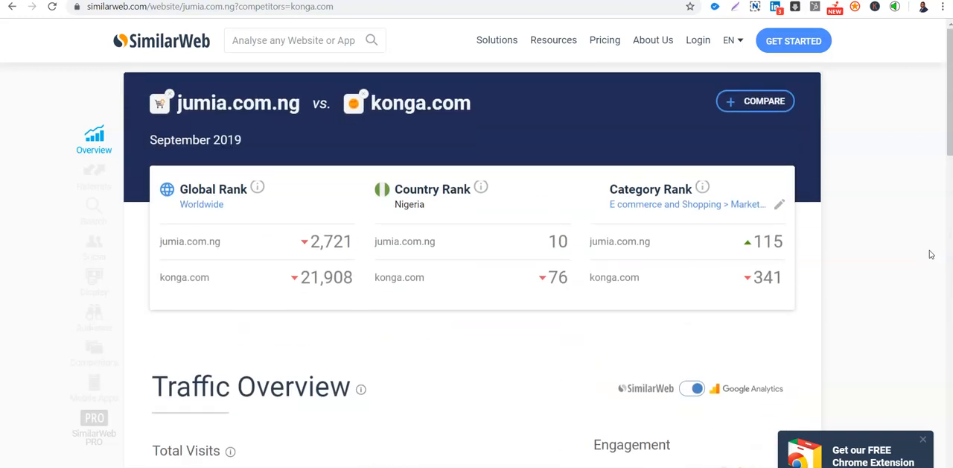
scroll("down", 3)
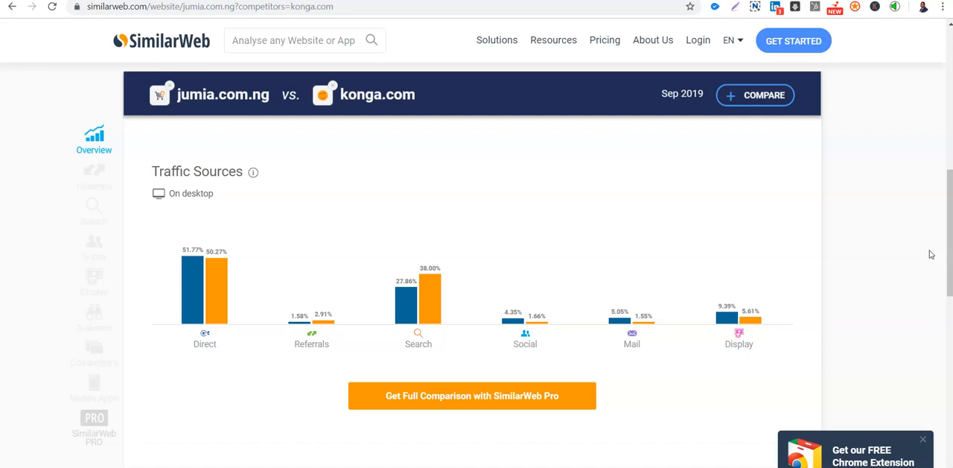
scroll("down", 3)
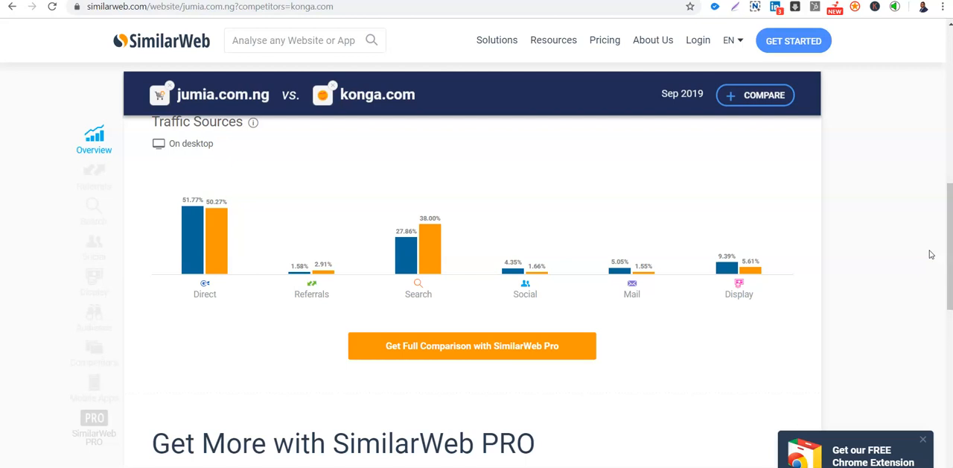
Step: Scroll past the SimilarWeb PRO section, then back up to the Traffic Overview
scroll("down", 3)
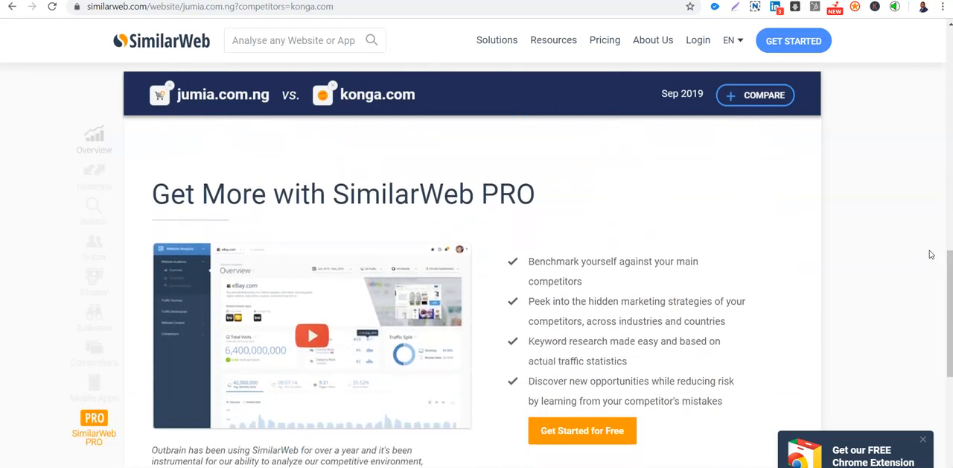
scroll("down", 3)
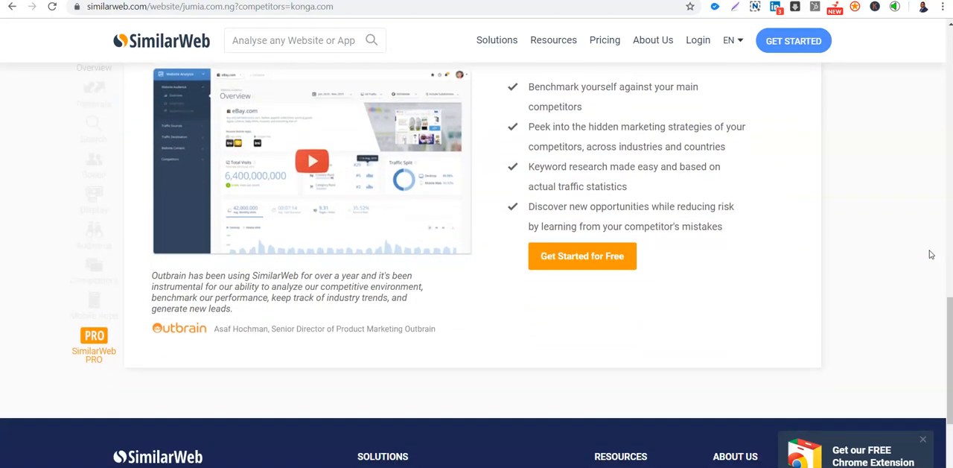
scroll("up", 3)
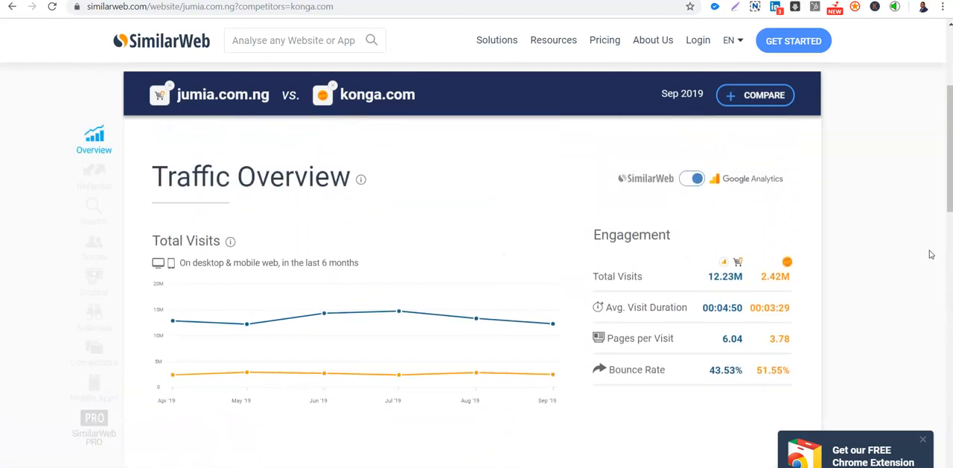
scroll("up", 3)
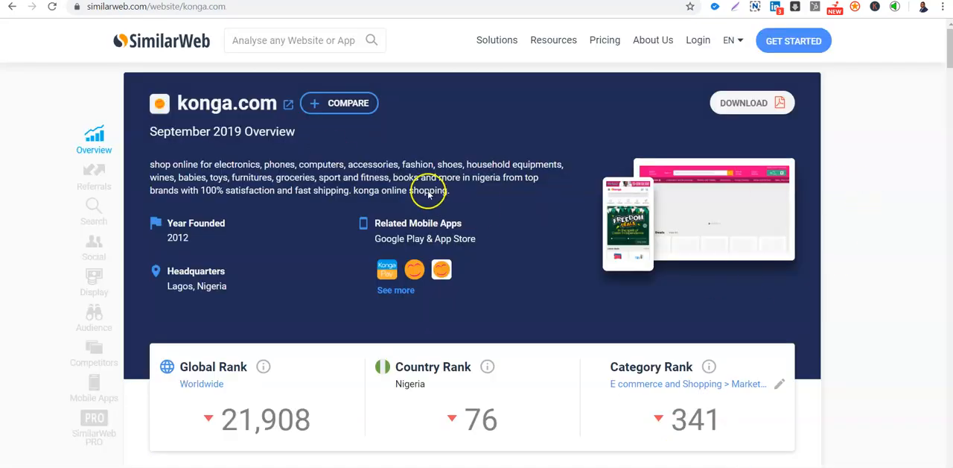
mouse_move(514, 225)
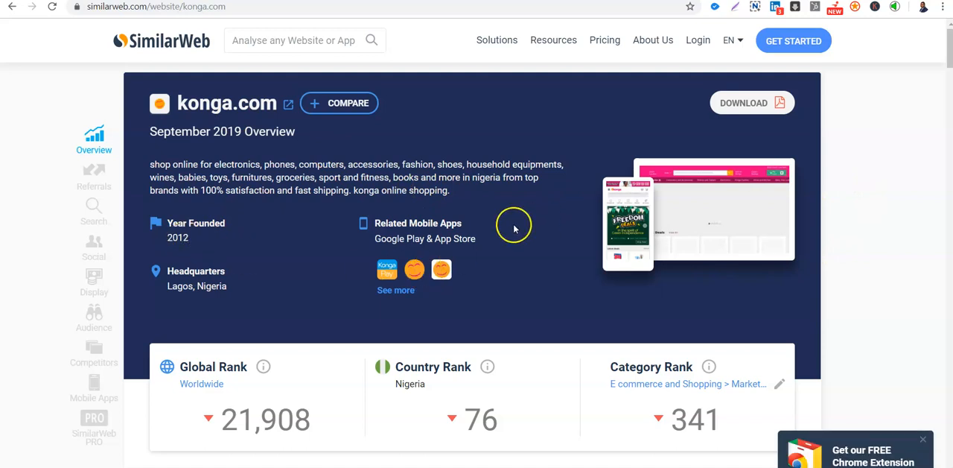
mouse_move(669, 223)
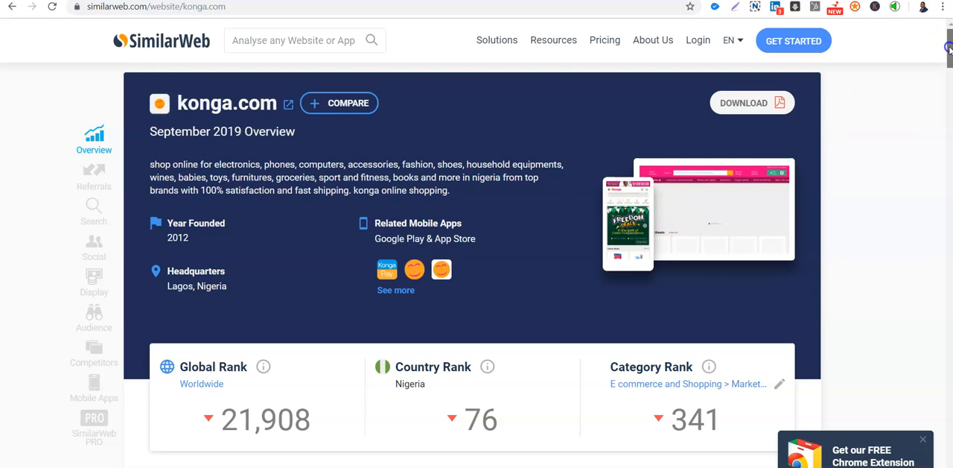
Step: Scroll konga.com's overview down past its global, country and category rank cards
scroll("down", 3)
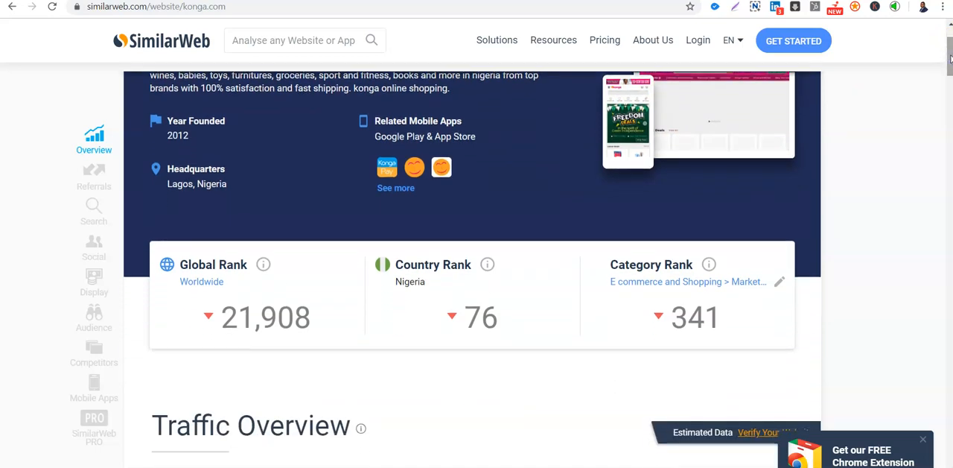
Step: Scroll to konga.com's traffic by countries and desktop Traffic Sources: Direct 50.27%, Search 38.00%
scroll("down", 3)
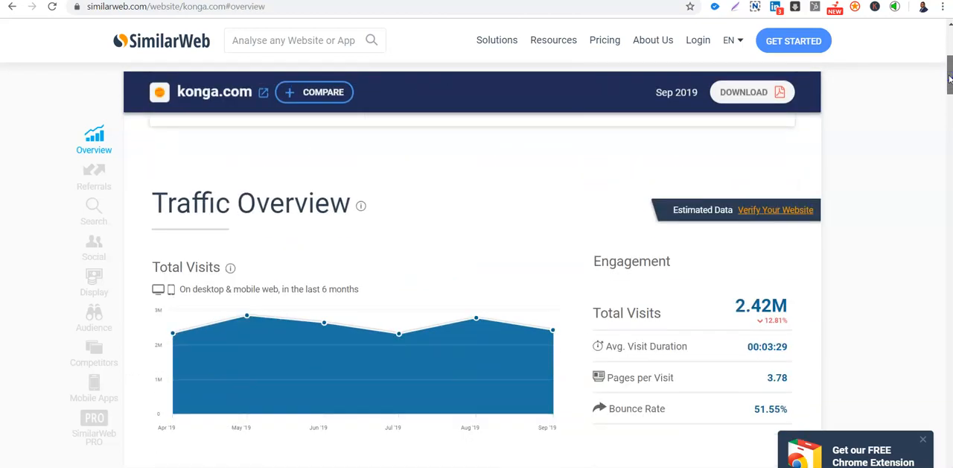
scroll("up", 3)
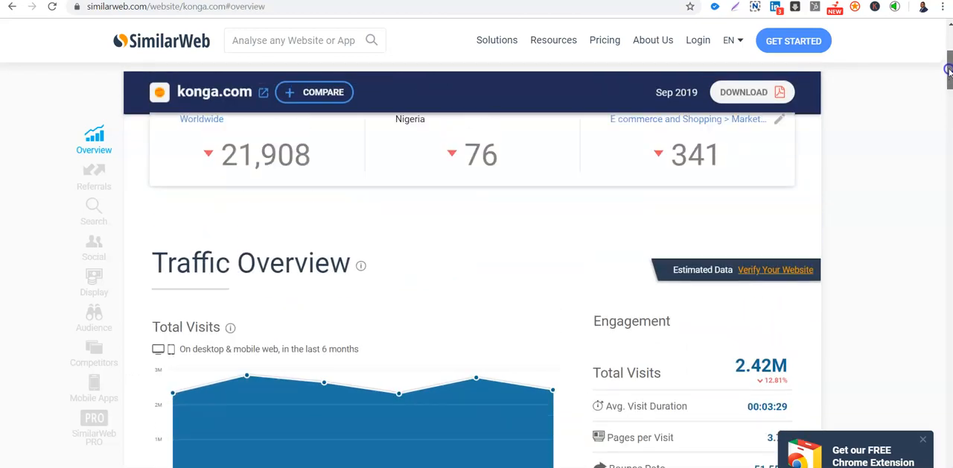
scroll("up", 3)
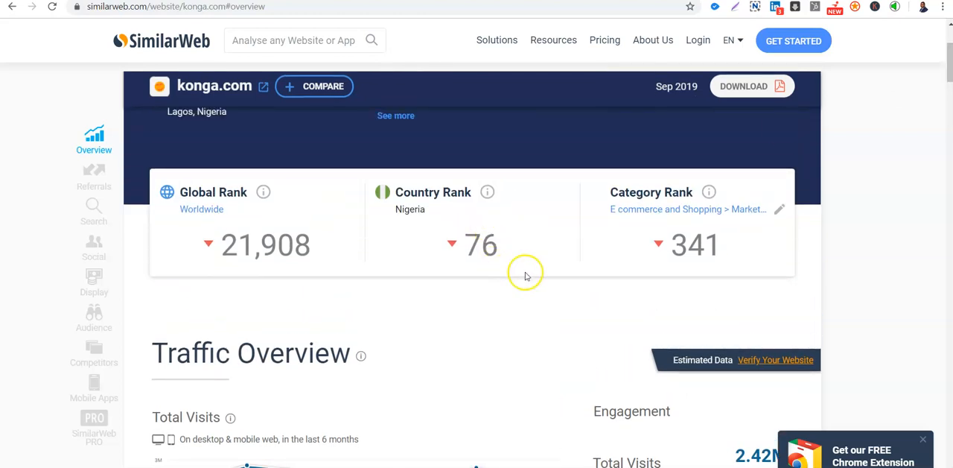
scroll("down", 3)
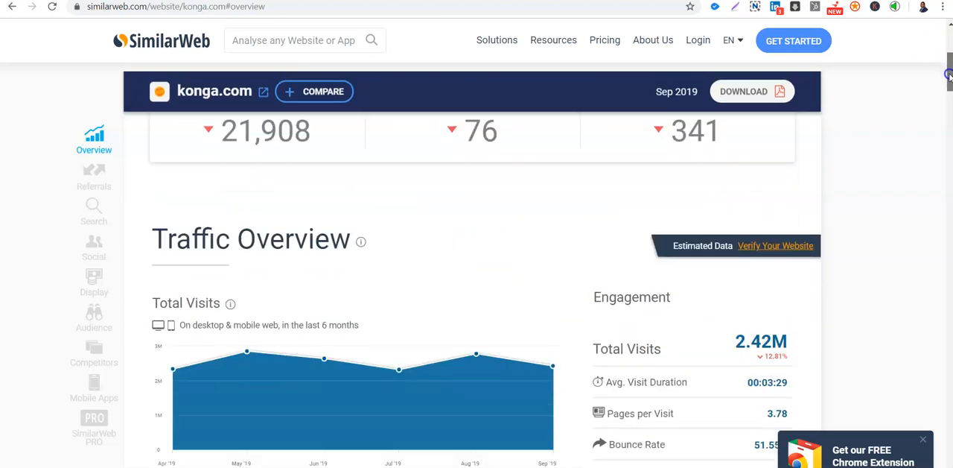
scroll("down", 3)
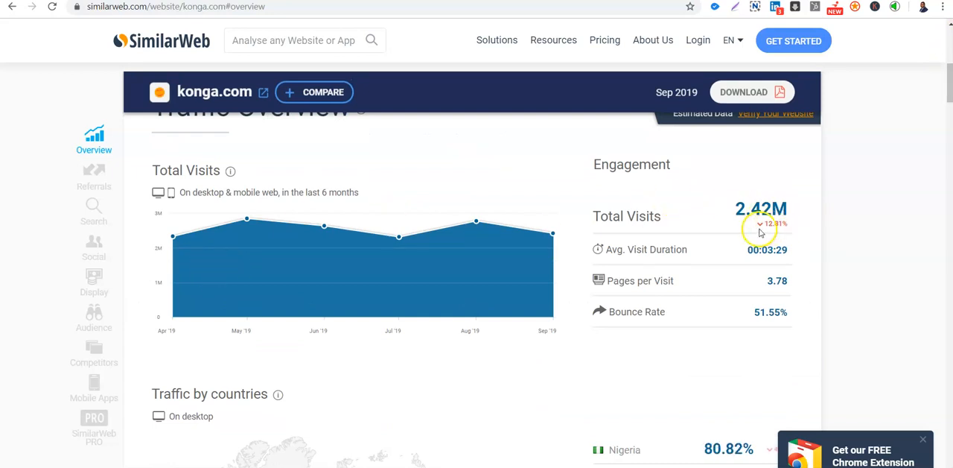
mouse_move(931, 110)
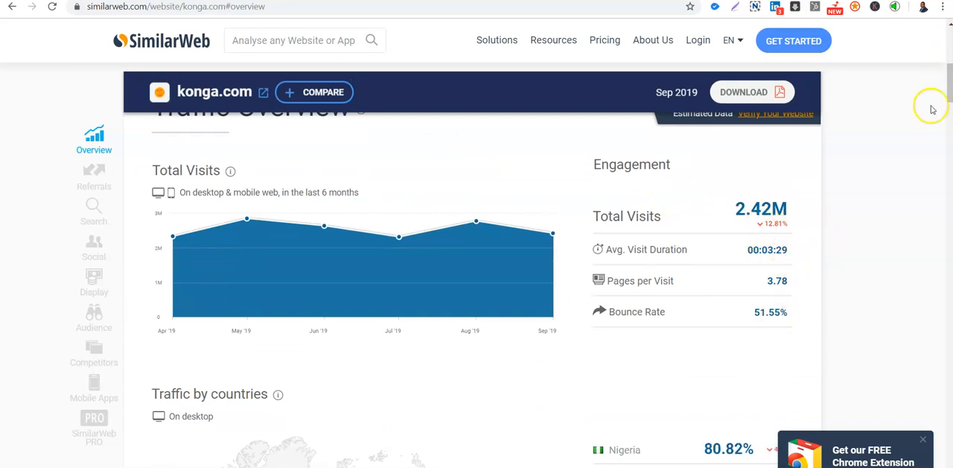
scroll("down", 3)
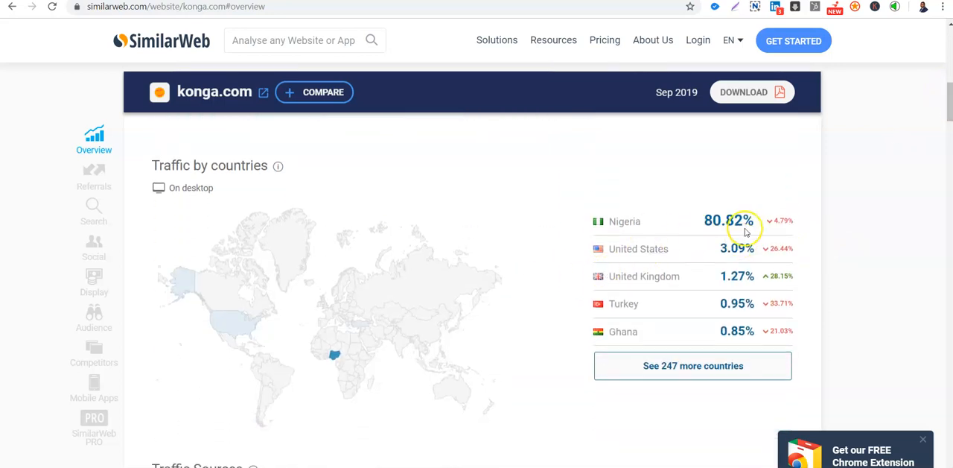
mouse_move(716, 225)
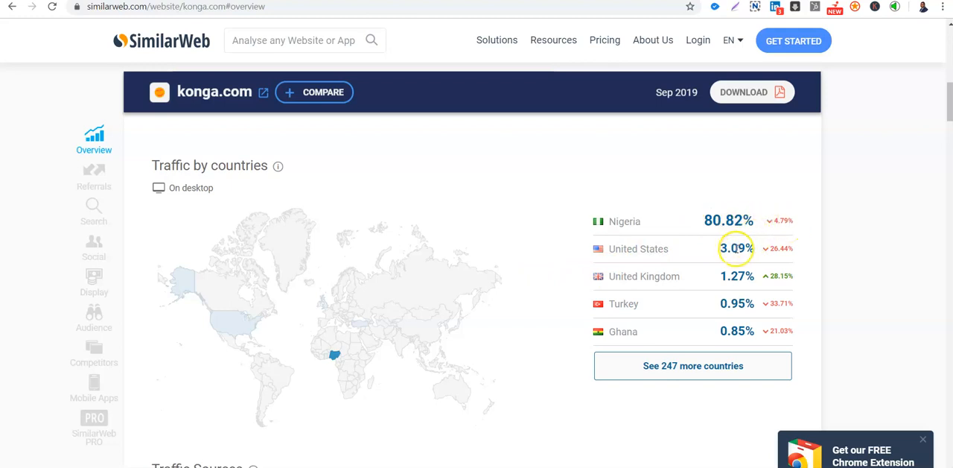
mouse_move(866, 205)
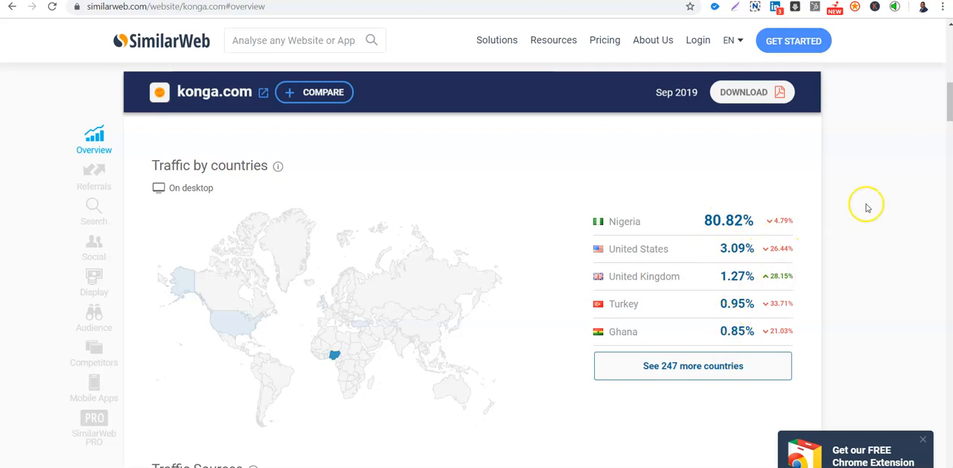
scroll("down", 3)
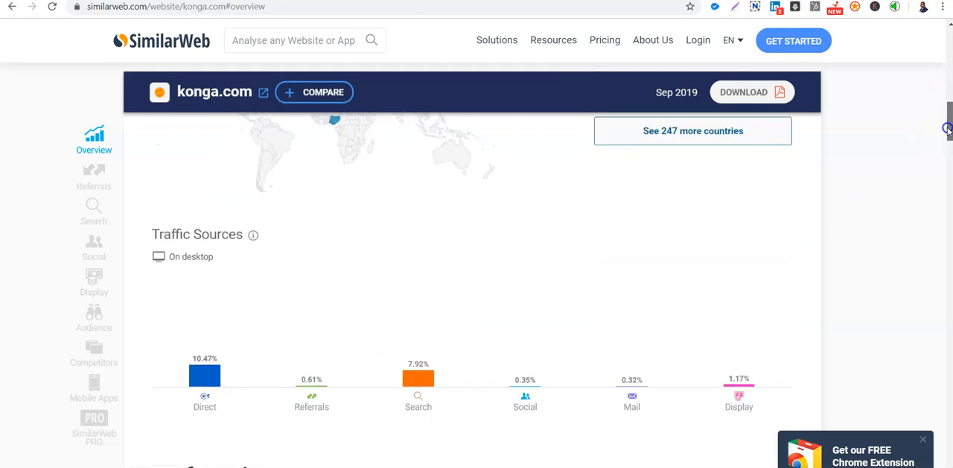
scroll("down", 3)
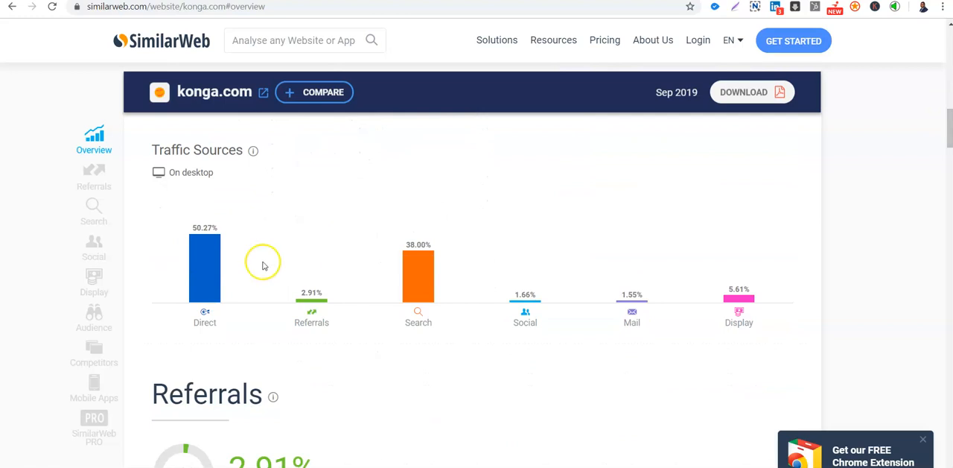
mouse_move(189, 266)
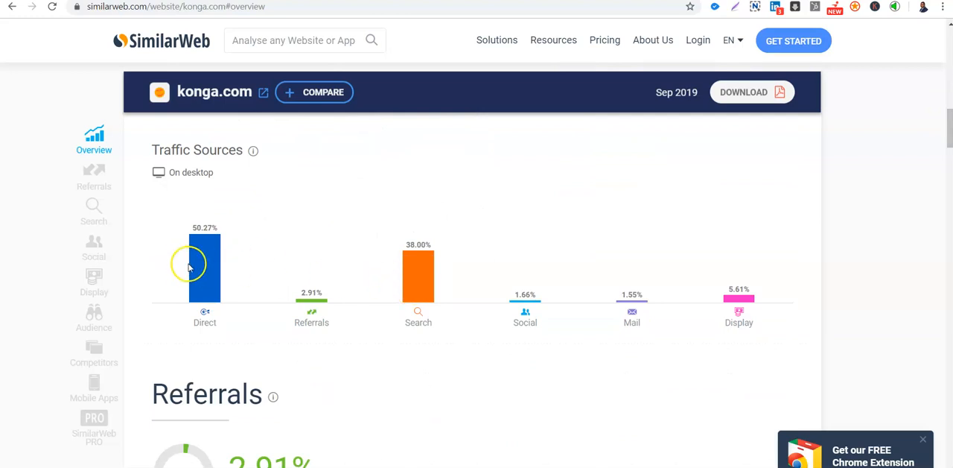
mouse_move(525, 305)
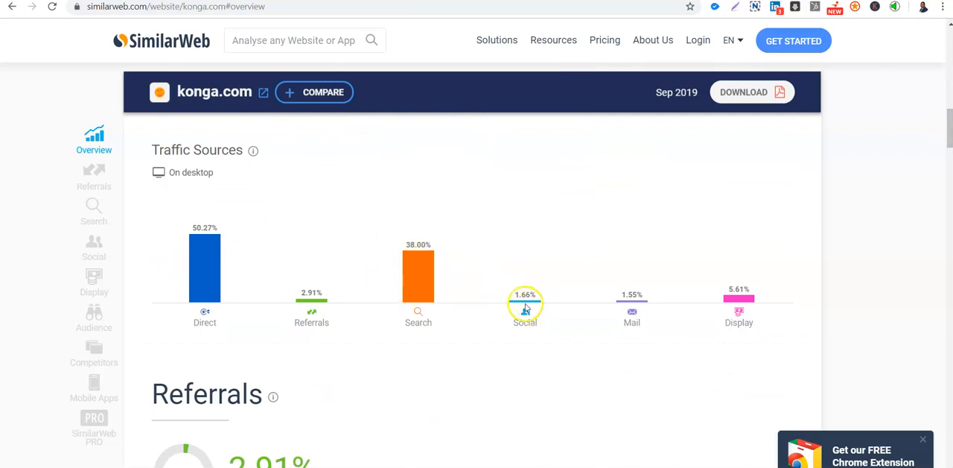
mouse_move(515, 277)
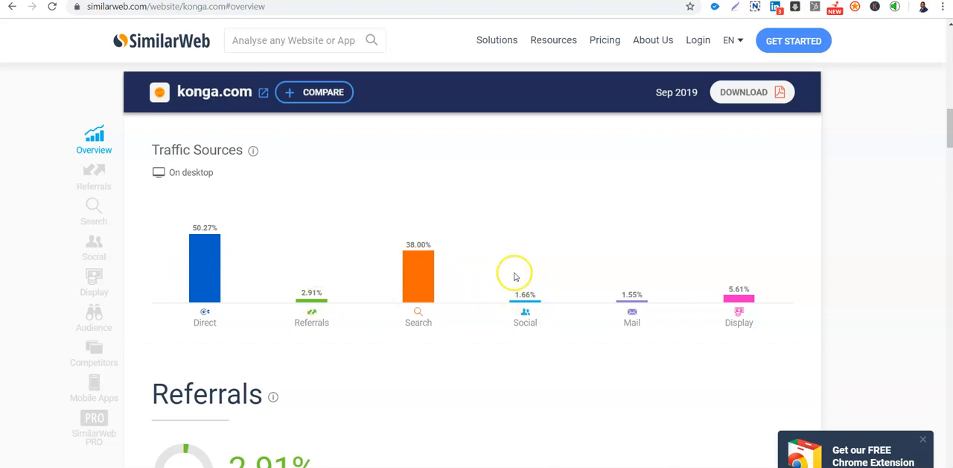
mouse_move(827, 261)
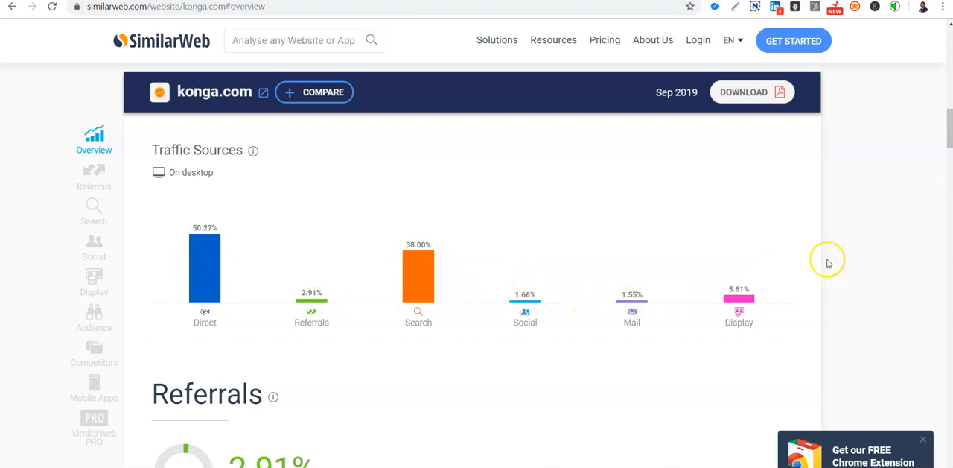
scroll("down", 3)
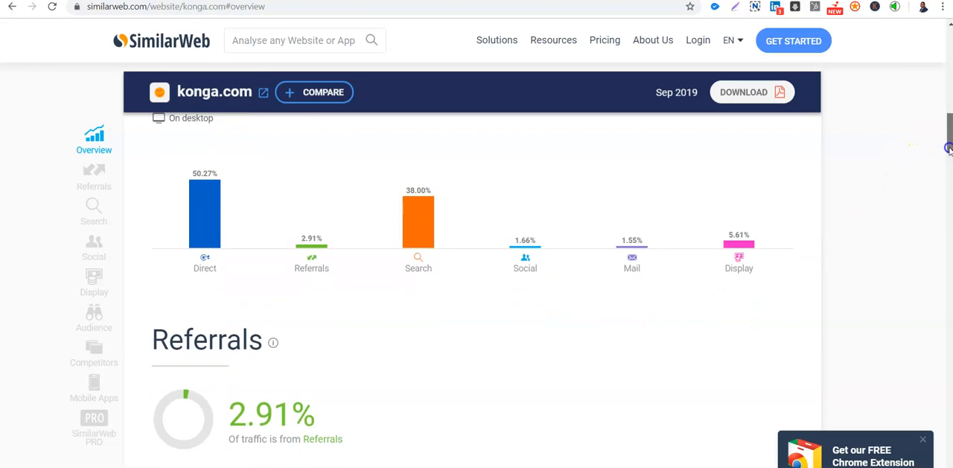
Step: Look over konga.com's referring sites, led by jumia.com.ng at 64.04%, and its destination sites
scroll("down", 3)
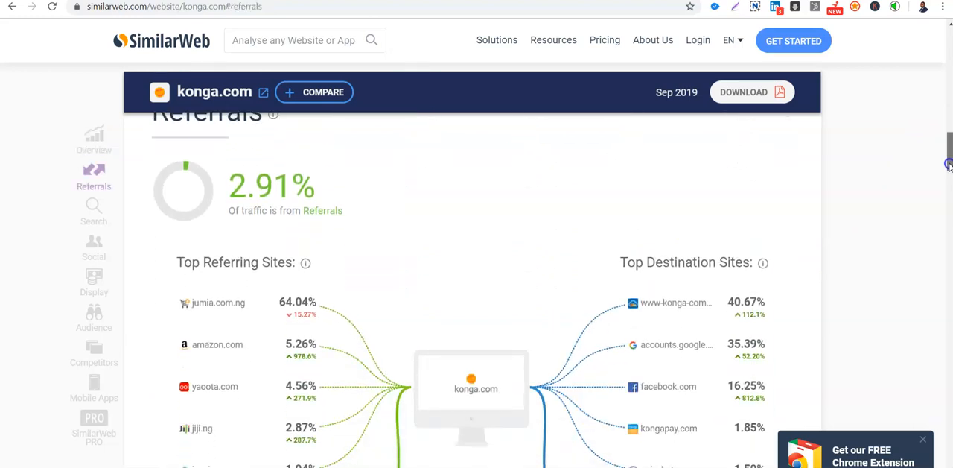
scroll("down", 3)
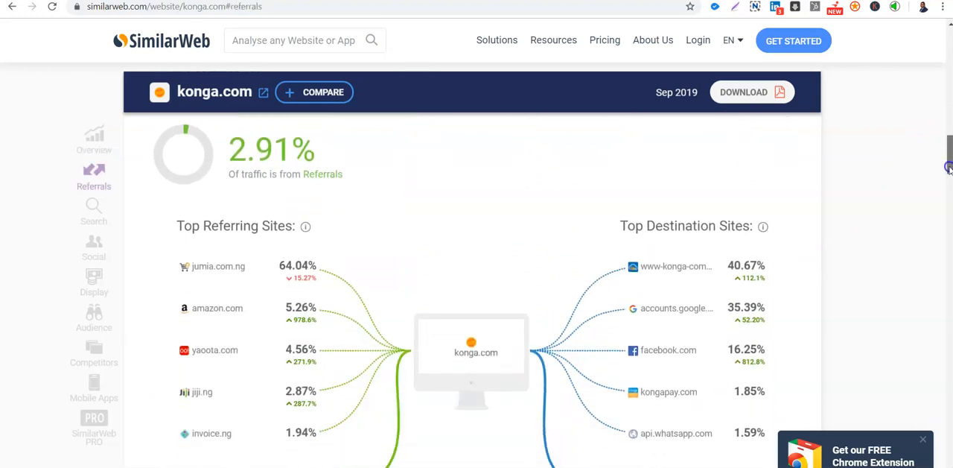
scroll("up", 3)
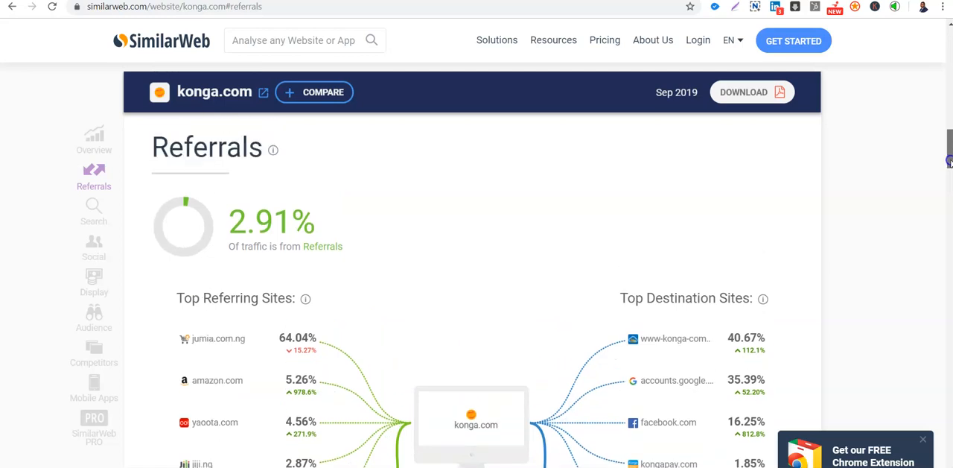
scroll("down", 3)
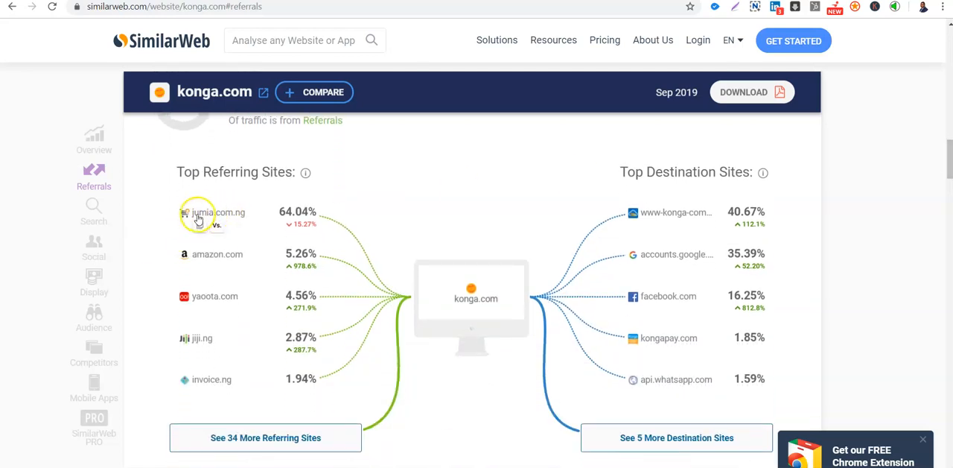
mouse_move(149, 259)
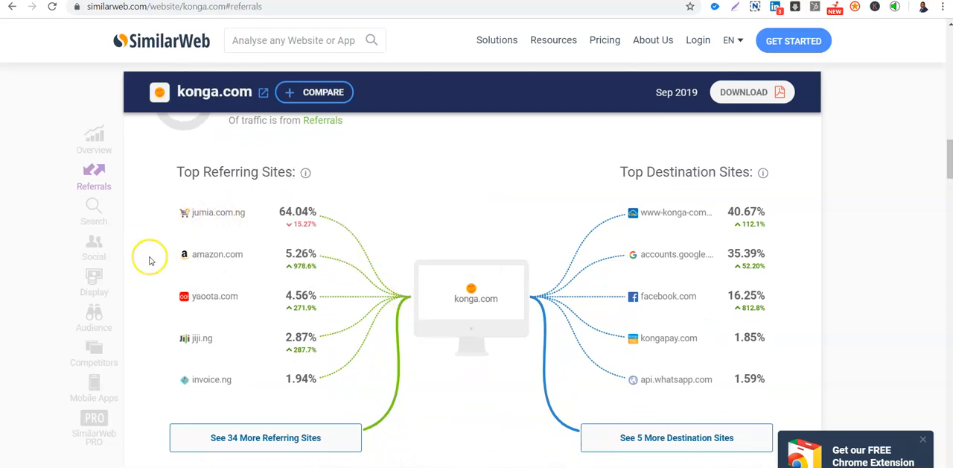
mouse_move(205, 264)
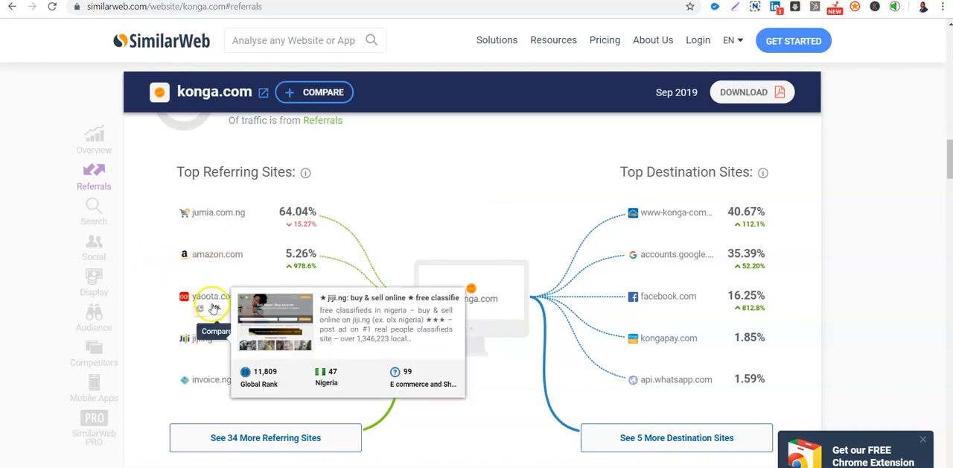
mouse_move(410, 238)
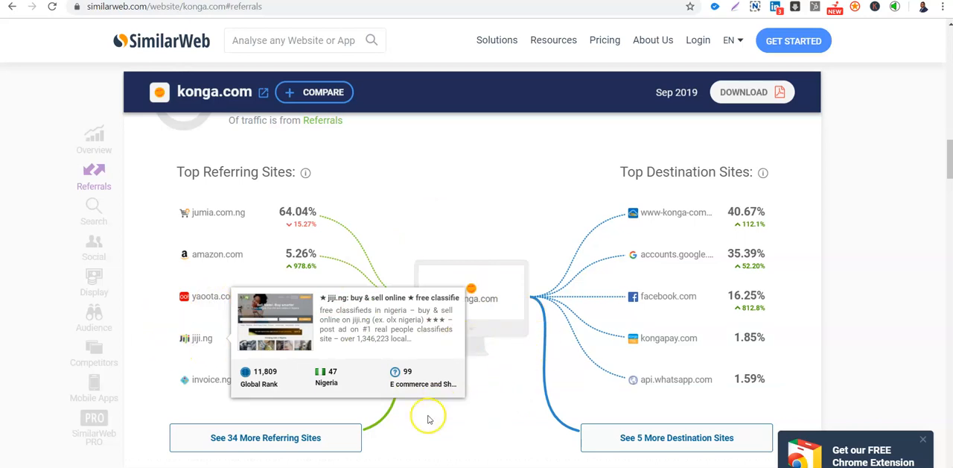
mouse_move(203, 384)
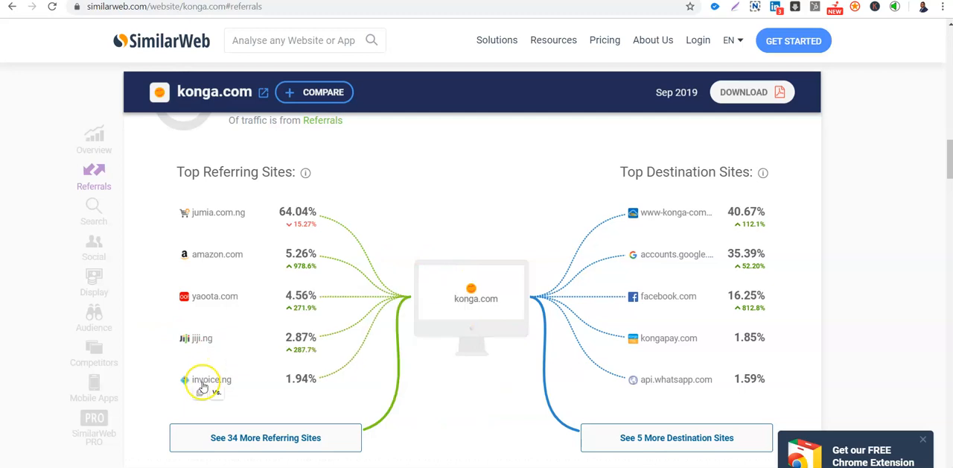
mouse_move(441, 390)
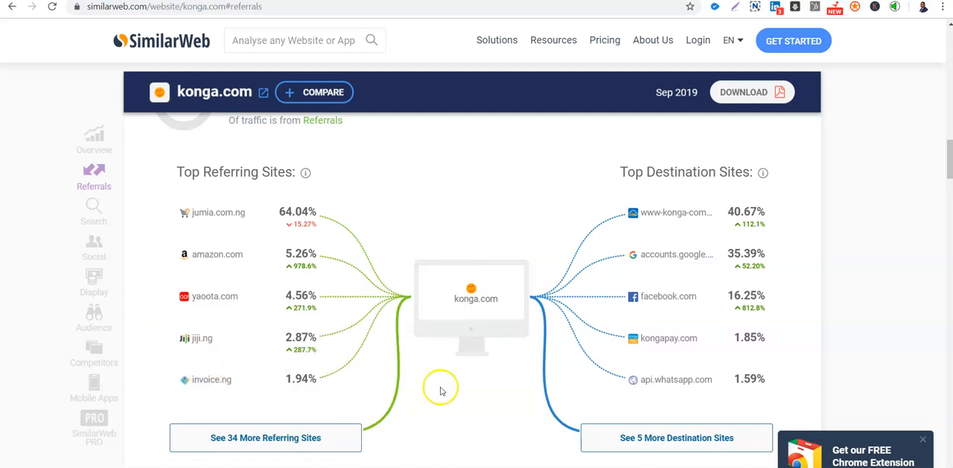
mouse_move(419, 421)
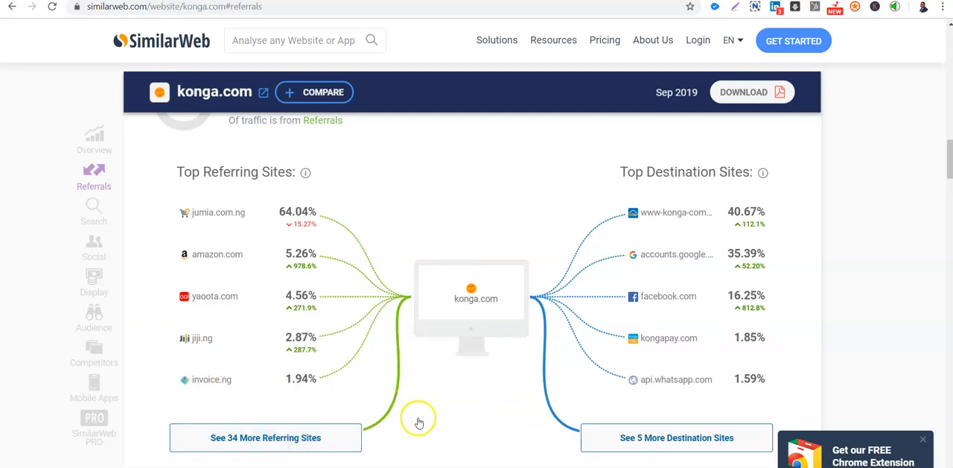
mouse_move(663, 216)
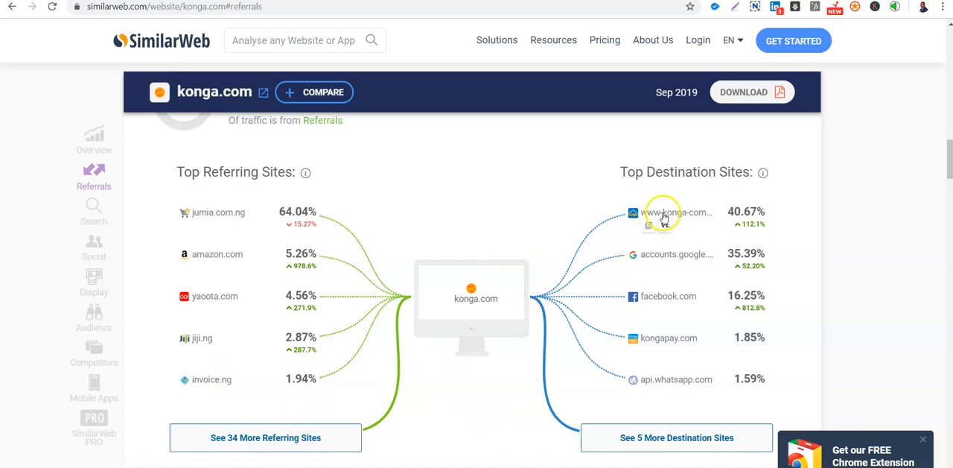
mouse_move(626, 255)
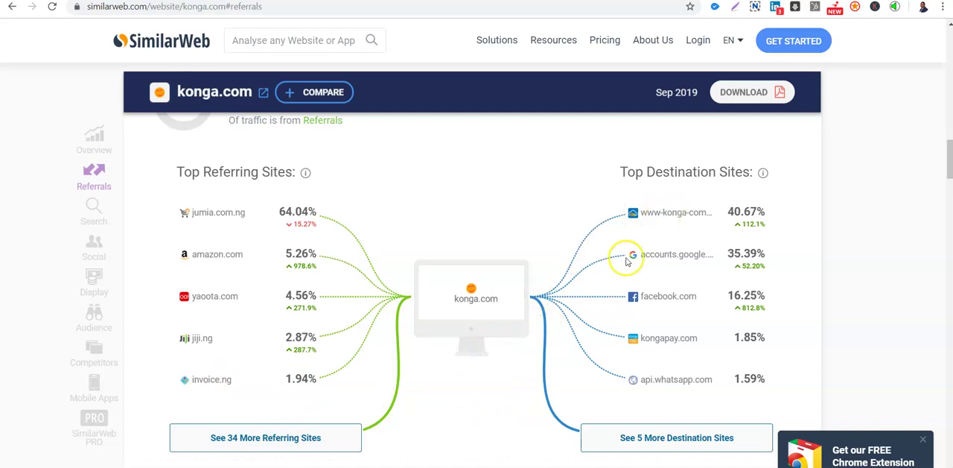
mouse_move(644, 304)
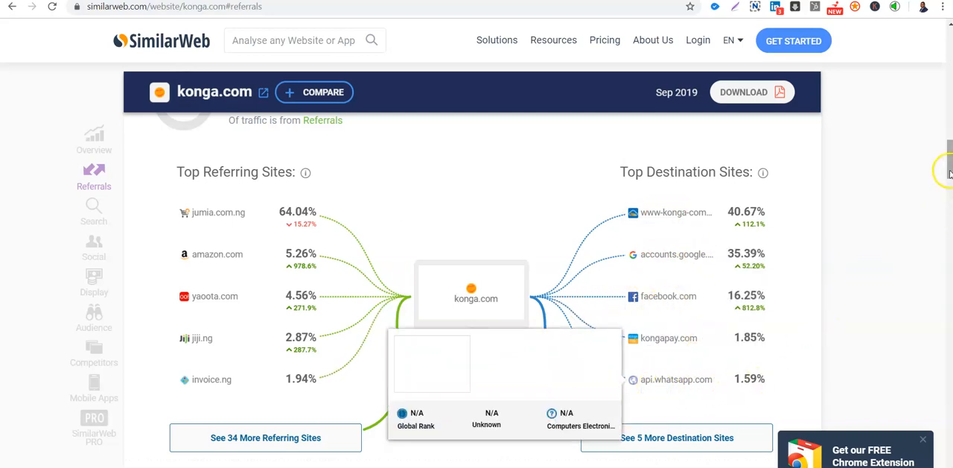
scroll("down", 3)
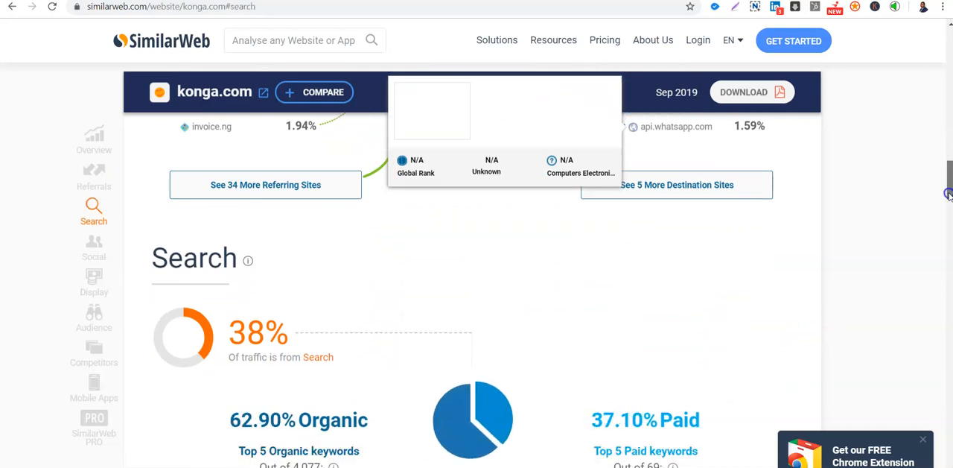
Step: Review konga.com's 62.90% organic versus 37.10% paid search split and top keywords, then jump to Social
scroll("down", 3)
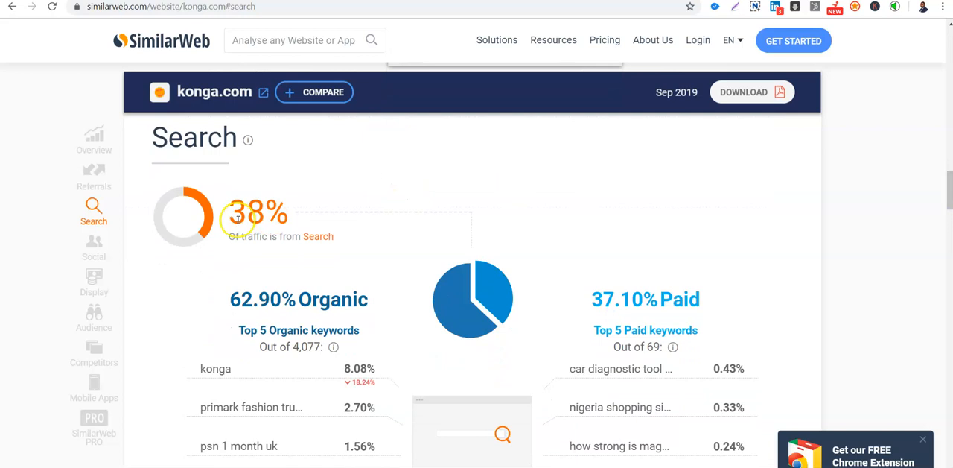
mouse_move(233, 189)
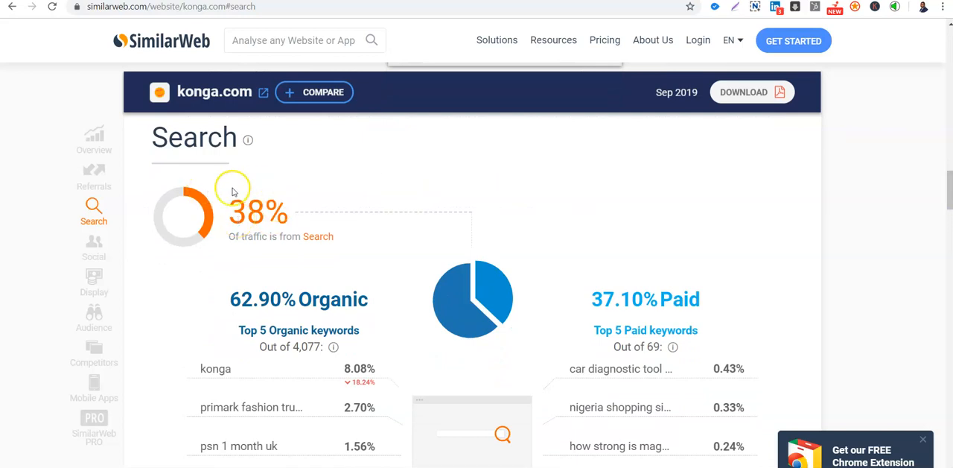
mouse_move(257, 212)
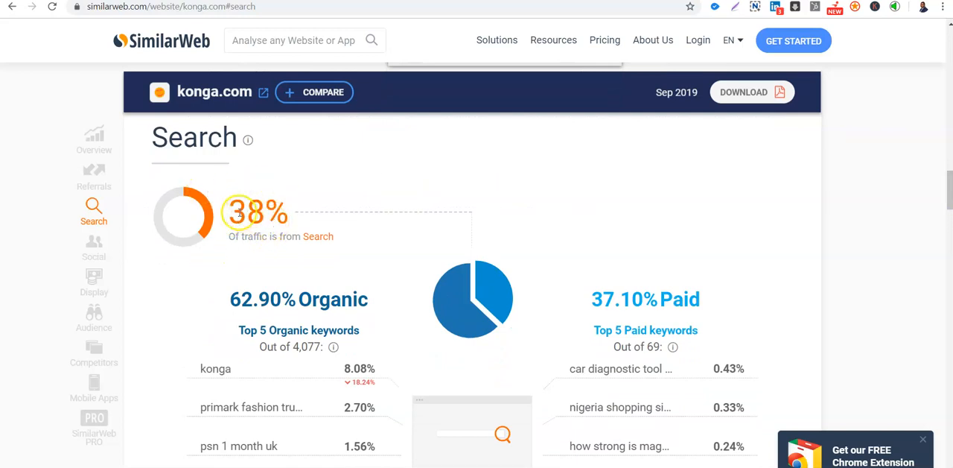
mouse_move(322, 304)
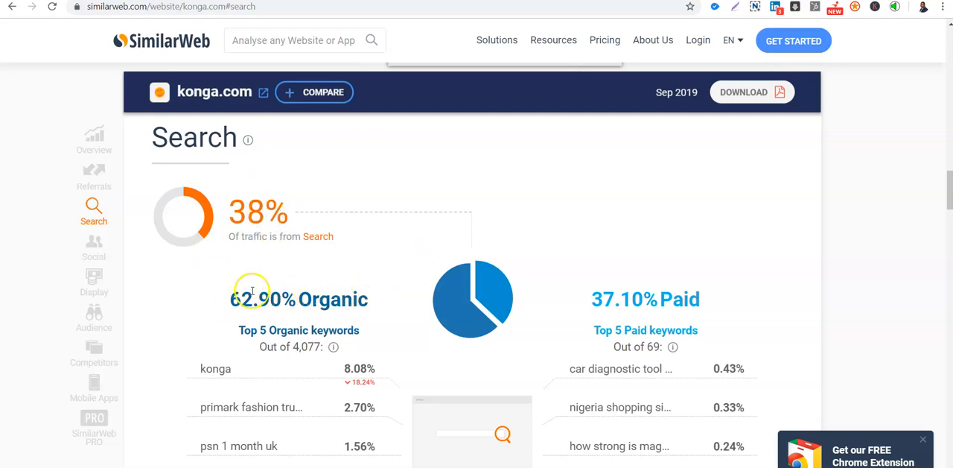
mouse_move(945, 188)
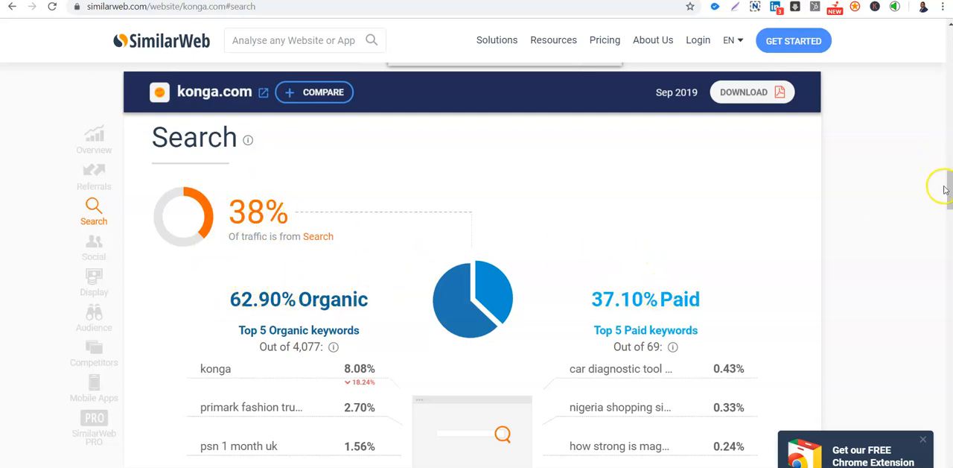
scroll("down", 3)
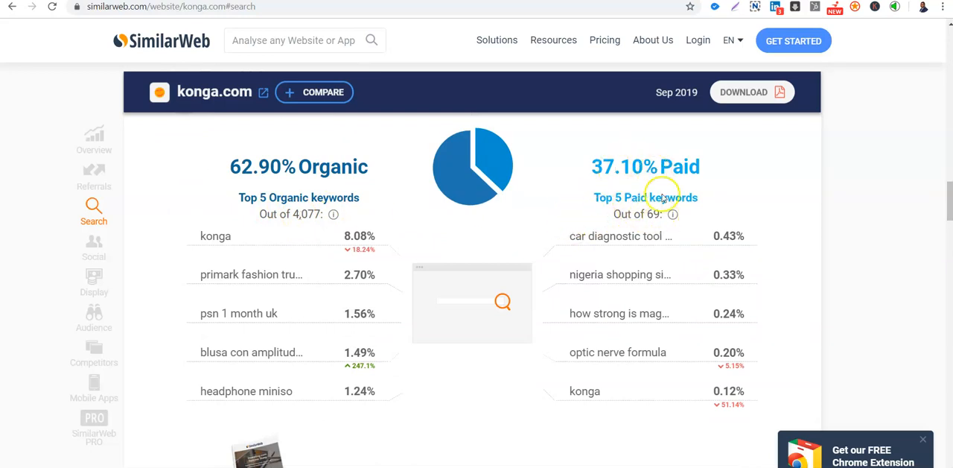
mouse_move(640, 236)
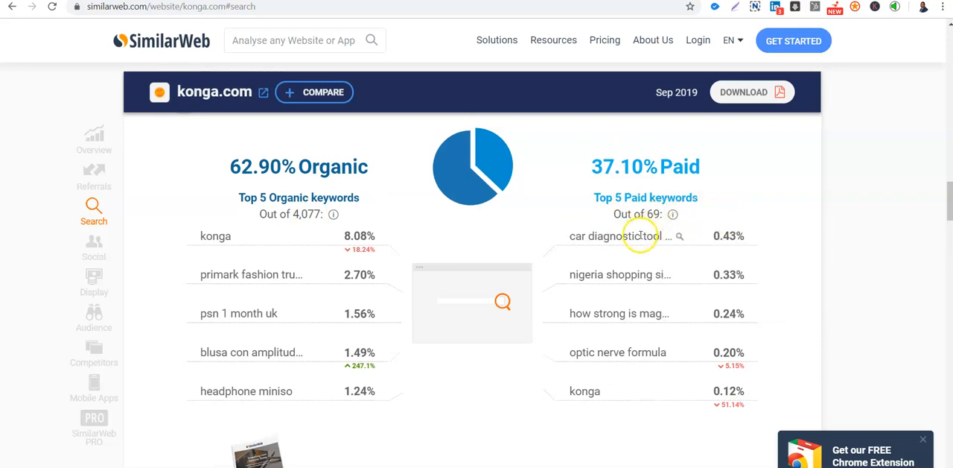
mouse_move(639, 236)
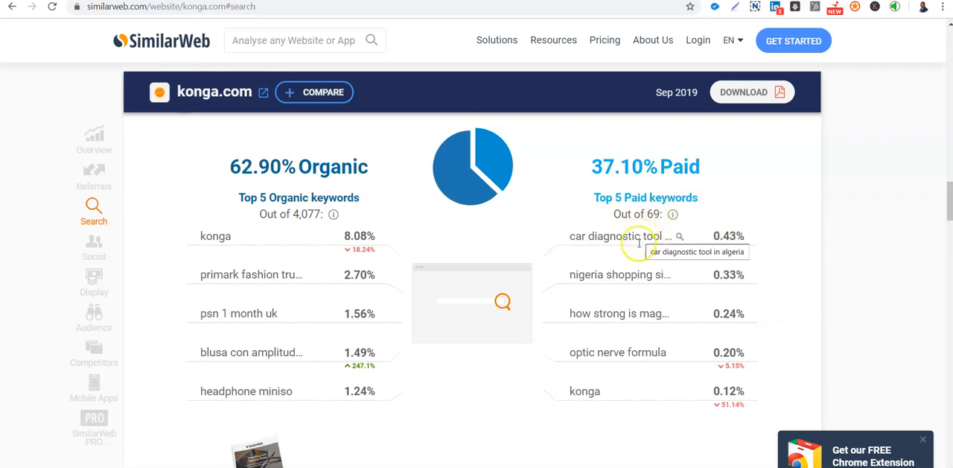
mouse_move(625, 274)
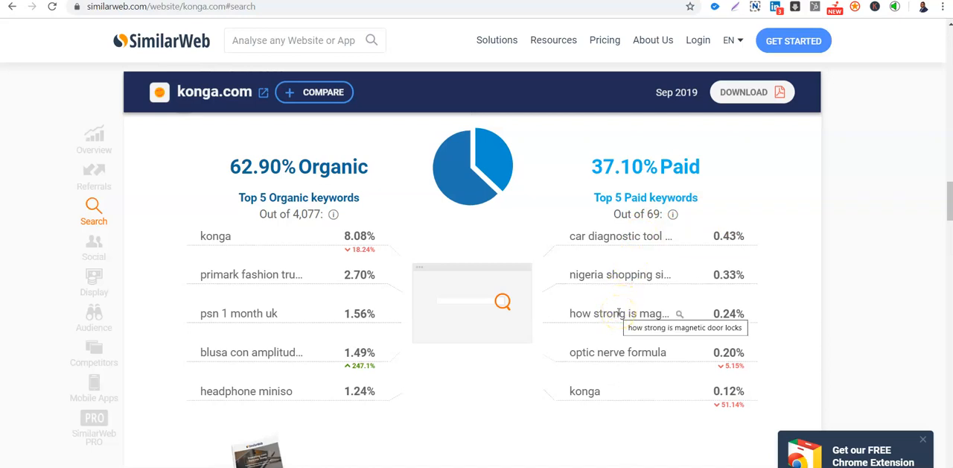
mouse_move(741, 304)
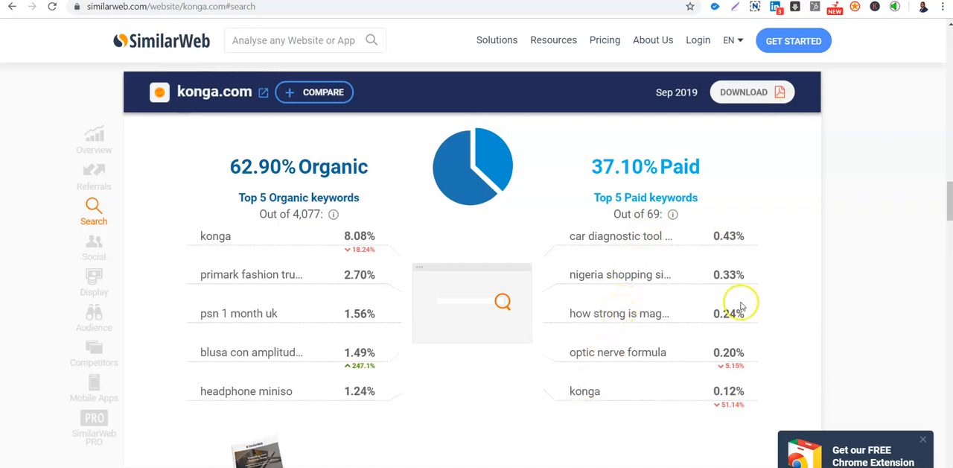
mouse_move(947, 211)
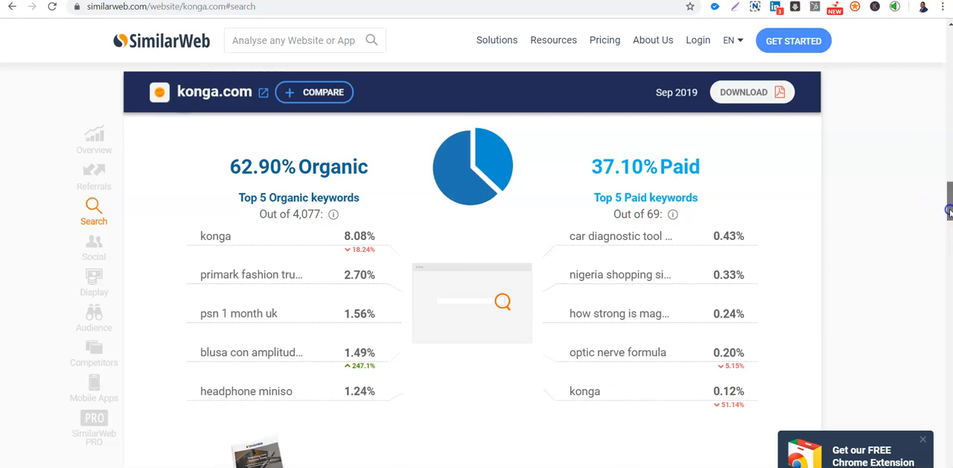
scroll("down", 3)
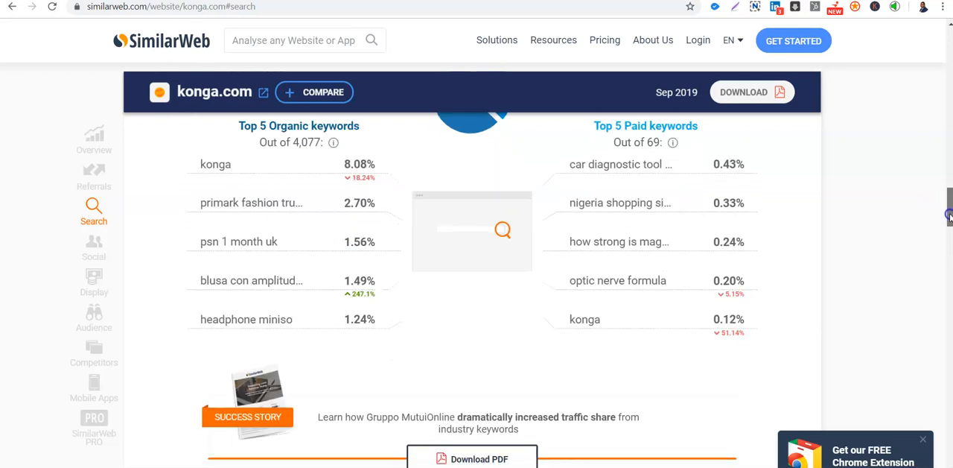
scroll("down", 3)
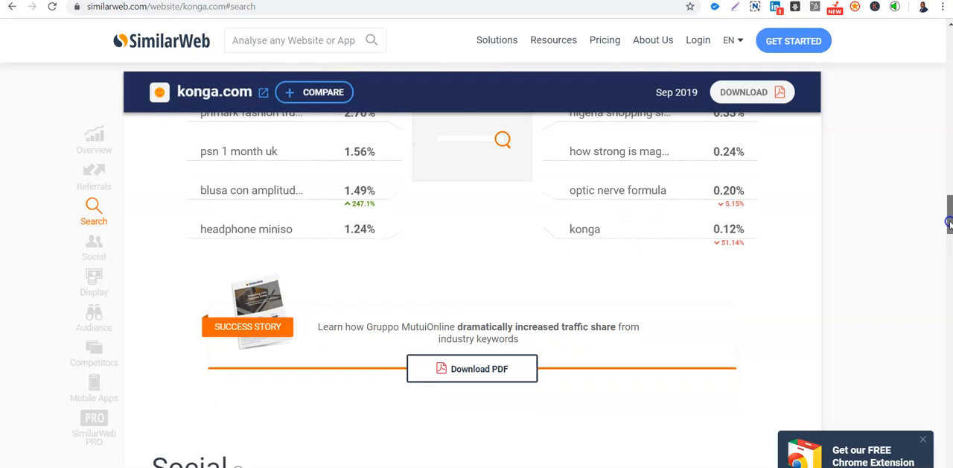
scroll("up", 3)
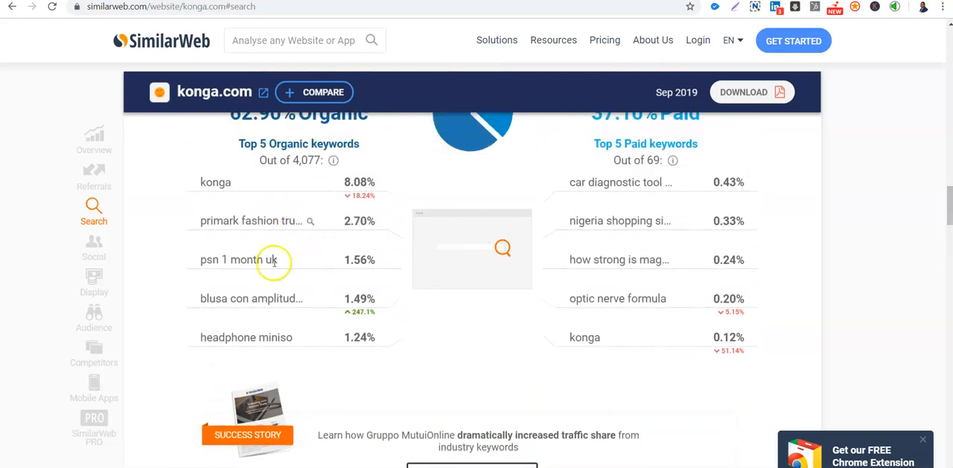
mouse_move(735, 306)
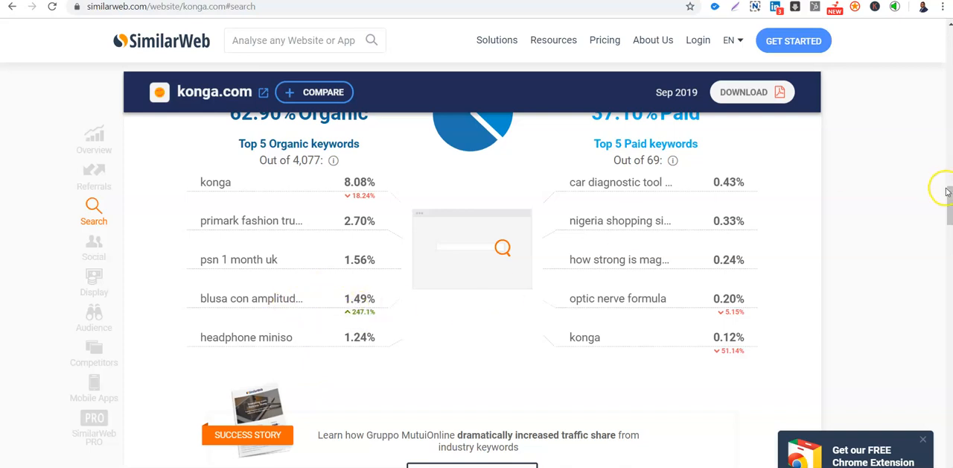
left_click(94, 246)
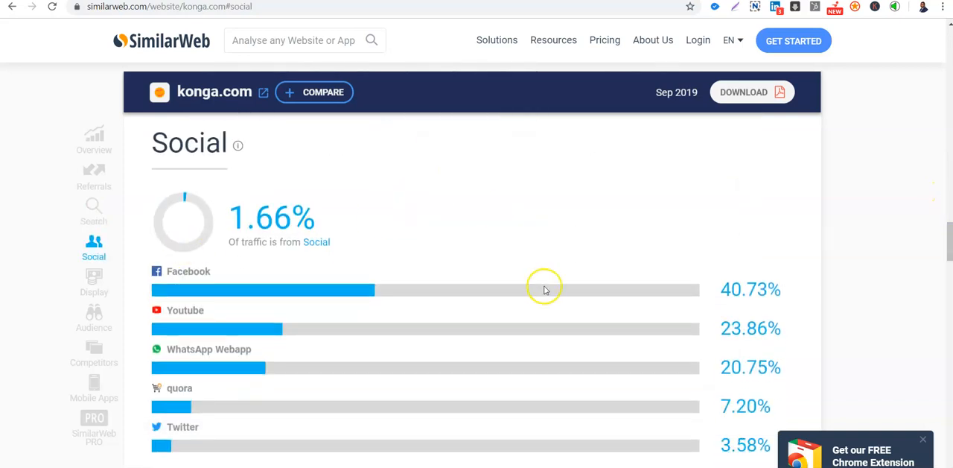
mouse_move(246, 330)
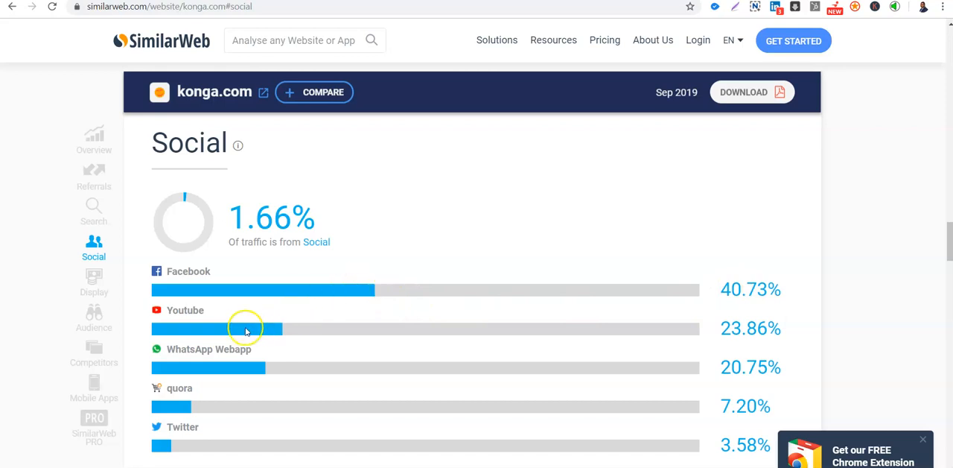
mouse_move(758, 348)
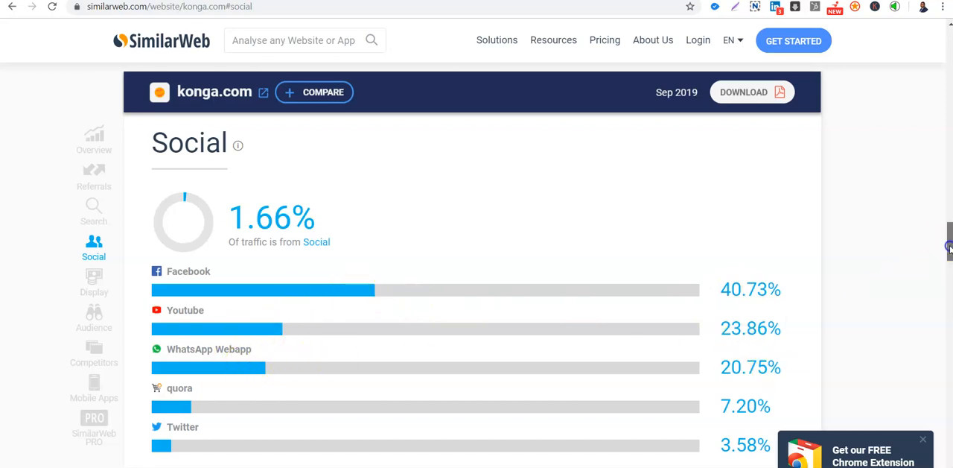
Step: Scroll through konga.com's social sources, from Facebook at 40.73% down to Twitter at 3.58%
scroll("down", 3)
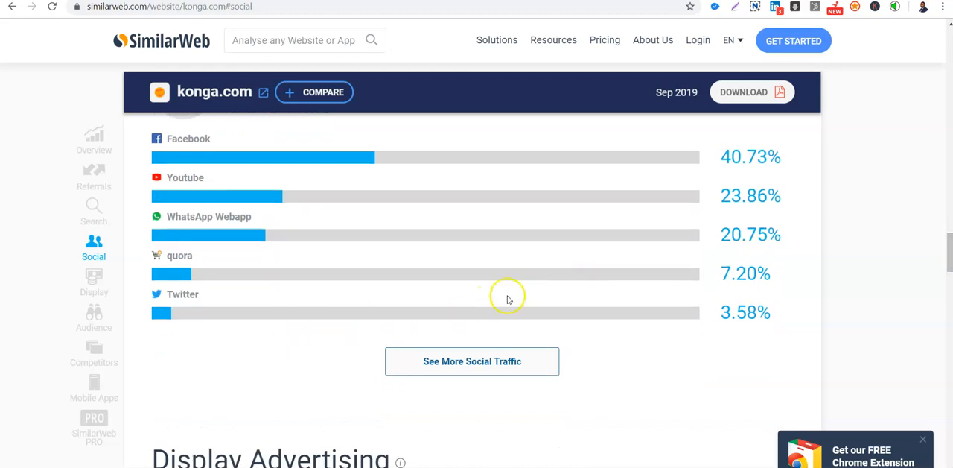
mouse_move(948, 257)
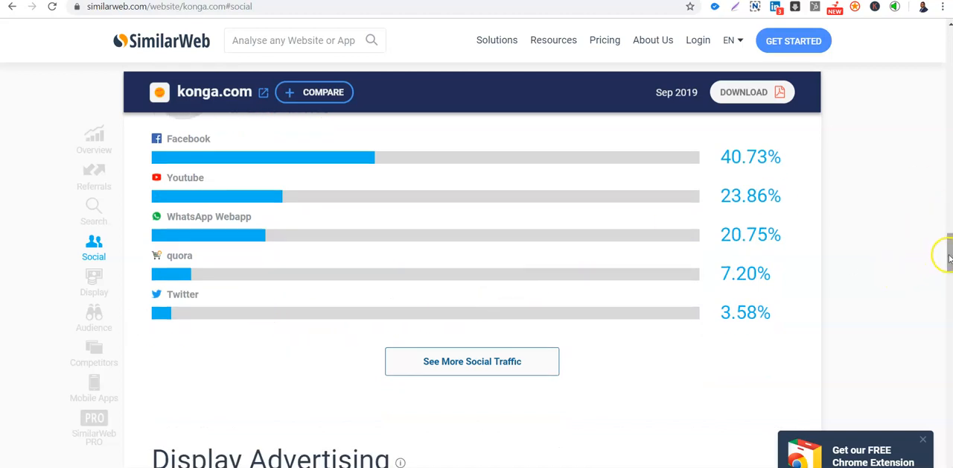
Step: Review konga.com's Display section: 5.61% display-ad traffic, top publishers and RTB House-led ad networks
left_click(94, 283)
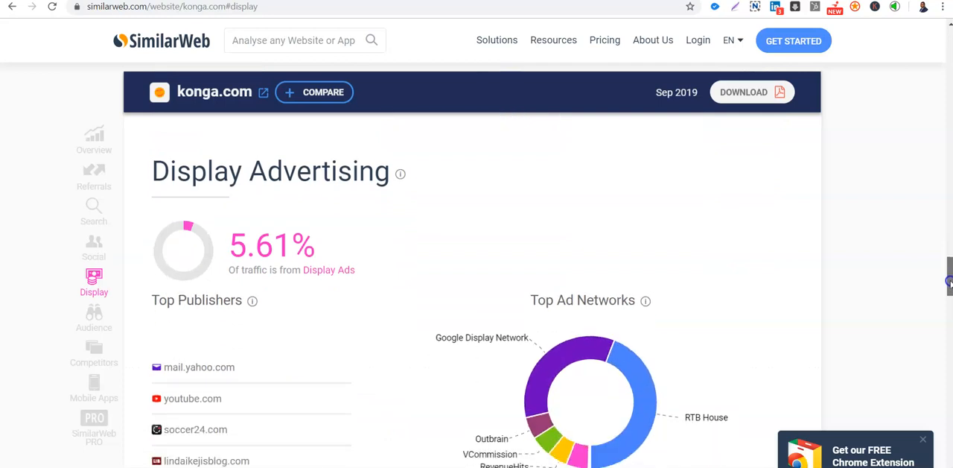
scroll("down", 3)
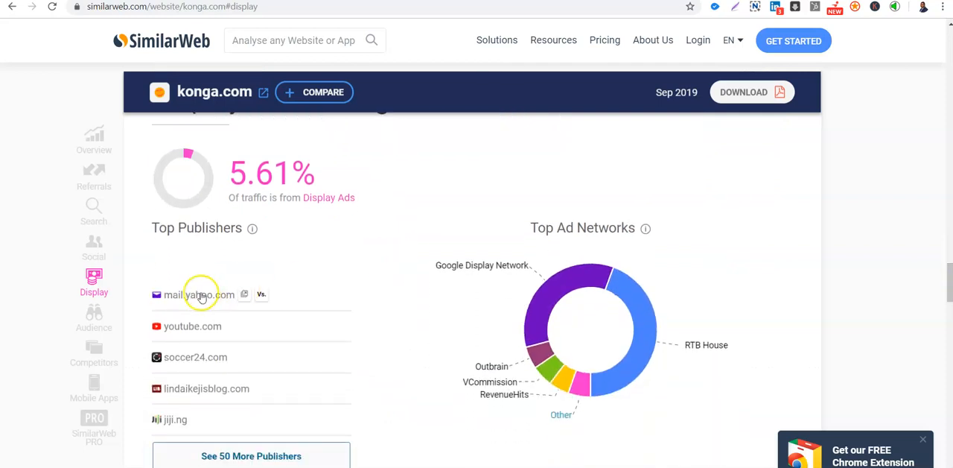
mouse_move(193, 325)
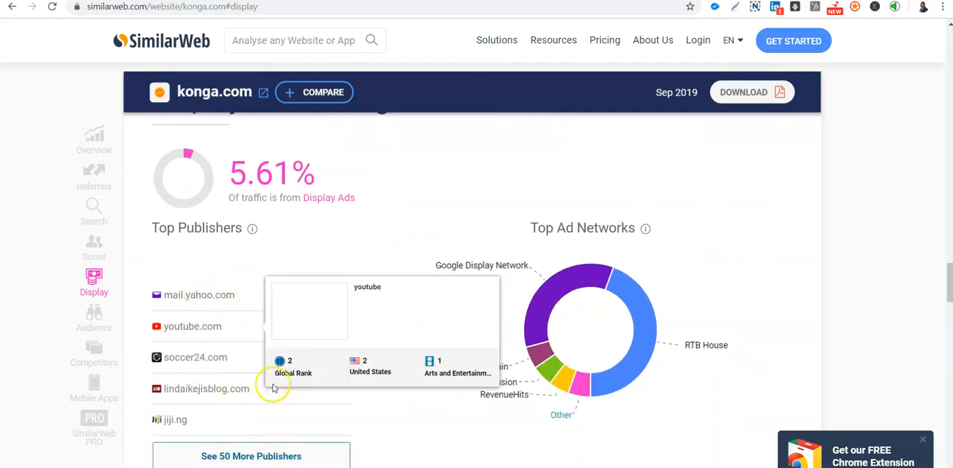
mouse_move(161, 419)
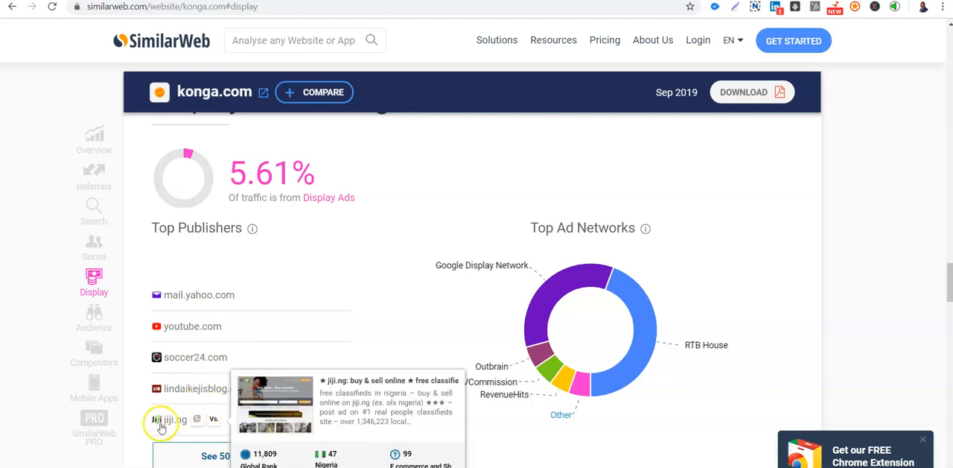
mouse_move(706, 220)
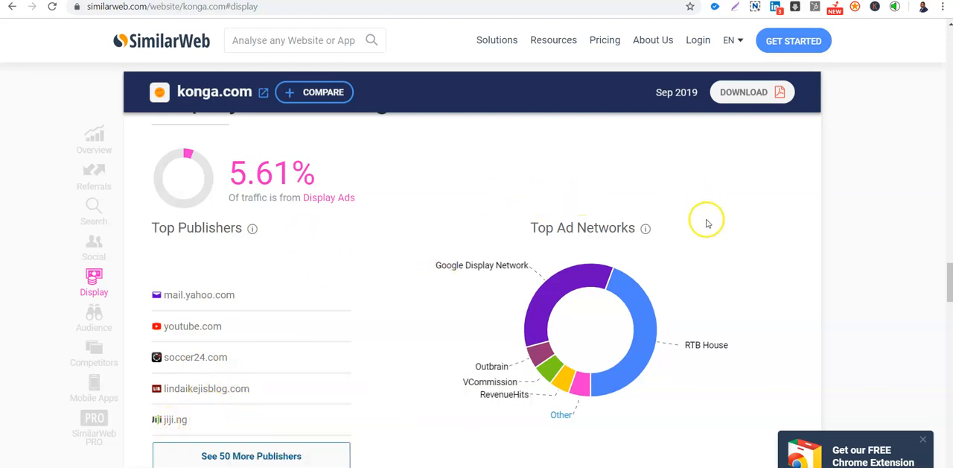
mouse_move(542, 272)
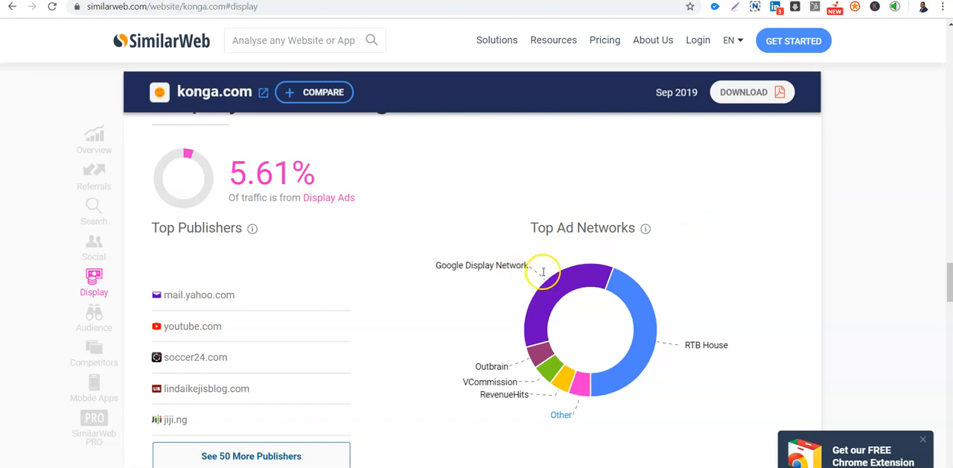
mouse_move(611, 222)
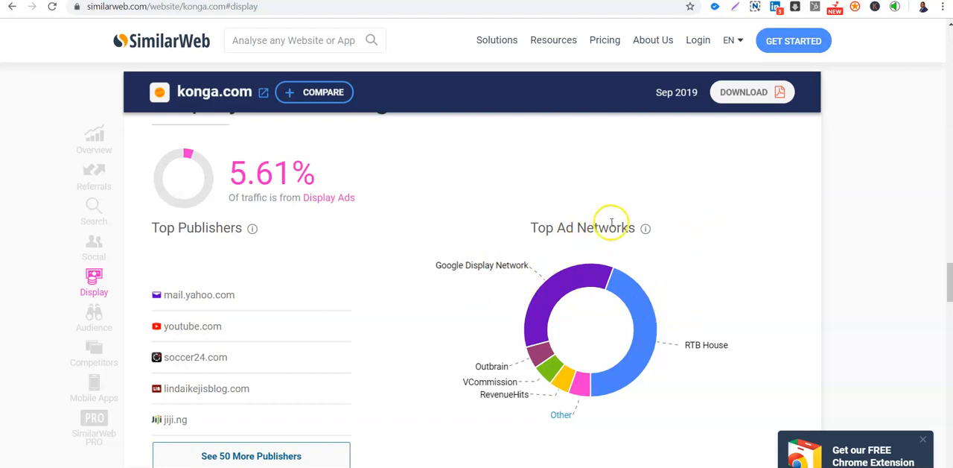
mouse_move(521, 322)
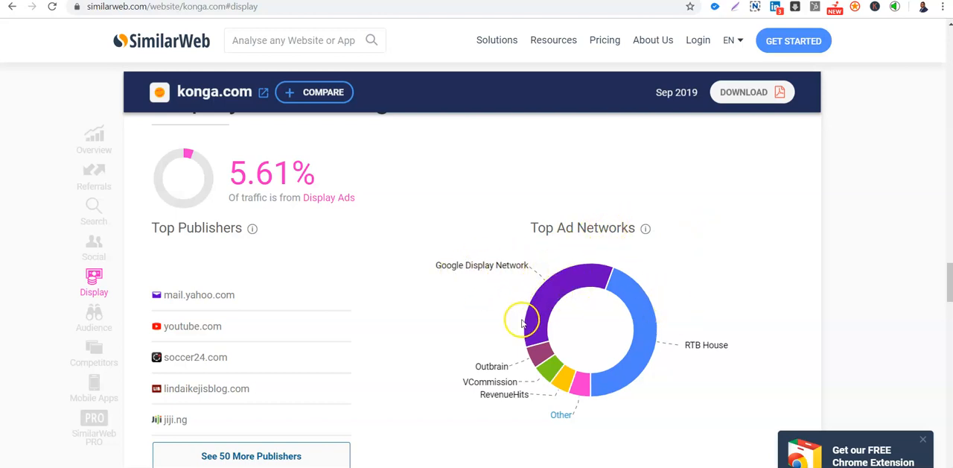
mouse_move(709, 320)
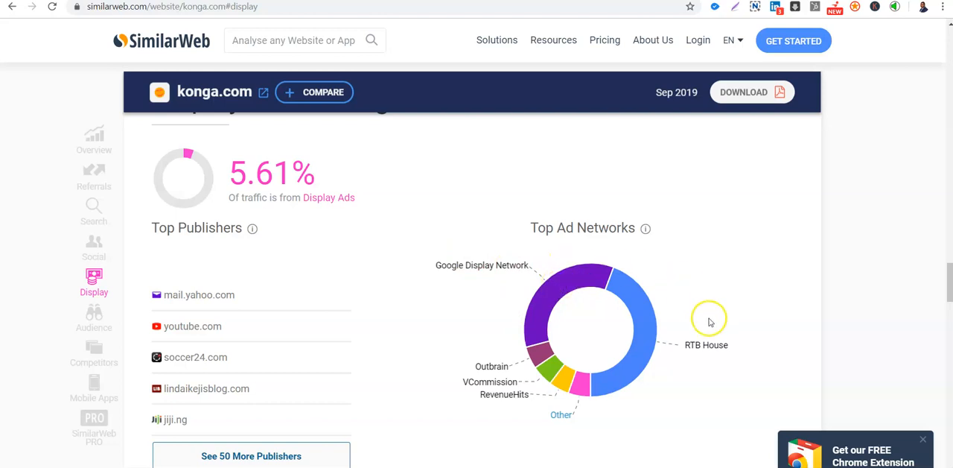
mouse_move(641, 380)
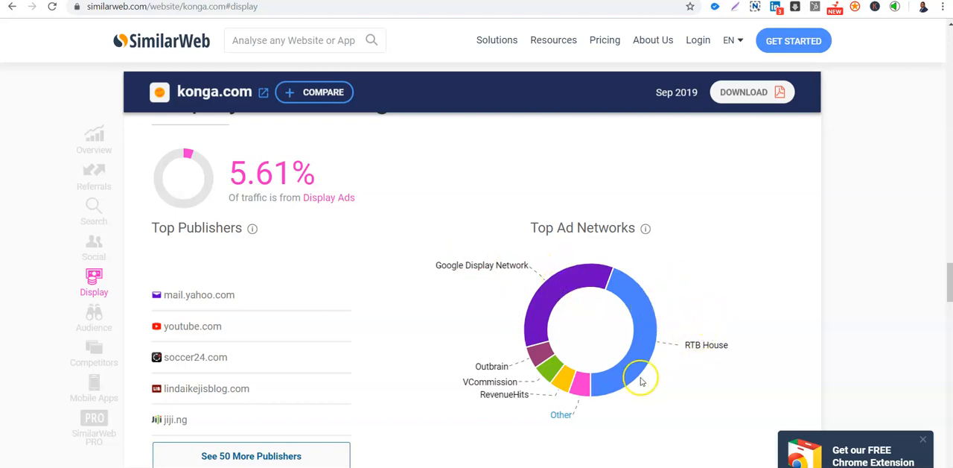
mouse_move(514, 399)
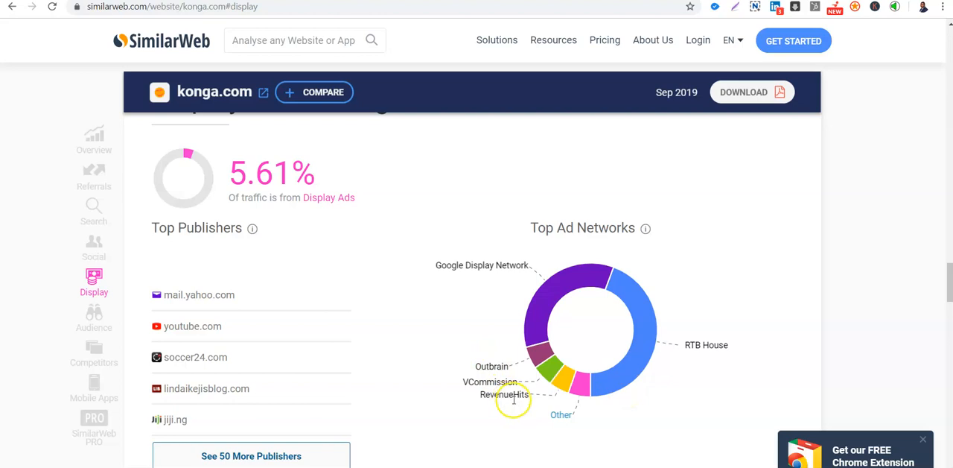
mouse_move(646, 289)
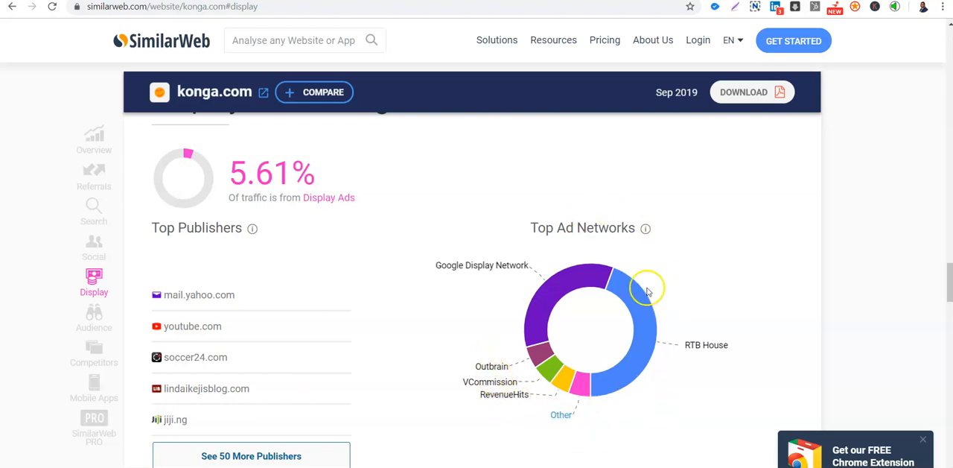
mouse_move(538, 366)
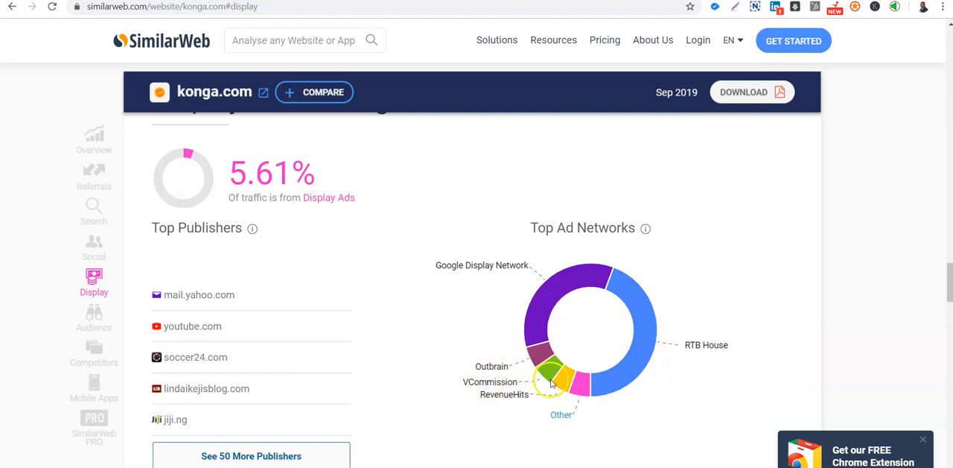
mouse_move(793, 311)
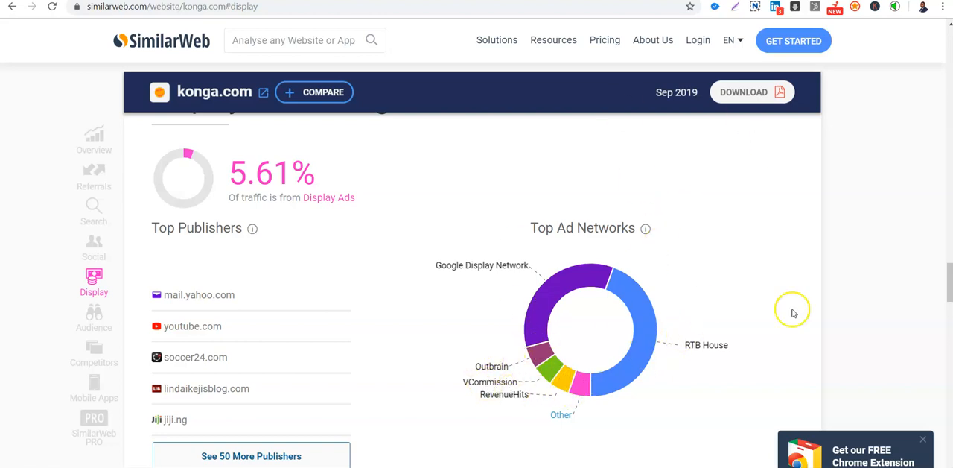
scroll("down", 3)
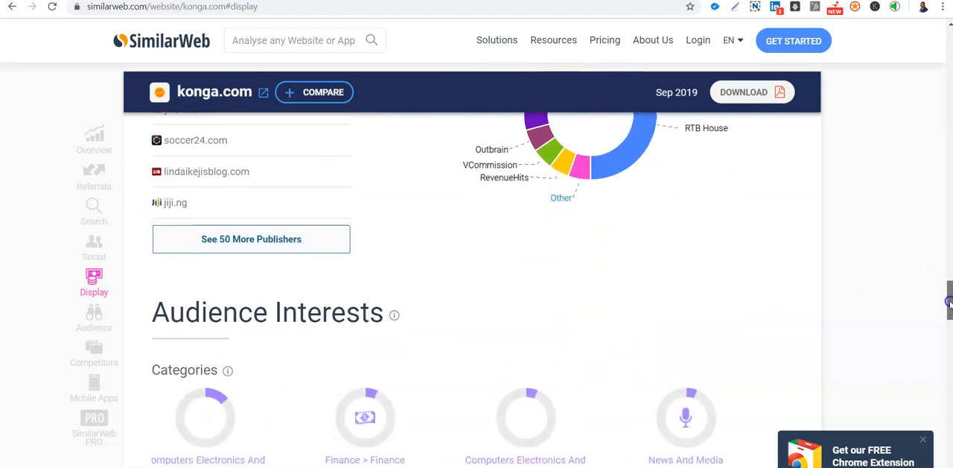
scroll("down", 3)
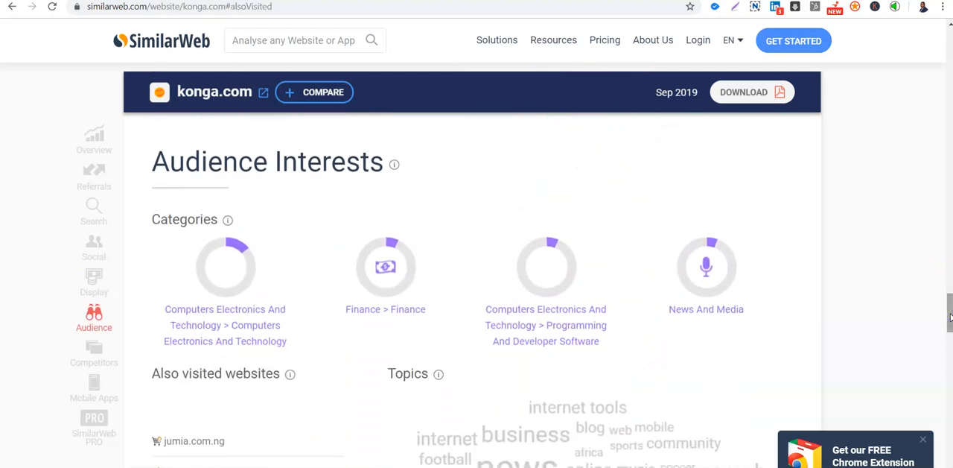
mouse_move(227, 216)
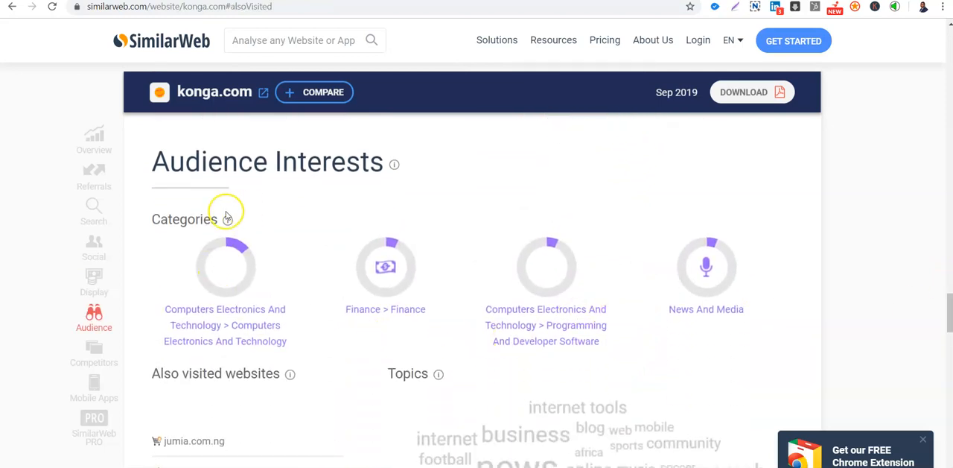
mouse_move(222, 301)
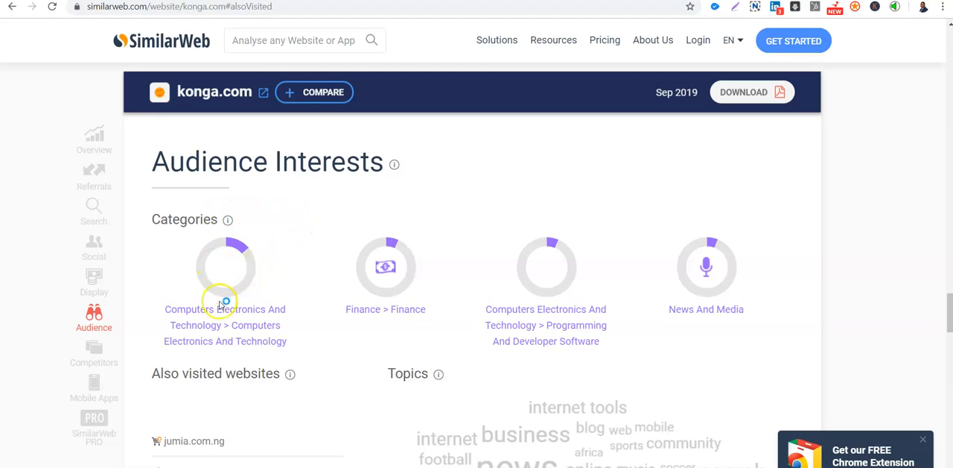
mouse_move(428, 305)
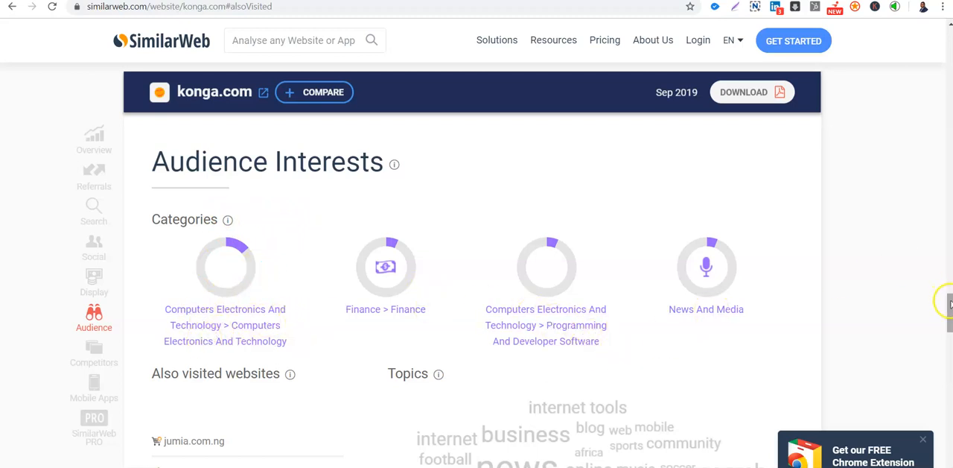
scroll("down", 3)
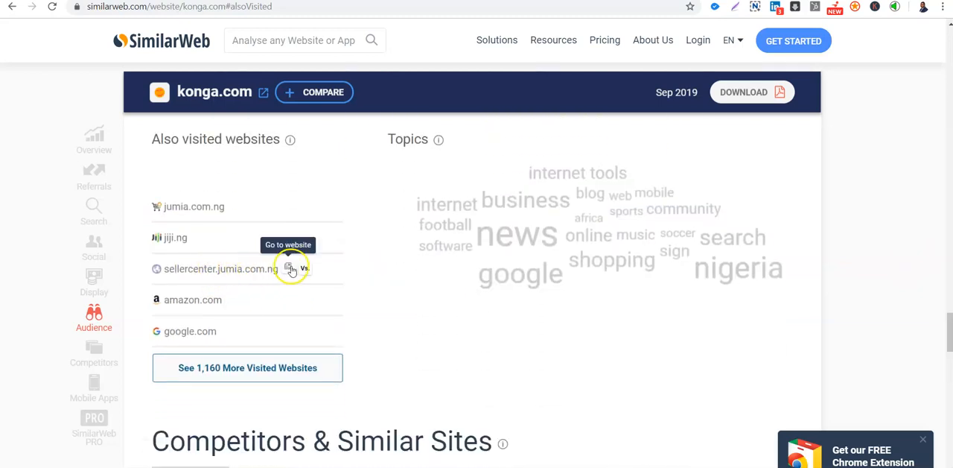
mouse_move(191, 216)
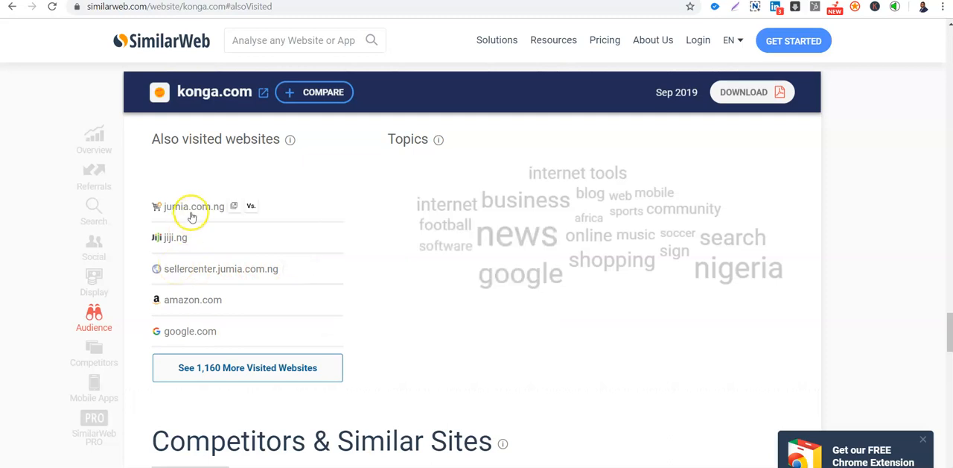
mouse_move(199, 177)
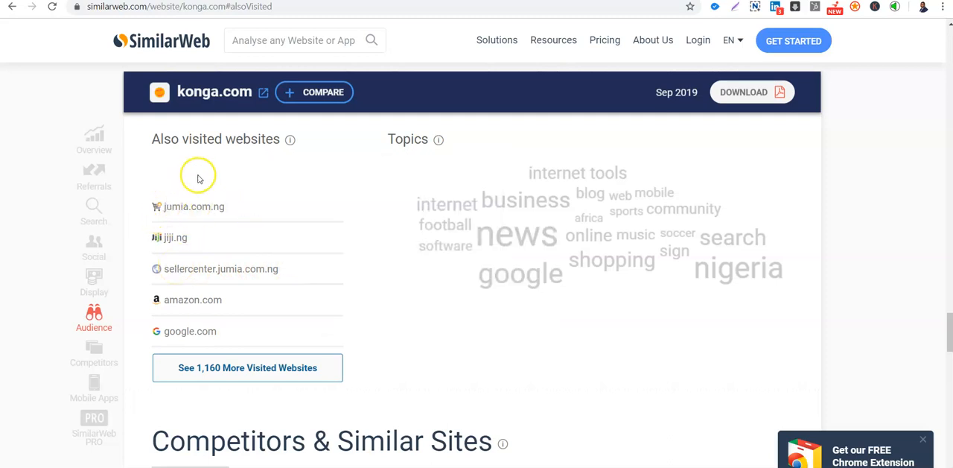
mouse_move(194, 206)
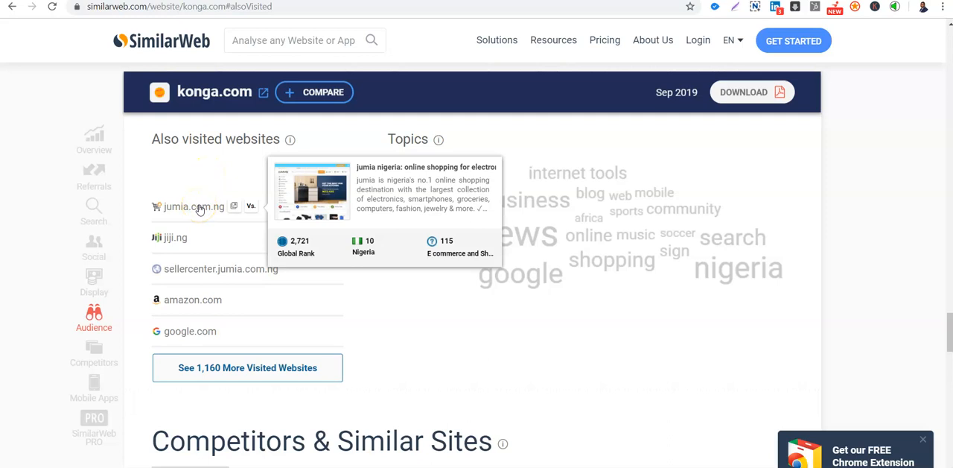
mouse_move(211, 256)
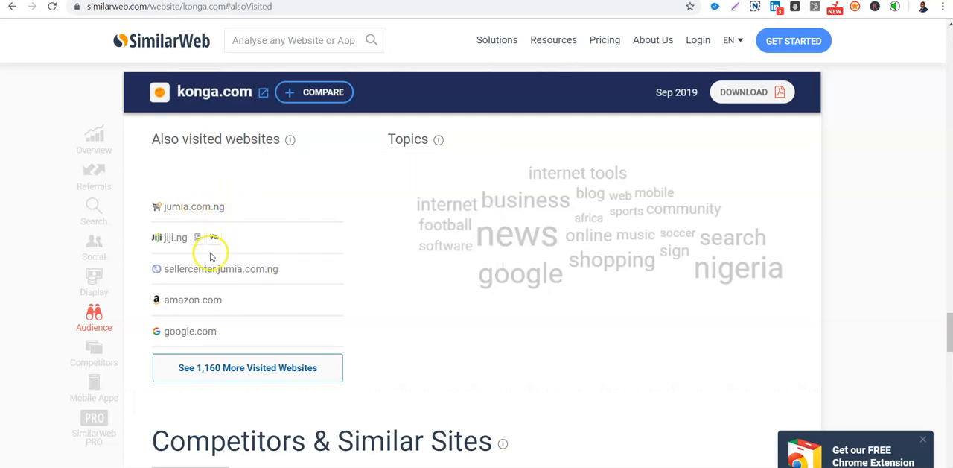
mouse_move(156, 312)
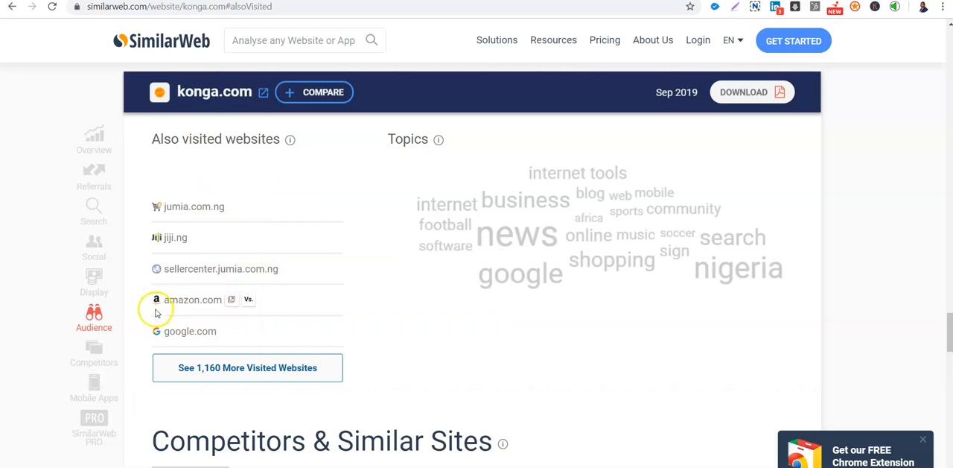
mouse_move(193, 299)
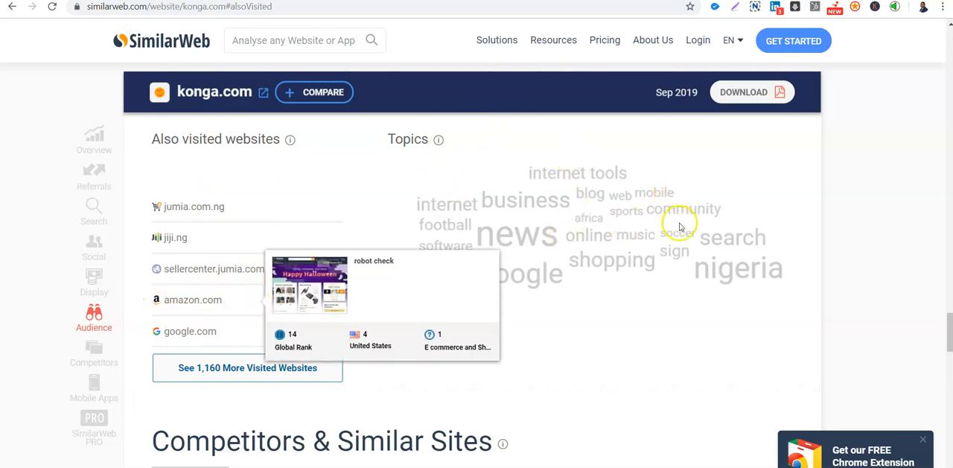
mouse_move(447, 224)
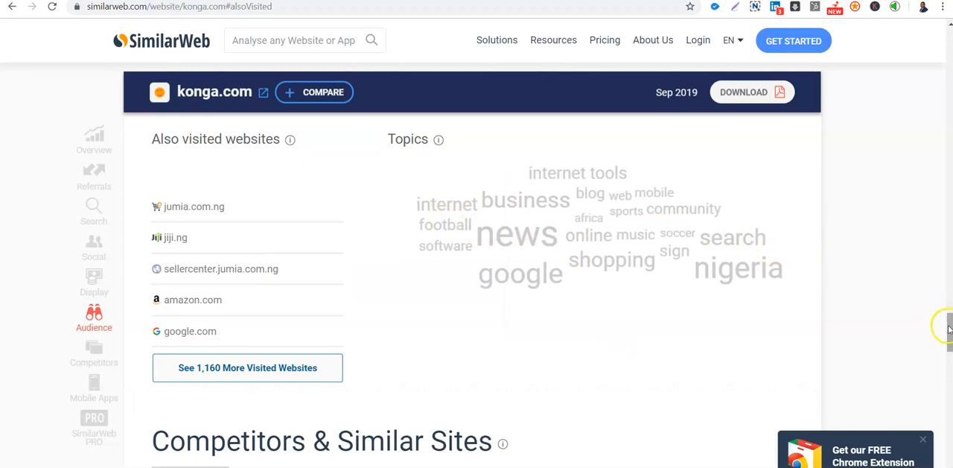
scroll("down", 3)
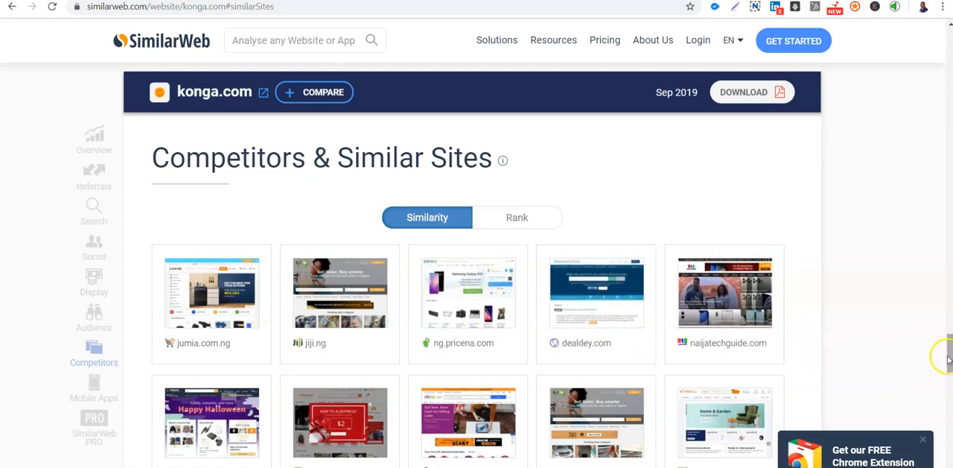
Step: Glance at konga.com's competitors and related apps like KongaPay, returning to the Nigeria 80.82% overview
scroll("down", 3)
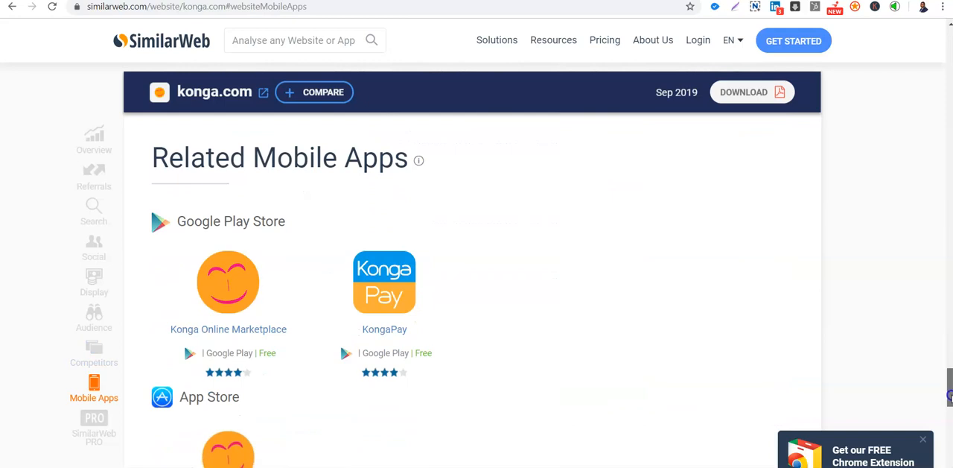
left_click(94, 425)
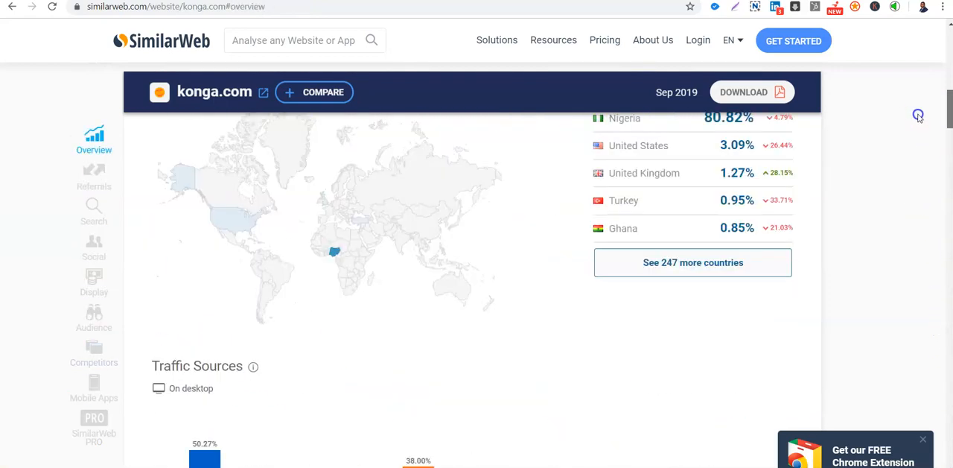
Step: Scroll back to konga.com's September 2019 header: founded 2012, Lagos headquarters, global rank 21,908
scroll("up", 3)
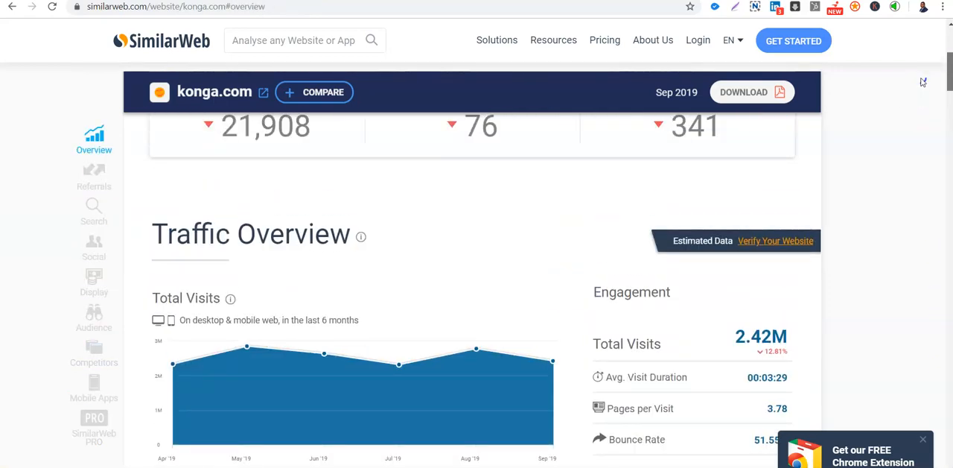
scroll("up", 3)
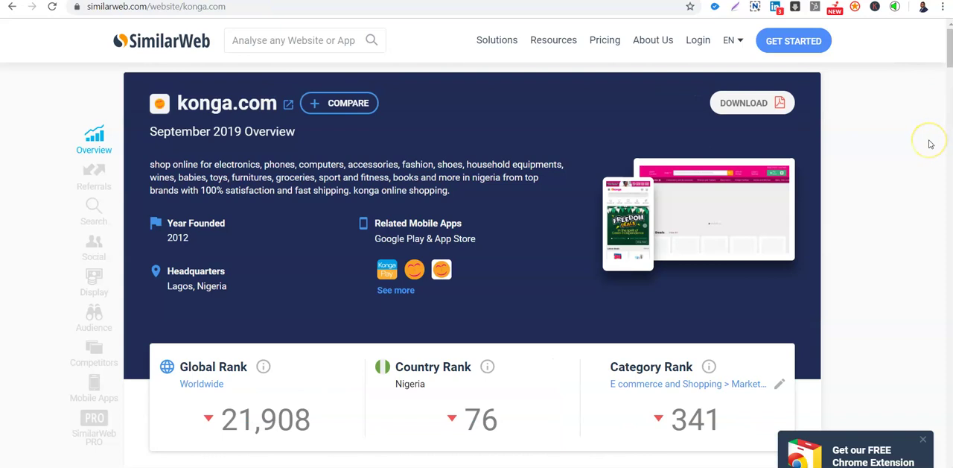
mouse_move(931, 144)
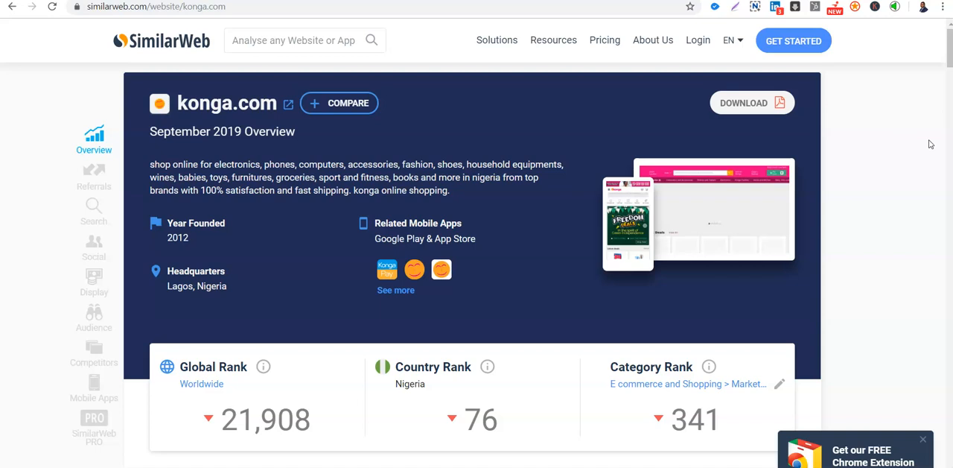
mouse_move(561, 281)
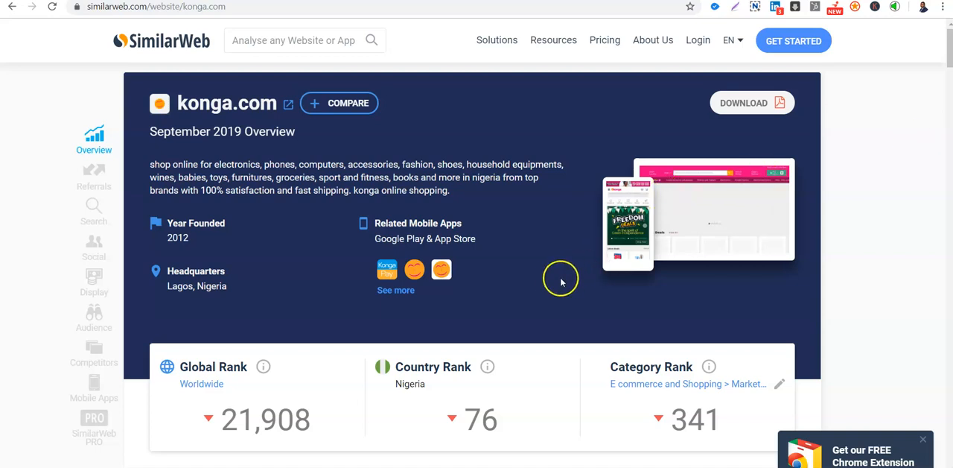
mouse_move(559, 282)
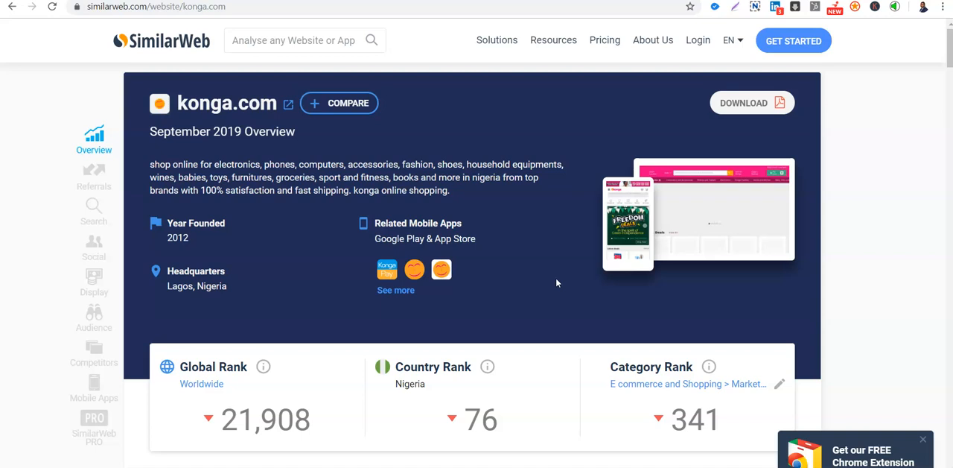
mouse_move(488, 220)
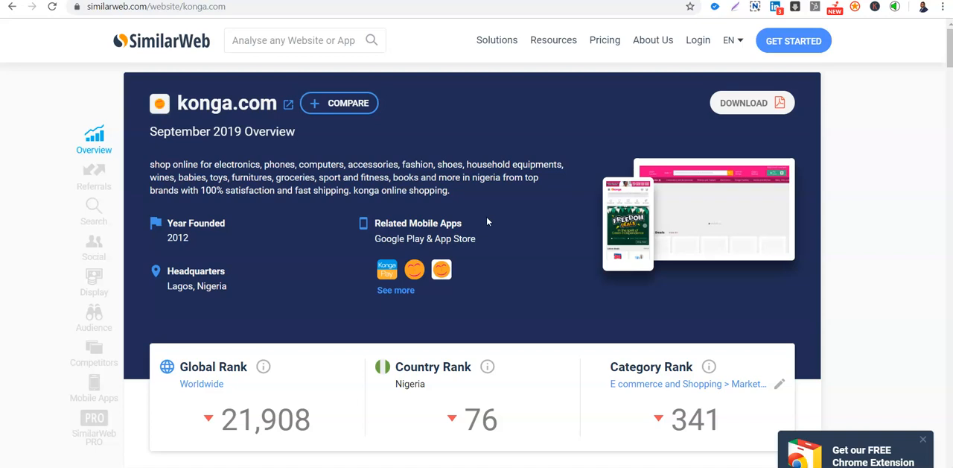
mouse_move(946, 54)
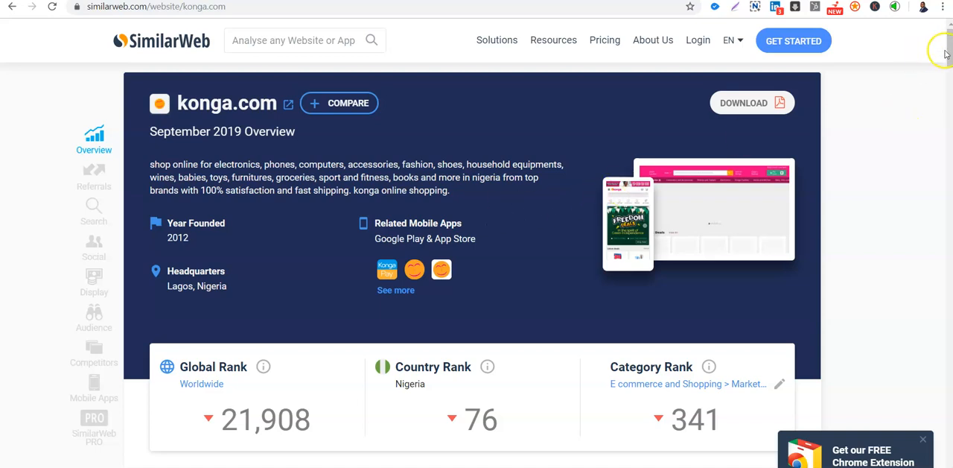
Step: Scroll past konga.com's rank cards to the Traffic Overview showing 2.42M total visits
scroll("down", 3)
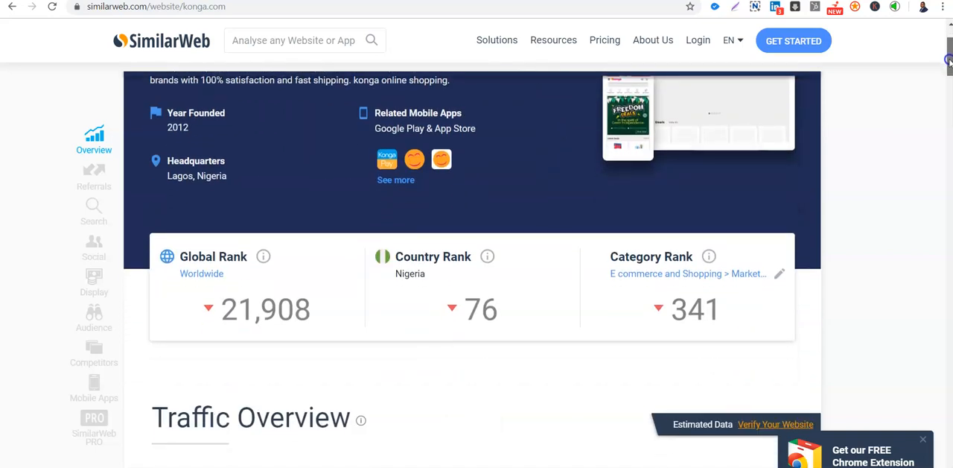
scroll("down", 3)
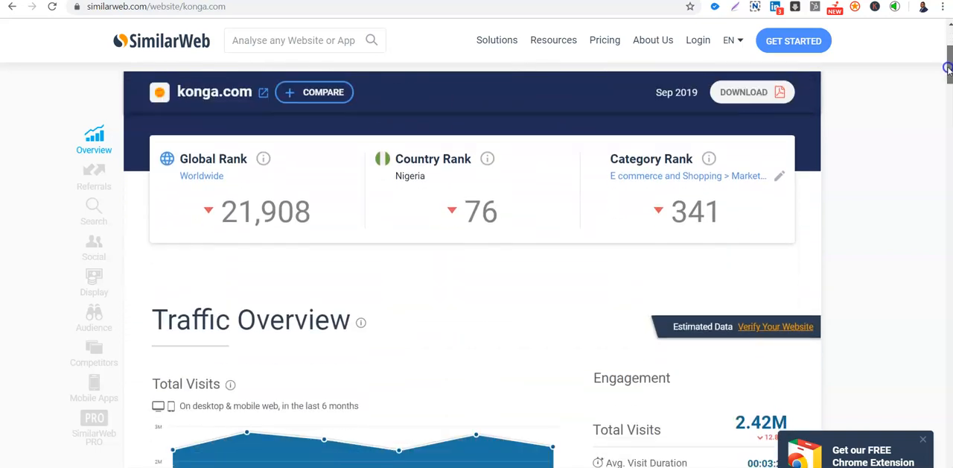
scroll("down", 3)
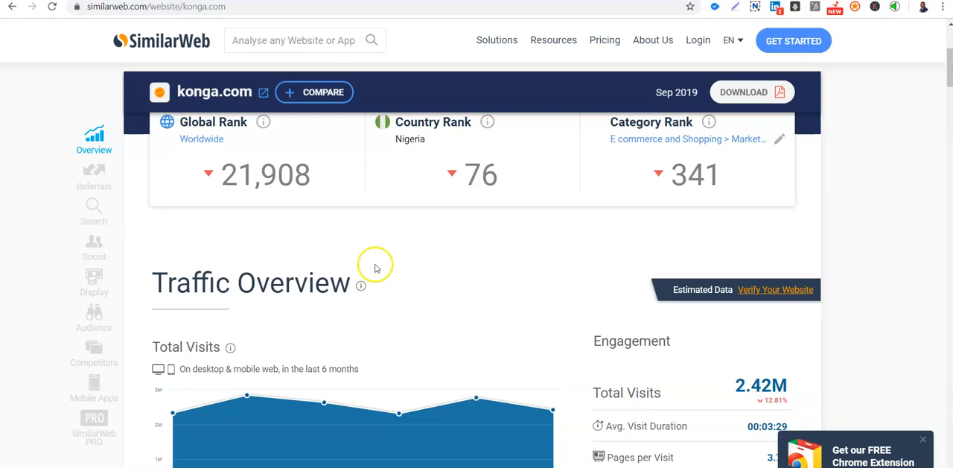
mouse_move(42, 409)
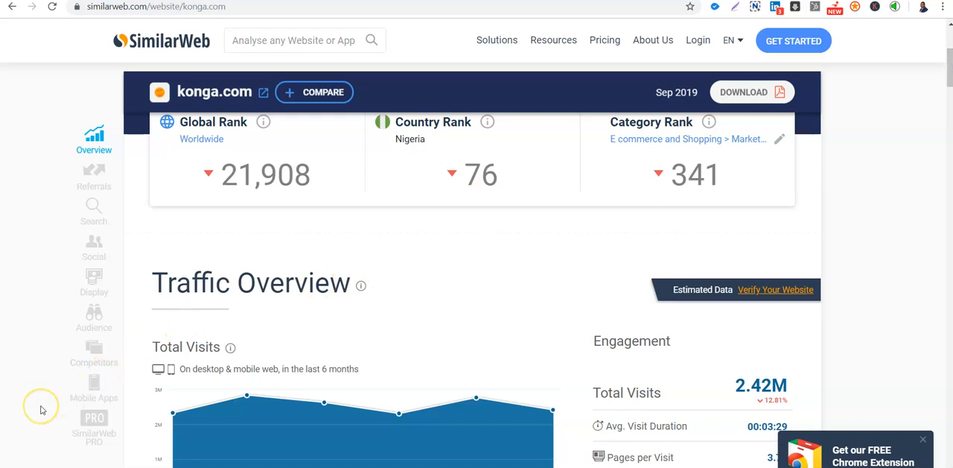
mouse_move(22, 458)
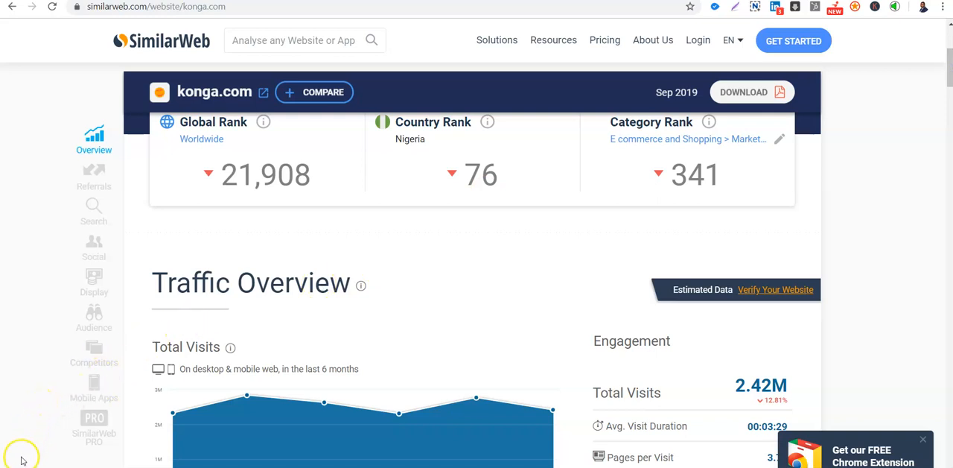
mouse_move(532, 331)
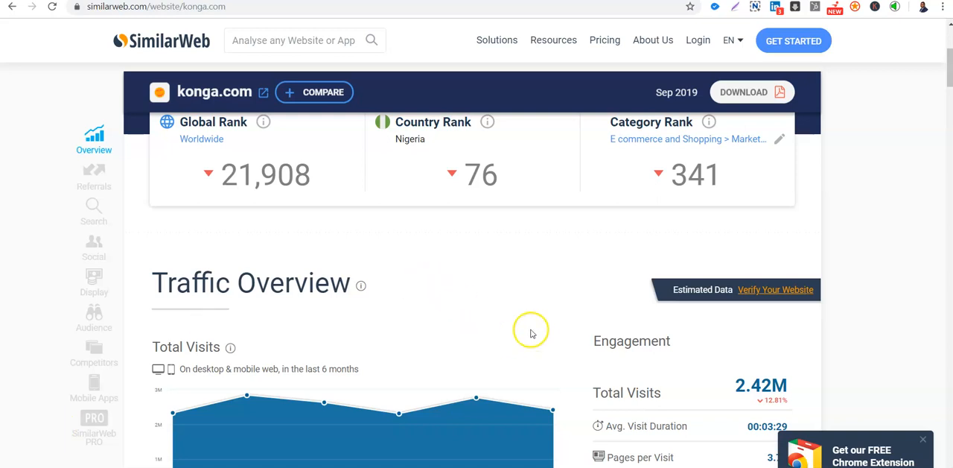
mouse_move(28, 432)
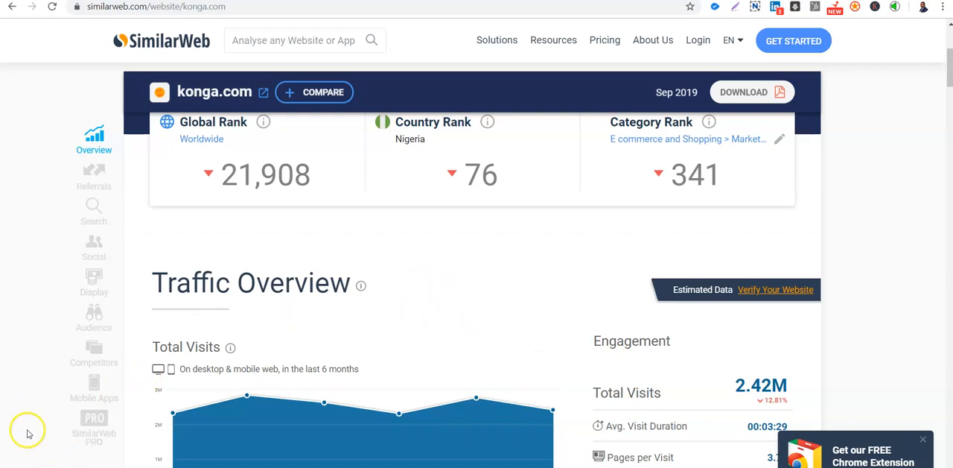
mouse_move(434, 337)
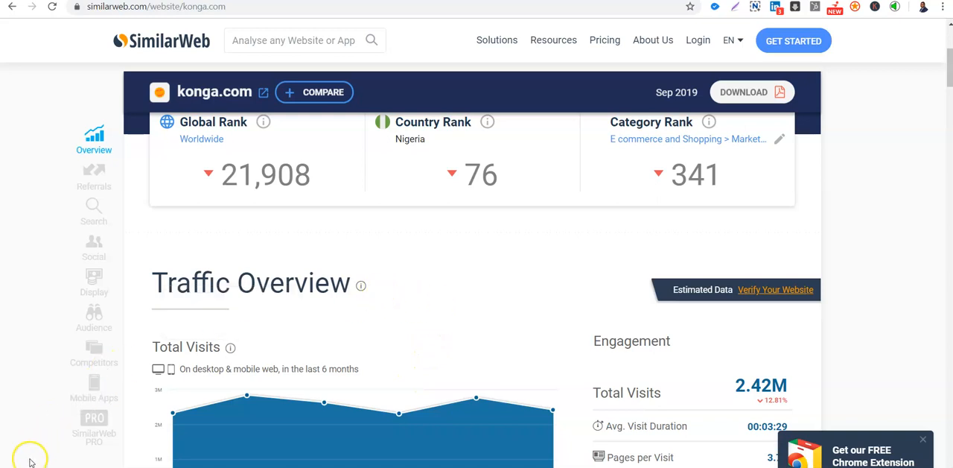
mouse_move(416, 327)
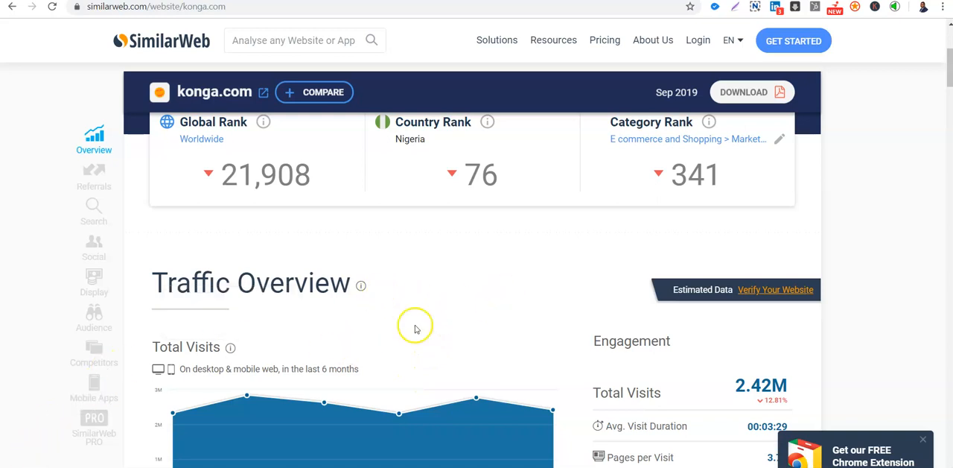